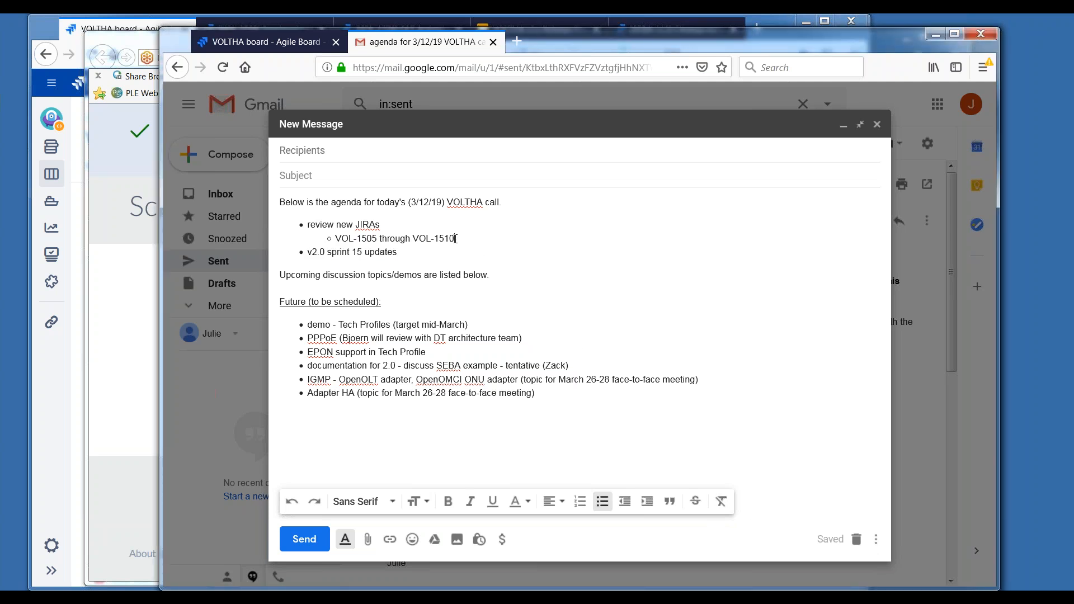
Highlight the 'review new JIRAs' and 'v2.0 sprint 15 updates' agenda items, then scroll down.
left_click_drag(324, 225, 457, 238)
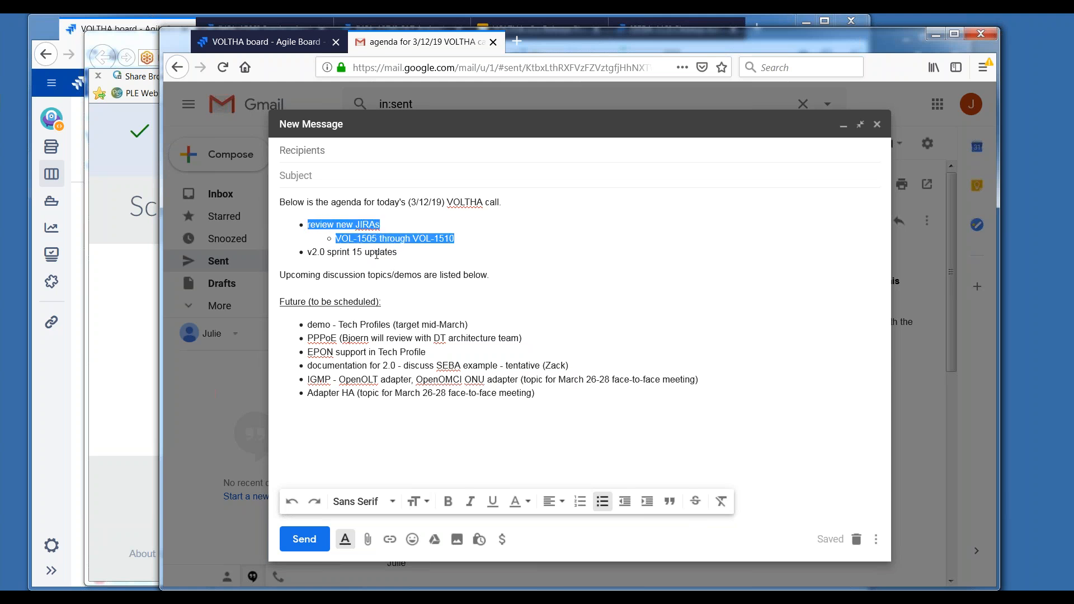
left_click(399, 251)
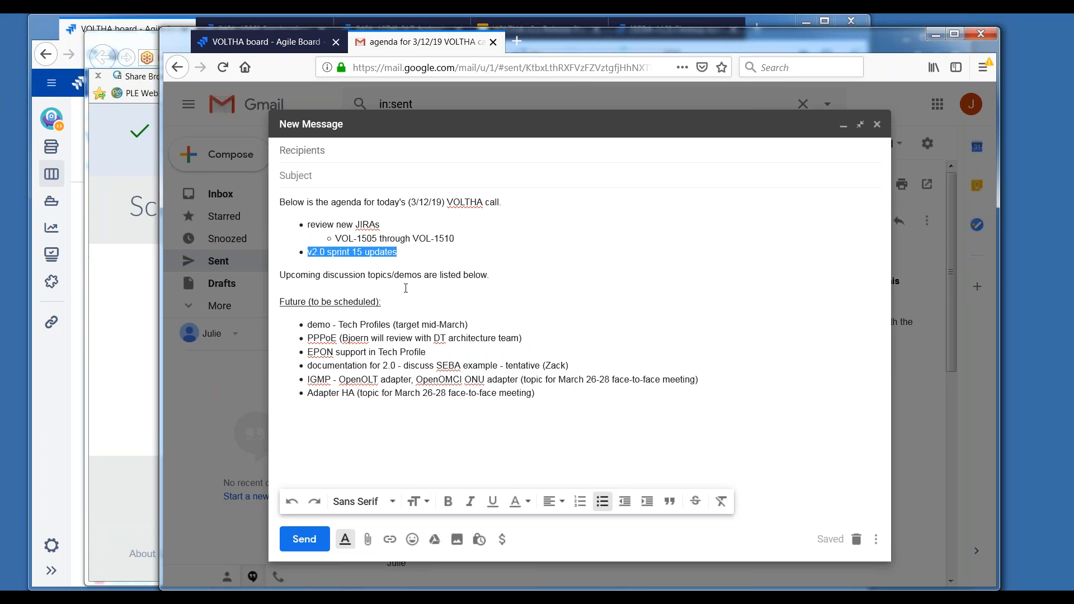
mouse_move(488, 290)
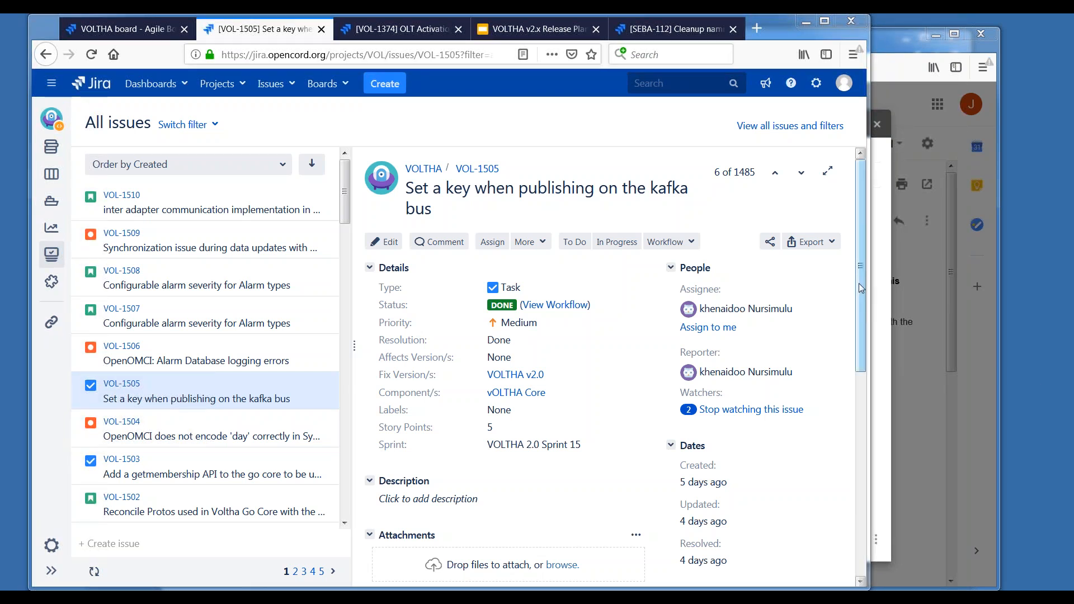
scroll("down", 3)
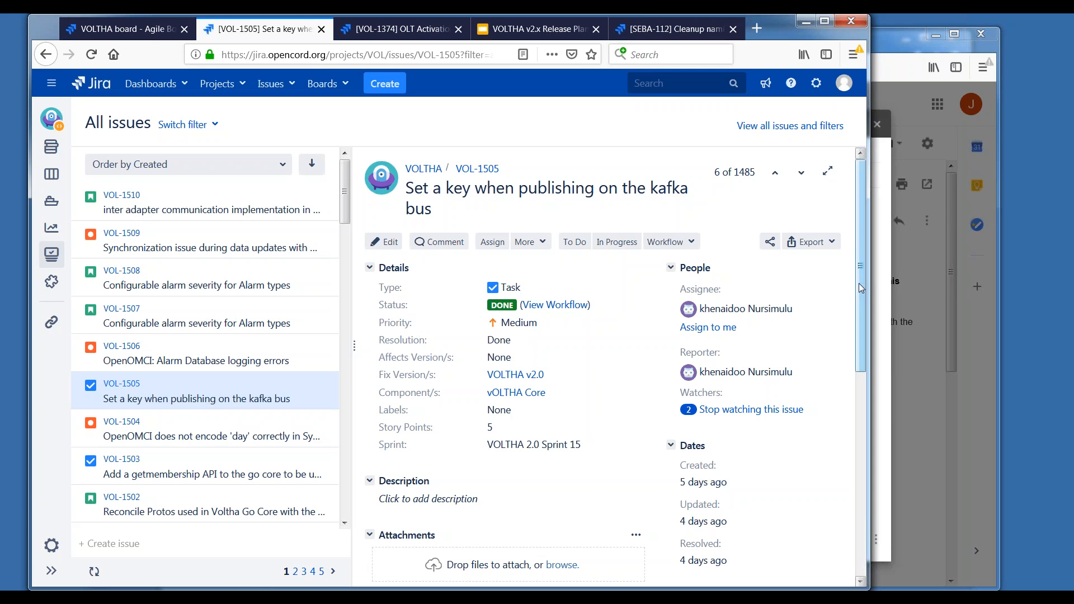
scroll("down", 3)
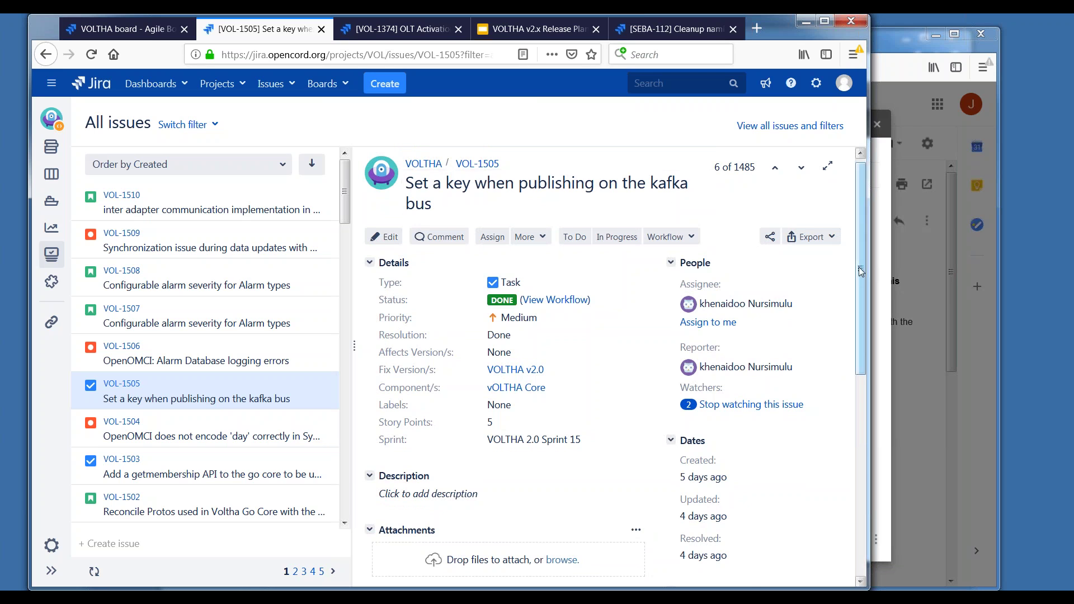
scroll("down", 3)
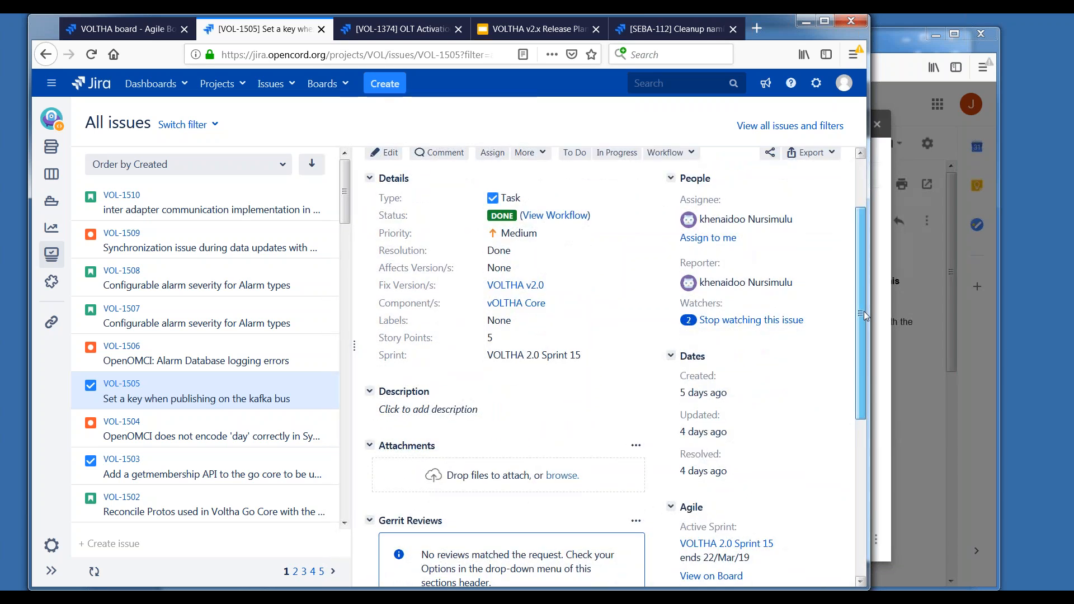
scroll("down", 3)
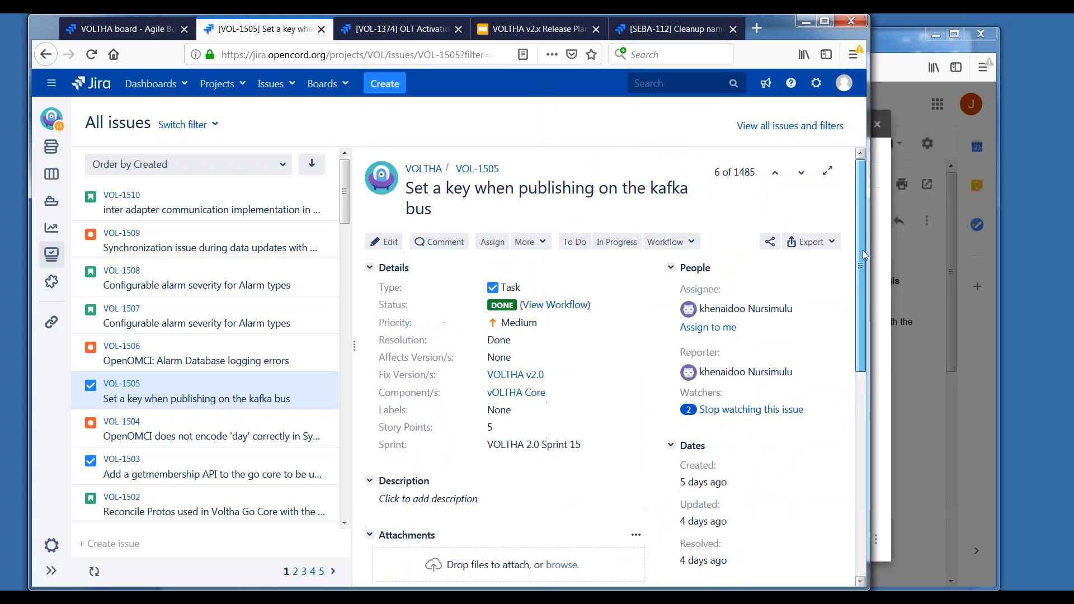
mouse_move(578, 343)
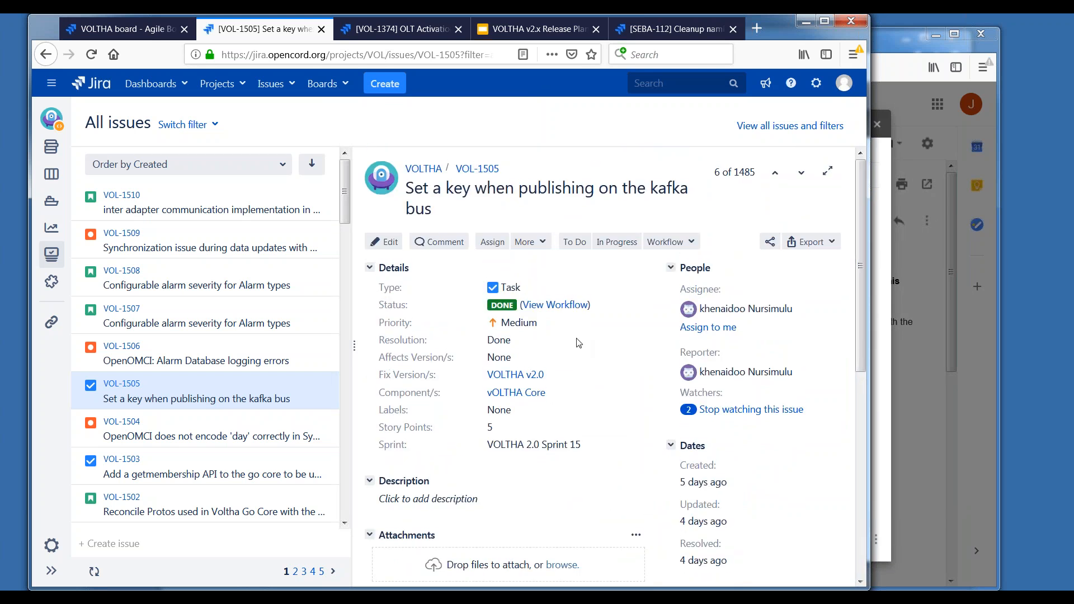
mouse_move(268, 386)
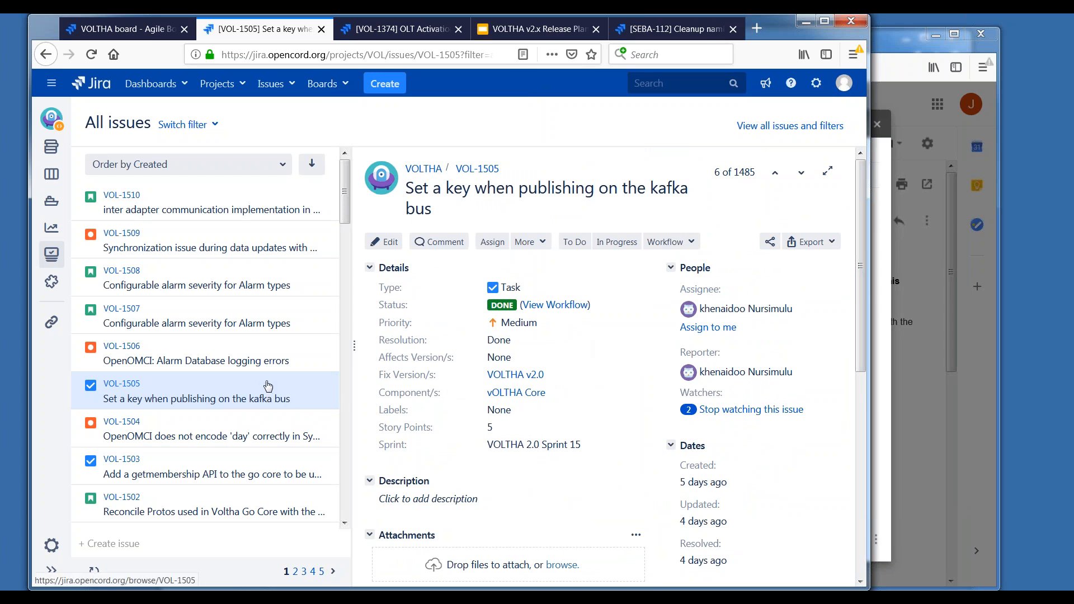
mouse_move(251, 361)
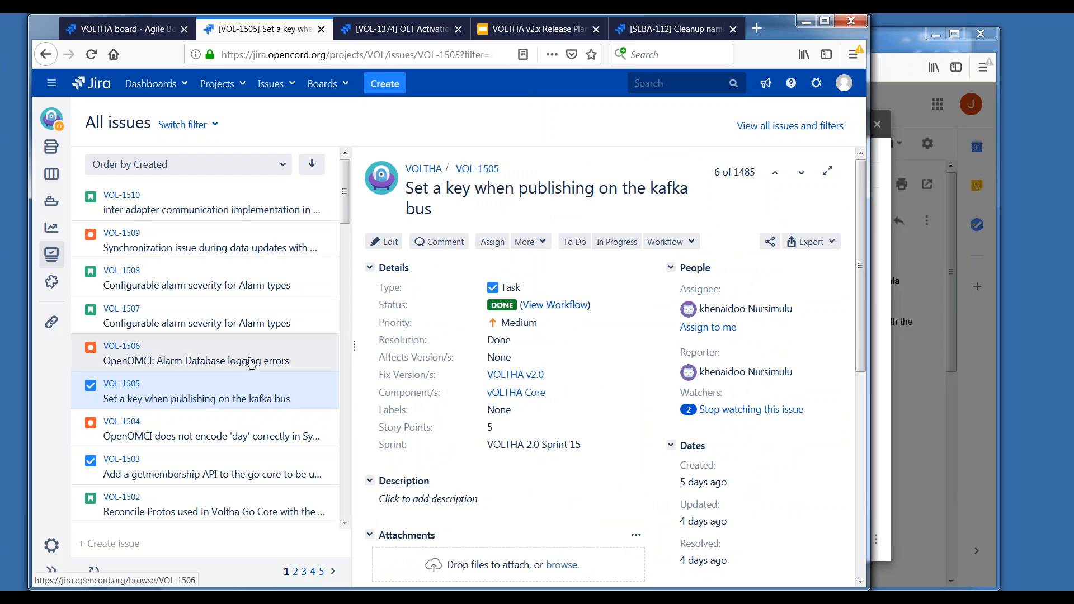
Open the VOL-1506 alarm database logging bug and scroll through it.
left_click(196, 360)
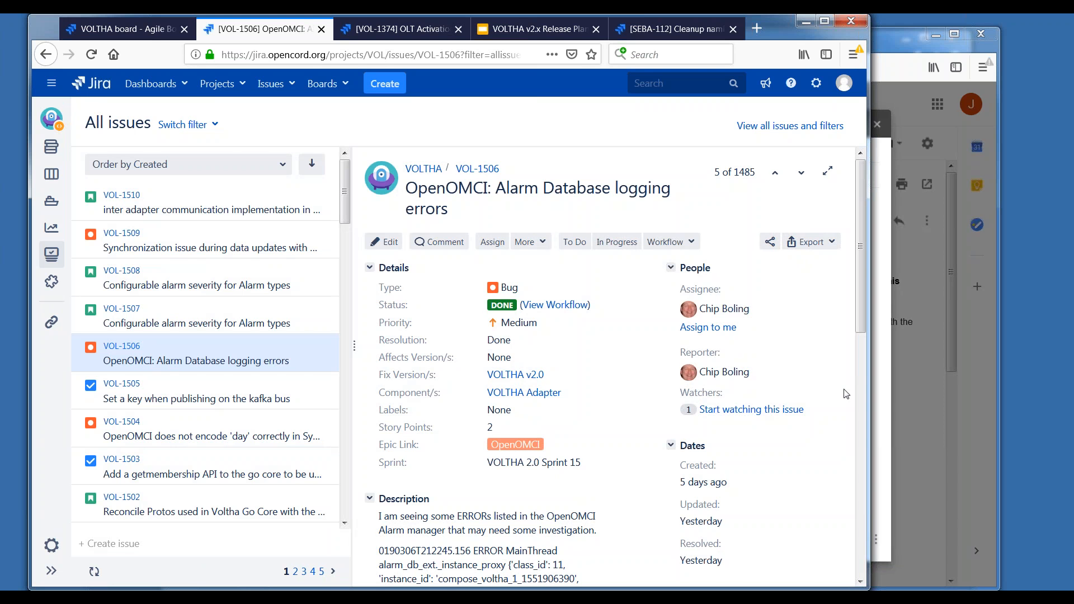
mouse_move(840, 309)
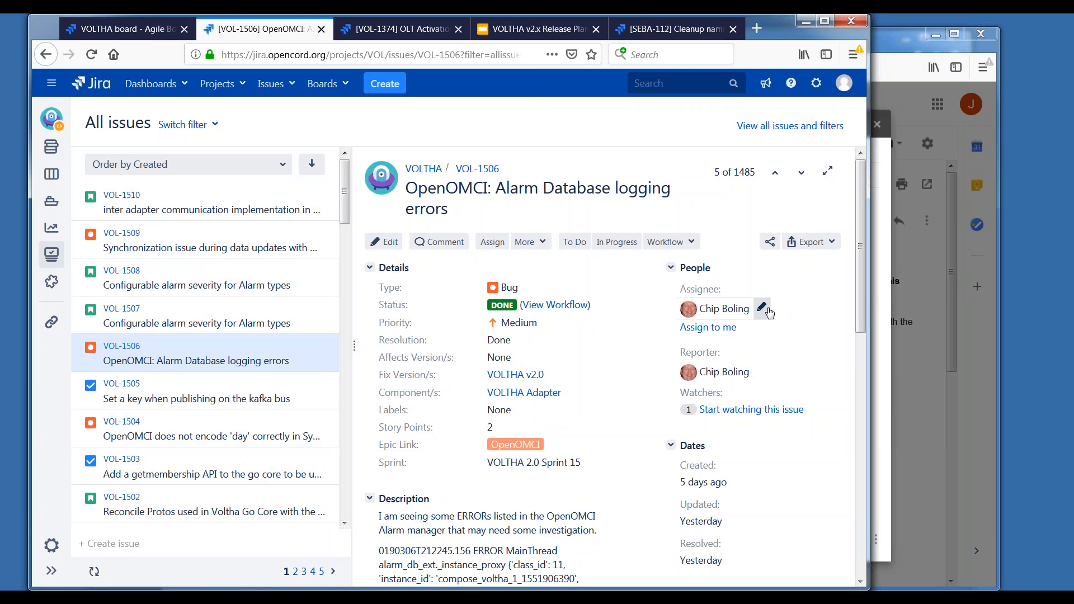
mouse_move(861, 315)
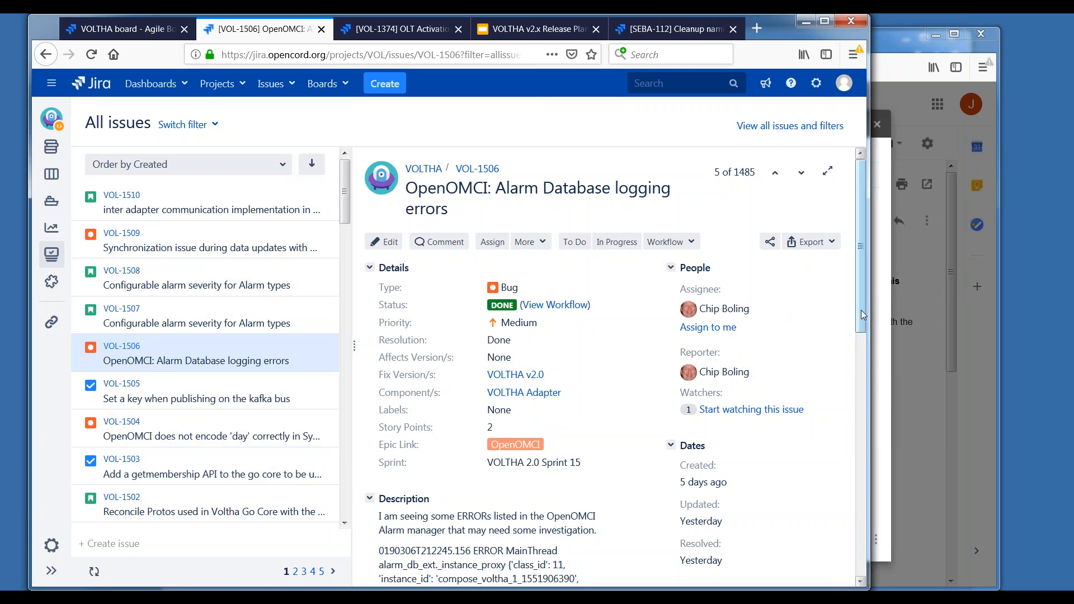
scroll("down", 3)
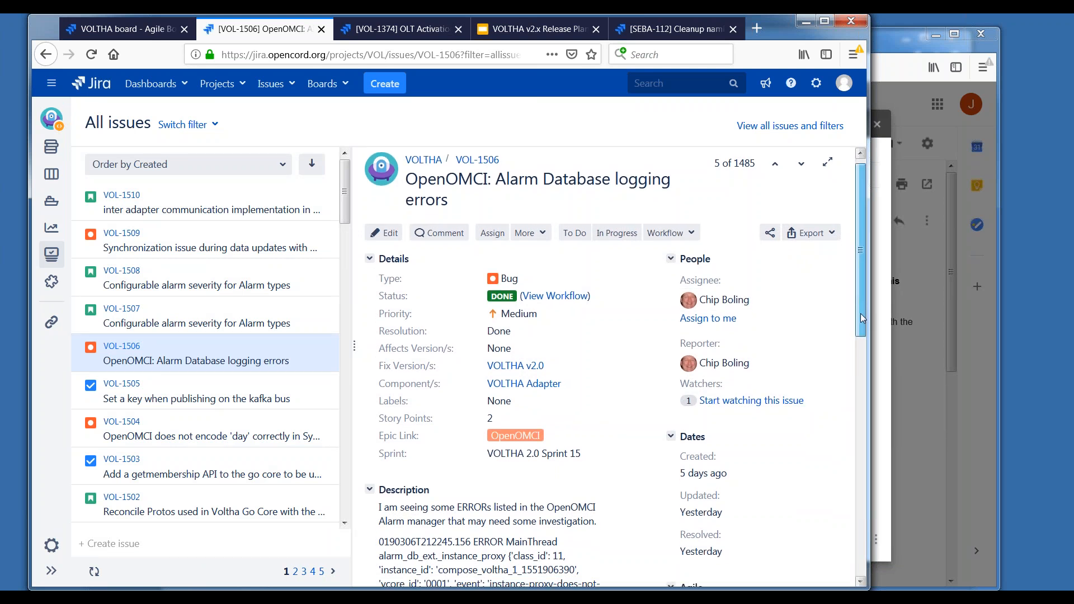
scroll("down", 3)
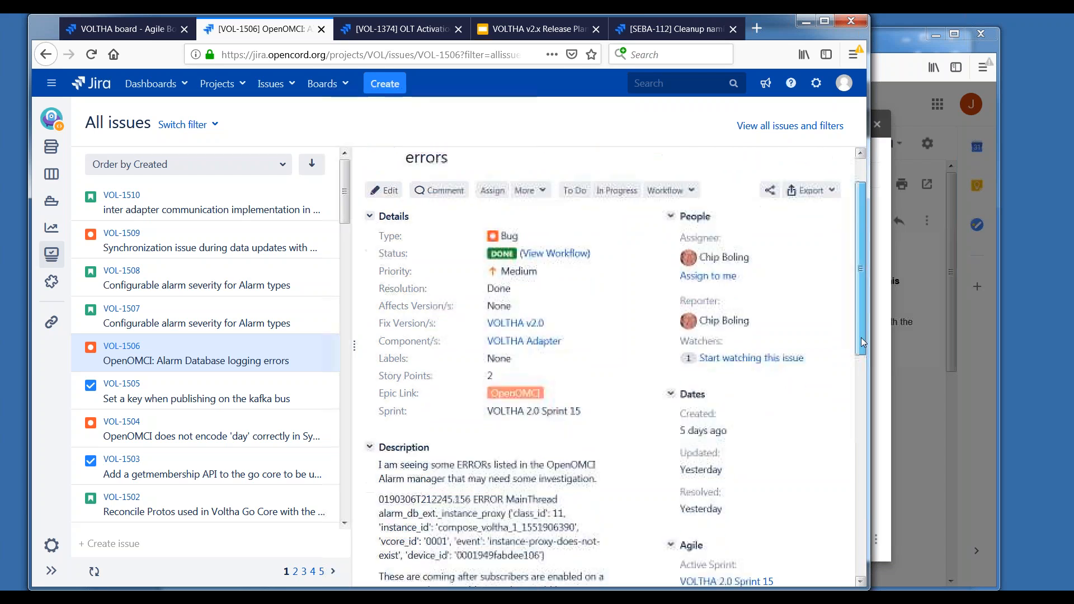
scroll("down", 3)
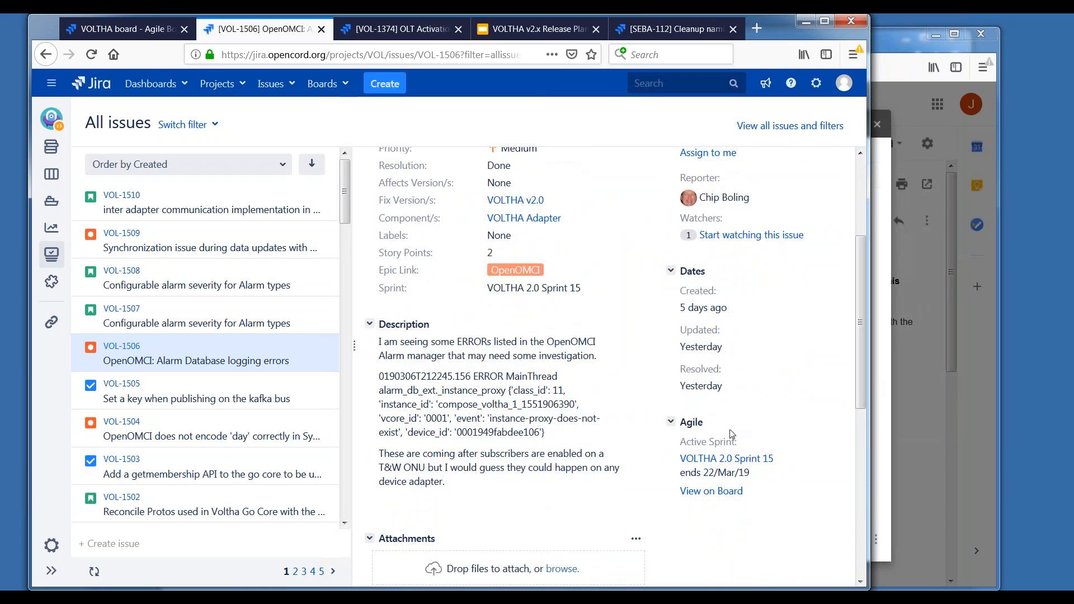
mouse_move(931, 431)
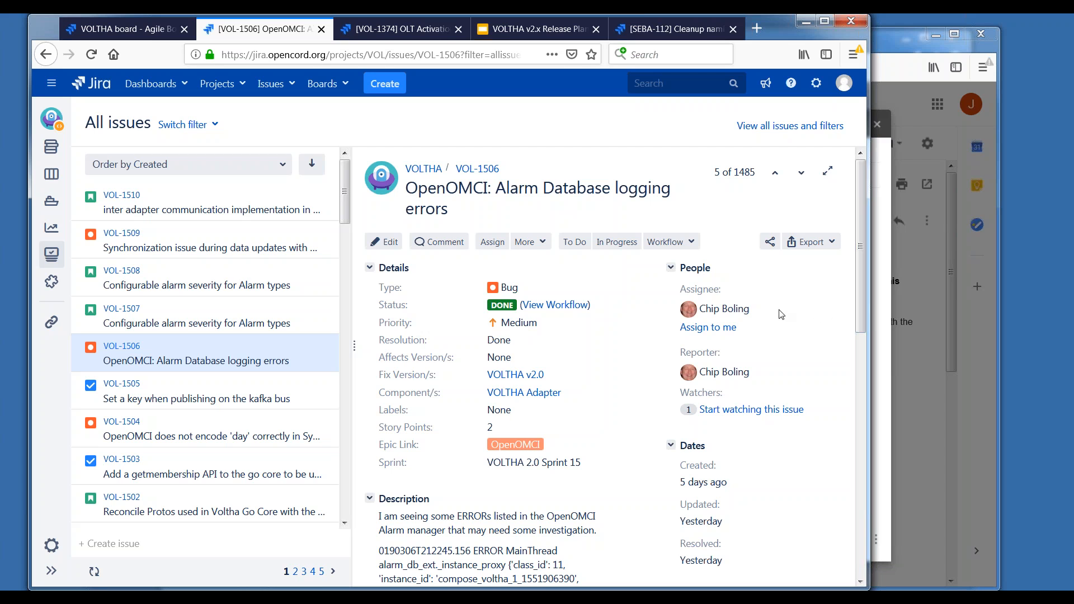
mouse_move(221, 326)
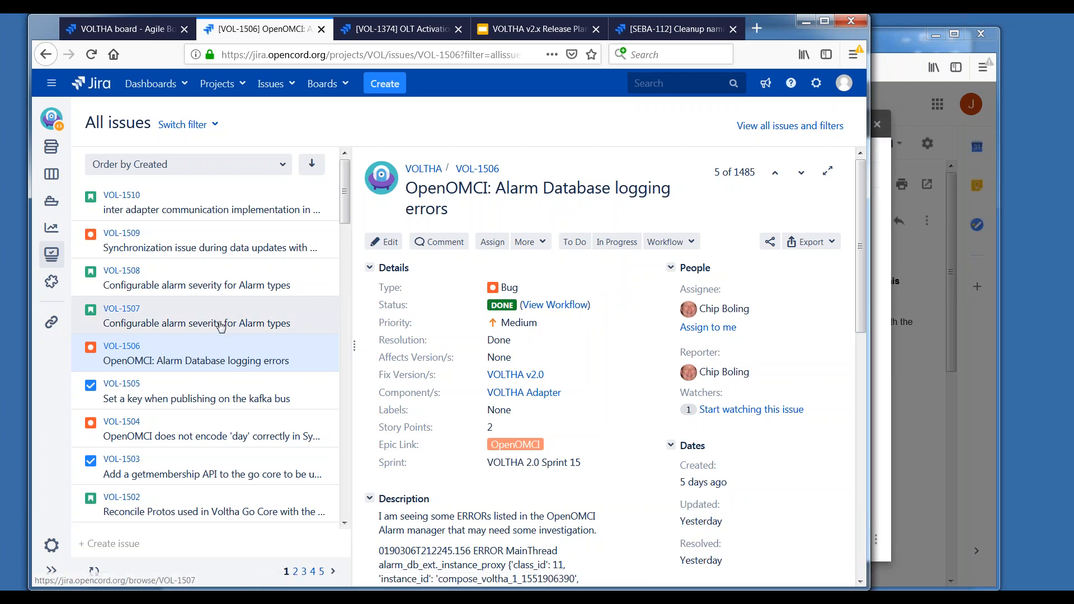
Reopen VOL-1505 and scroll to the comment citing Gerrit change 13198.
left_click(196, 324)
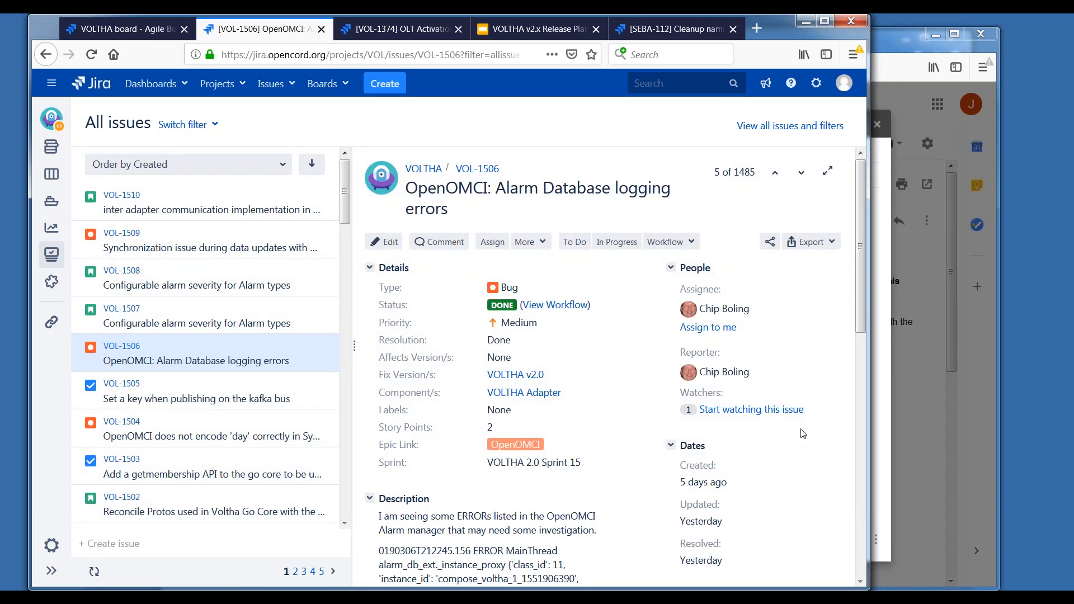
left_click(196, 391)
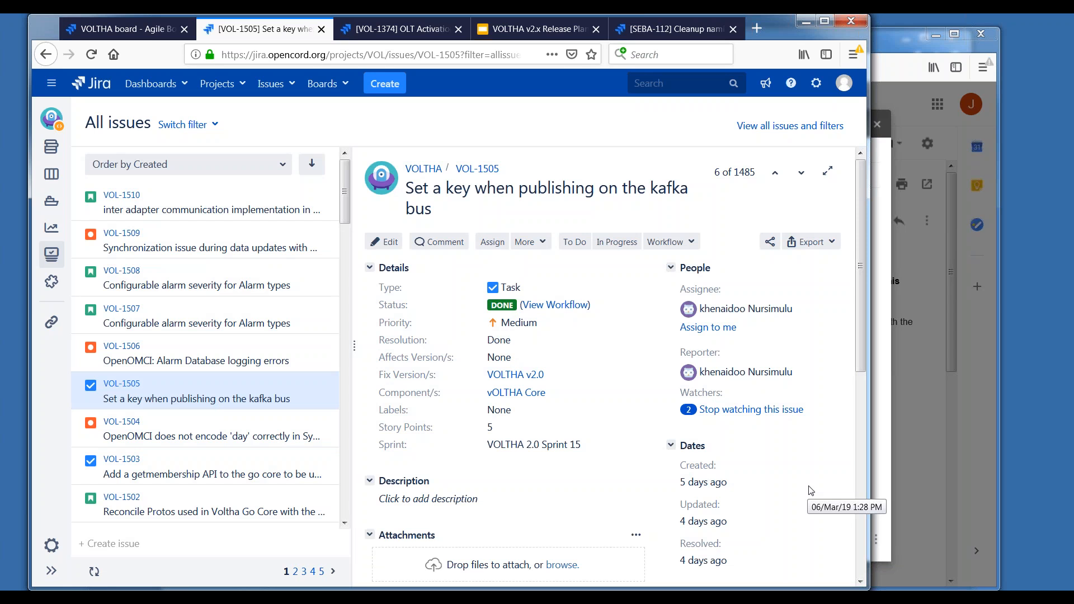
scroll("down", 3)
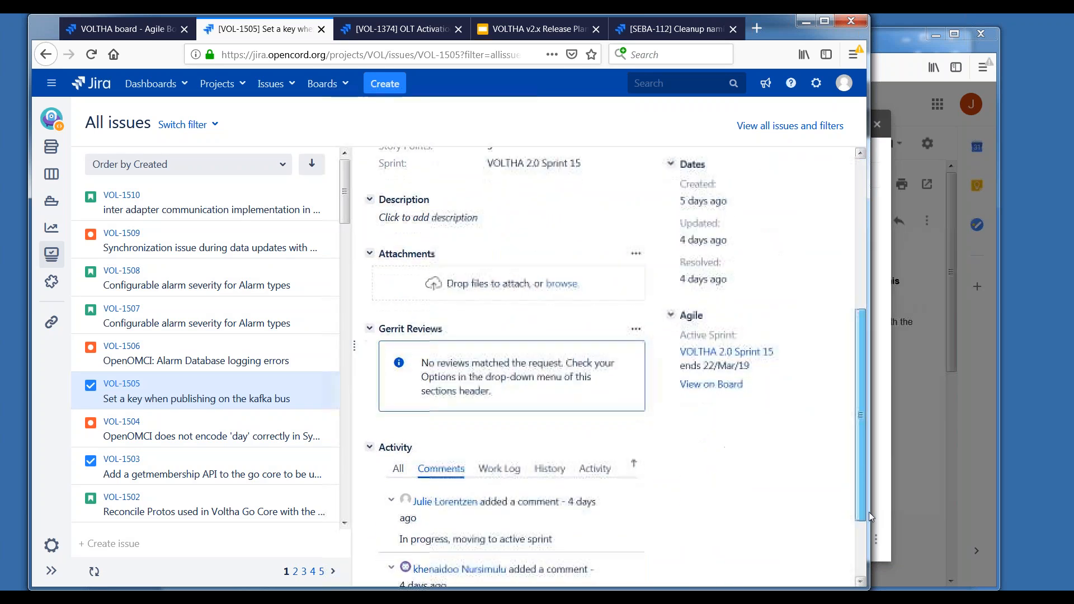
scroll("down", 3)
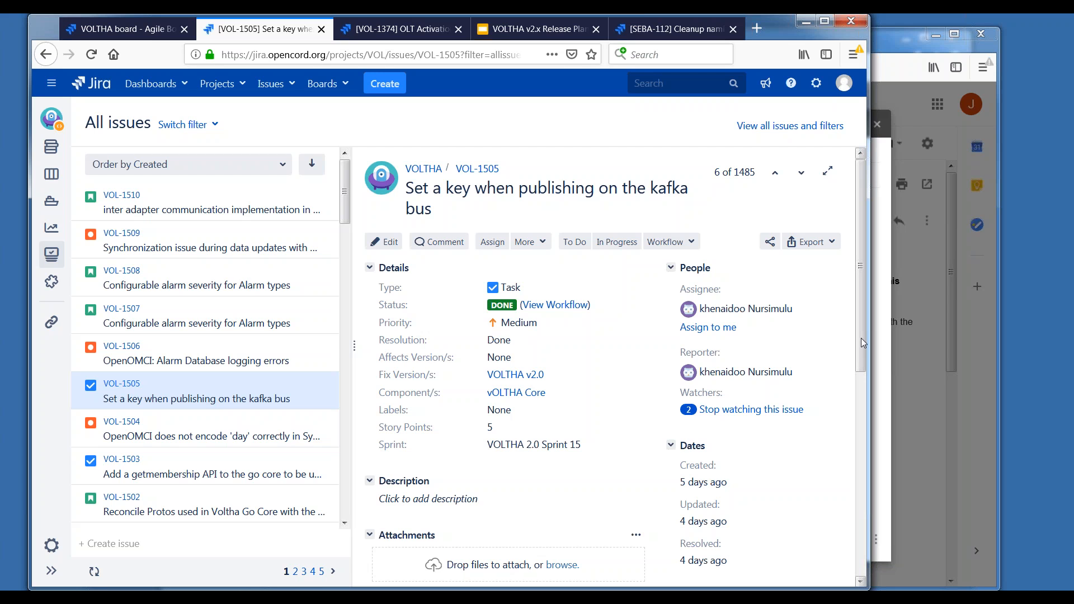
scroll("down", 3)
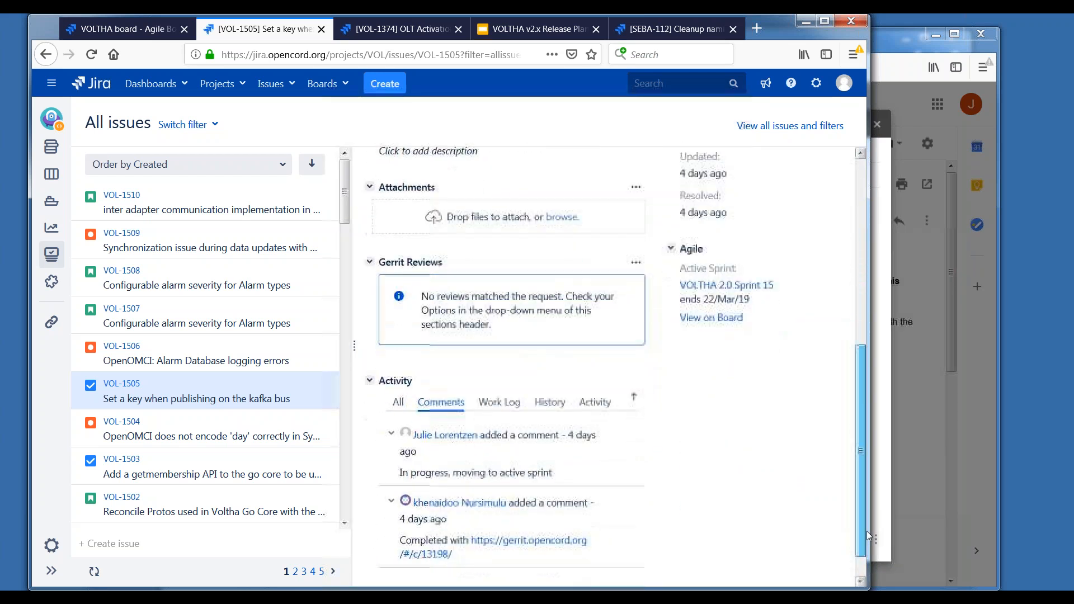
scroll("down", 3)
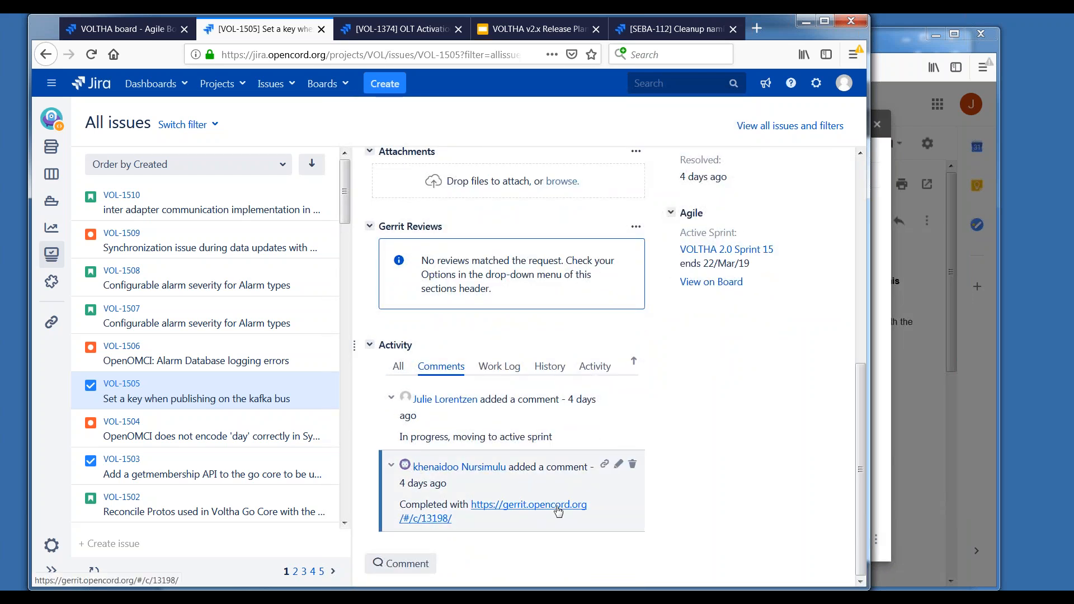
Open merged Gerrit change 13198 adding the kafka key and scroll through its eight files.
left_click(528, 504)
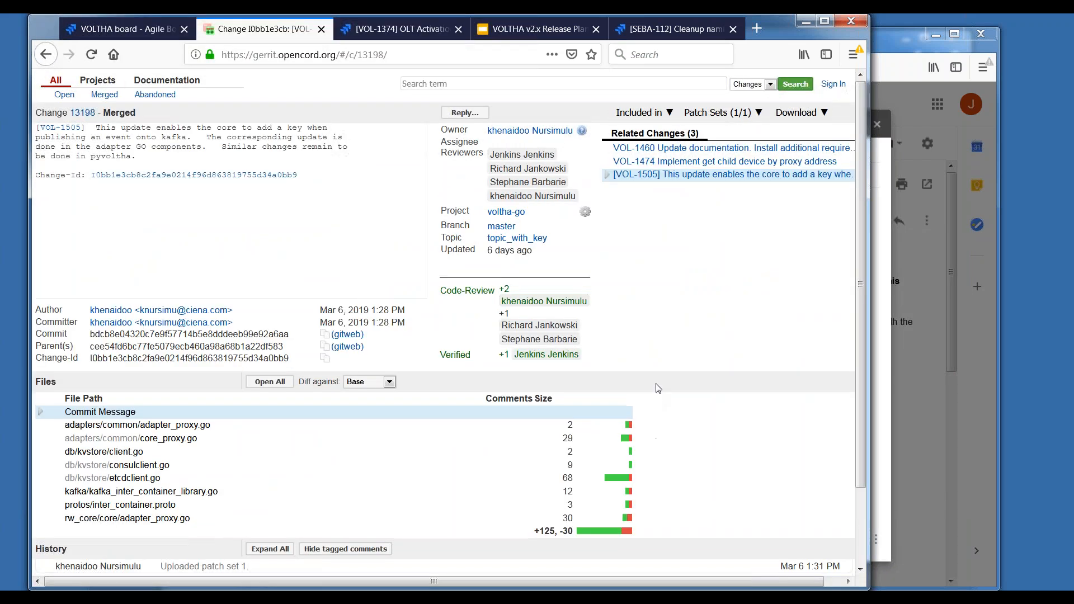
mouse_move(249, 161)
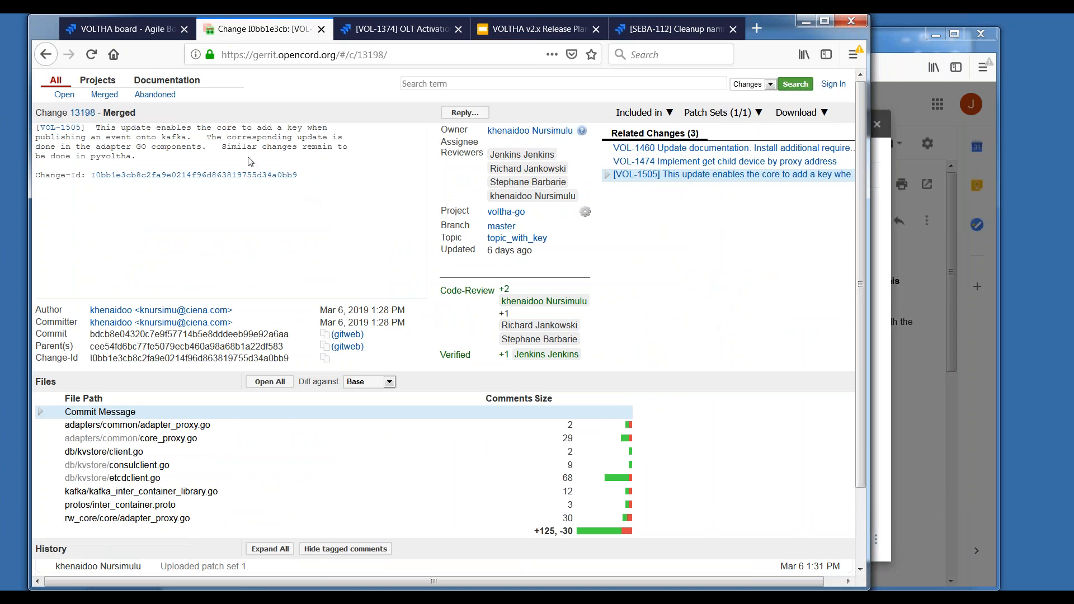
mouse_move(191, 415)
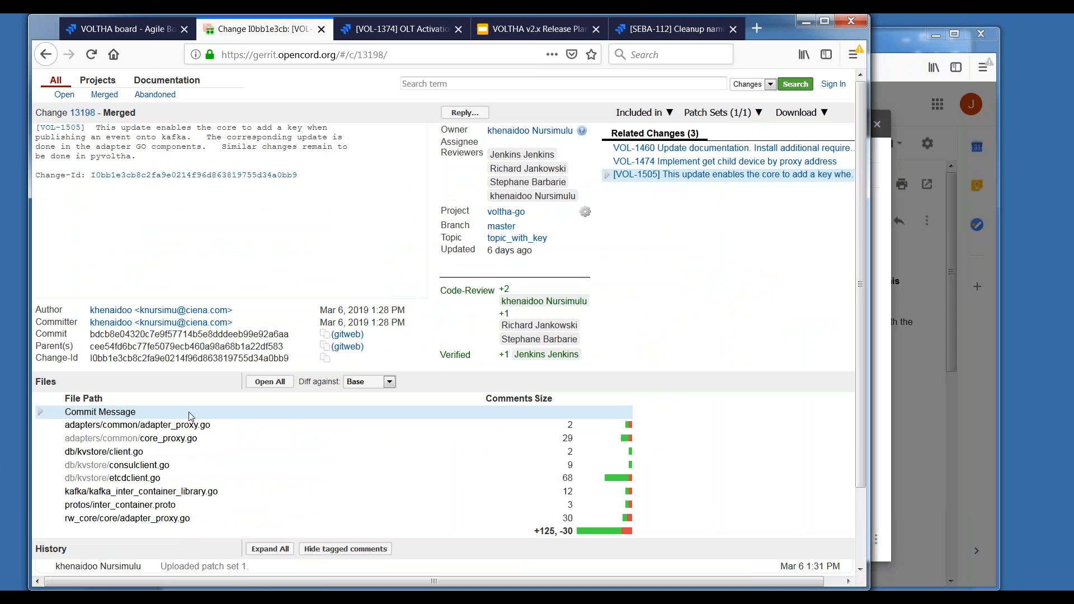
mouse_move(592, 442)
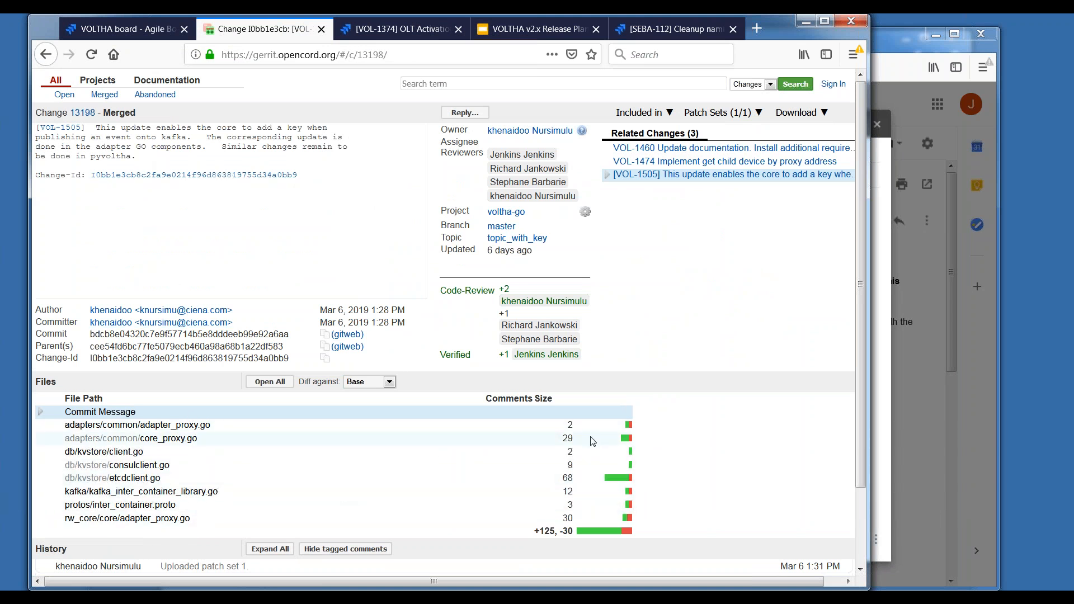
scroll("down", 3)
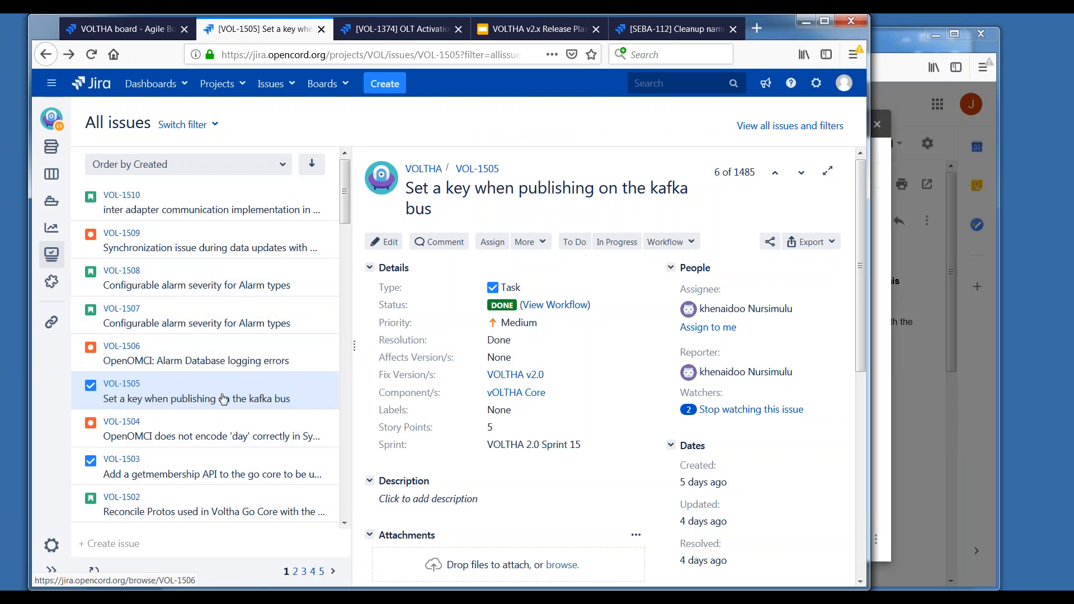
mouse_move(237, 324)
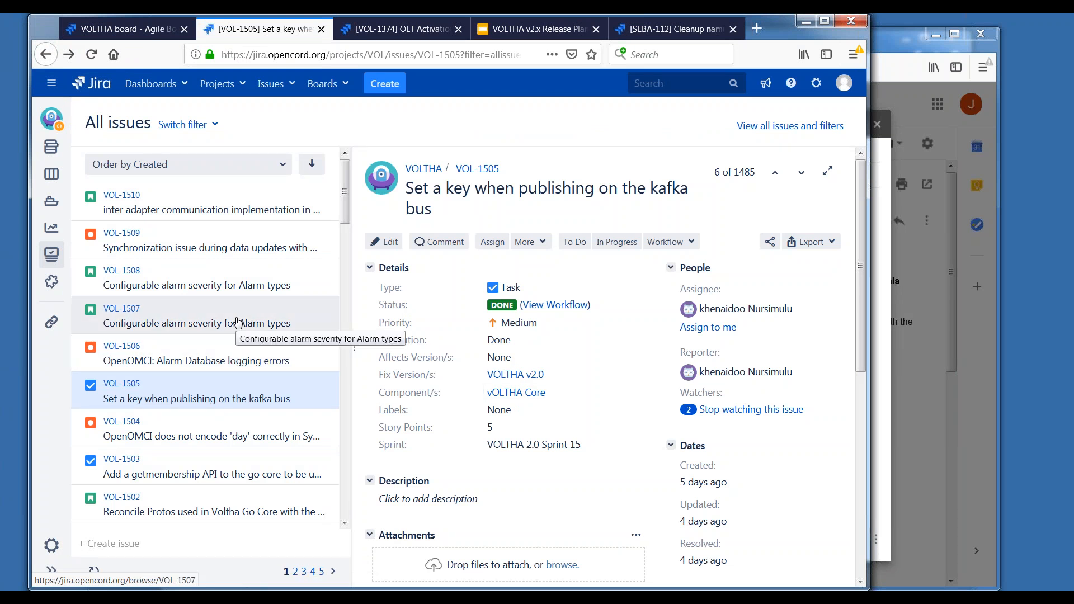
Open VOL-1507, Configurable alarm severity for Alarm types, and scroll through its concept description.
left_click(168, 315)
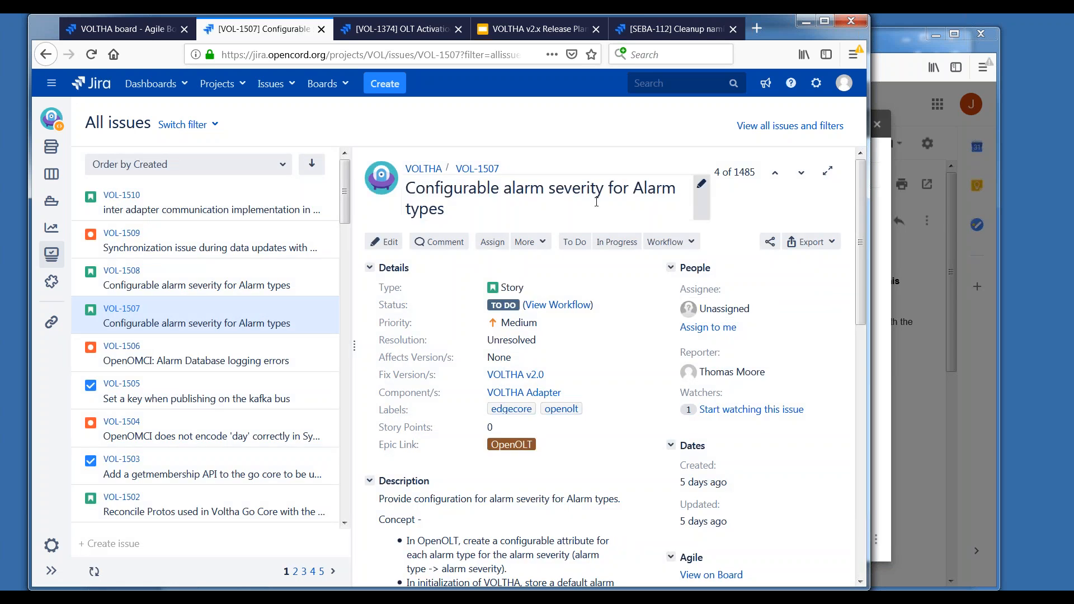
mouse_move(680, 214)
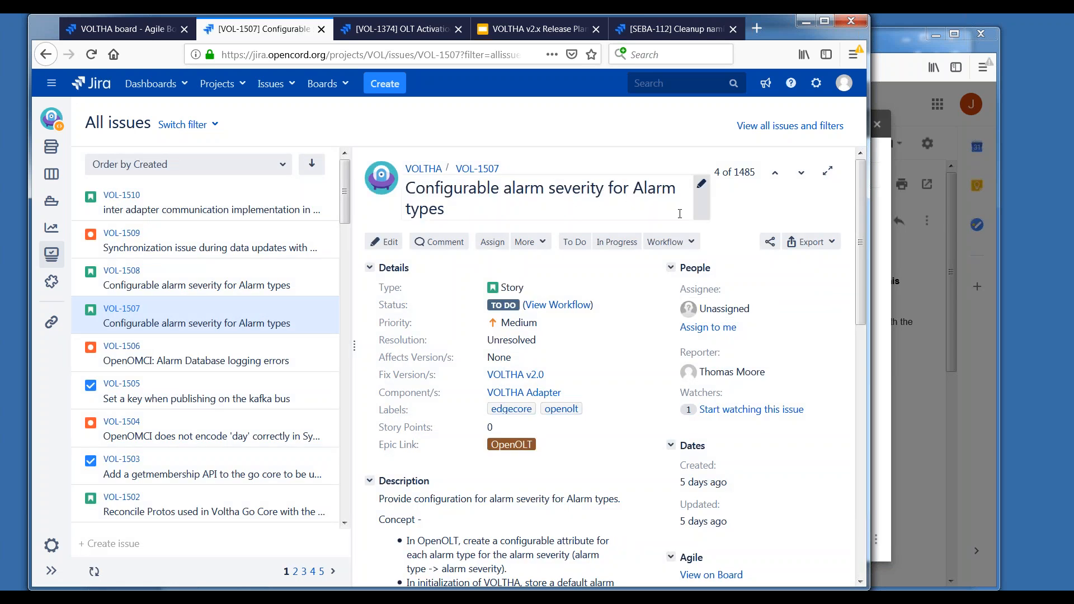
scroll("down", 3)
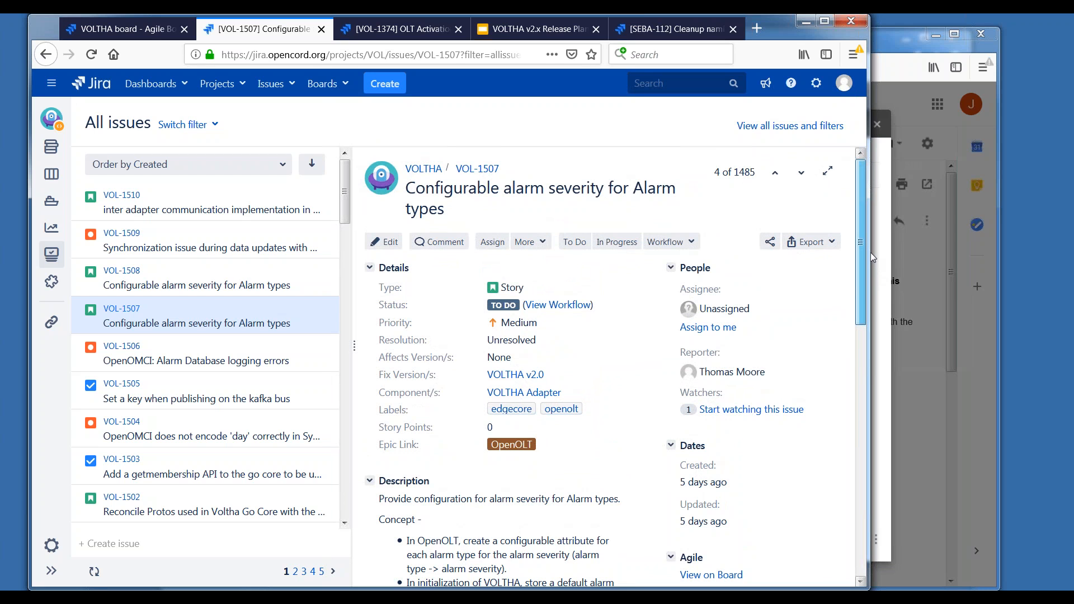
mouse_move(863, 277)
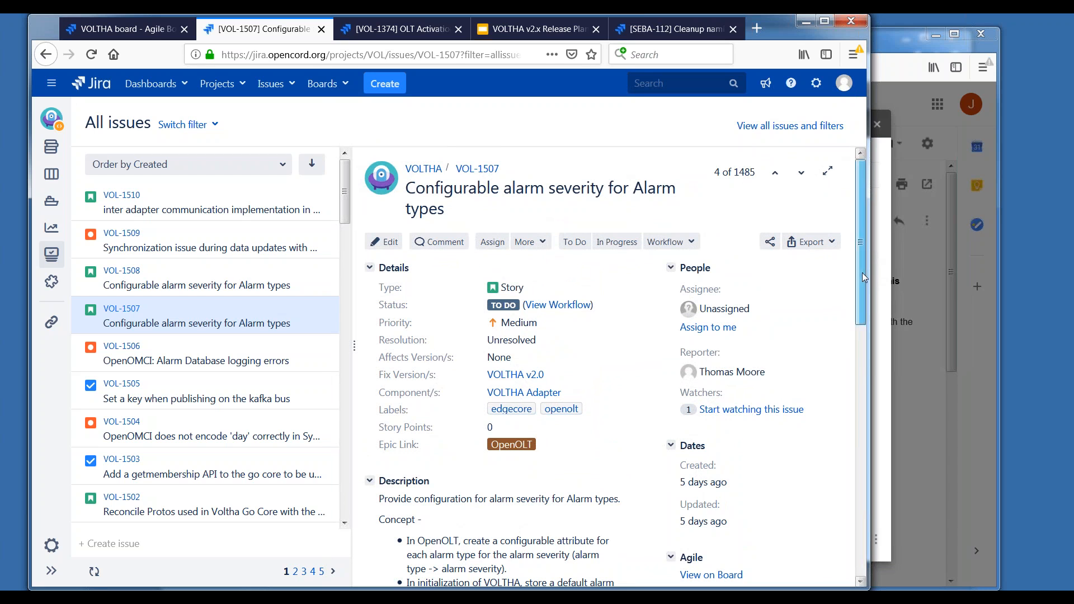
scroll("down", 3)
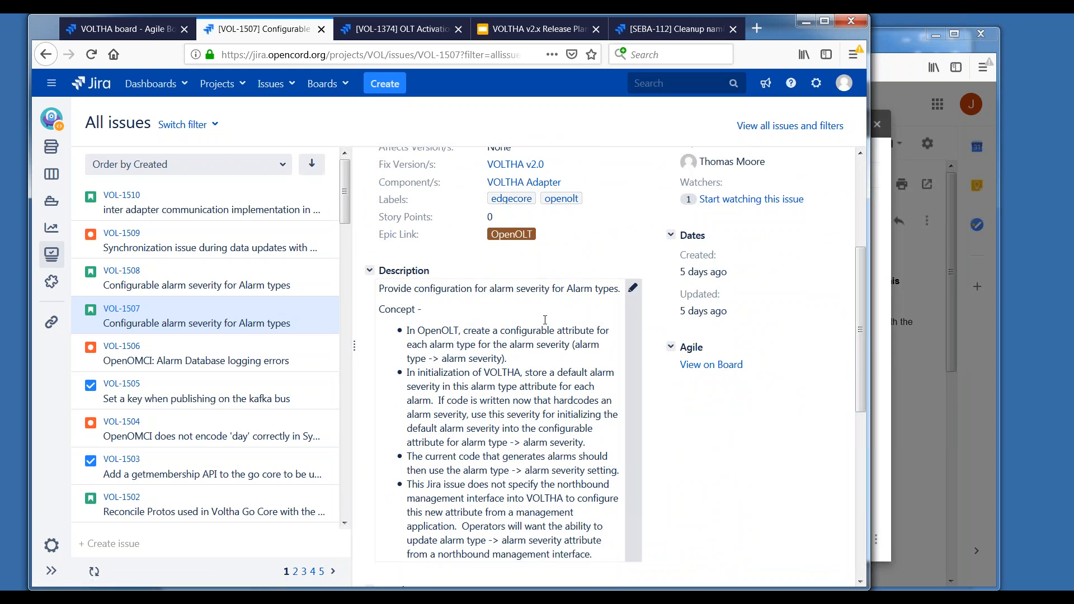
mouse_move(510, 323)
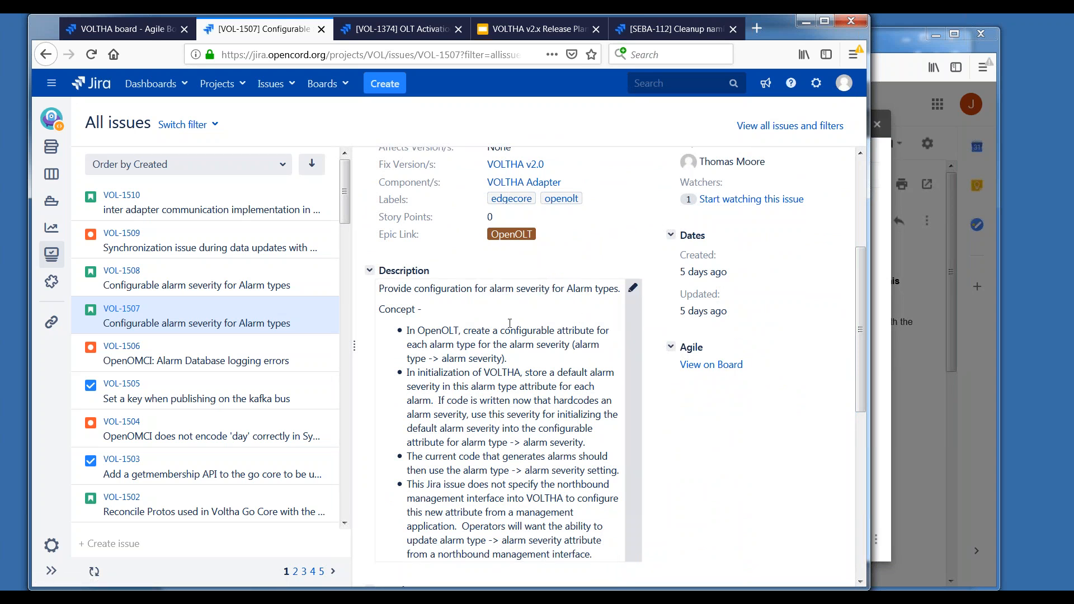
scroll("down", 3)
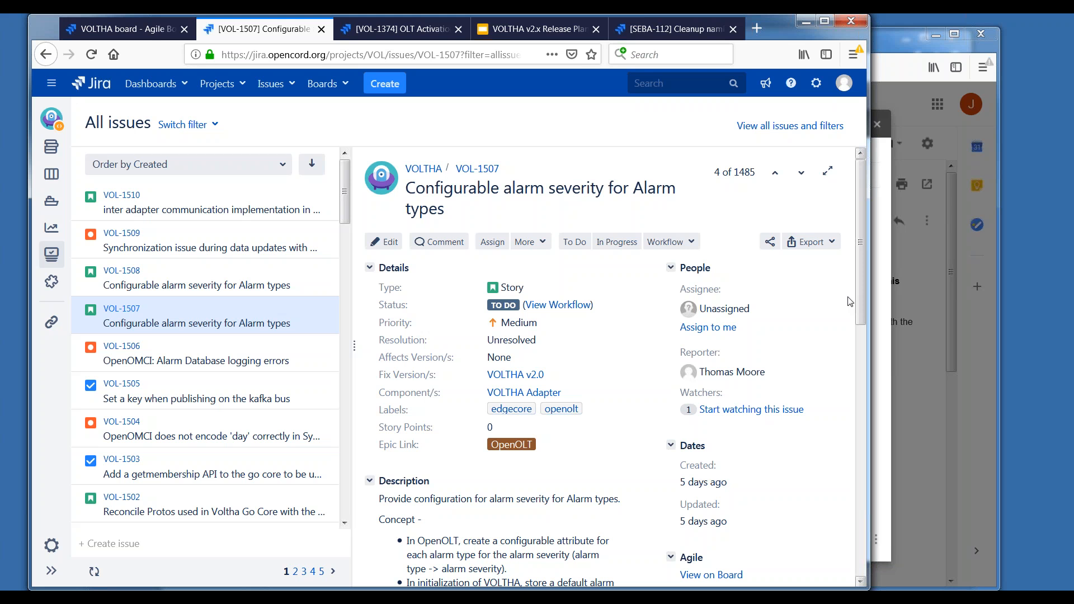
mouse_move(838, 264)
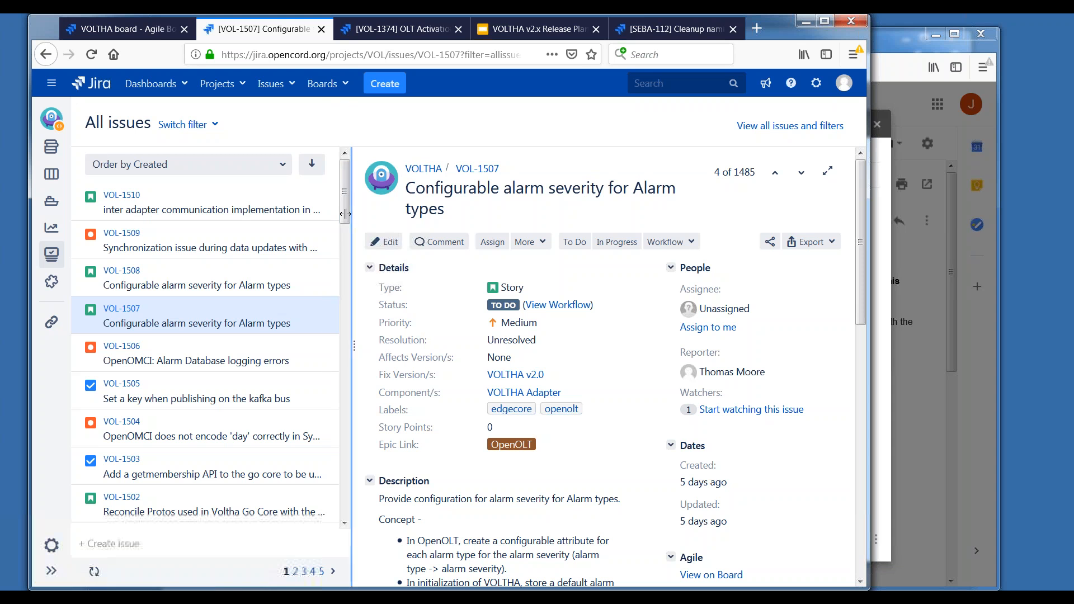
mouse_move(316, 312)
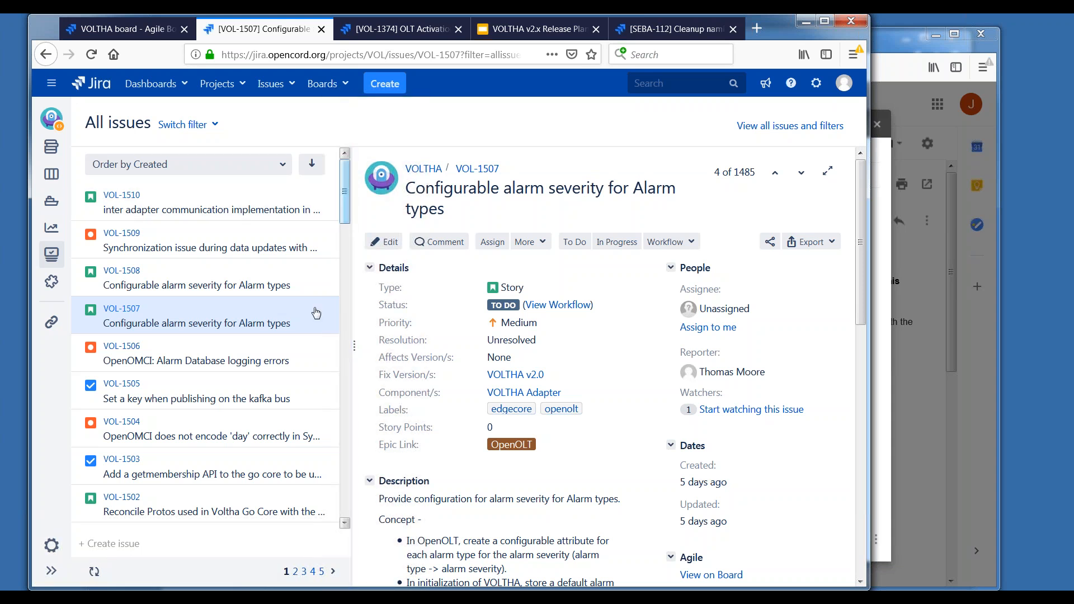
mouse_move(263, 316)
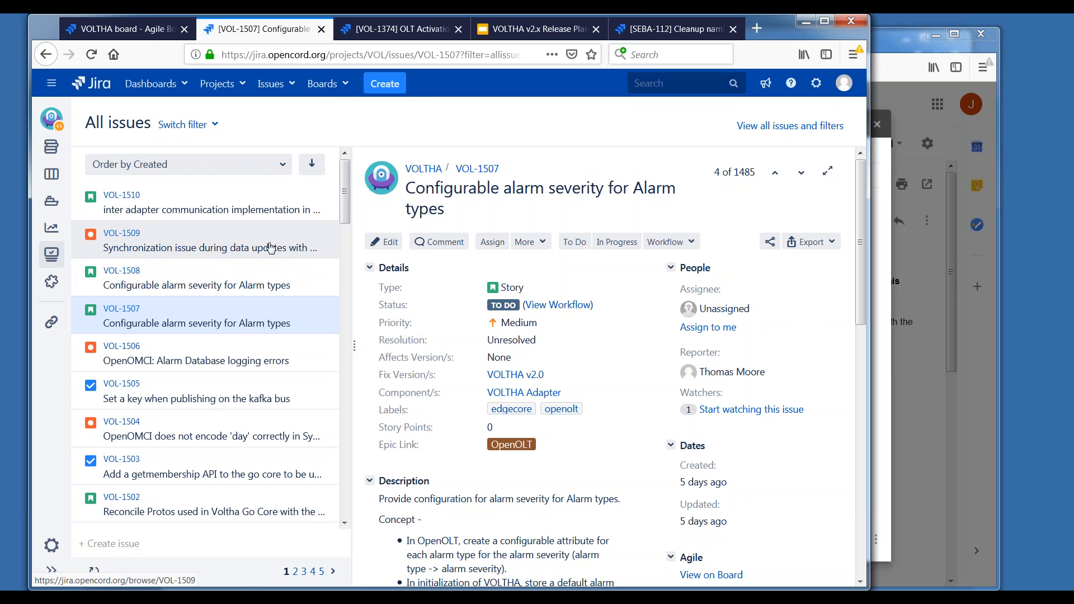
mouse_move(245, 251)
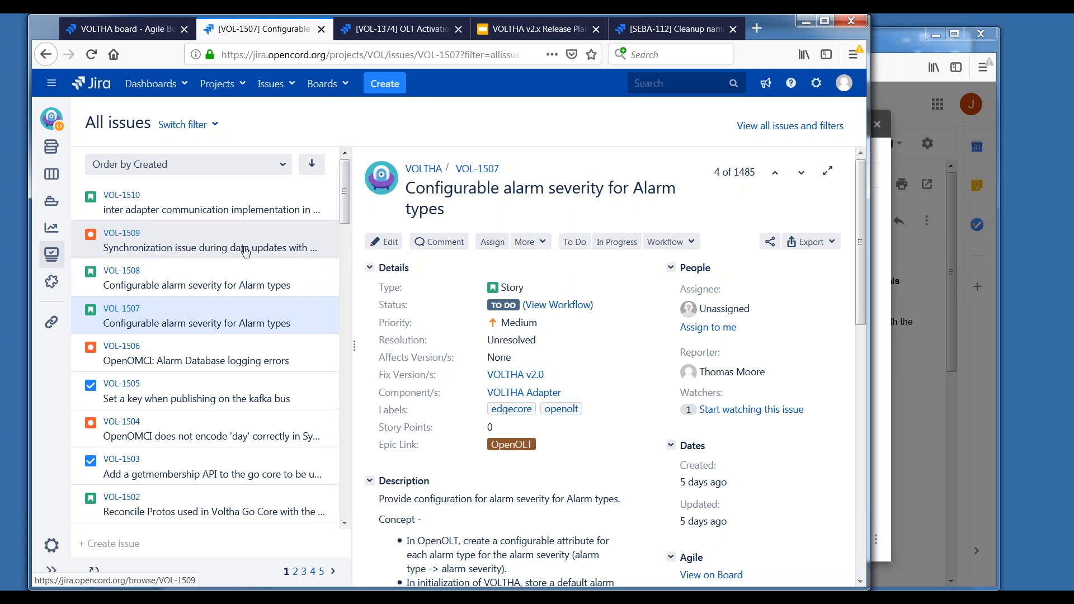
mouse_move(242, 280)
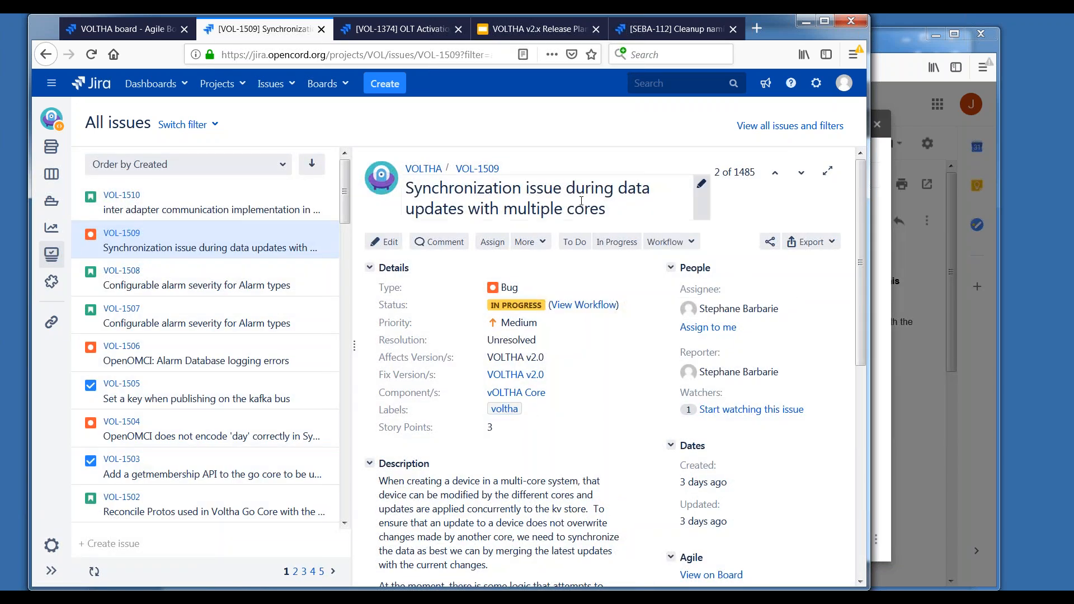
mouse_move(584, 209)
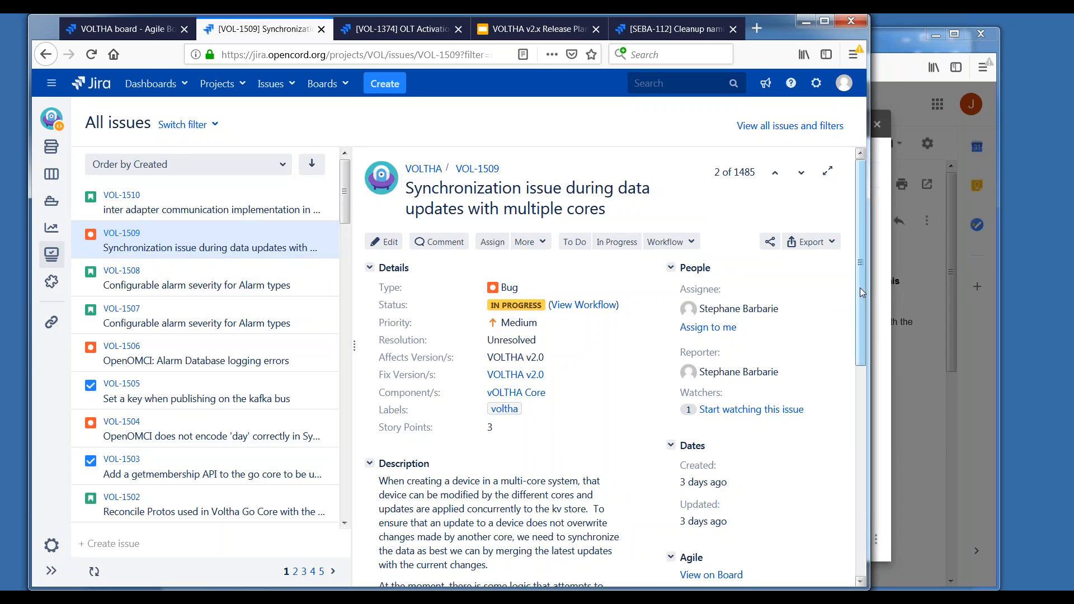
Scroll through VOL-1509's description and highlight the sentence about merging concurrent device updates.
scroll("down", 3)
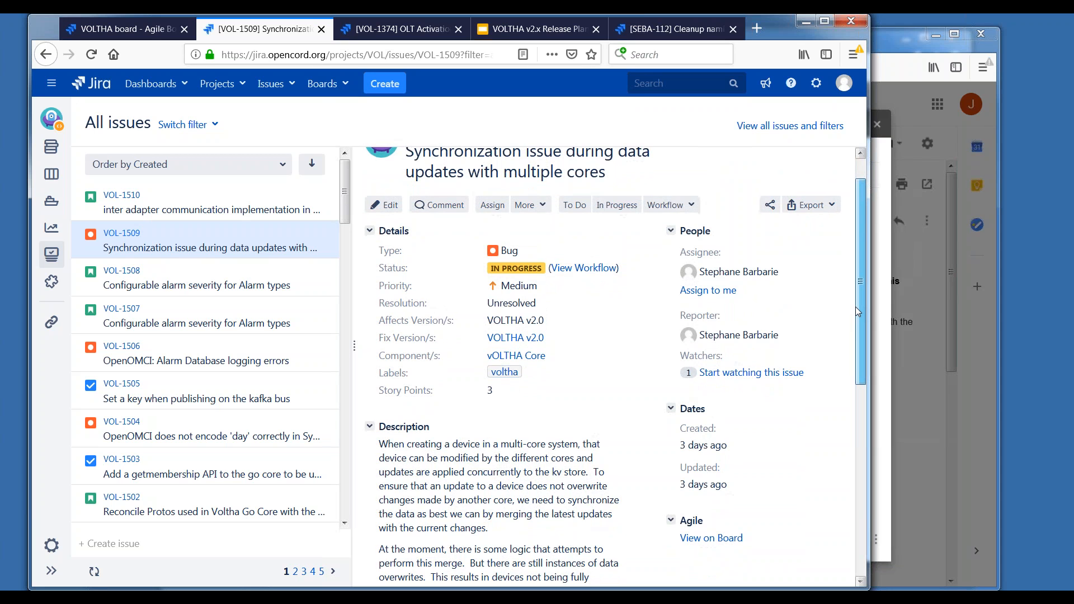
scroll("down", 3)
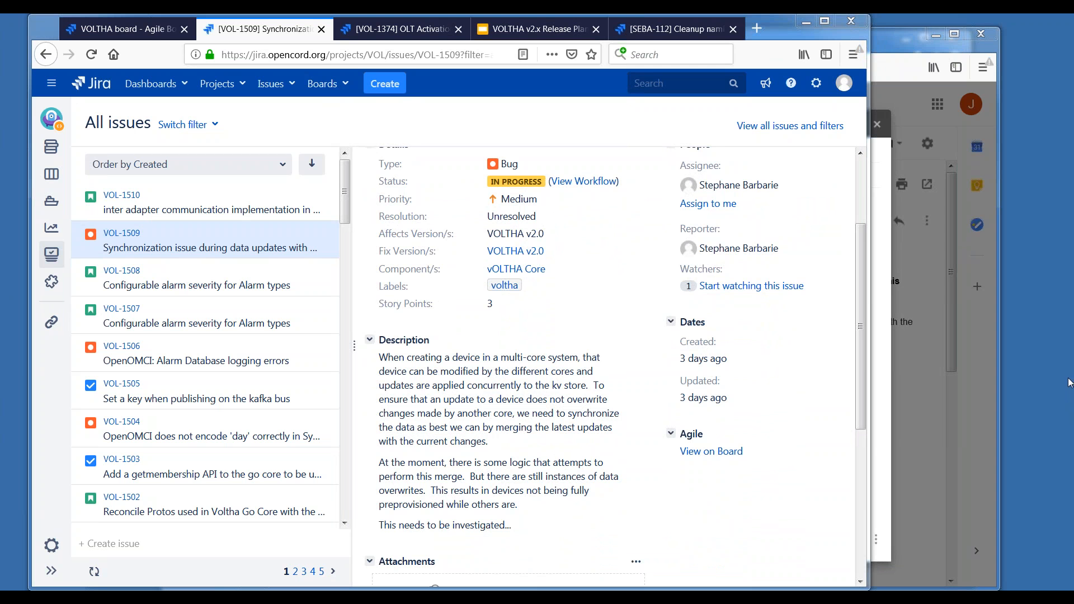
mouse_move(871, 474)
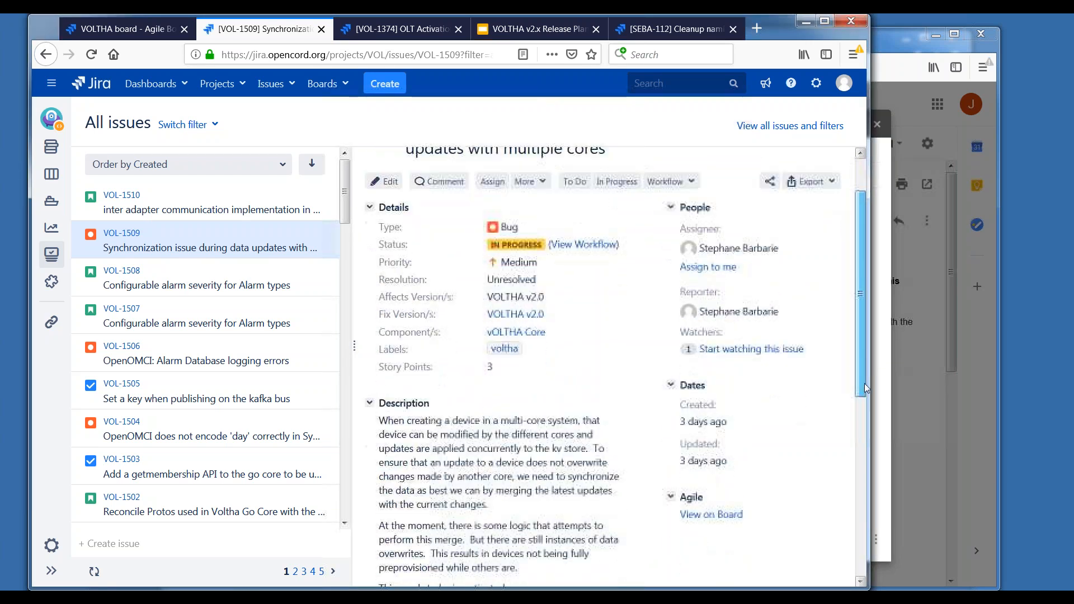
scroll("down", 3)
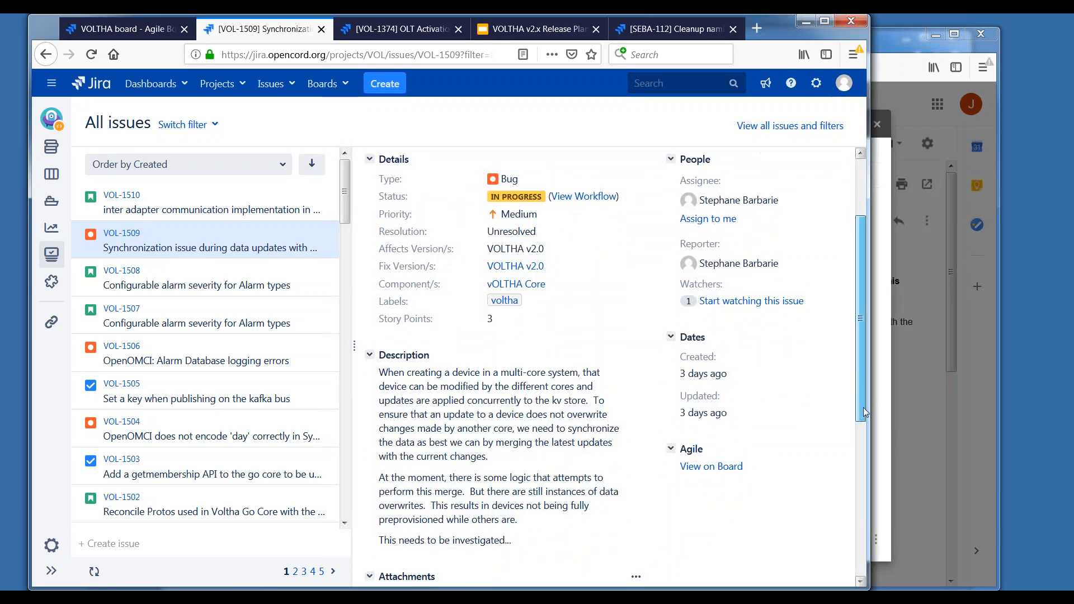
scroll("down", 3)
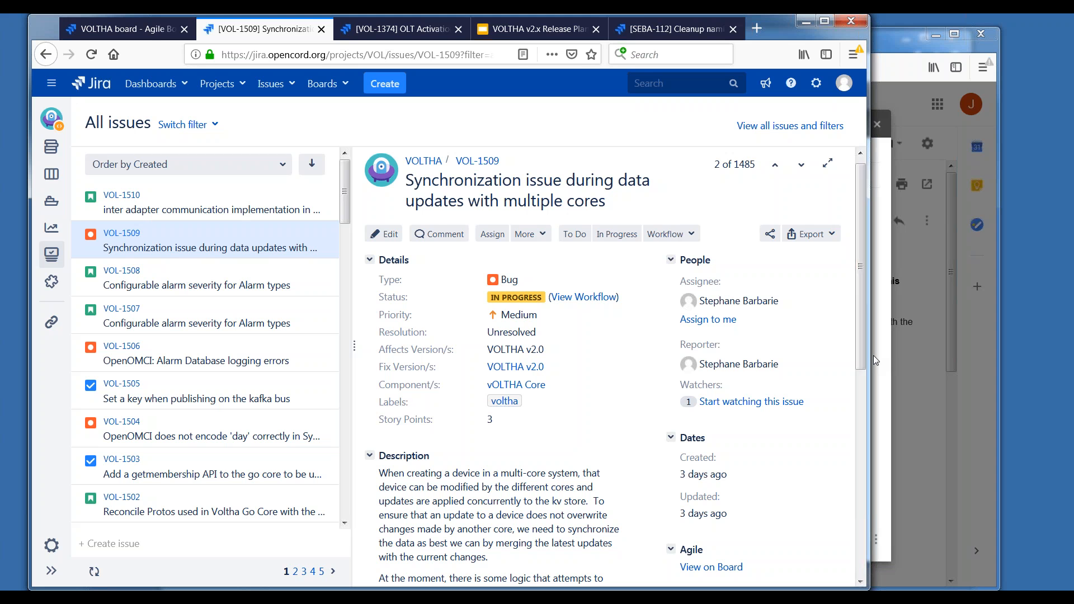
mouse_move(860, 359)
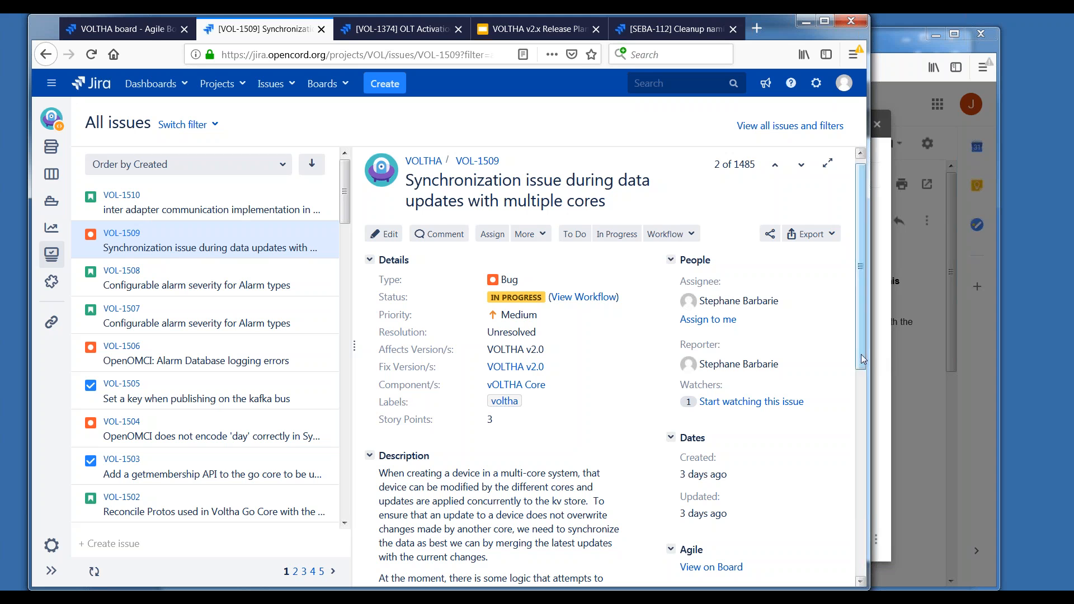
scroll("down", 3)
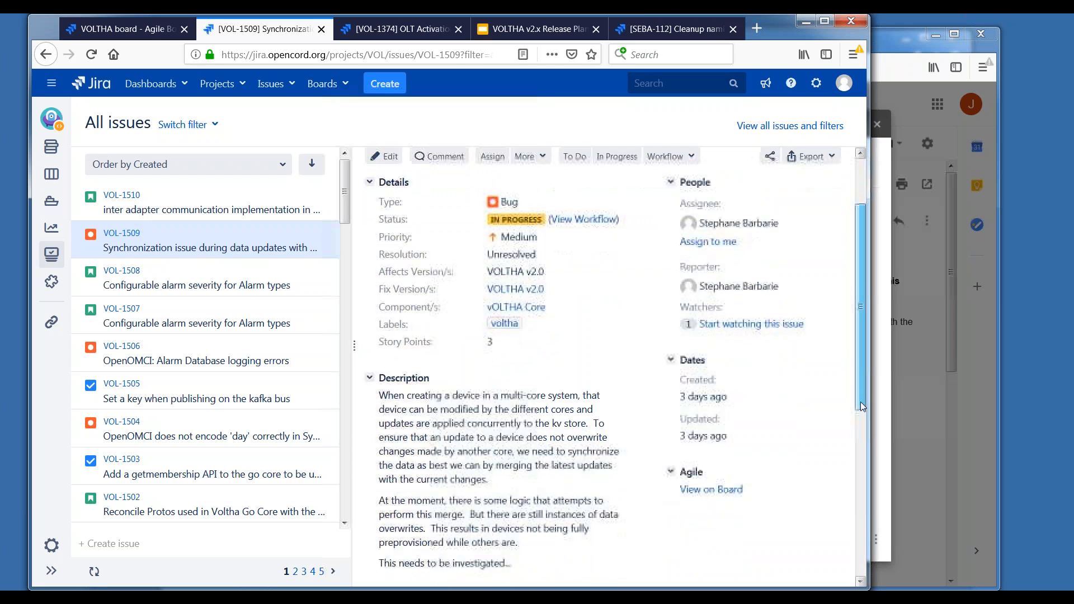
scroll("down", 3)
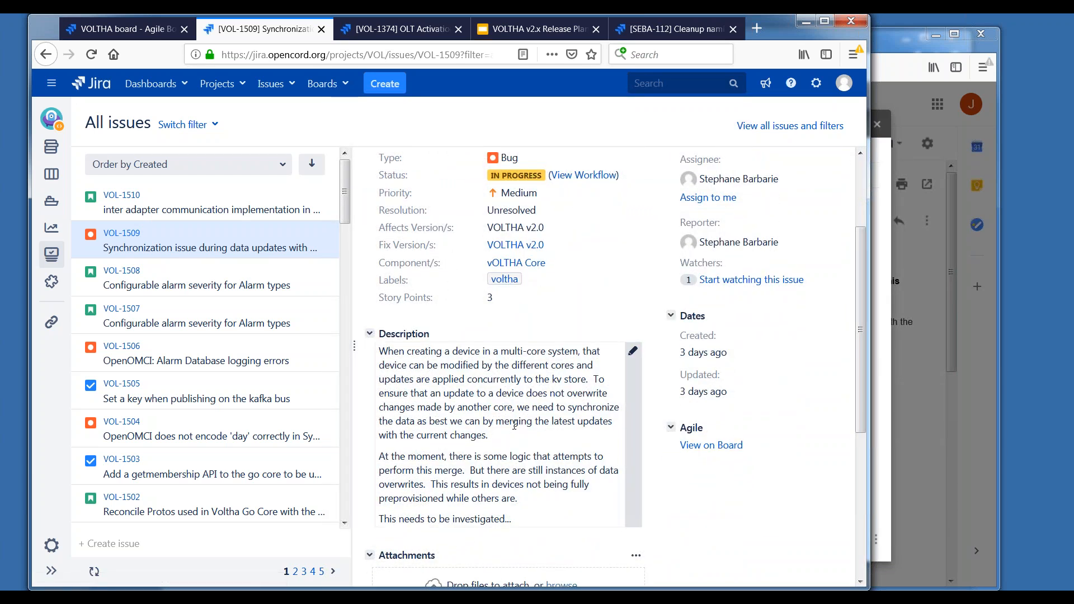
mouse_move(594, 379)
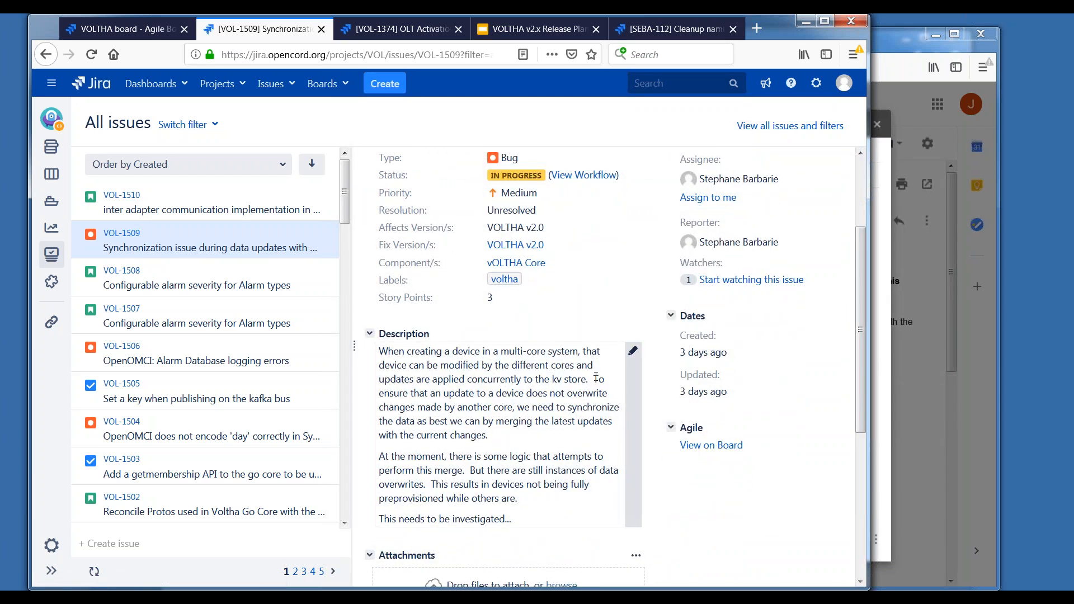
left_click_drag(597, 379, 489, 435)
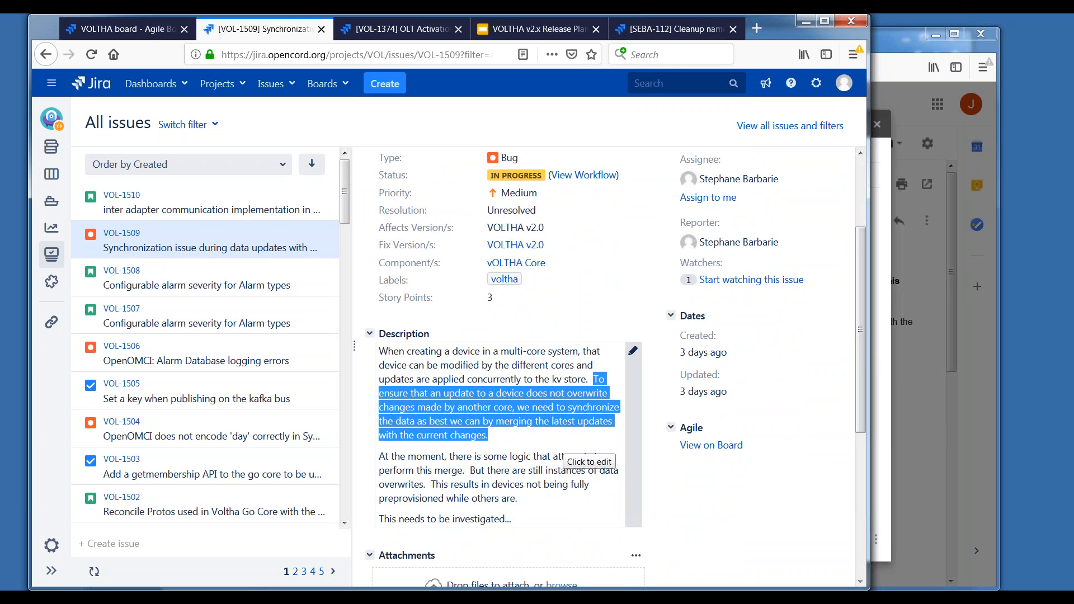
mouse_move(577, 513)
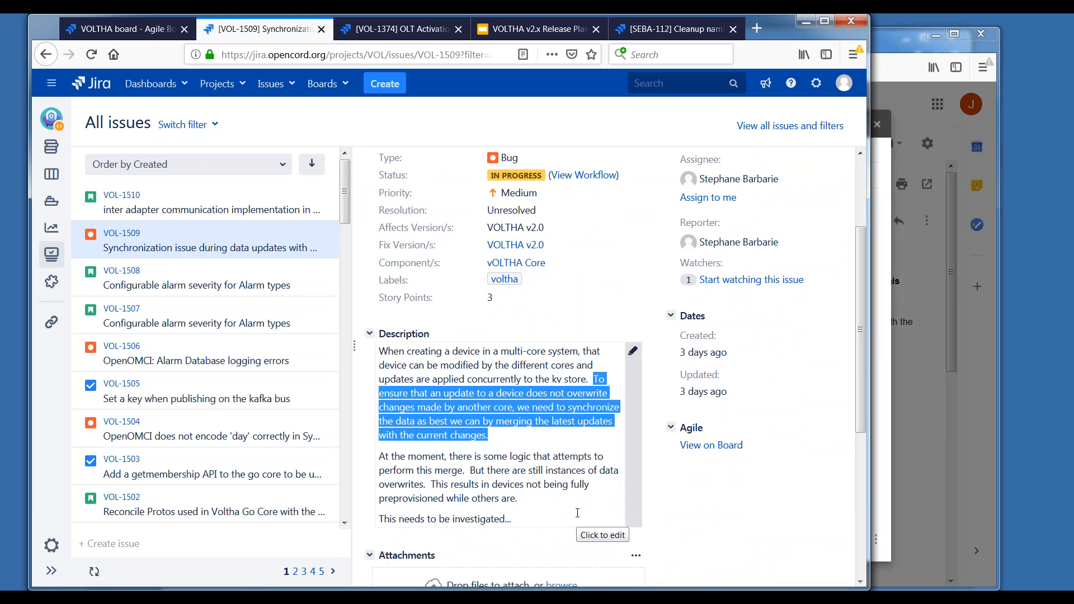
mouse_move(560, 469)
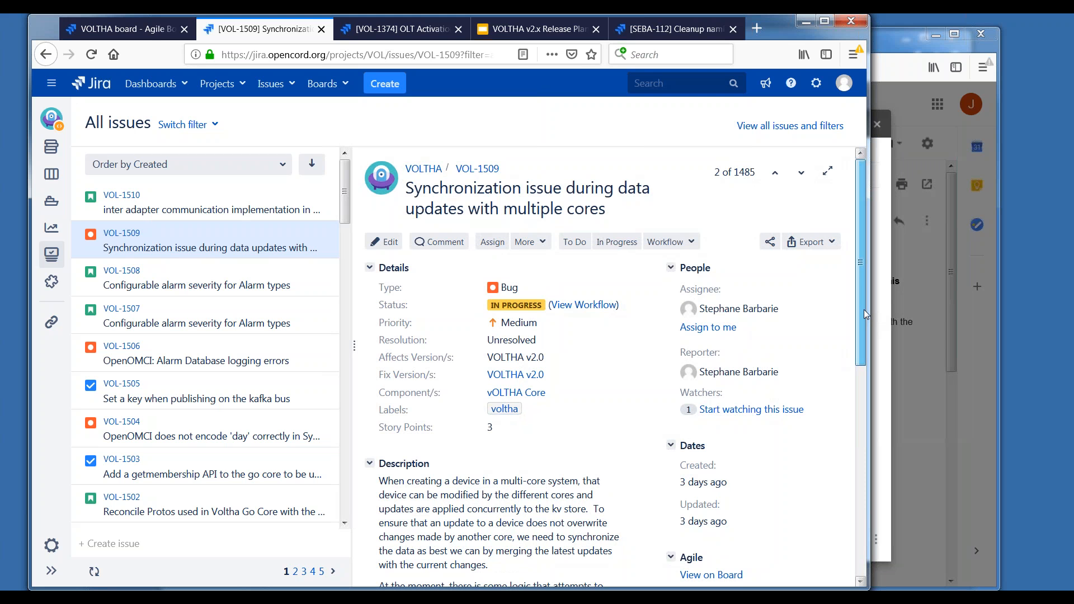
mouse_move(480, 319)
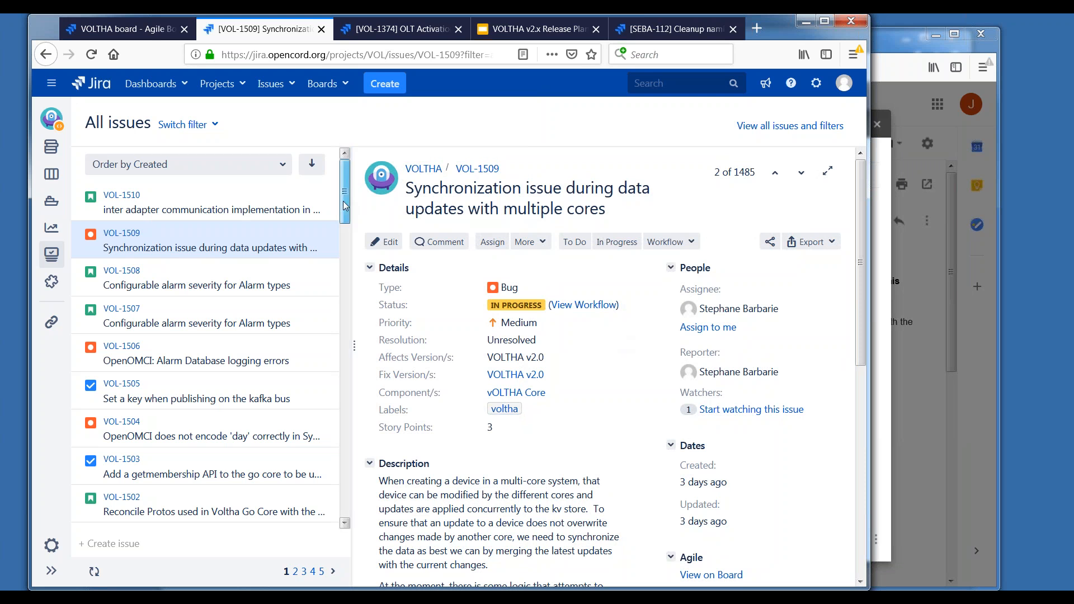
mouse_move(253, 239)
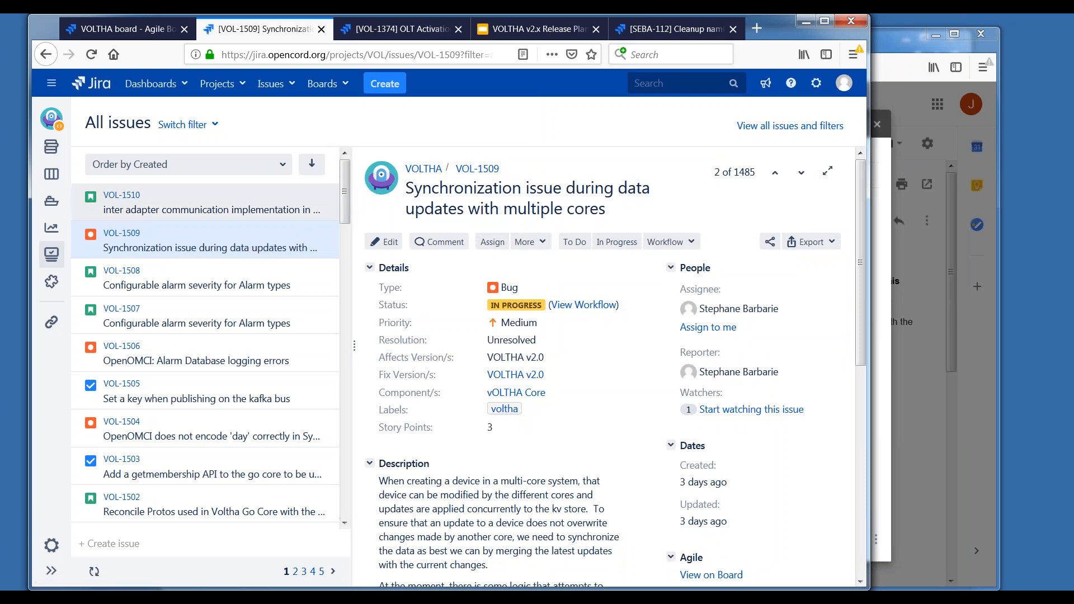
mouse_move(258, 203)
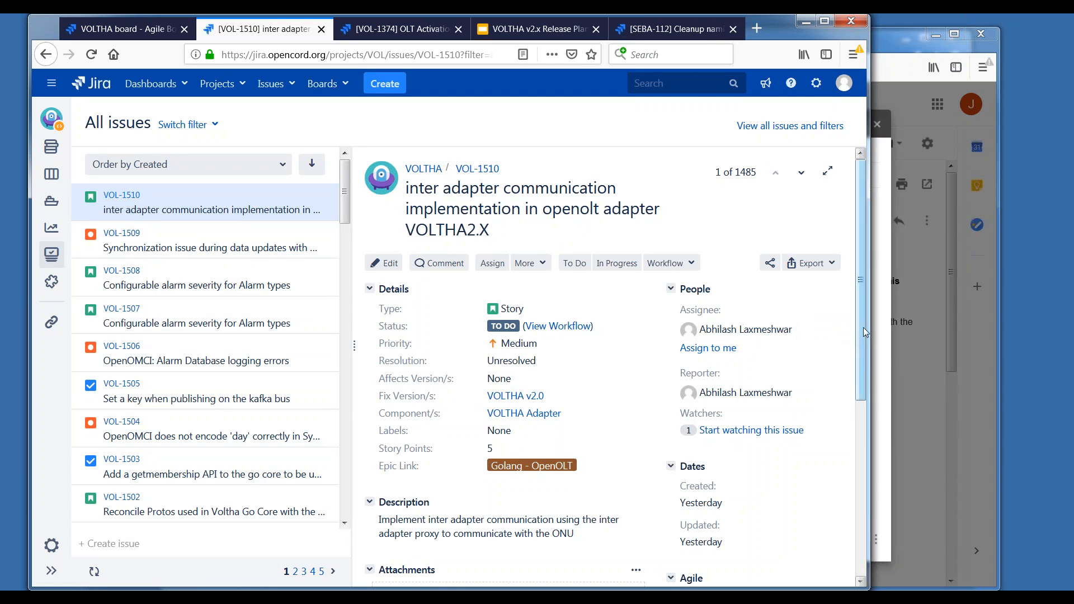
scroll("down", 3)
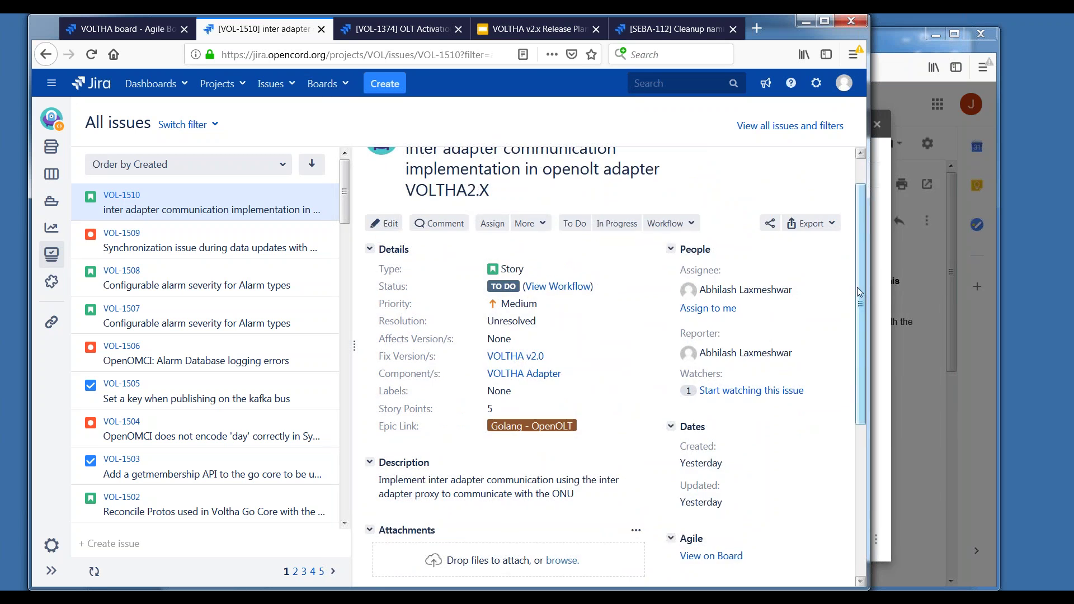
mouse_move(858, 289)
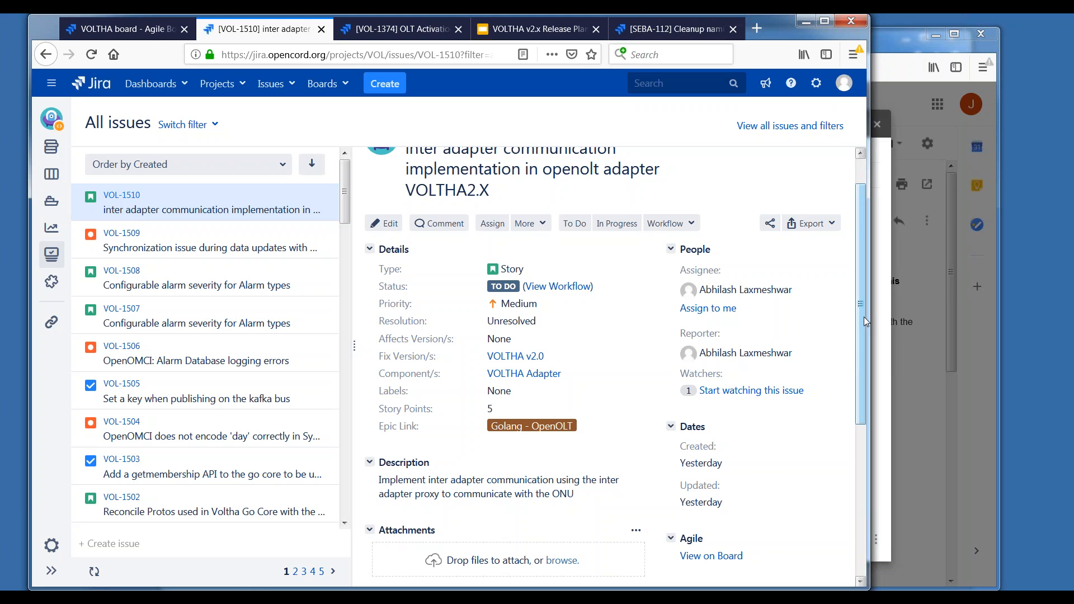
mouse_move(1033, 370)
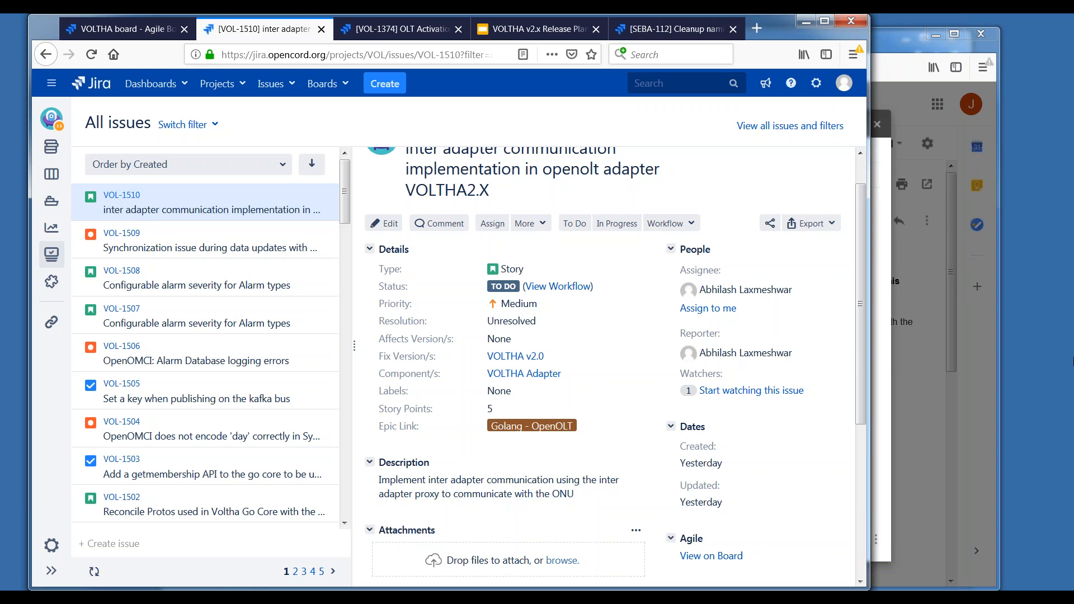
mouse_move(1069, 390)
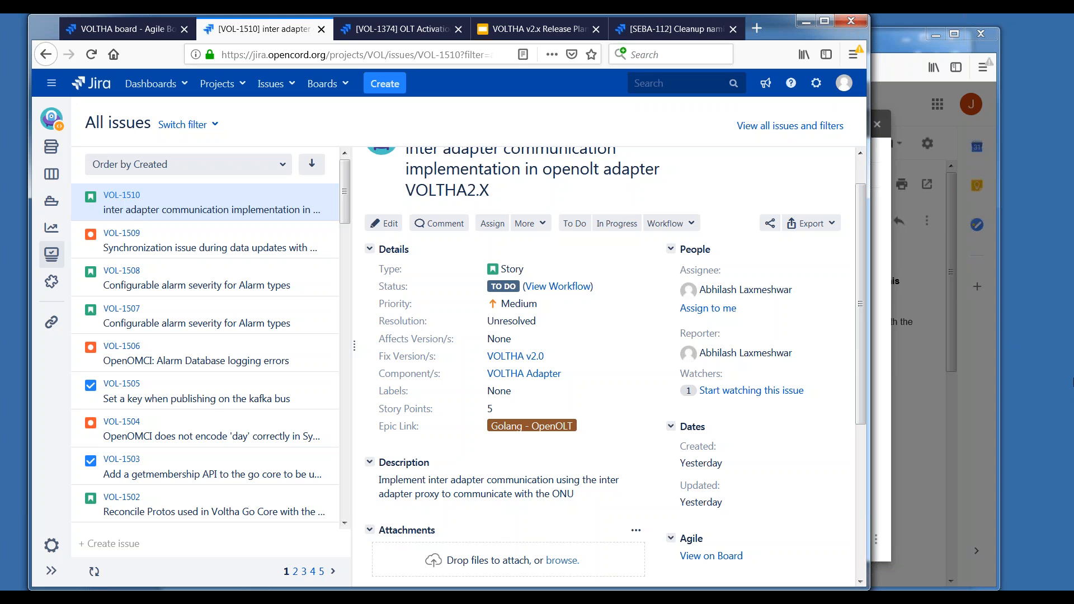
mouse_move(1069, 369)
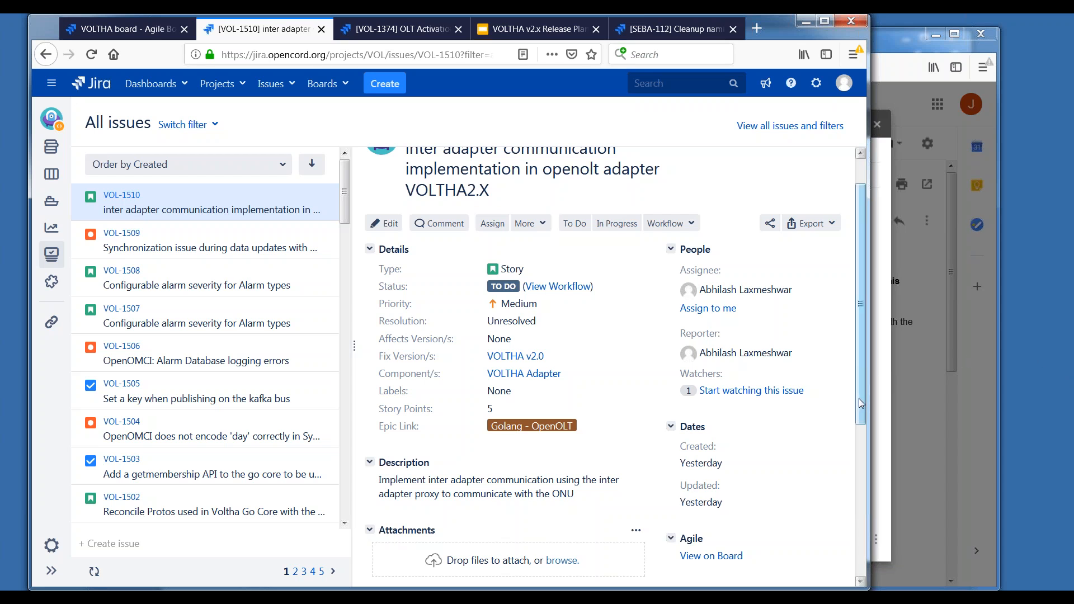
scroll("up", 3)
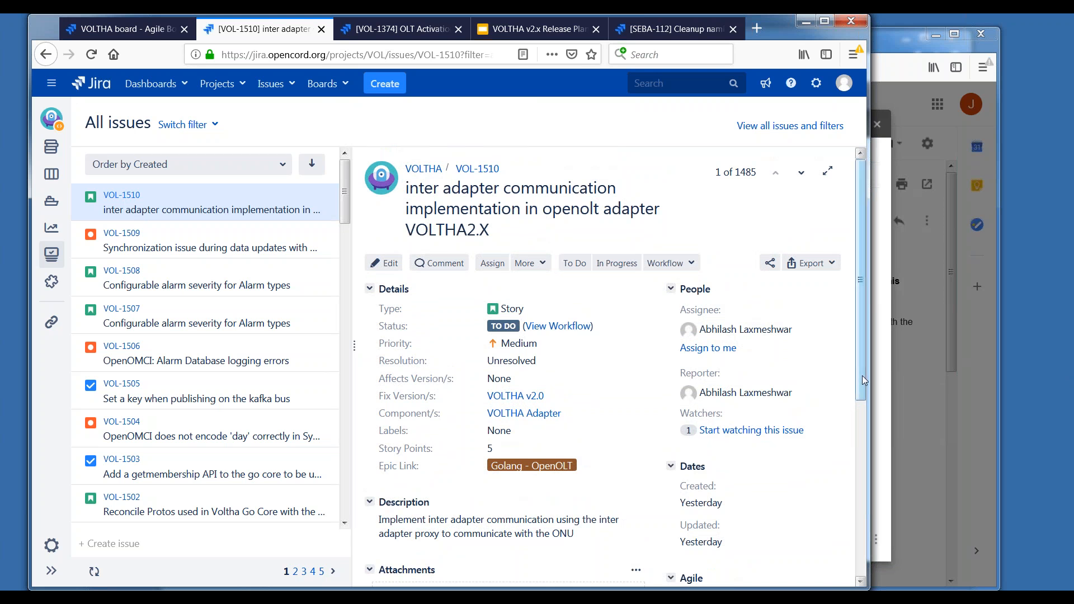
scroll("down", 3)
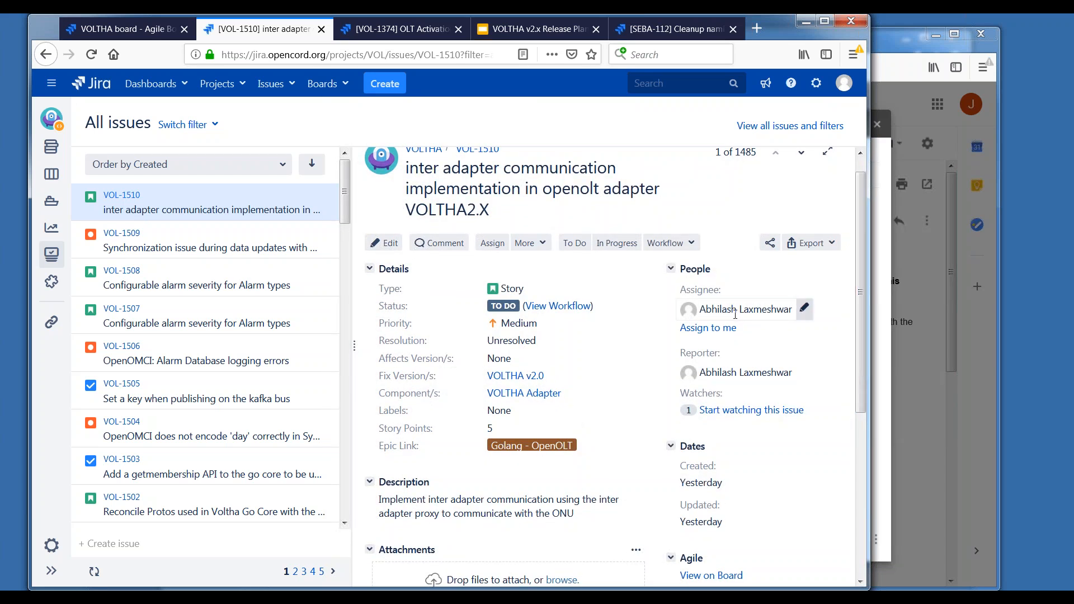
mouse_move(779, 328)
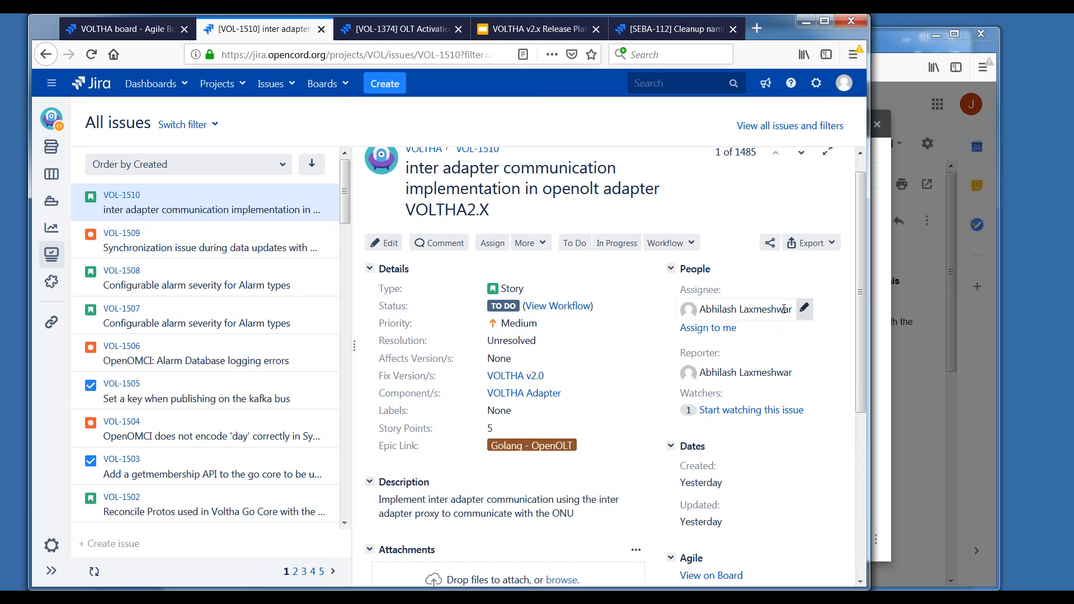
left_click(803, 309)
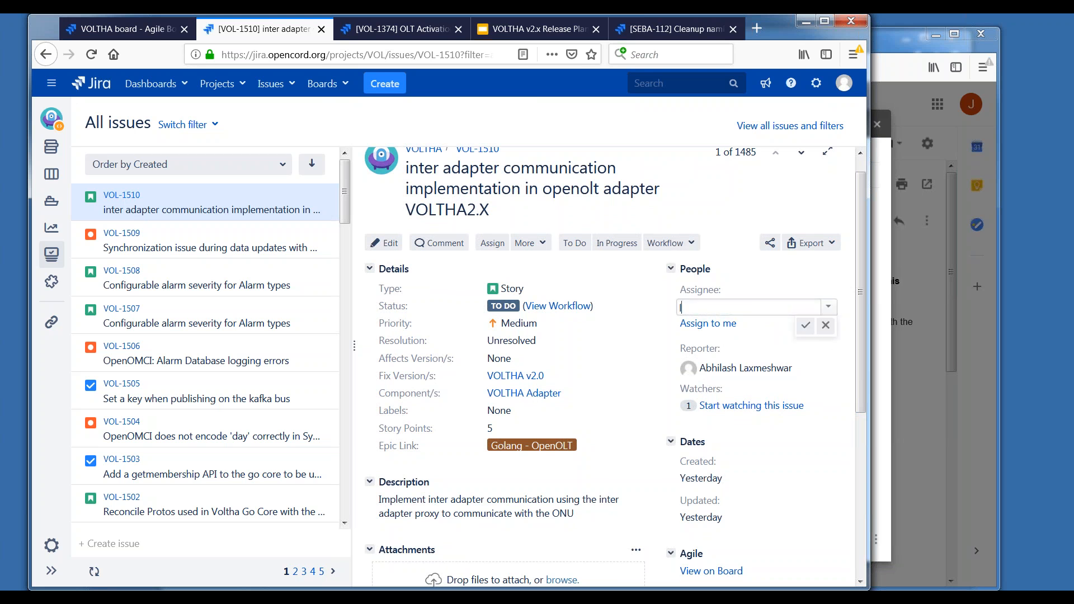
type("lin")
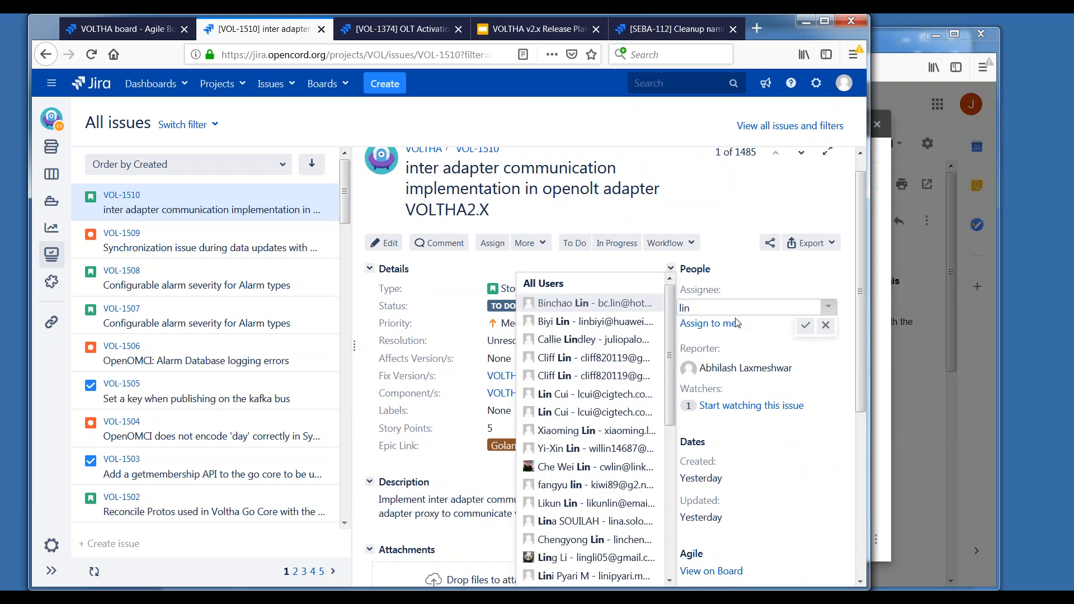
mouse_move(608, 399)
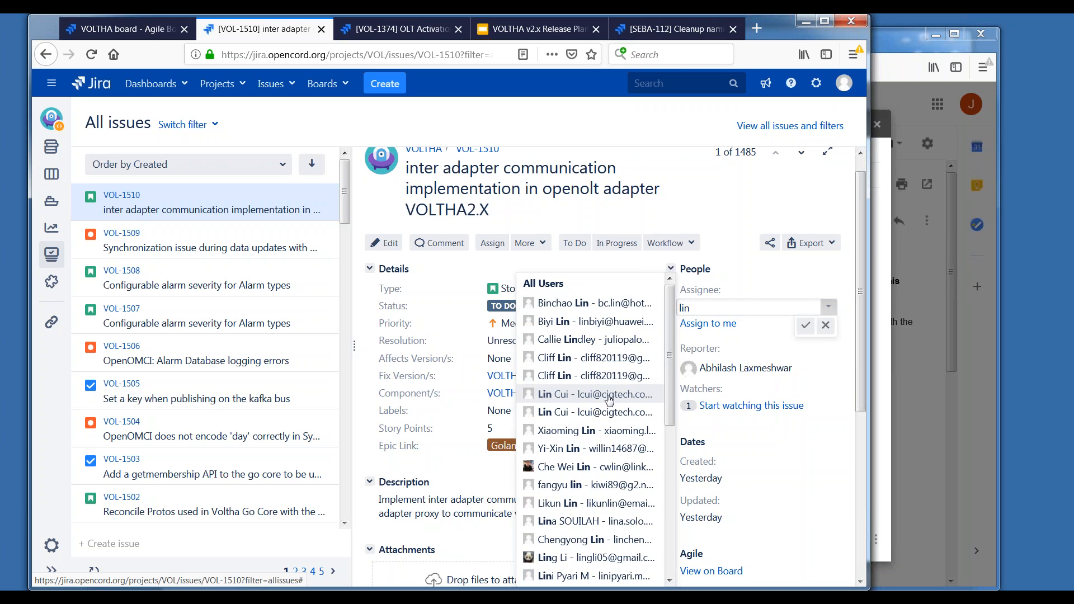
left_click(590, 395)
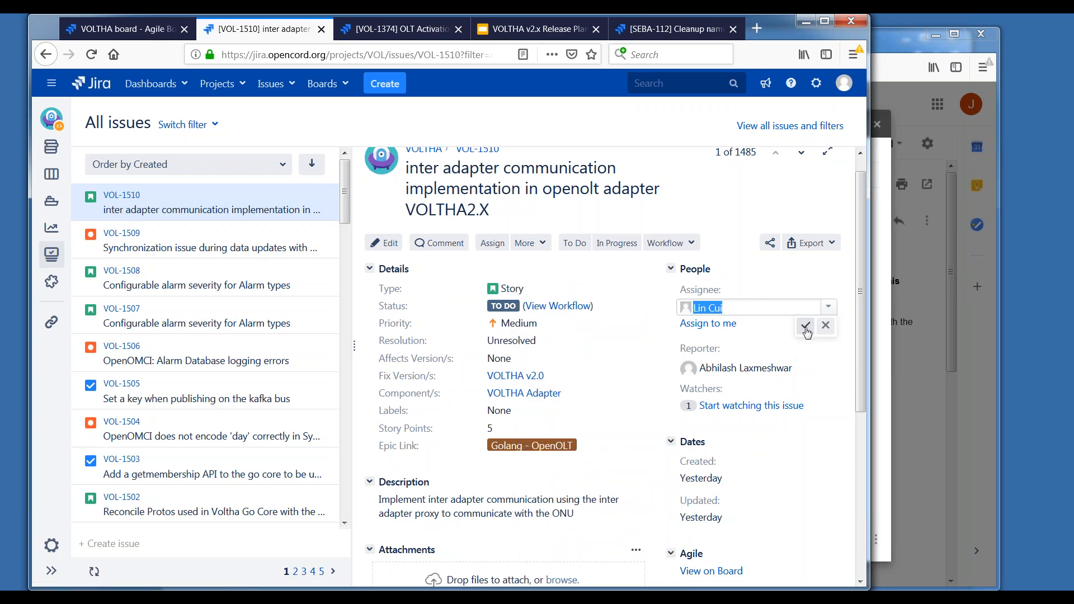
left_click(805, 327)
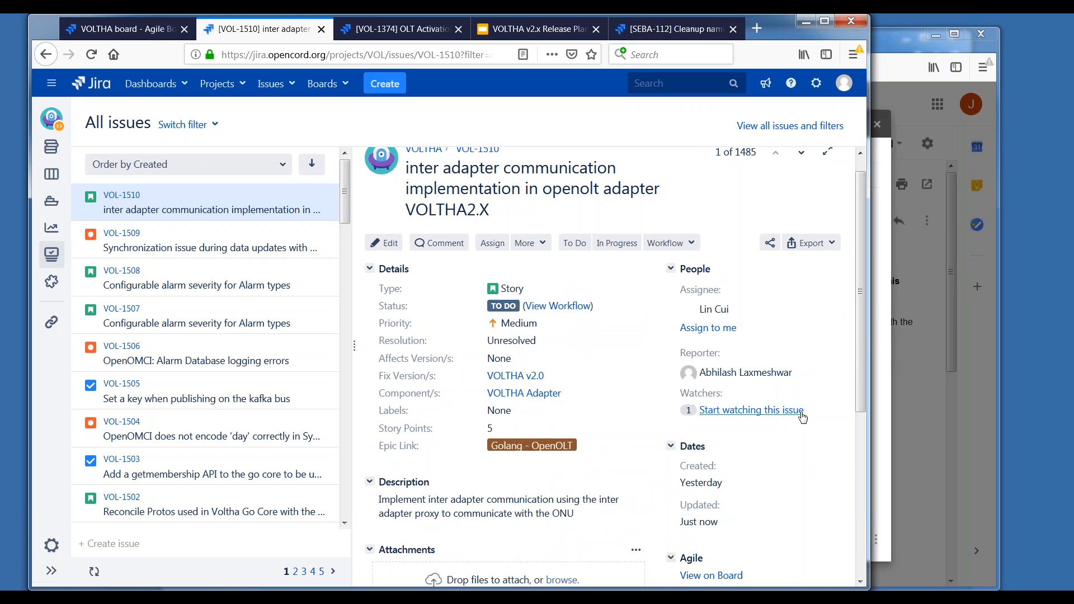
mouse_move(407, 301)
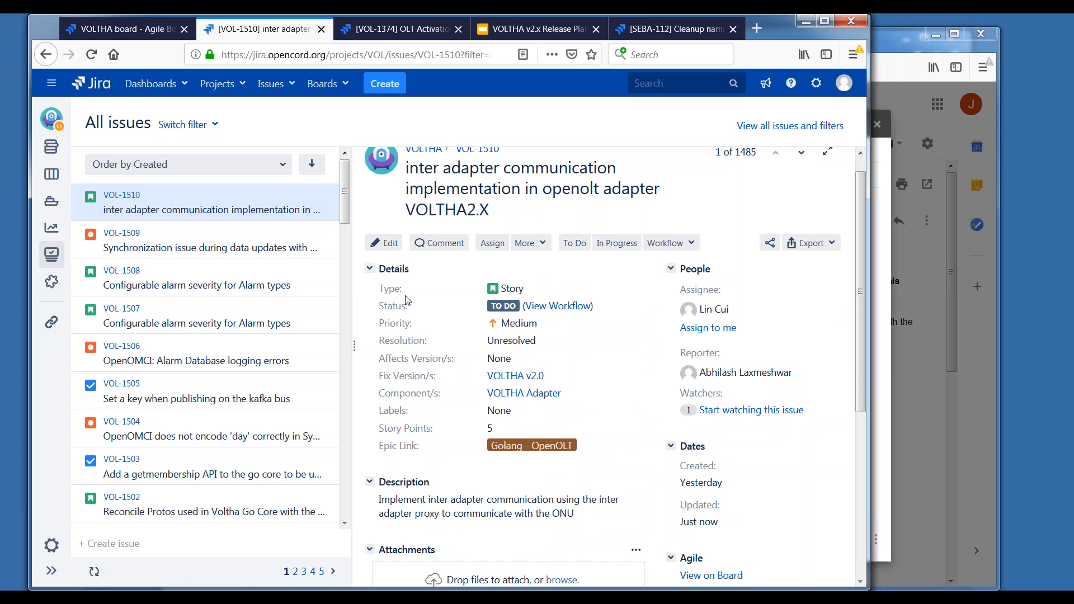
Open VOL-1510's Edit Issue form and list the Sprint options, including VOLTHA 2.0 Sprint 15.
left_click(383, 242)
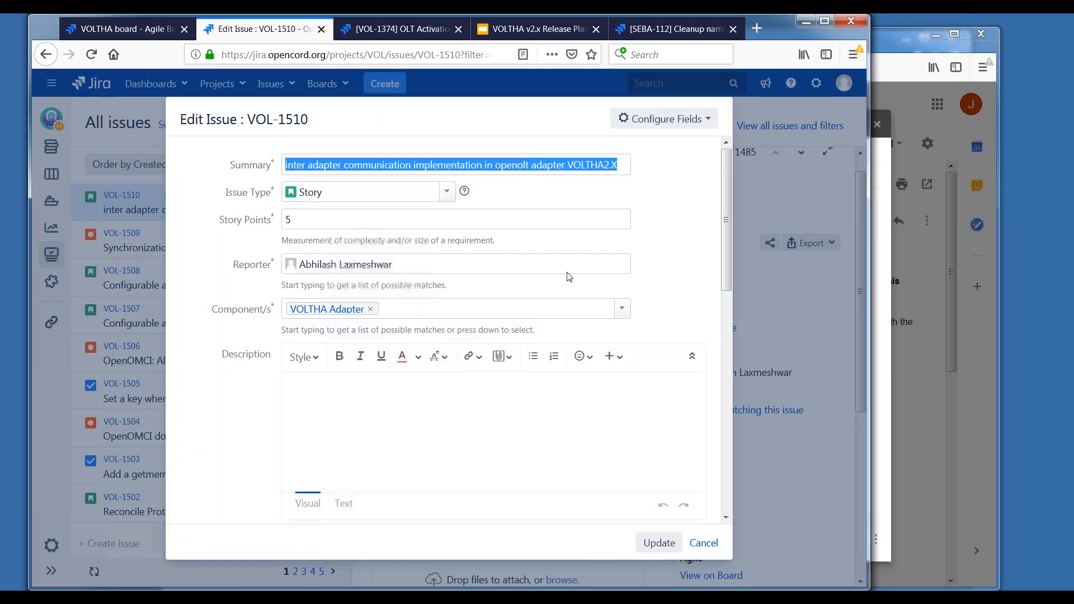
scroll("down", 3)
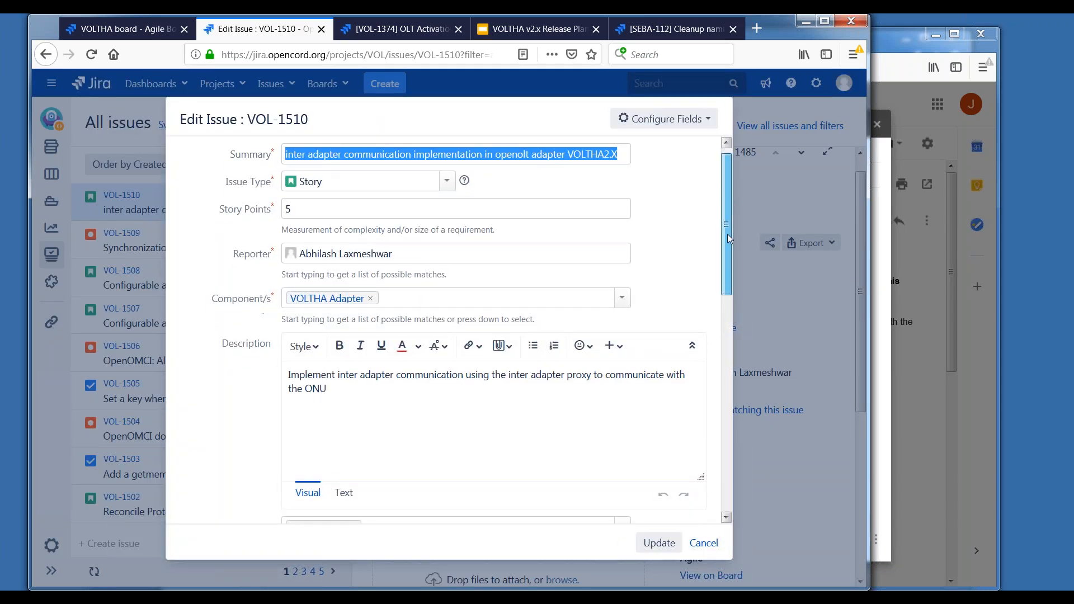
scroll("down", 3)
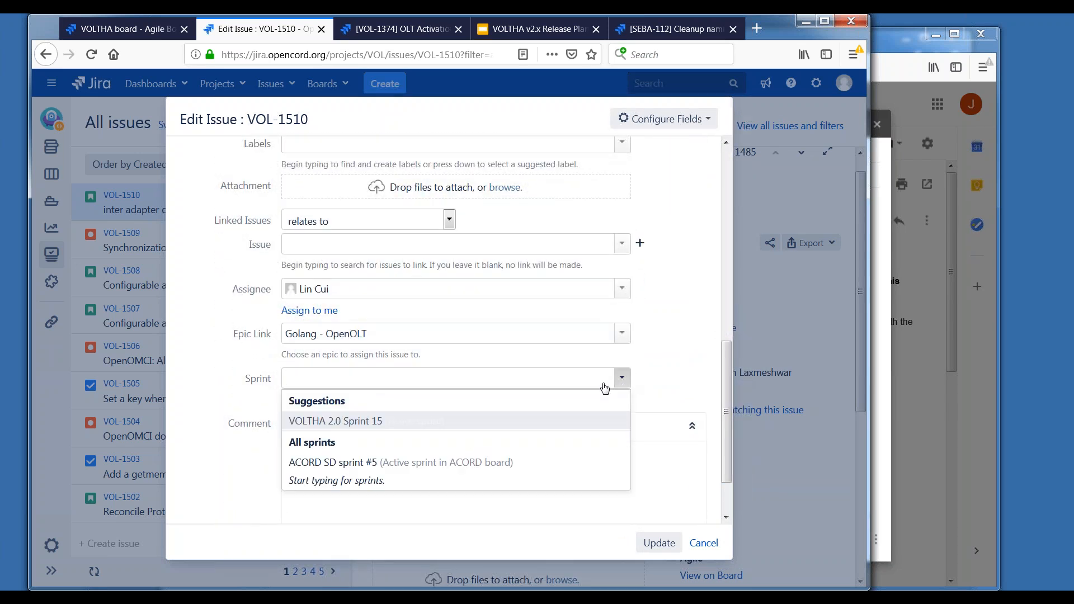
left_click(335, 420)
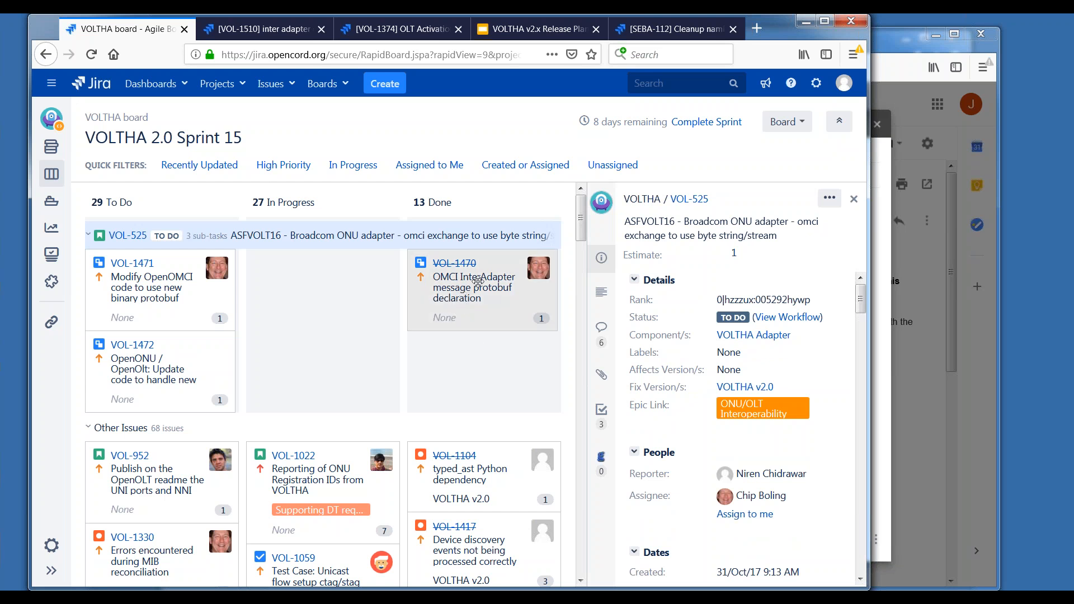
mouse_move(484, 299)
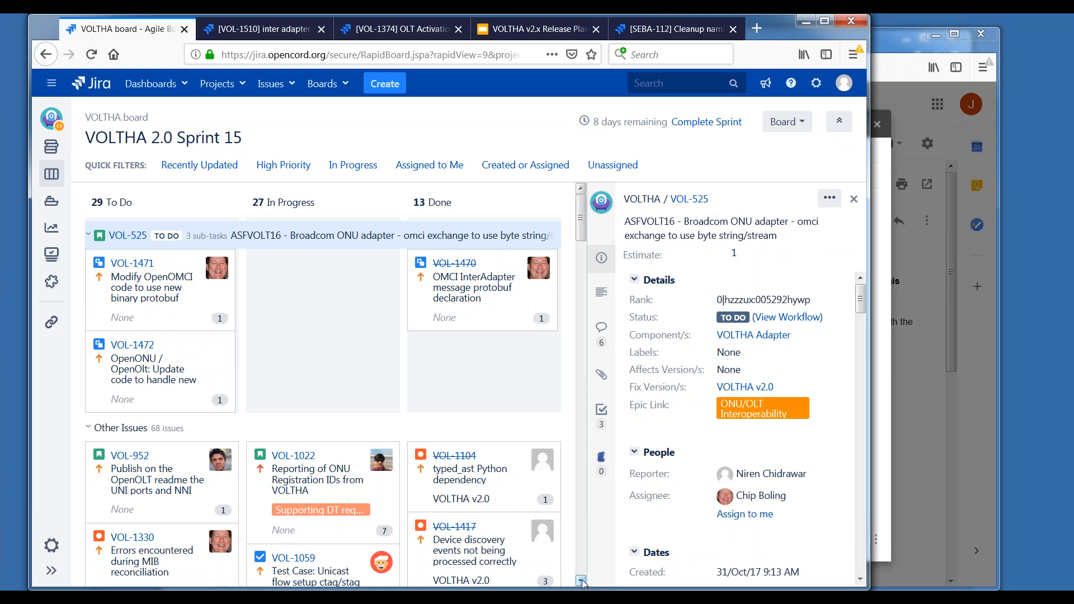
Scroll the Sprint 15 board down to the Other Issues swimlane of 68 issues.
scroll("down", 3)
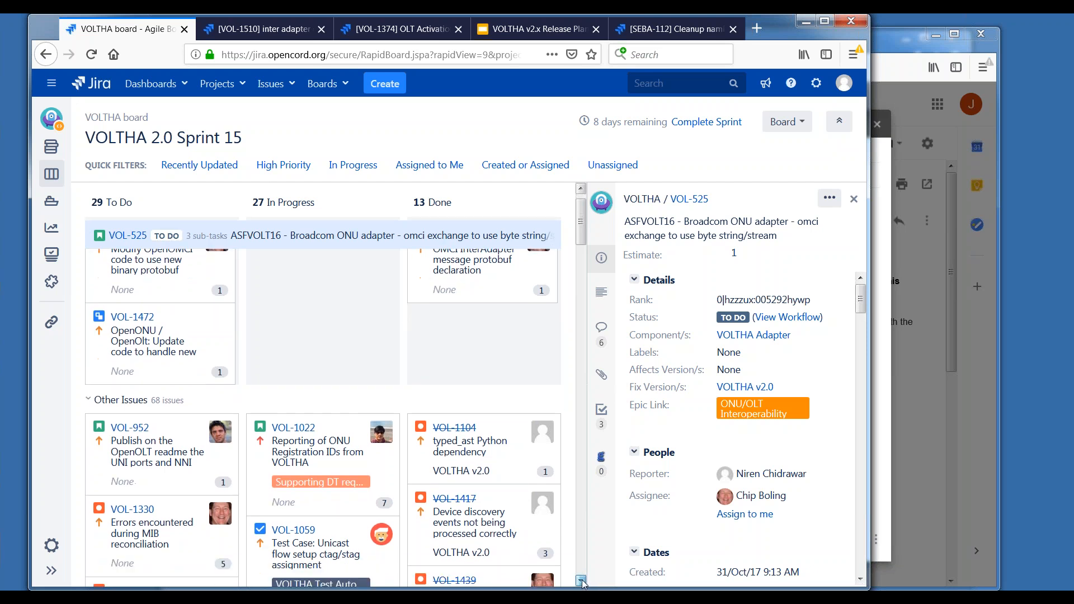
scroll("down", 3)
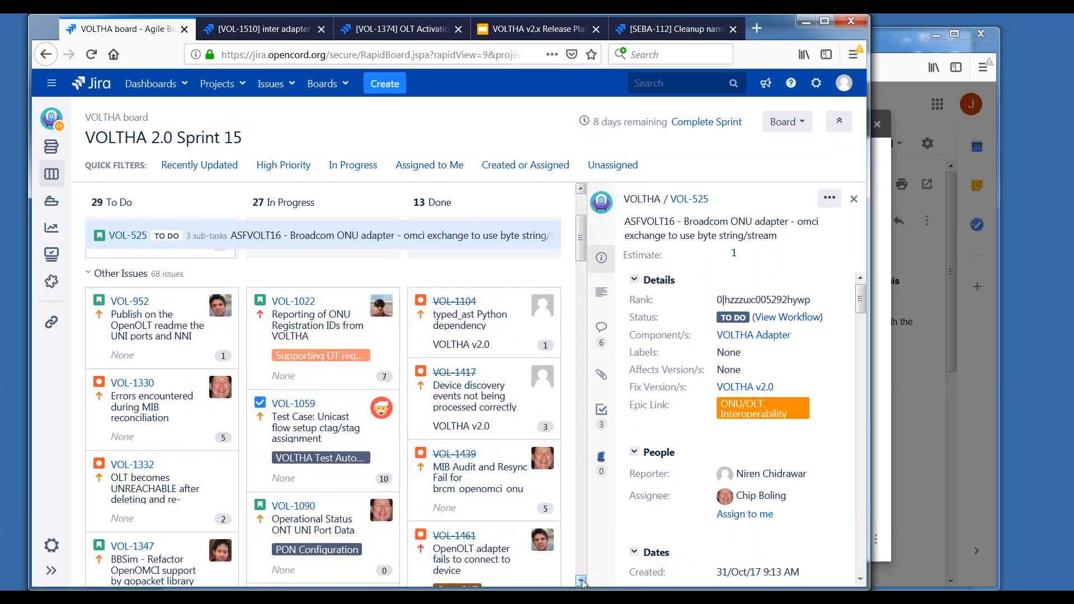
scroll("down", 3)
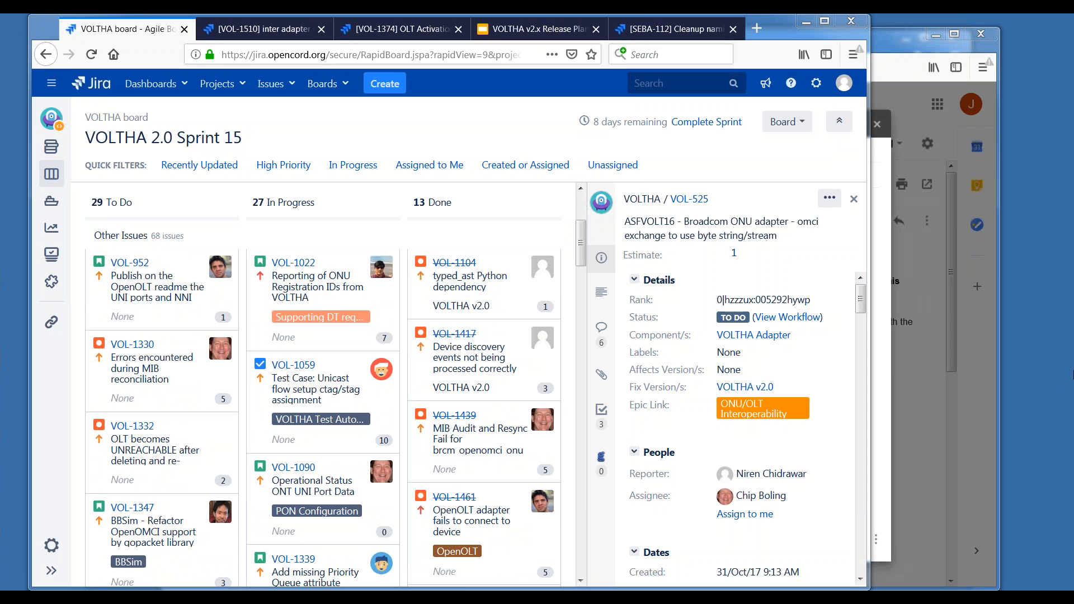
mouse_move(343, 294)
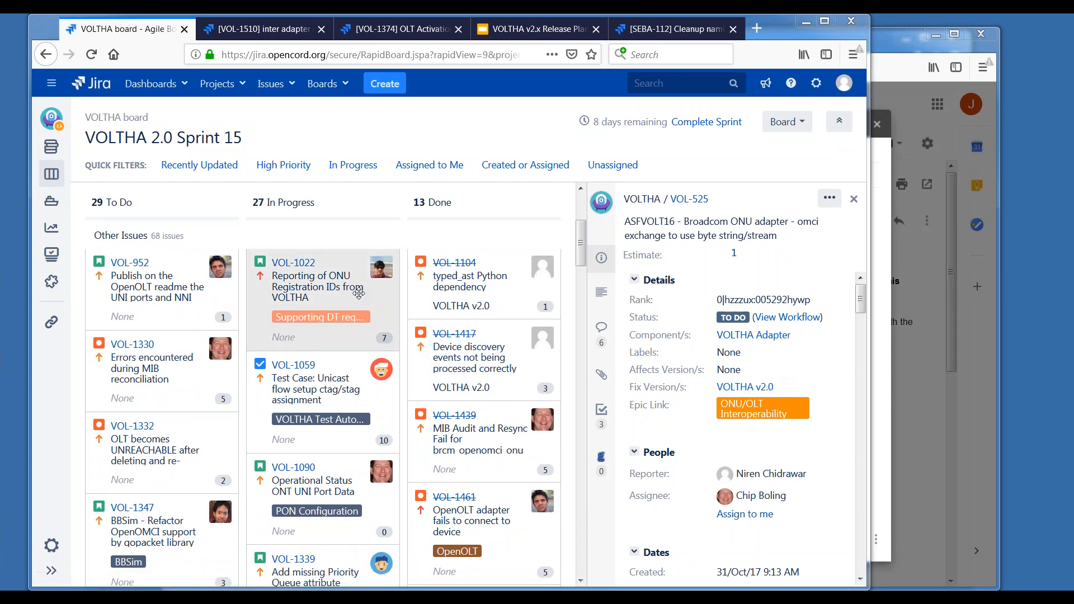
Open the VOL-1022 card from the In Progress column to see its openolt story details.
left_click(311, 286)
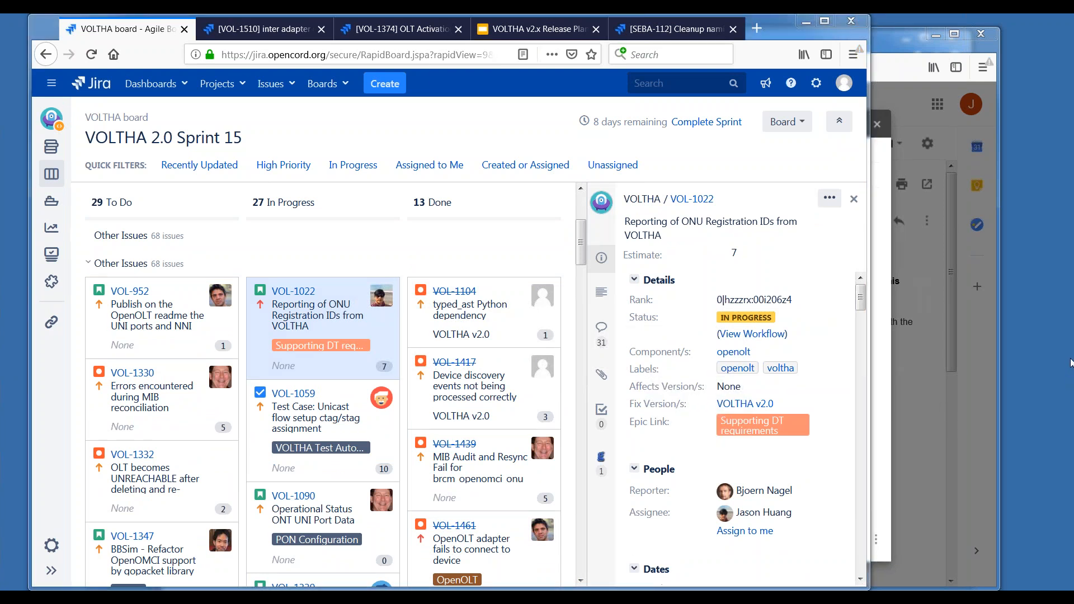
mouse_move(1068, 420)
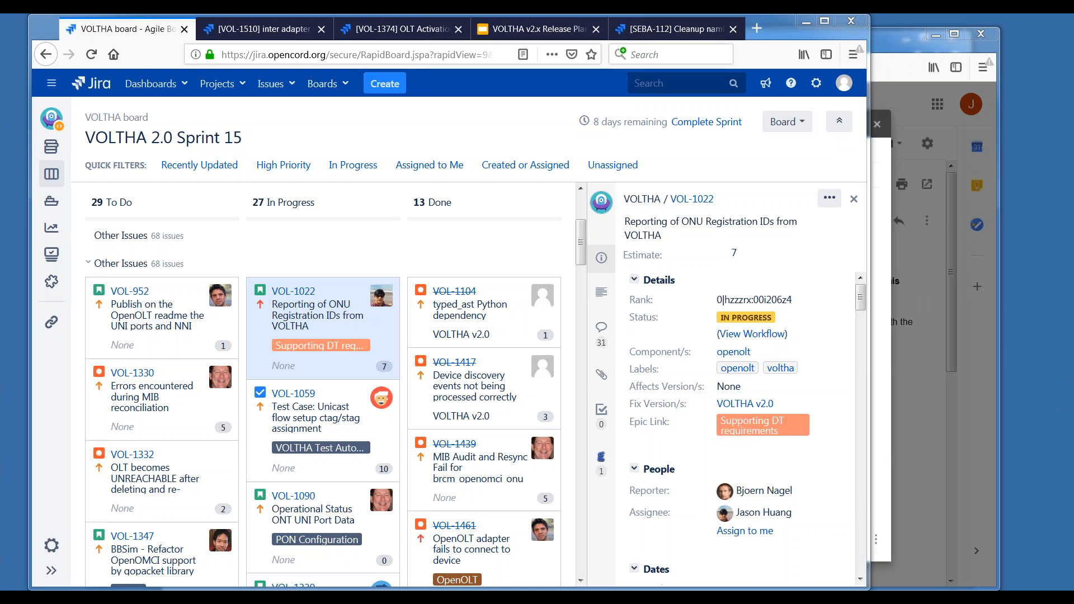
mouse_move(339, 461)
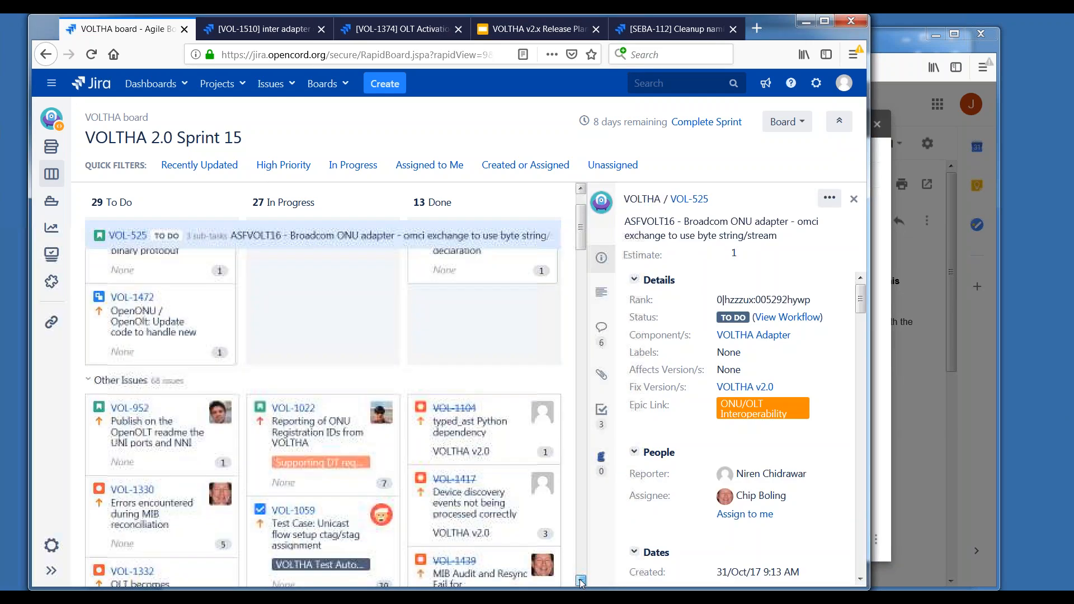
Review VOL-1059's details, then scroll the board with VOL-525's details shown again.
scroll("down", 3)
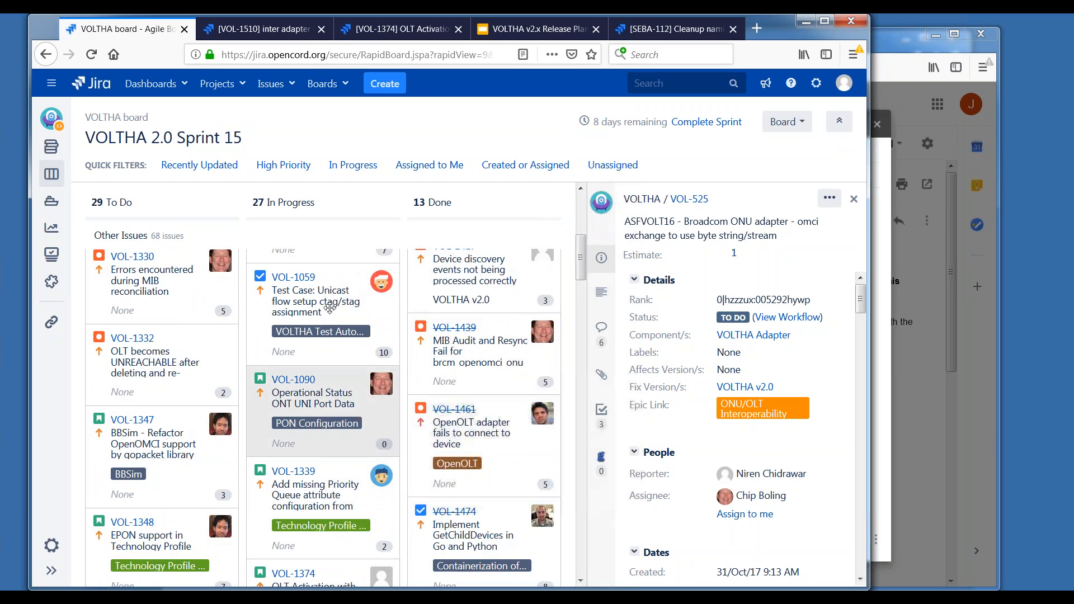
left_click(317, 300)
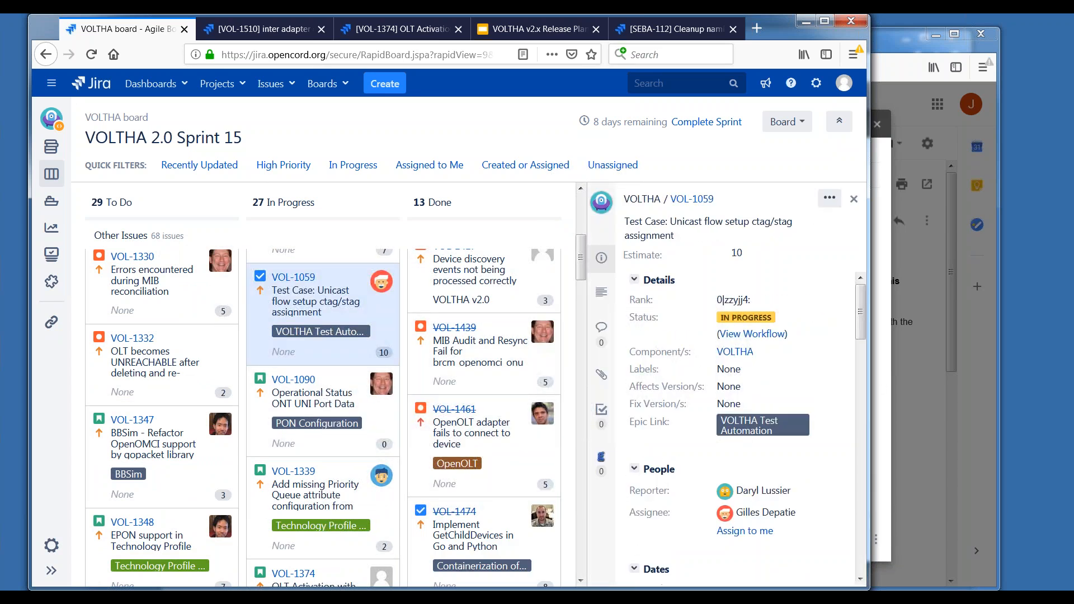
scroll("down", 3)
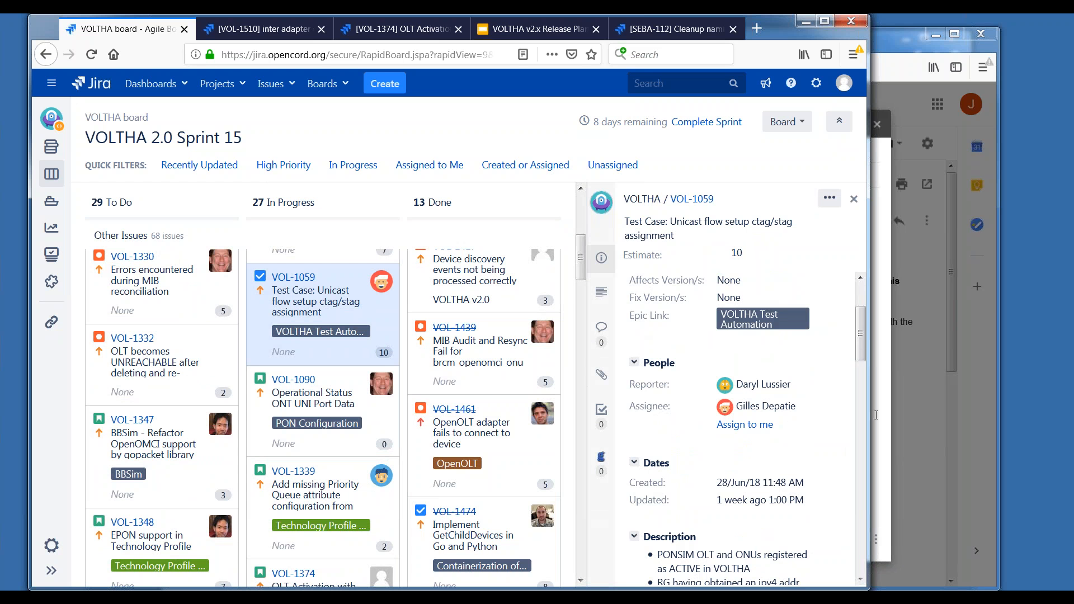
mouse_move(828, 291)
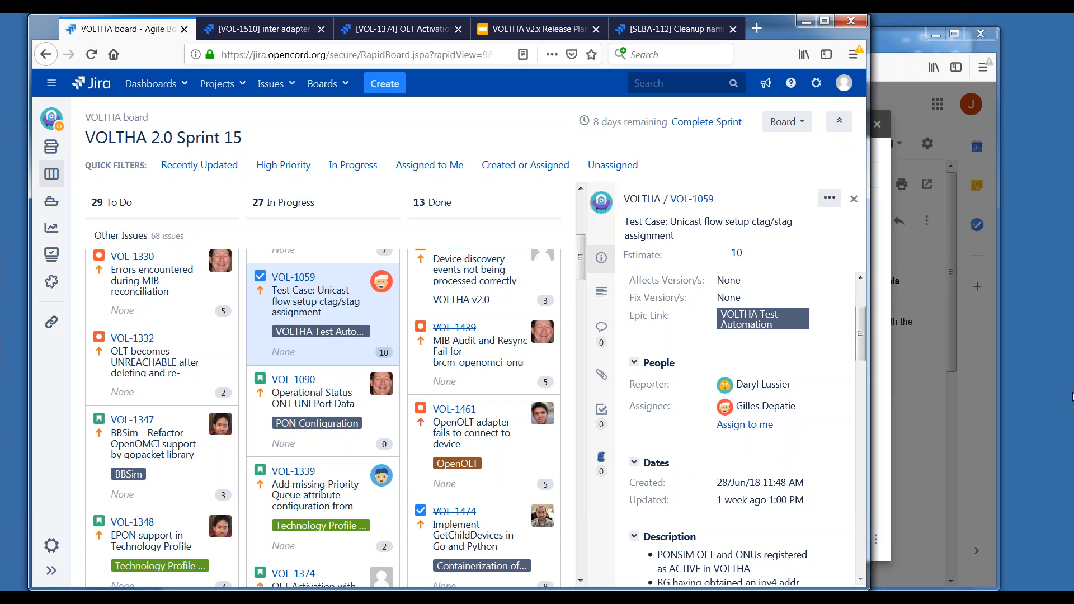
mouse_move(1068, 378)
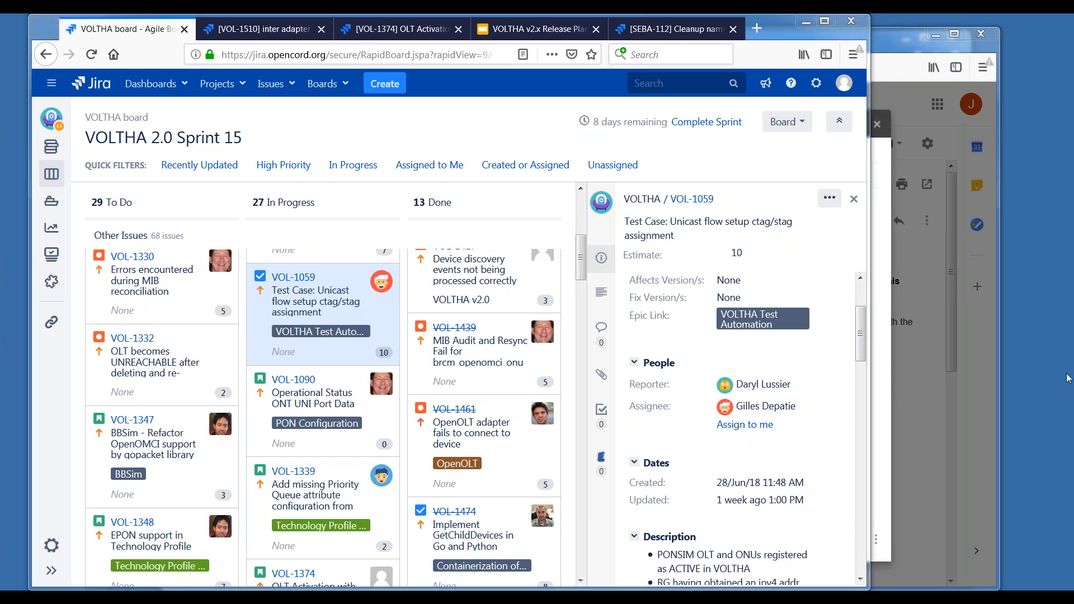
mouse_move(885, 402)
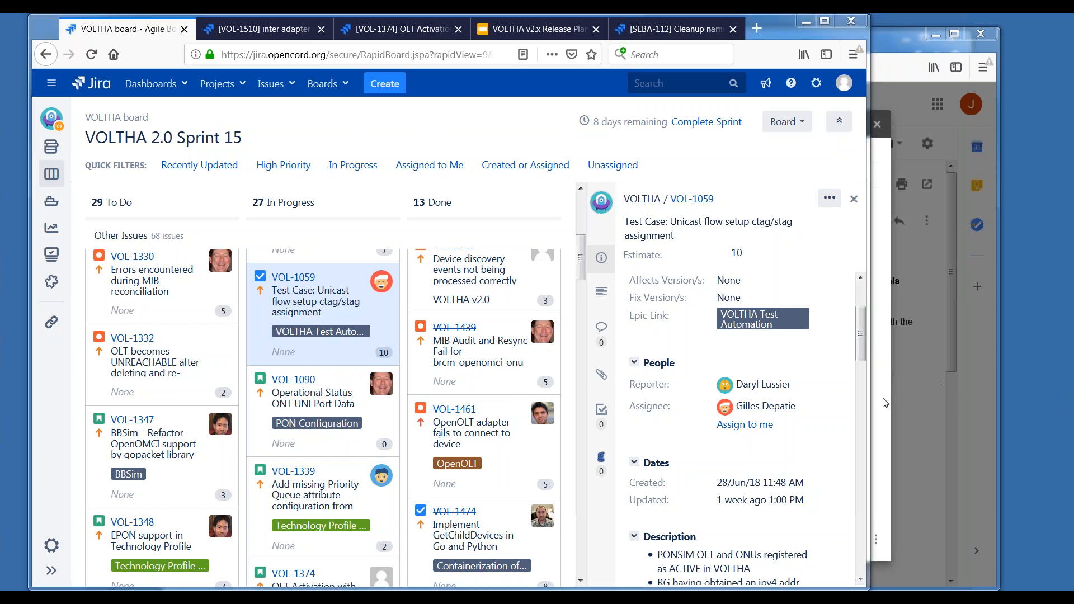
mouse_move(344, 422)
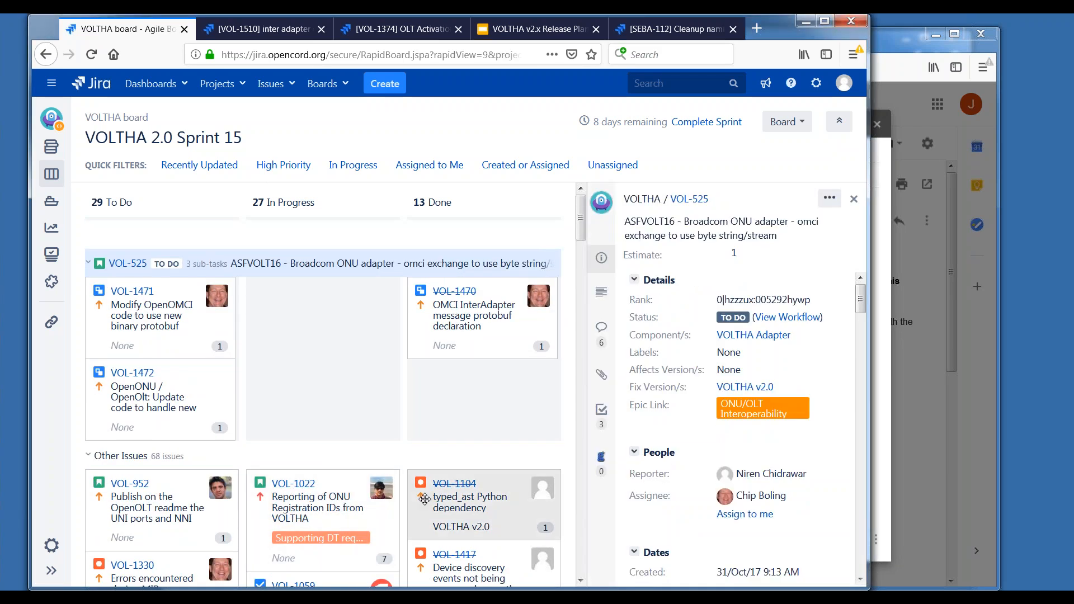
scroll("down", 3)
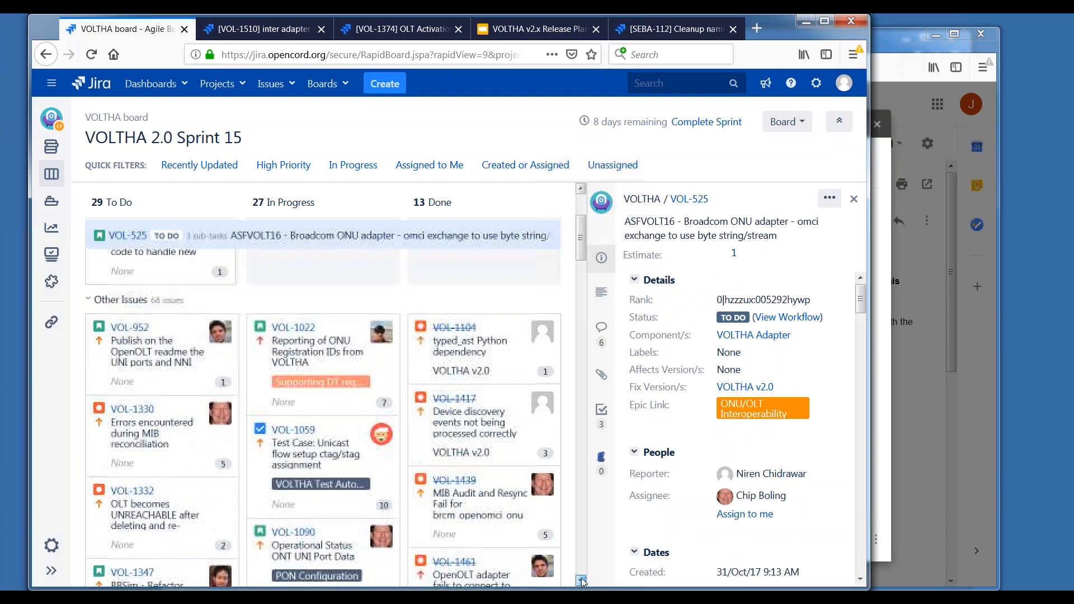
scroll("down", 3)
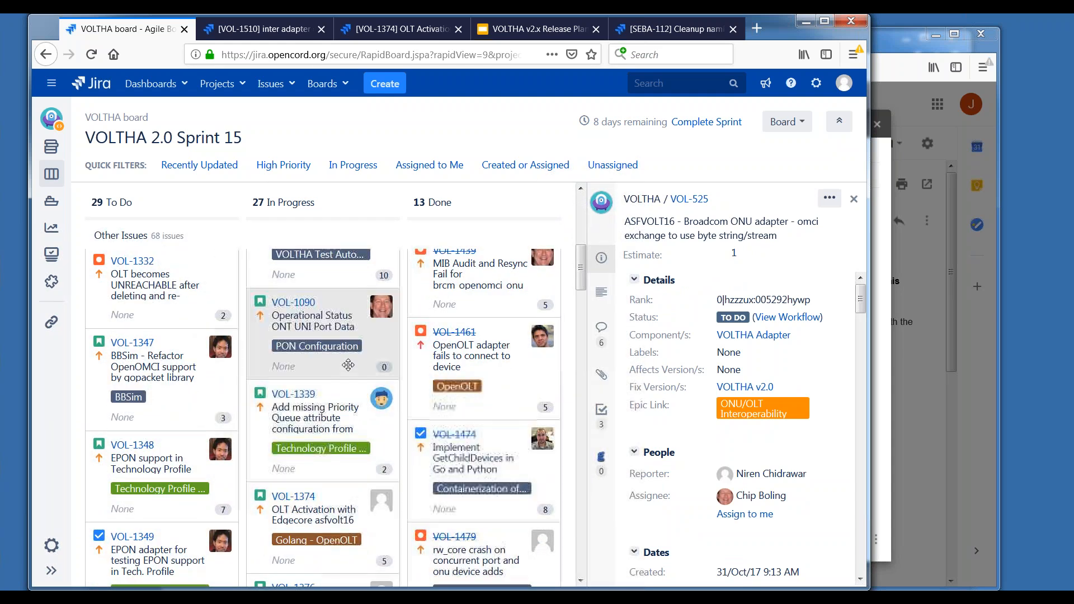
Open VOL-1090, read its description, and begin editing its story-point estimate.
left_click(312, 315)
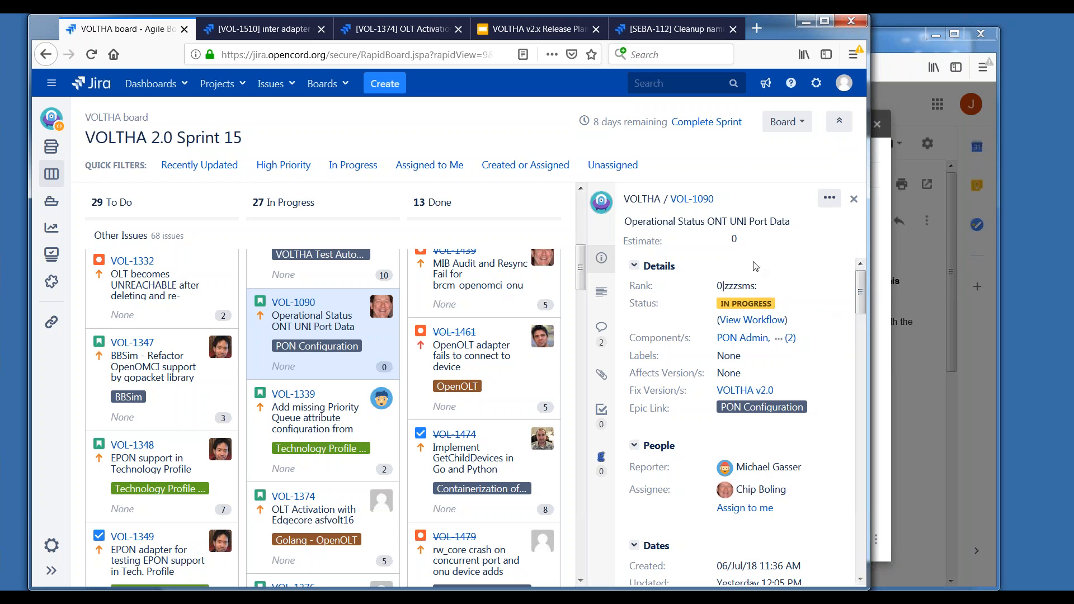
left_click(733, 239)
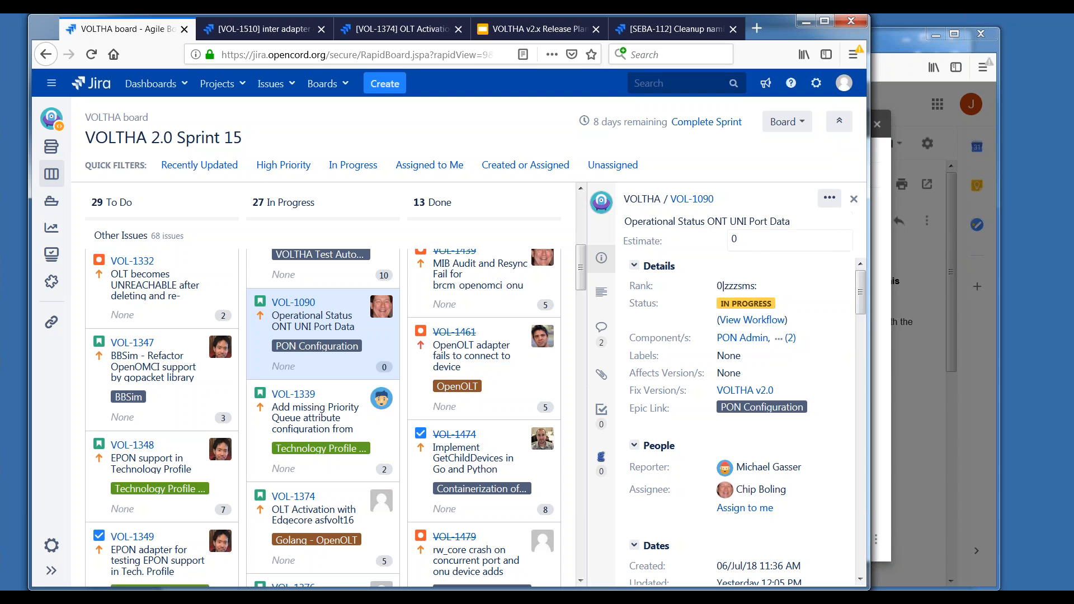
scroll("down", 3)
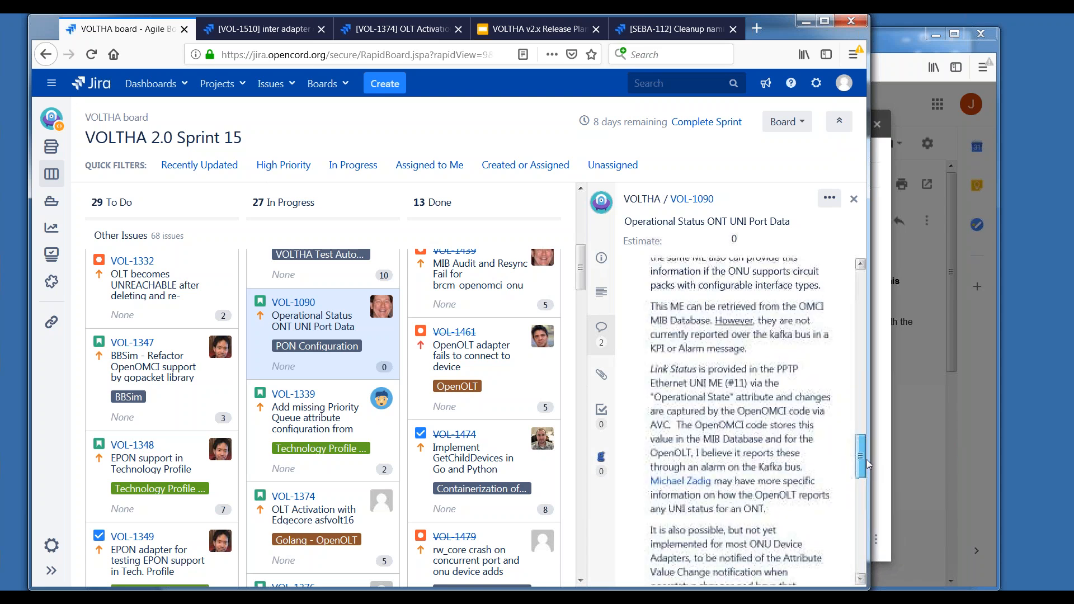
scroll("down", 3)
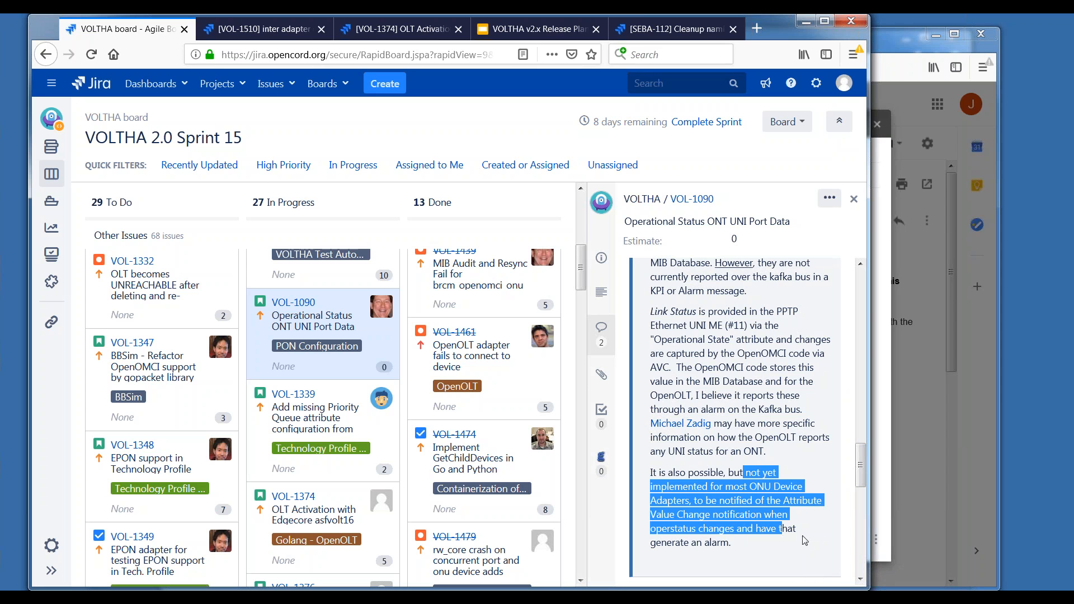
scroll("down", 3)
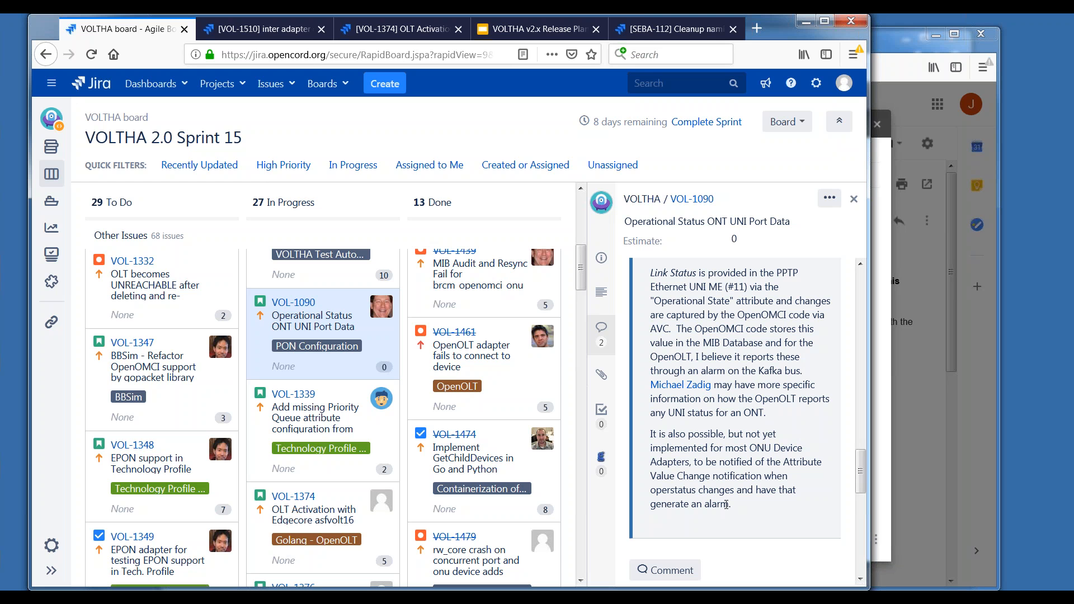
mouse_move(749, 486)
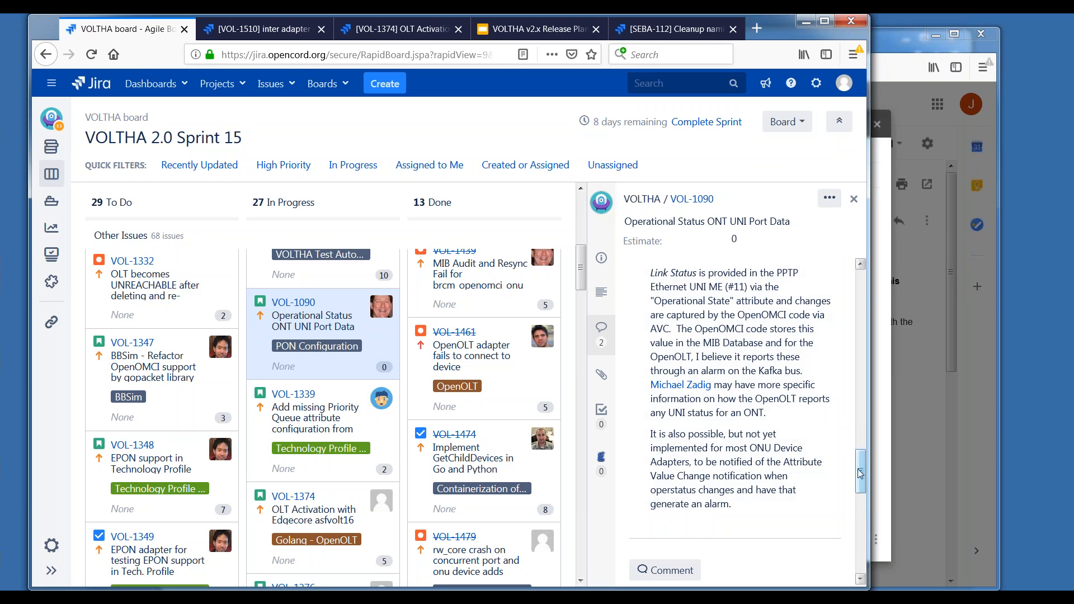
mouse_move(861, 474)
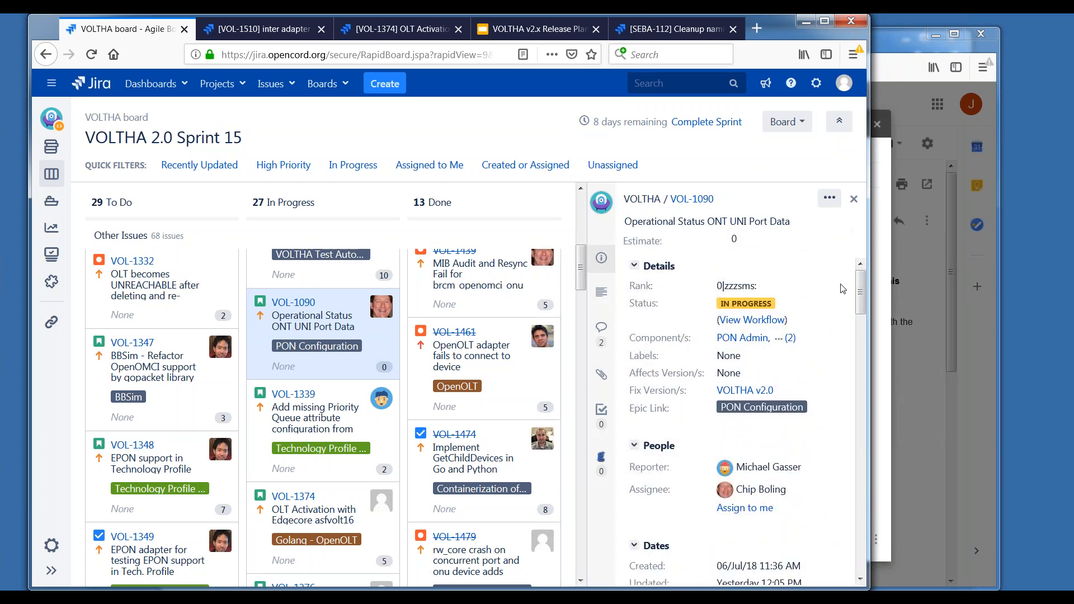
left_click(734, 238)
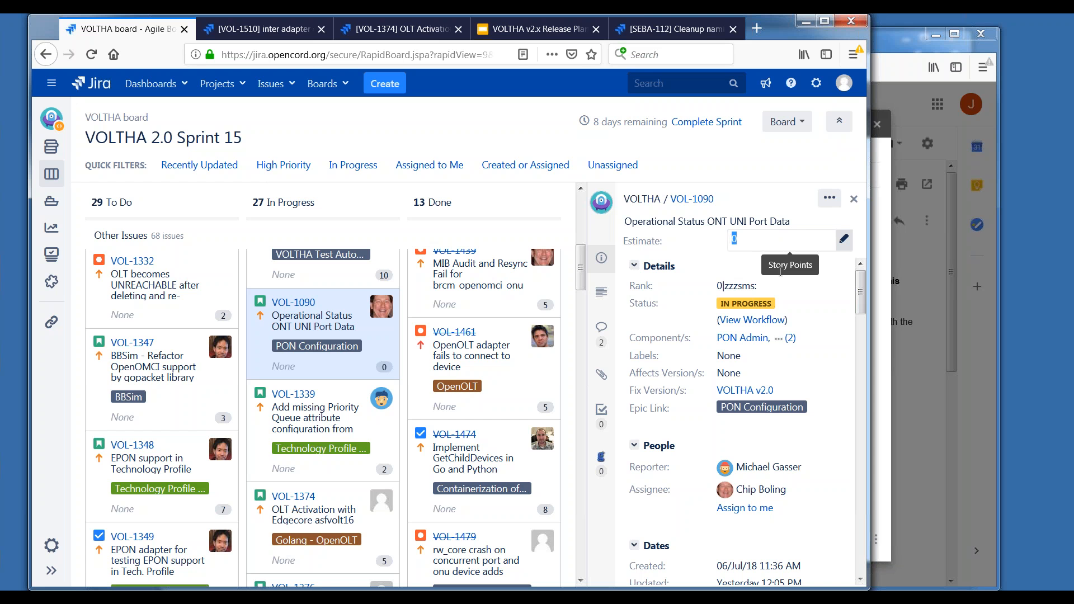
Back on the Sprint 15 board from the Sprint Report, give VOL-1090 a 3-point estimate.
left_click(51, 228)
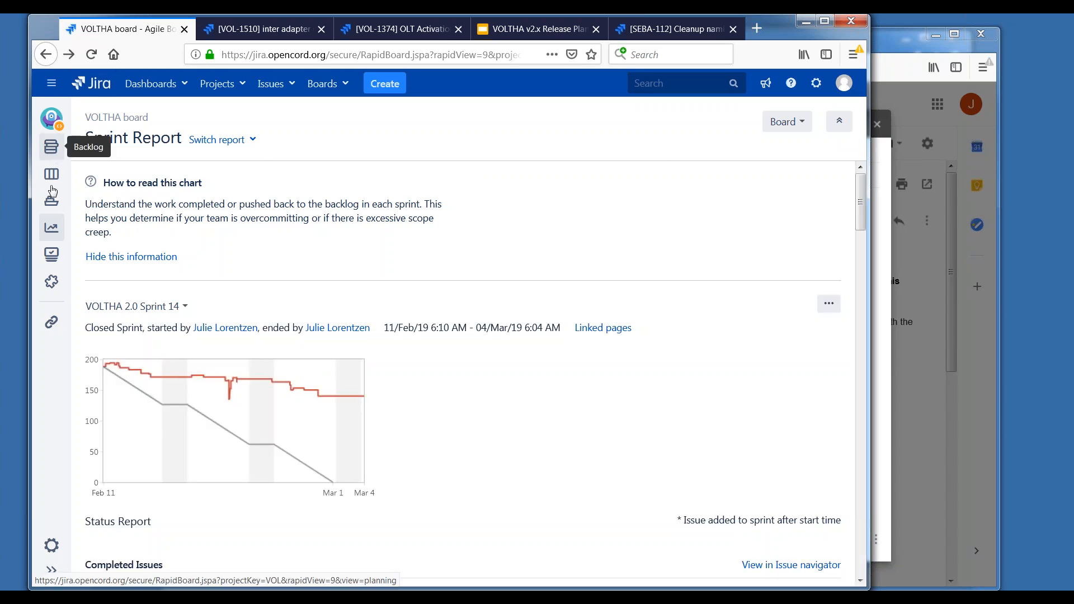
left_click(51, 174)
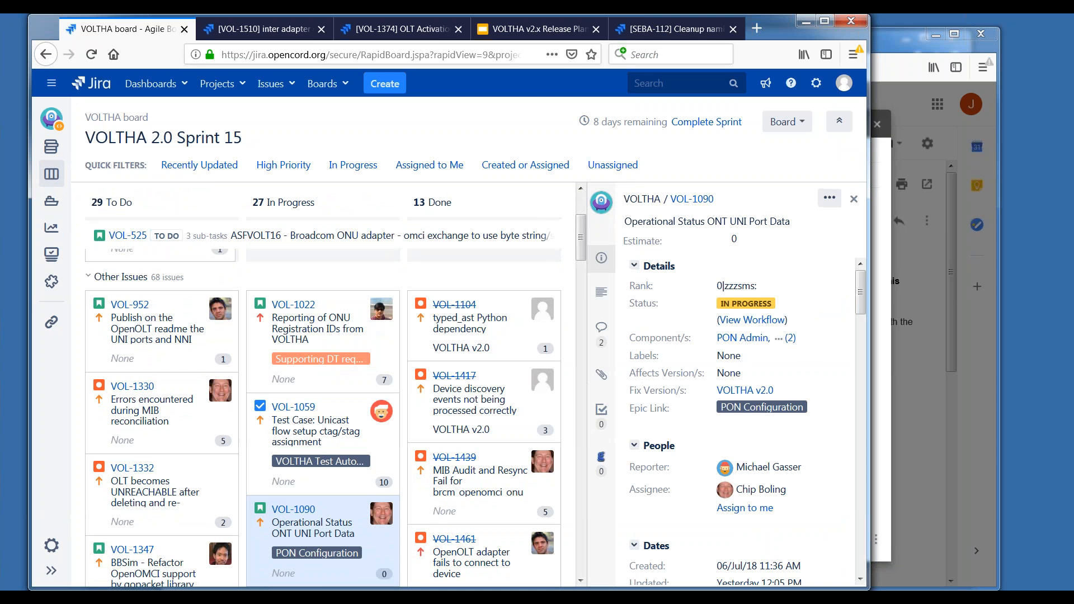
mouse_move(854, 358)
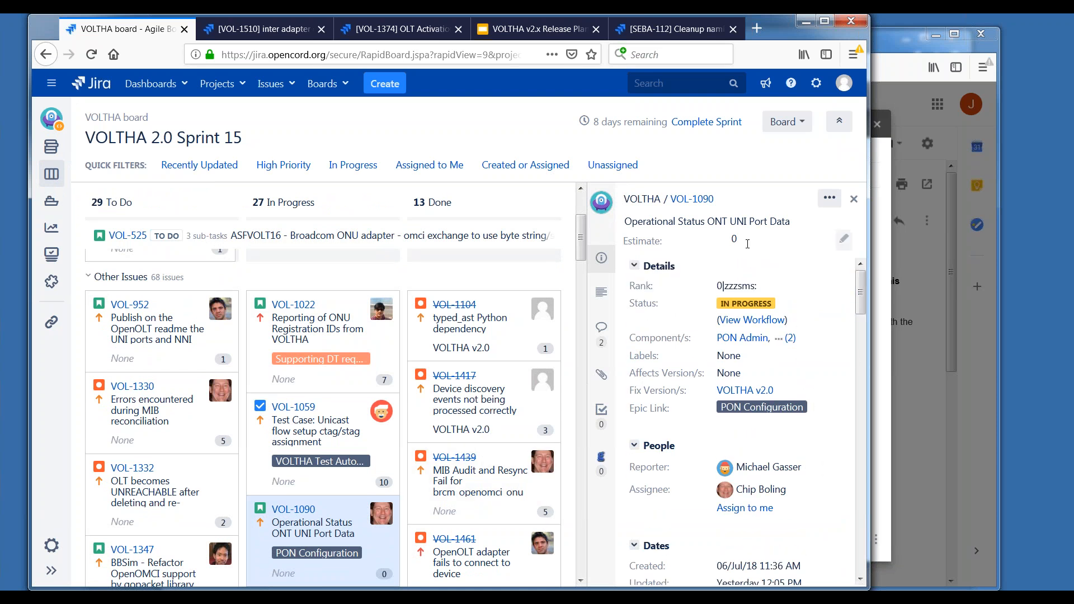
left_click(734, 239)
type("3")
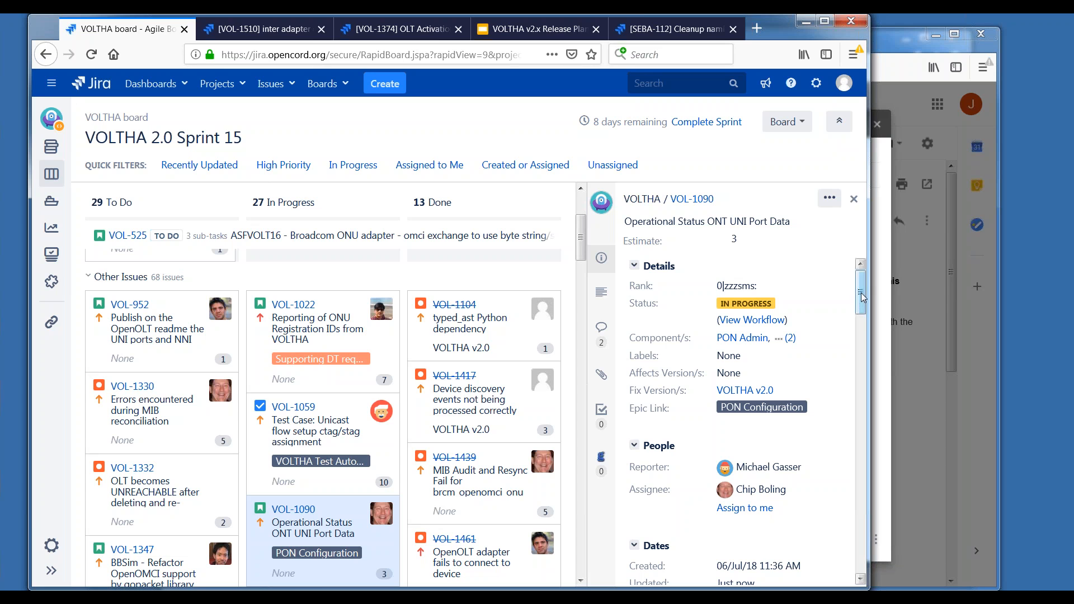
scroll("down", 3)
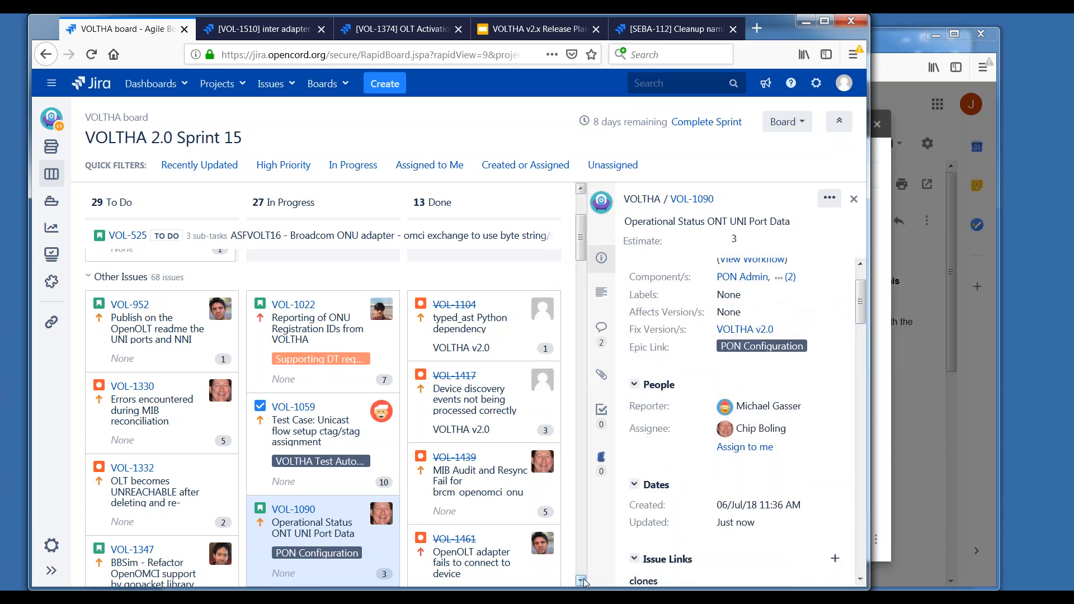
scroll("down", 3)
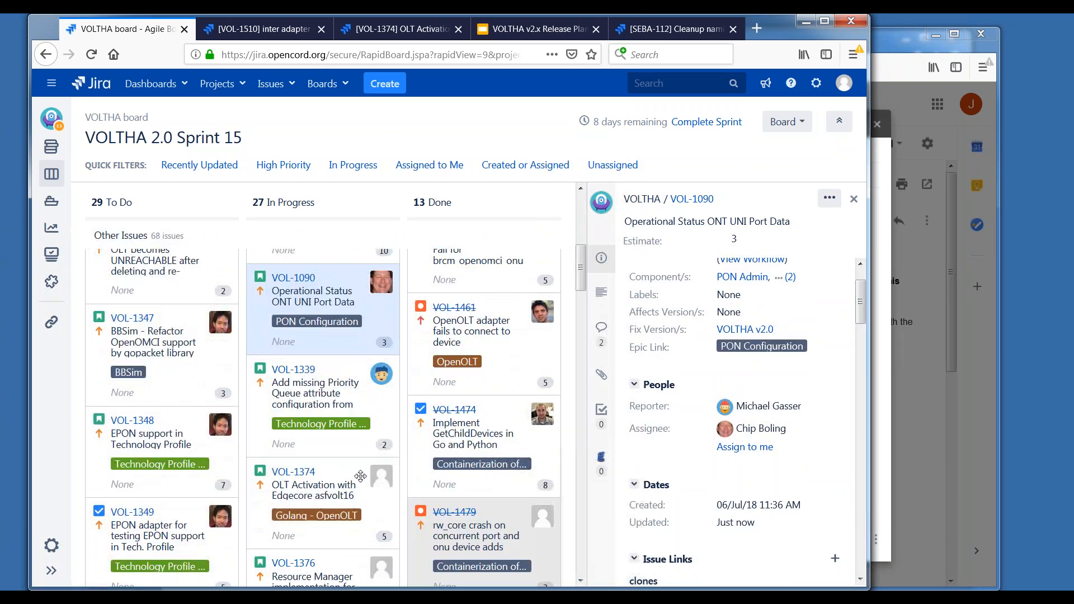
Open VOL-1339, the Priority Queue Tech-Profile story, and scroll through its details.
left_click(315, 392)
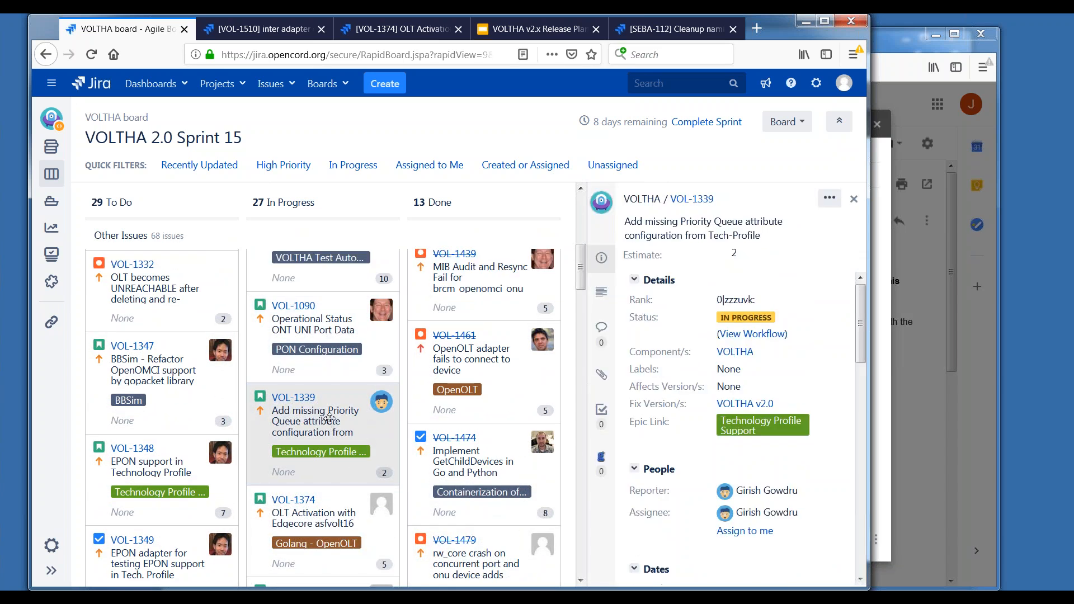
mouse_move(884, 338)
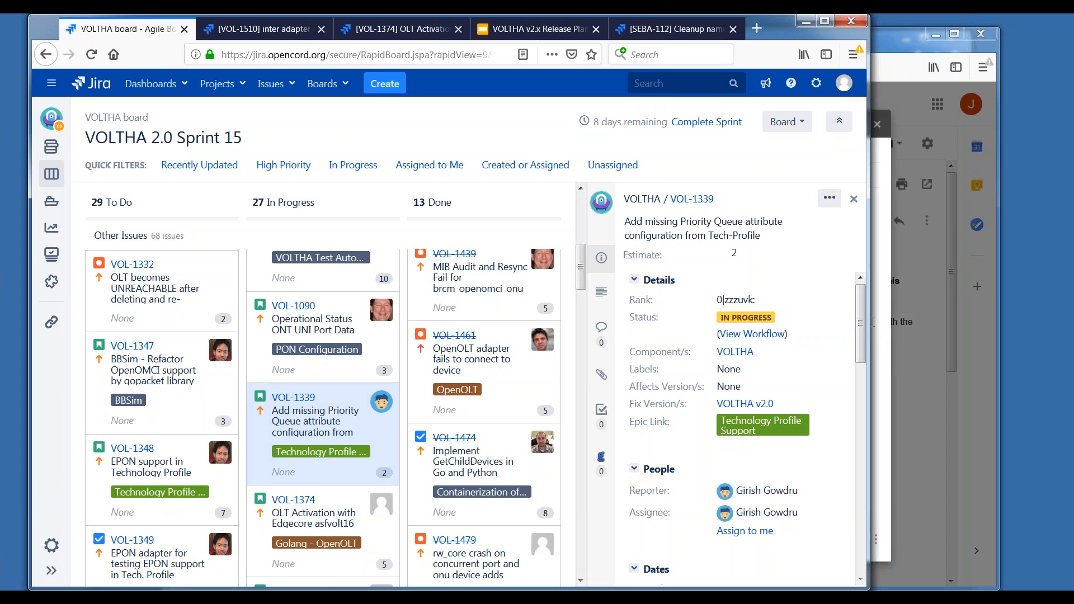
scroll("down", 3)
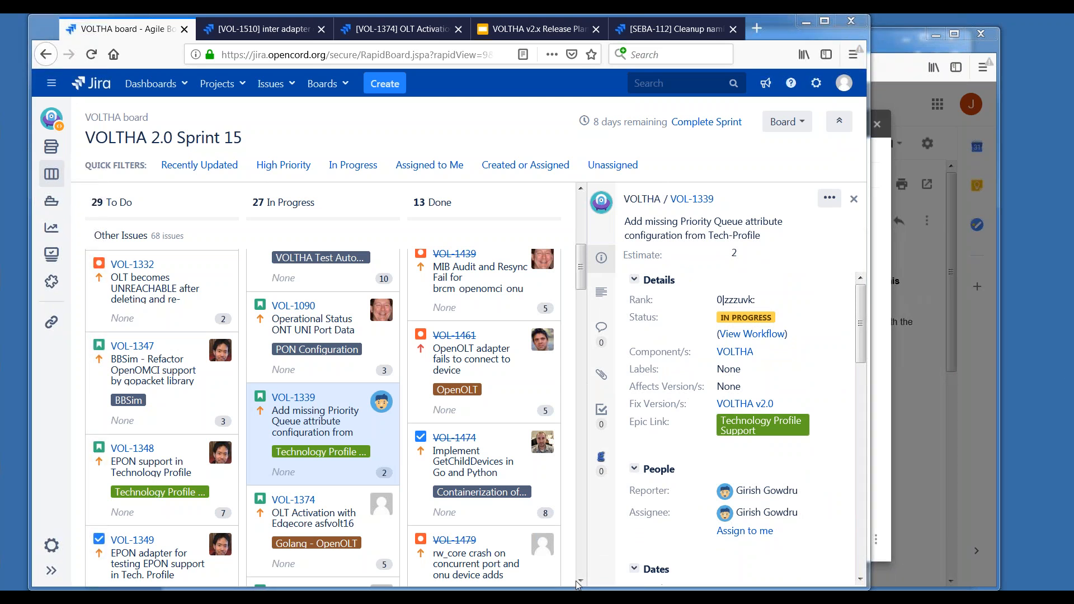
scroll("down", 3)
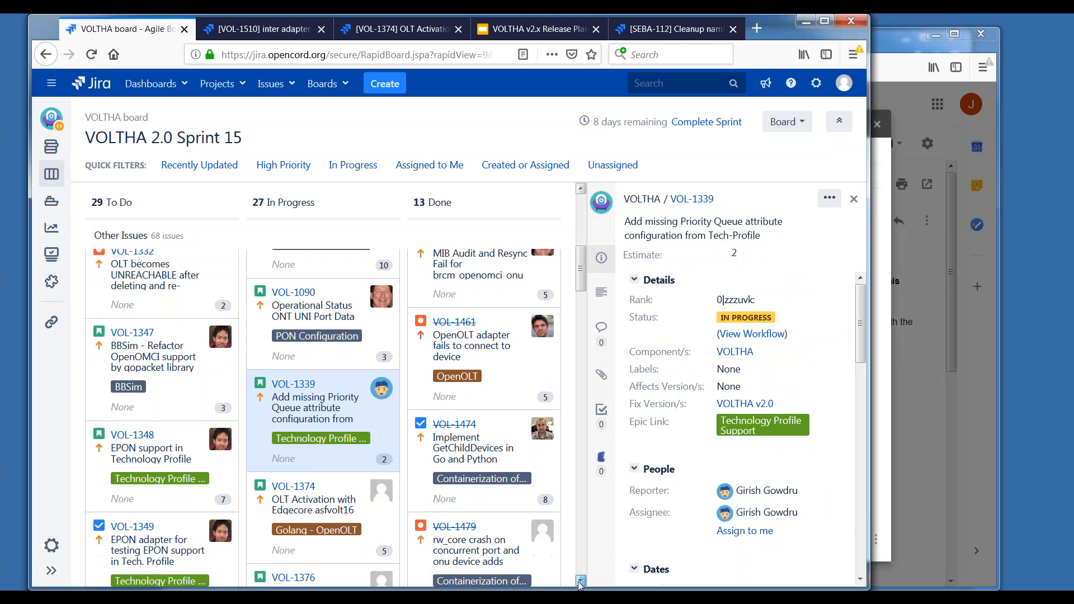
scroll("down", 3)
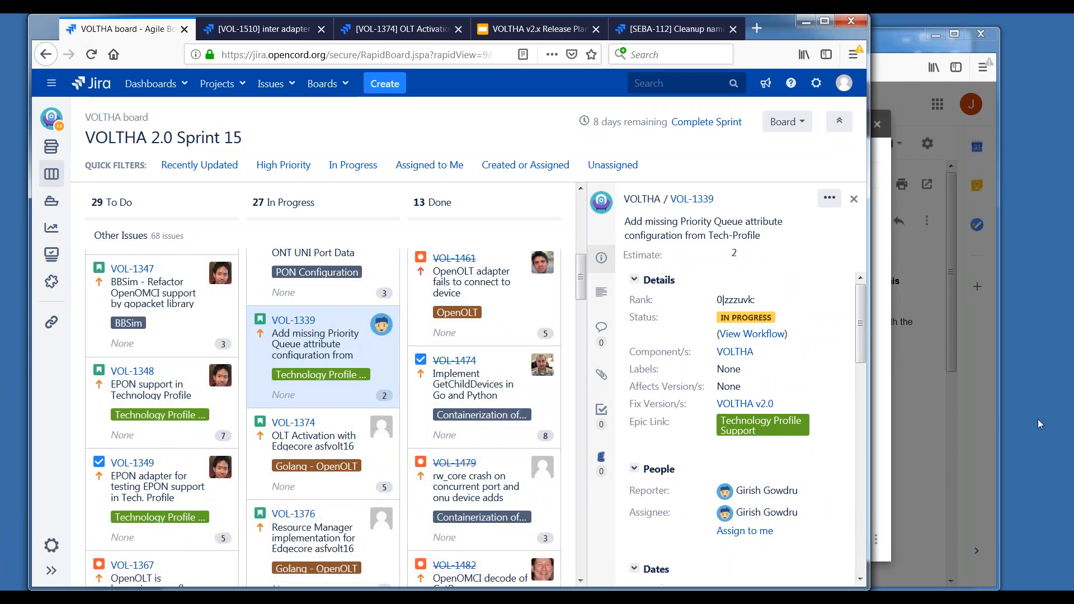
mouse_move(1069, 419)
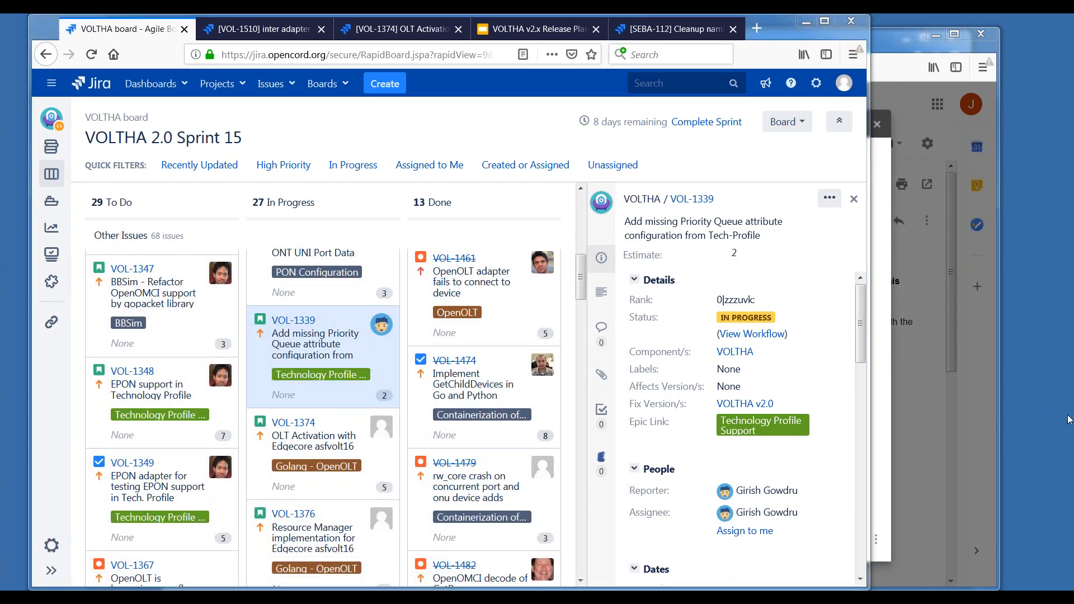
mouse_move(1045, 420)
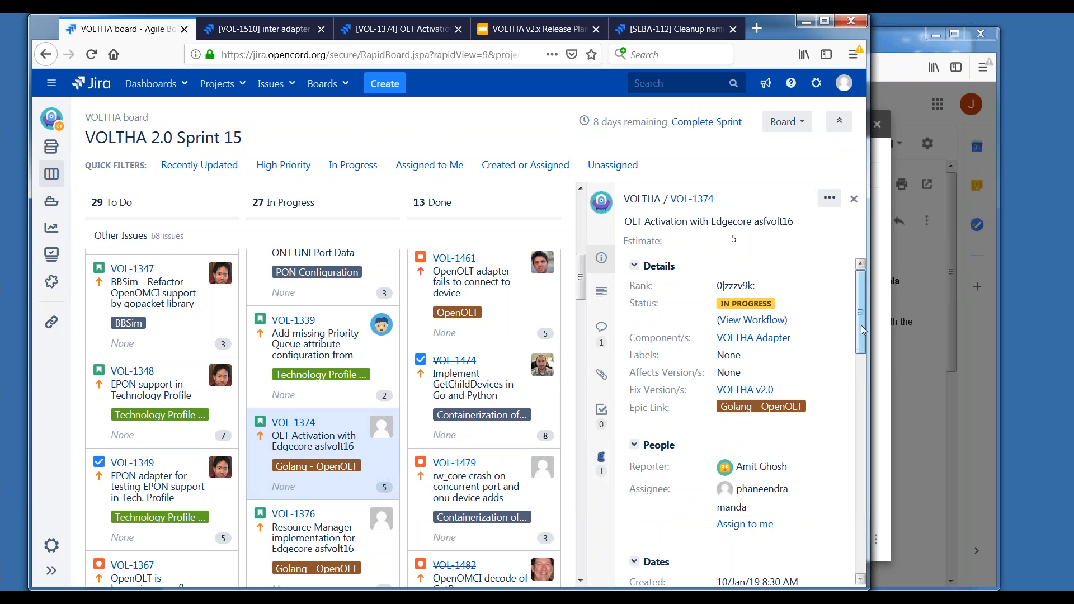
scroll("down", 3)
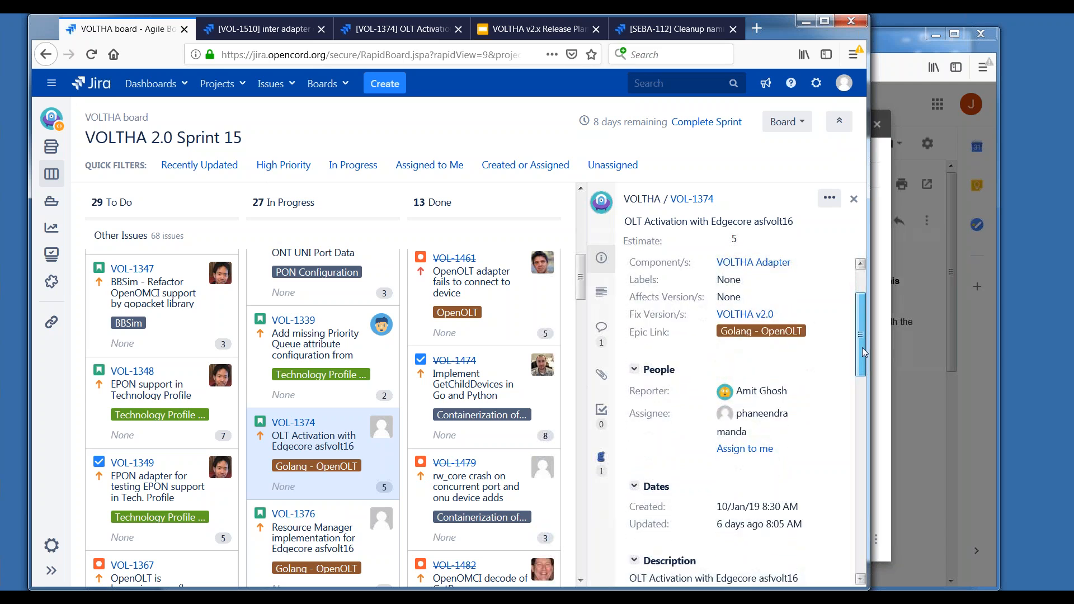
scroll("down", 3)
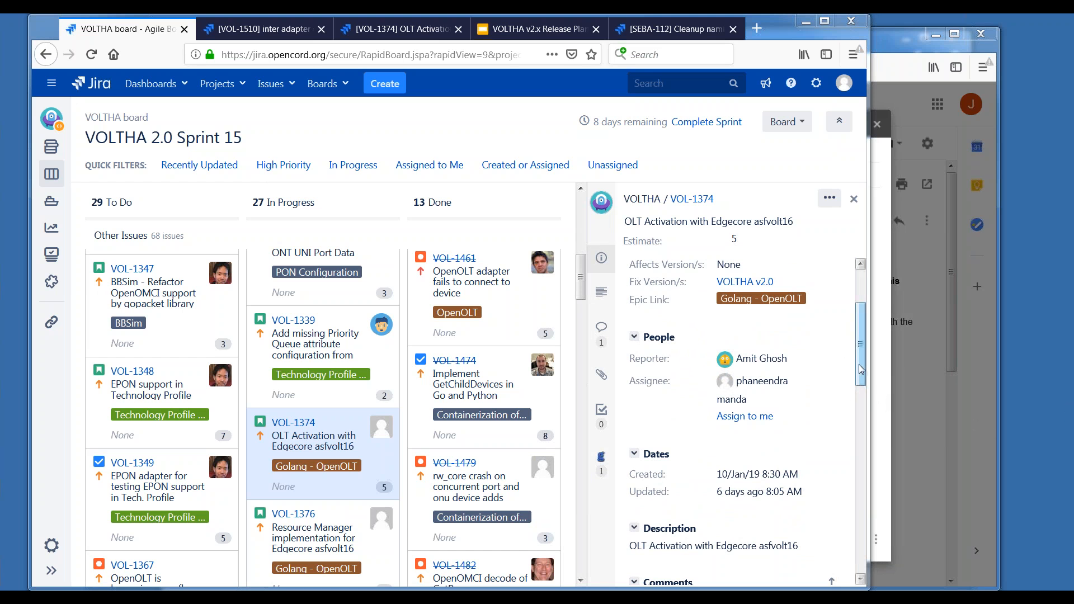
scroll("down", 3)
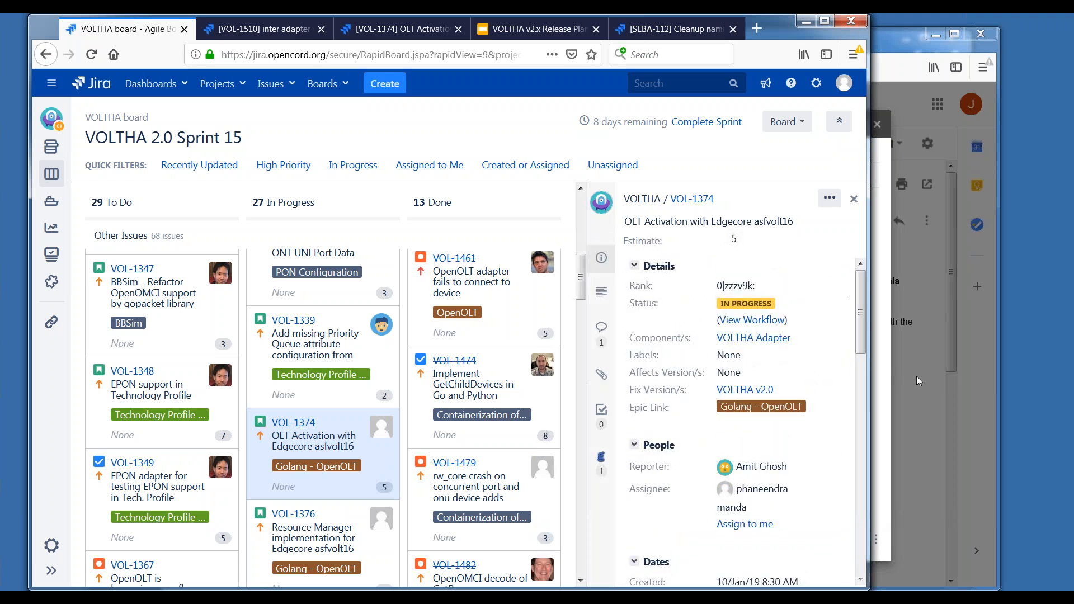
mouse_move(890, 572)
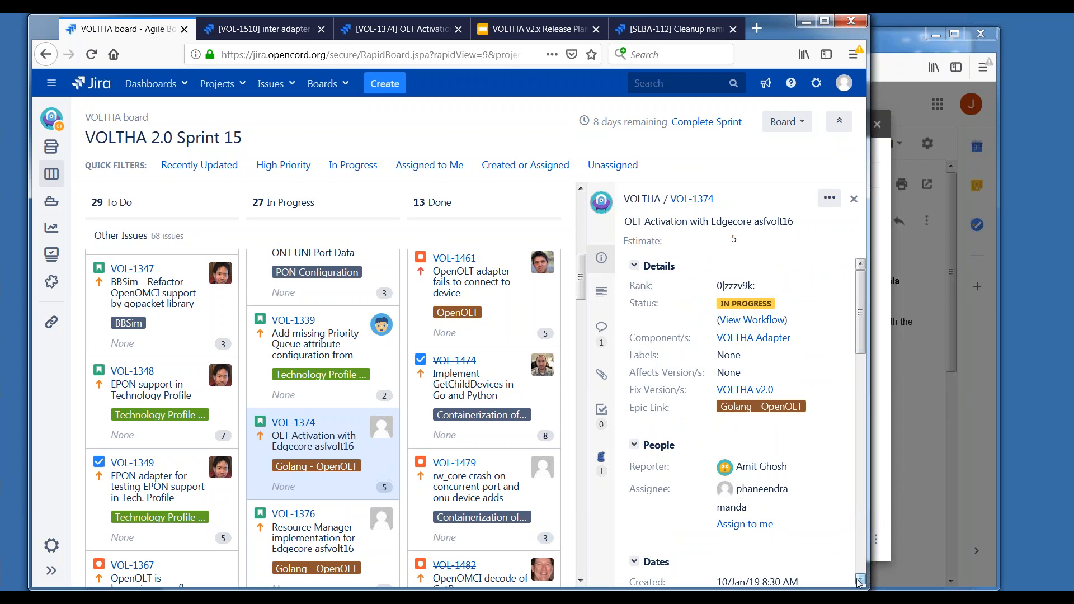
scroll("down", 3)
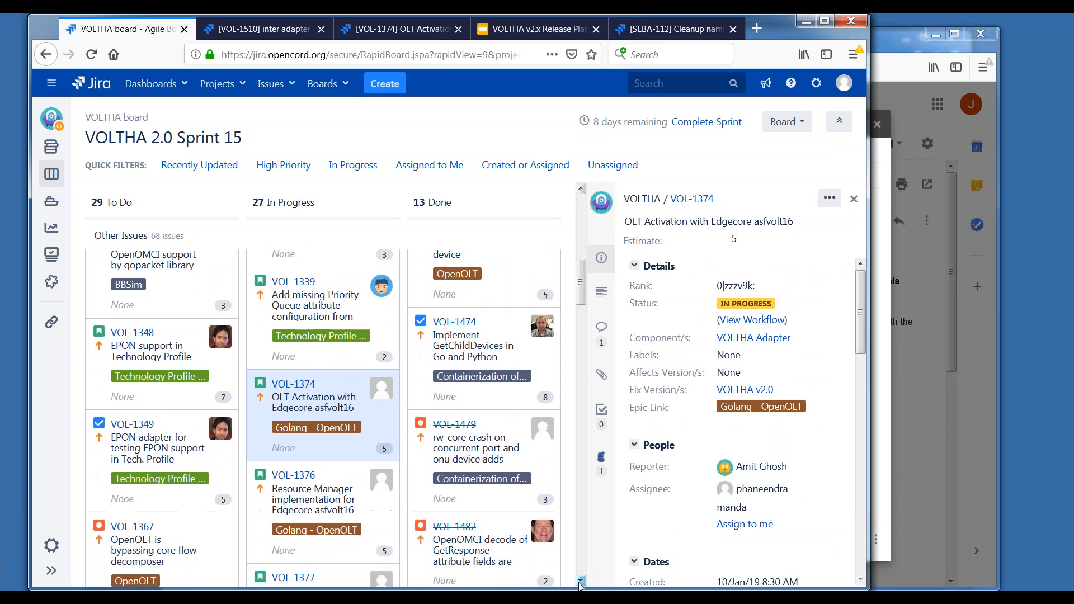
scroll("down", 3)
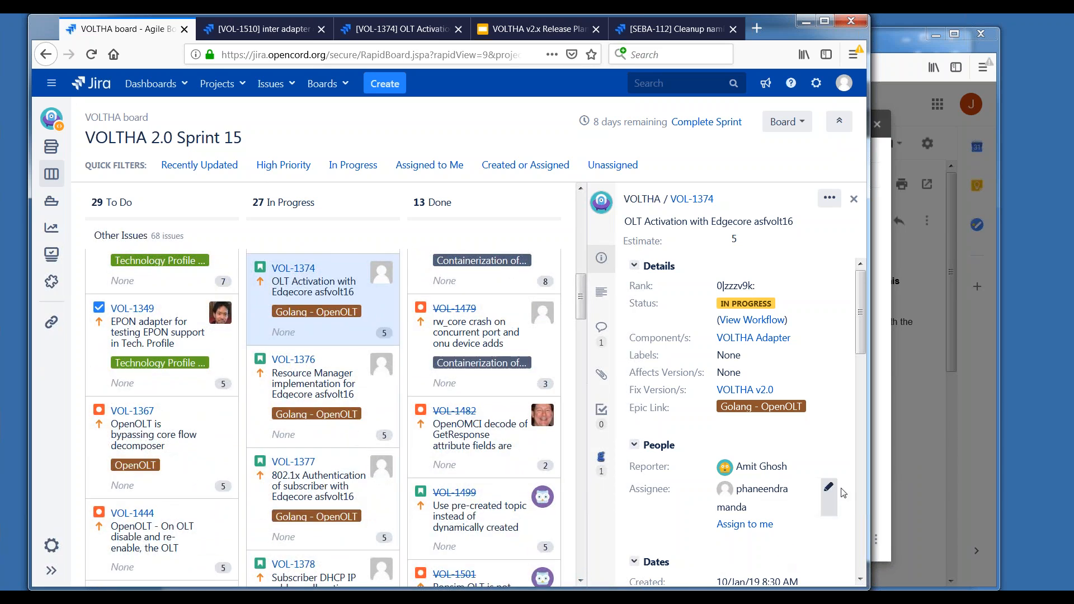
scroll("down", 3)
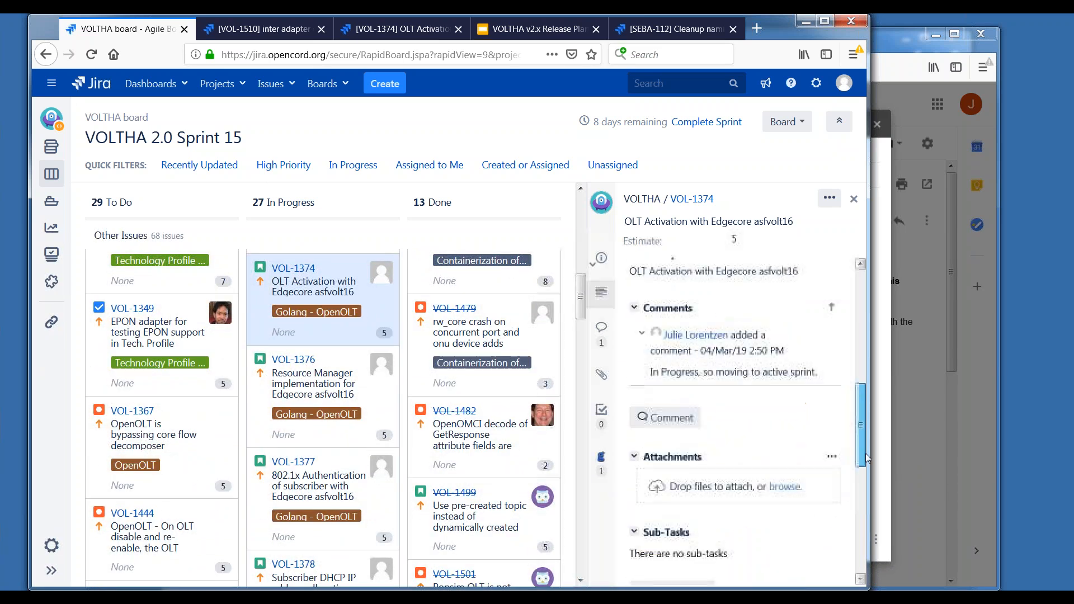
scroll("down", 3)
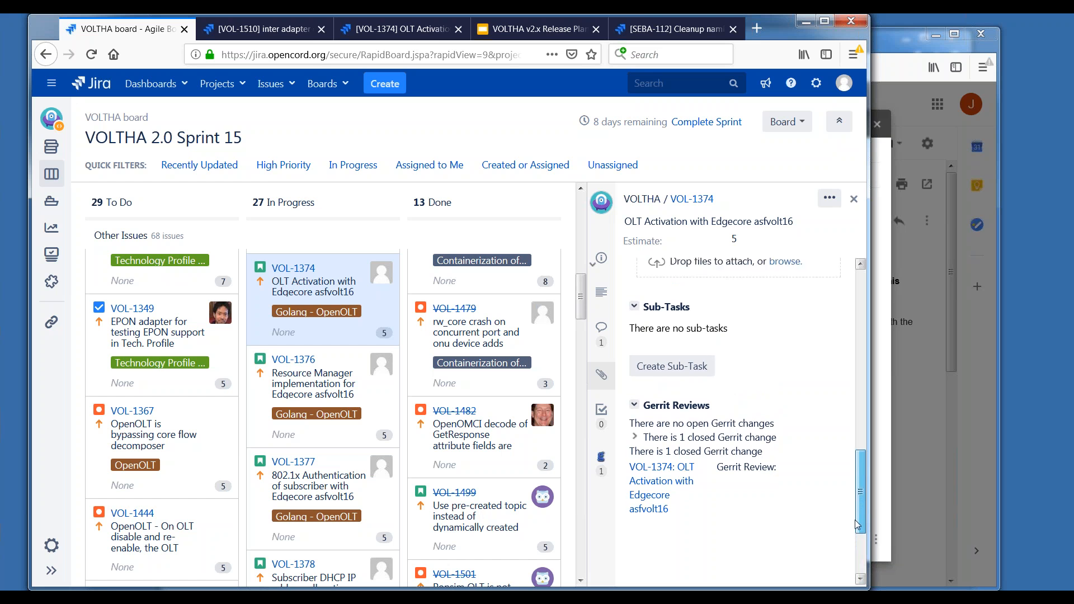
scroll("down", 3)
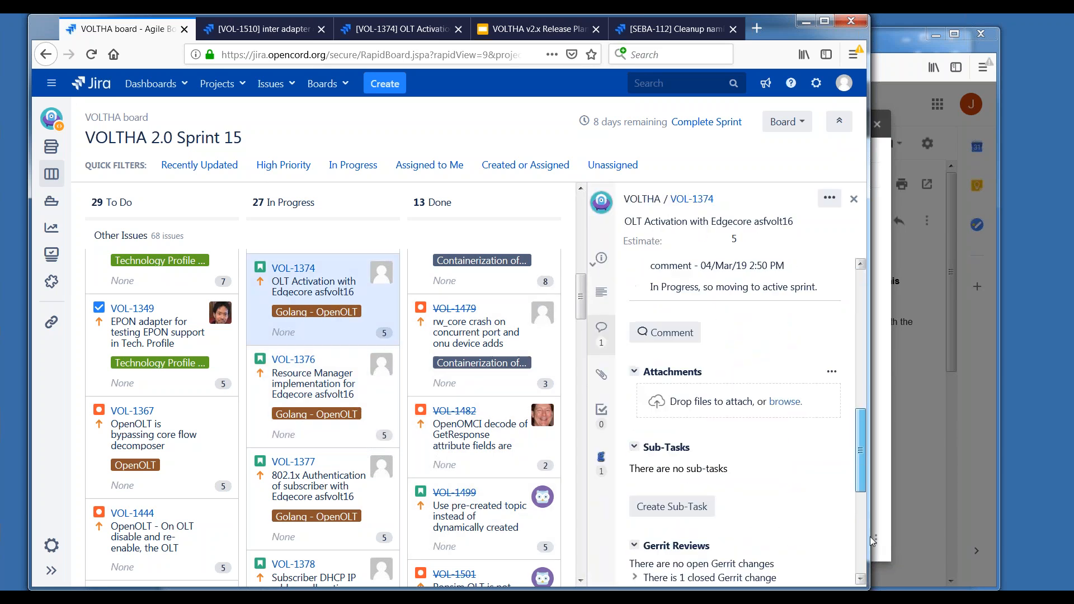
scroll("down", 3)
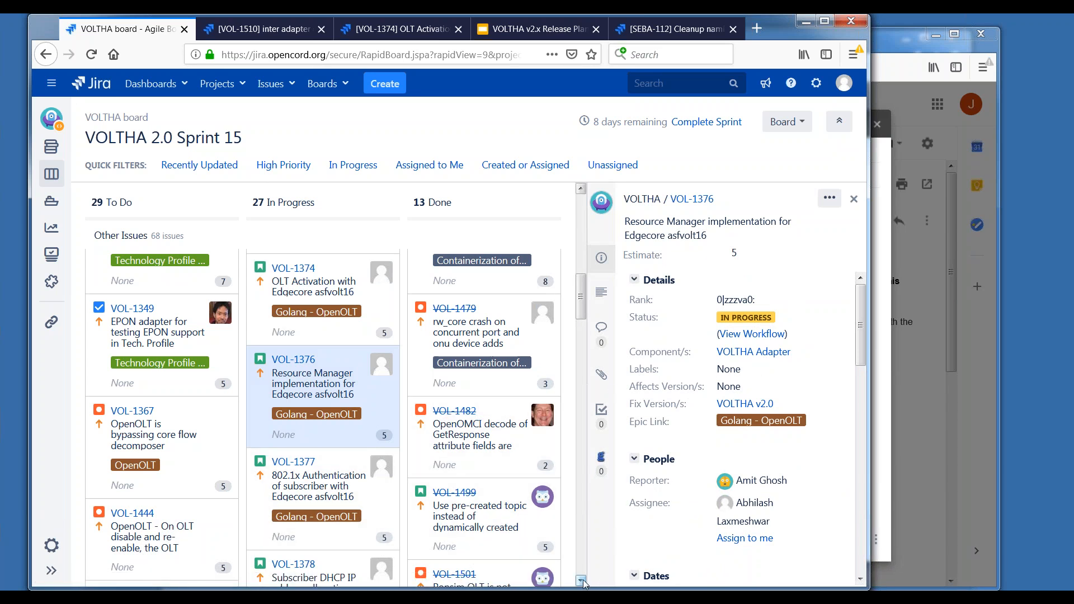
Review VOL-1382, then show VOL-1379's Edgecore asfvolt16 TechProfile story details.
scroll("down", 3)
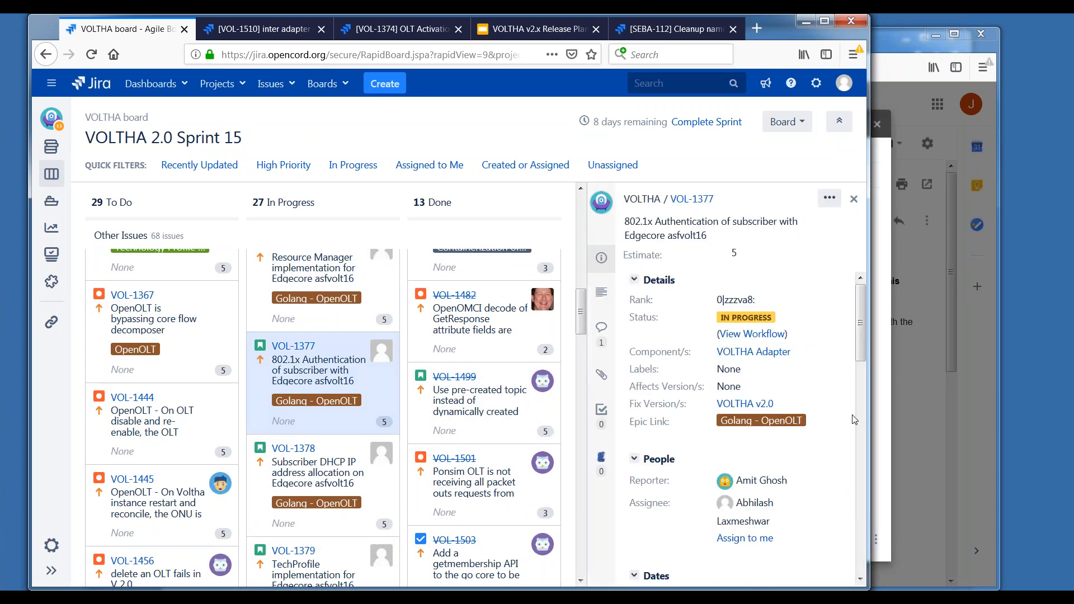
scroll("down", 3)
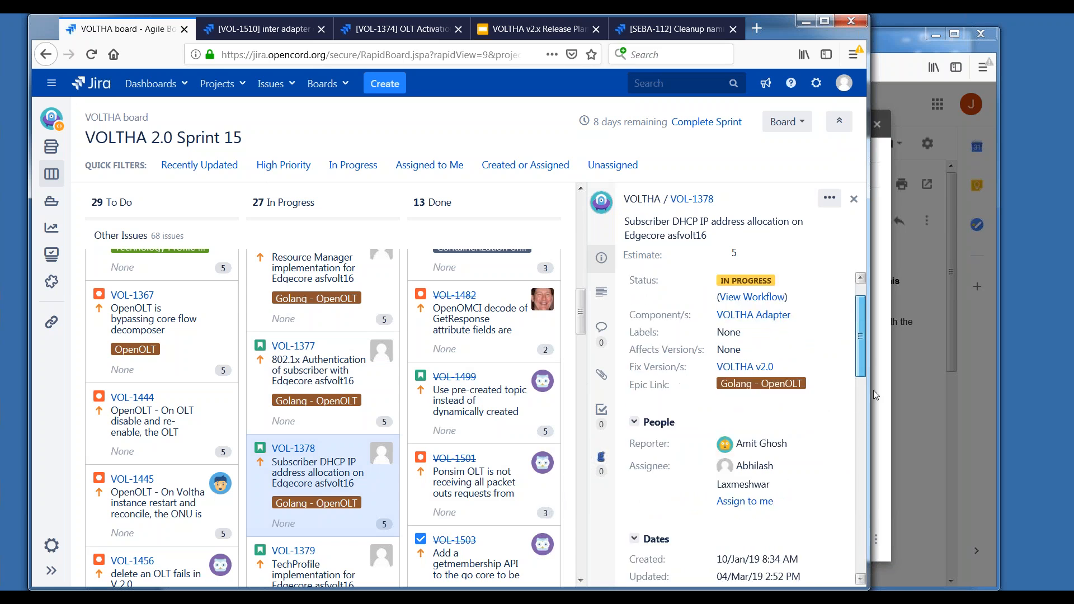
scroll("down", 3)
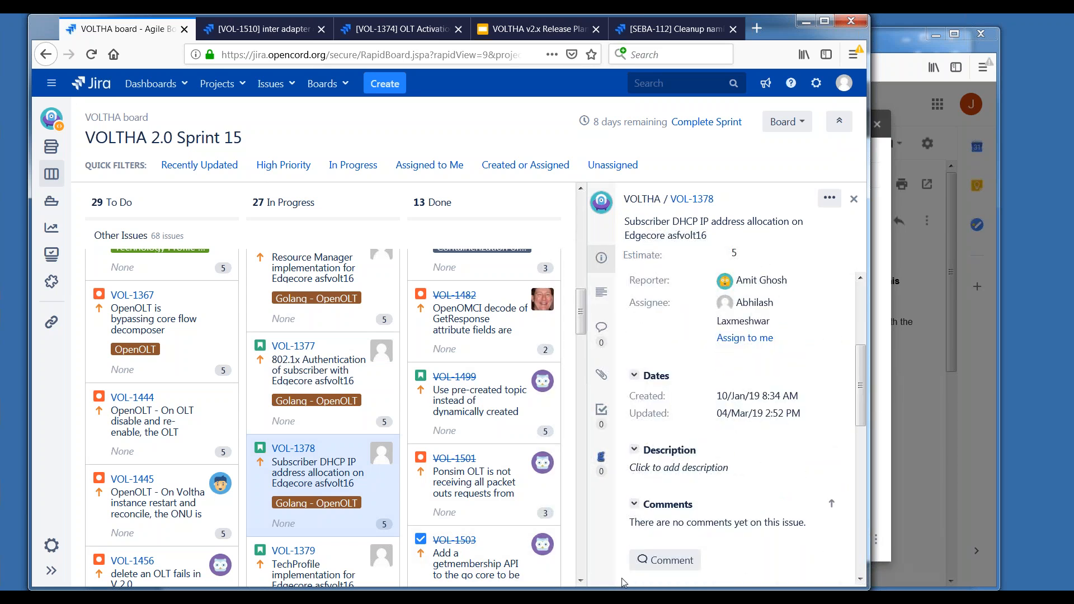
scroll("down", 3)
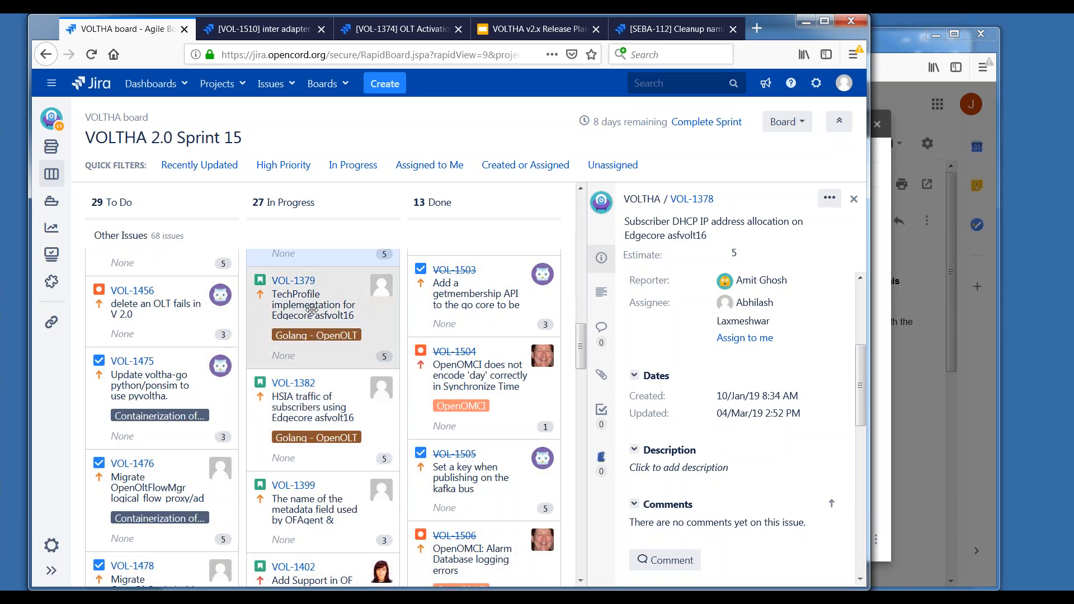
mouse_move(309, 311)
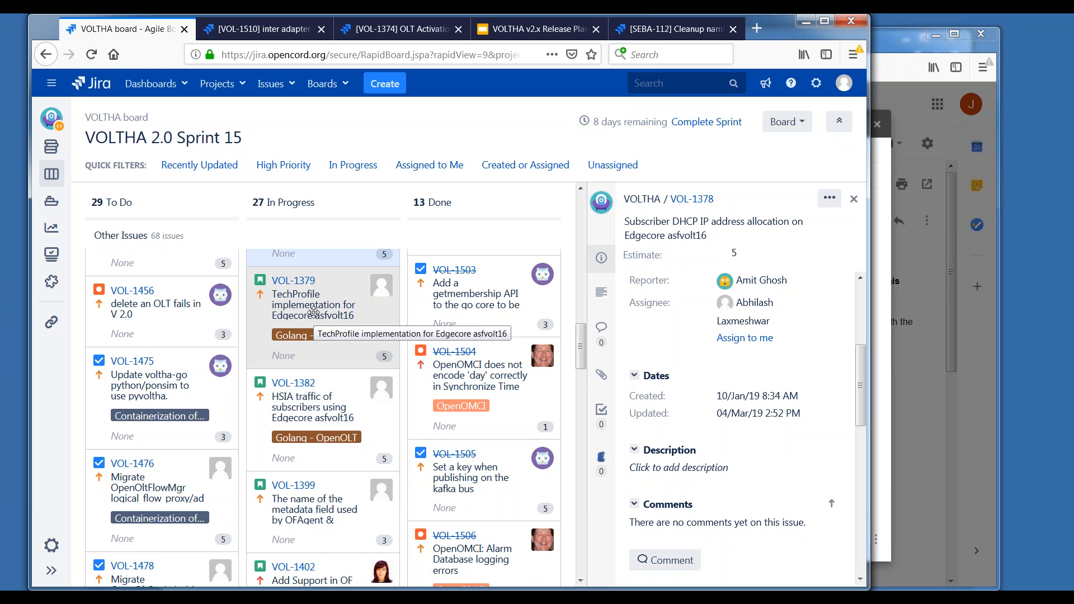
left_click(294, 280)
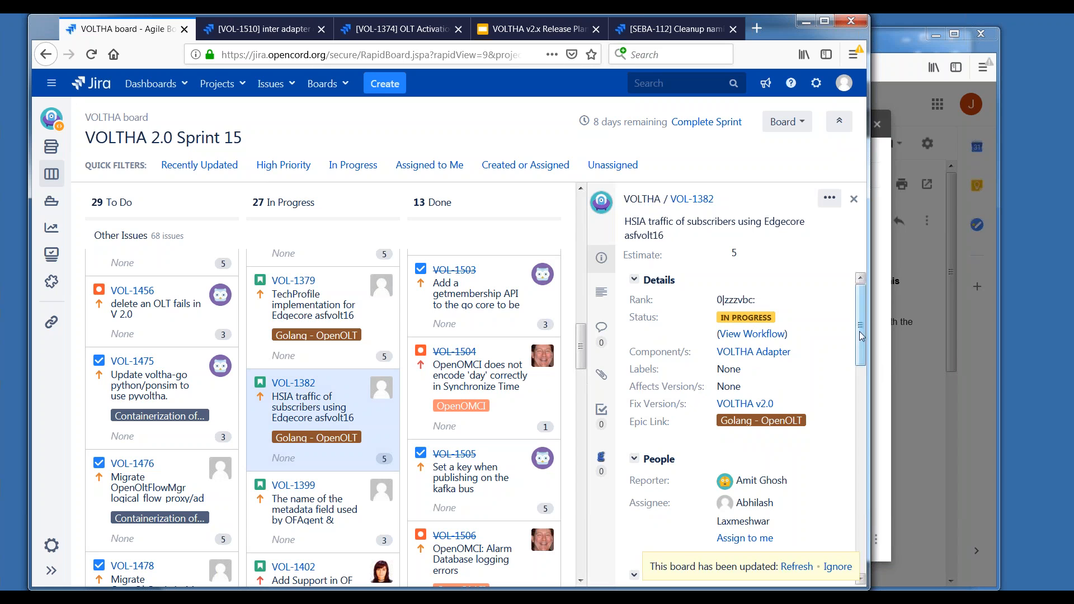
scroll("down", 3)
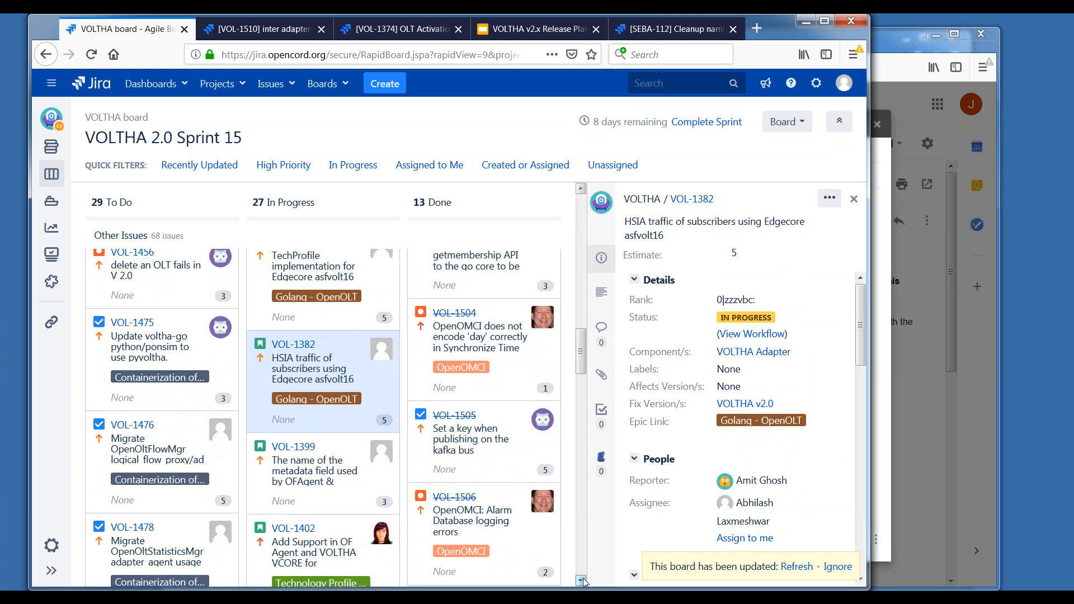
left_click(312, 267)
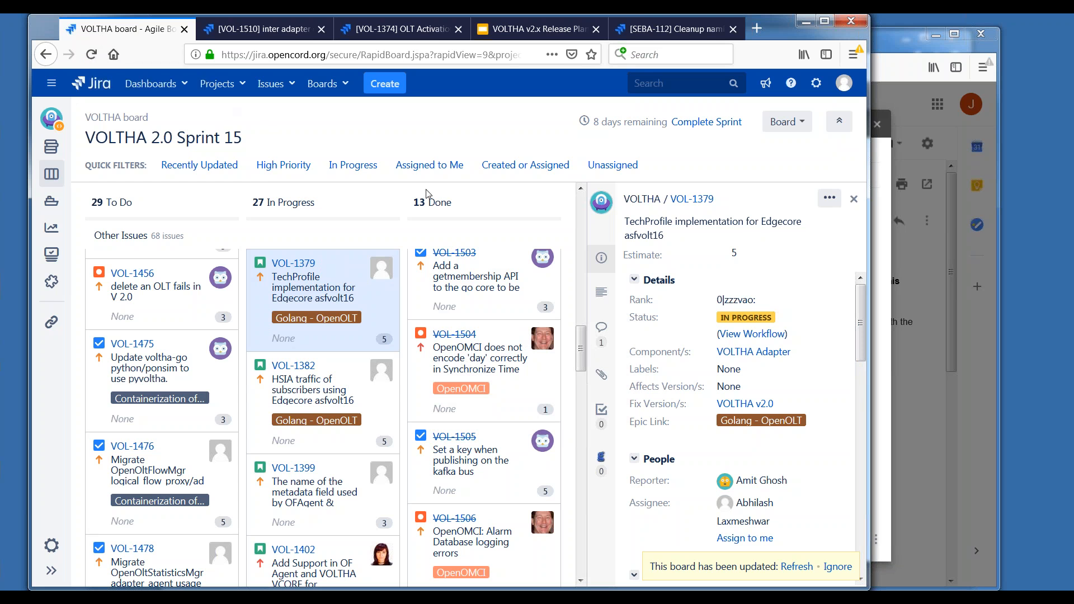
mouse_move(799, 314)
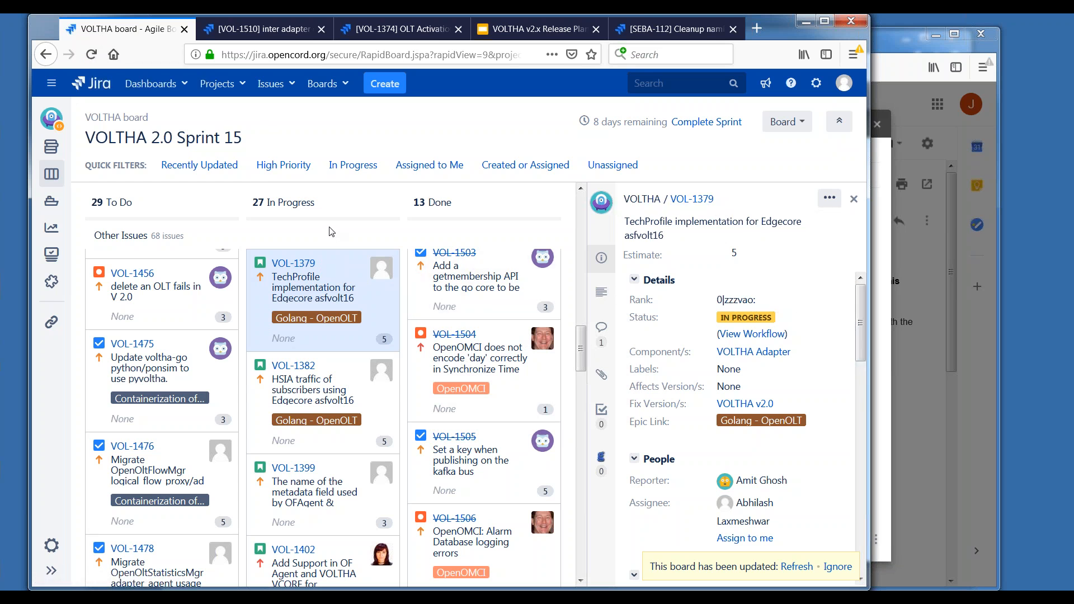
mouse_move(91, 54)
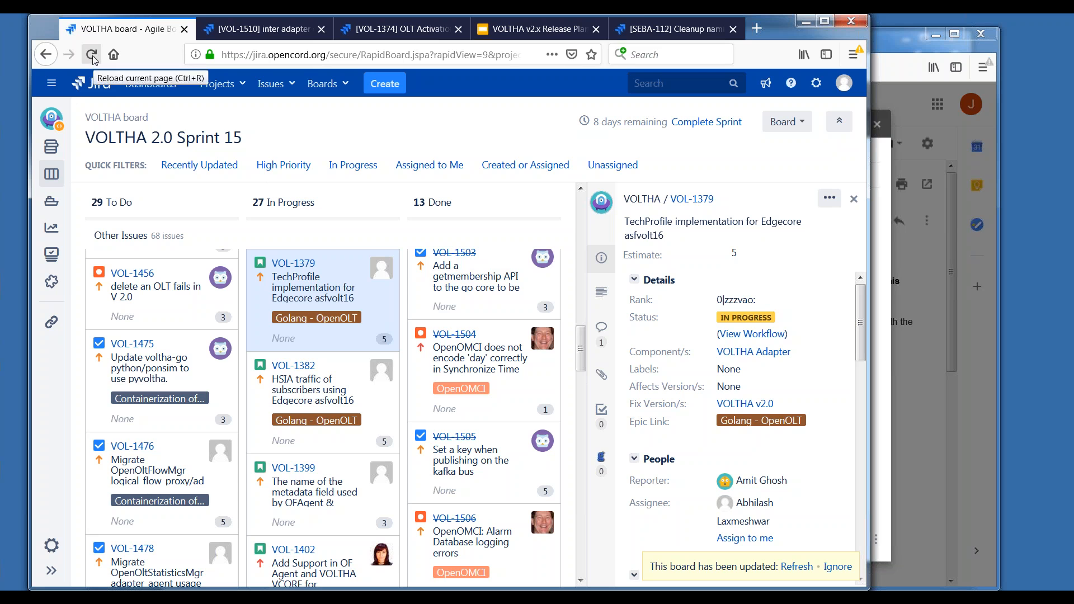
Reload the Sprint 15 board and open VOL-1399's OFAgent and VOLTHA Core story details.
left_click(91, 54)
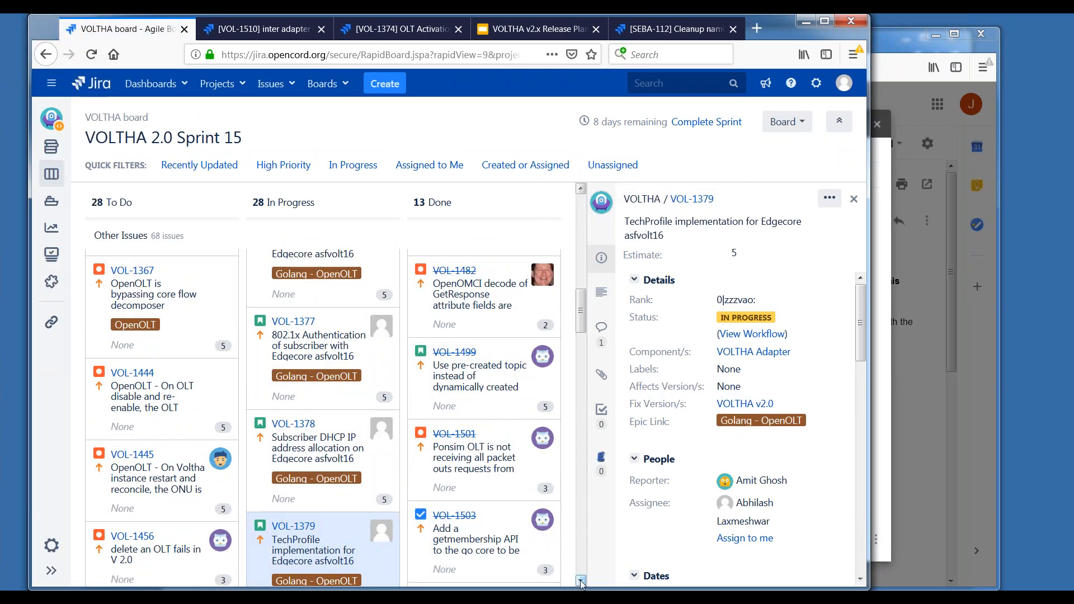
scroll("down", 3)
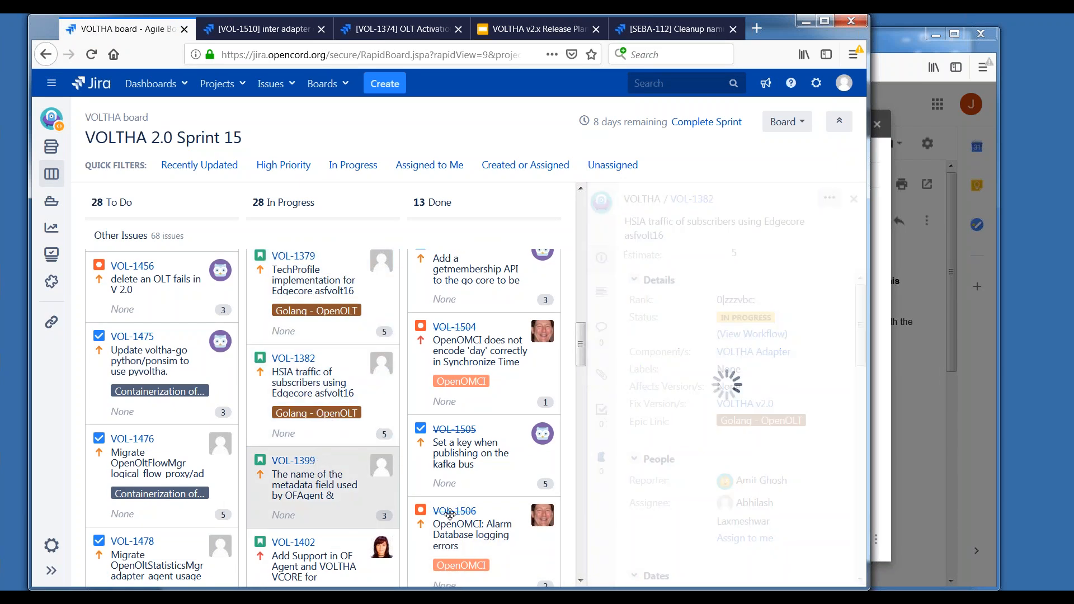
left_click(294, 461)
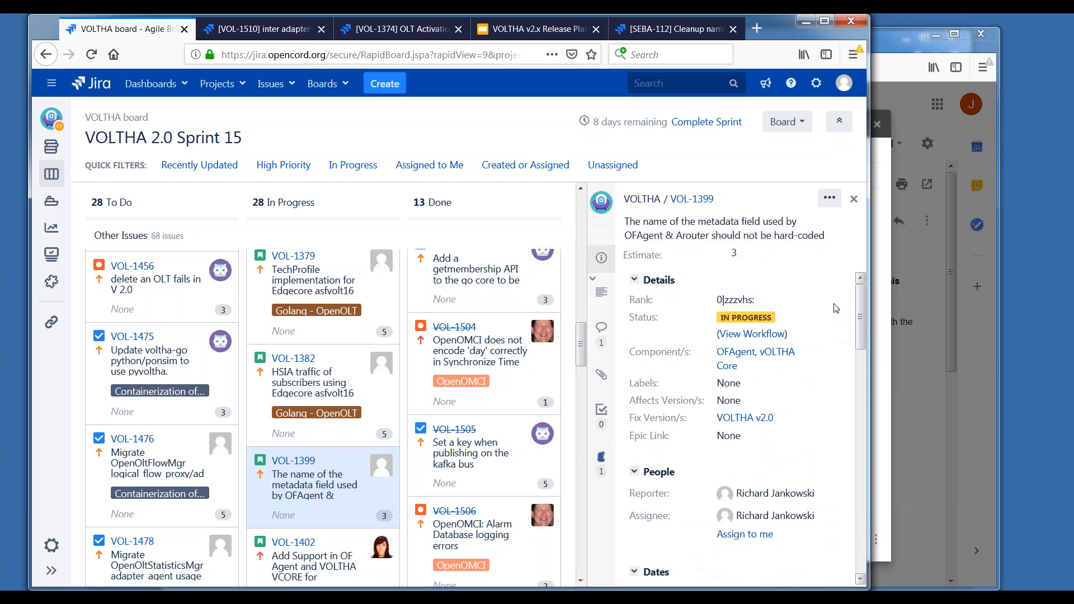
mouse_move(321, 487)
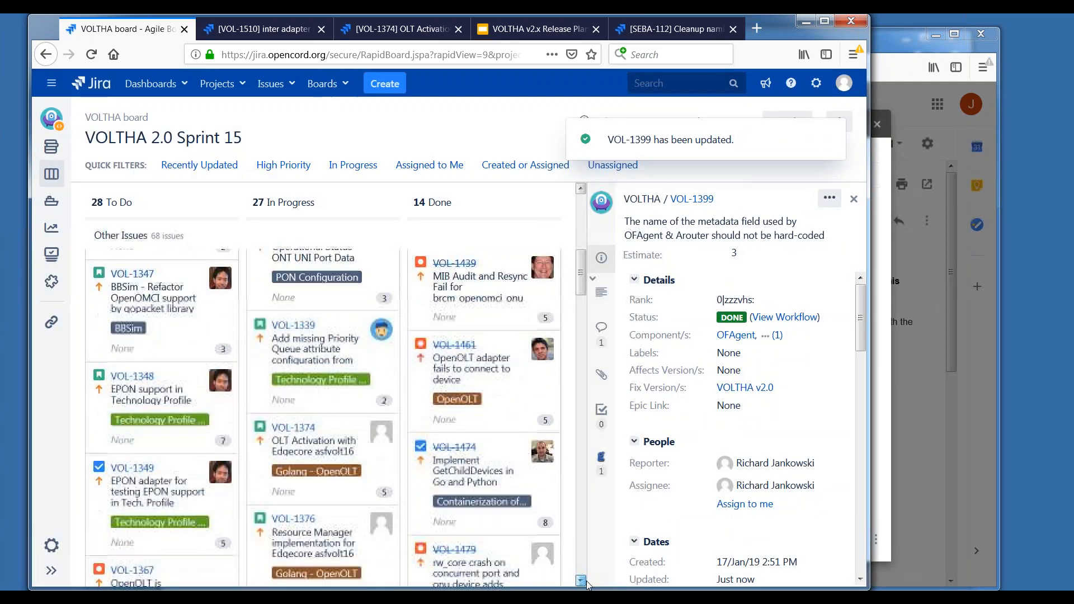
Review VOL-1403 and VOL-1407, then show VOL-1410's OFAgent integration testing details.
scroll("down", 3)
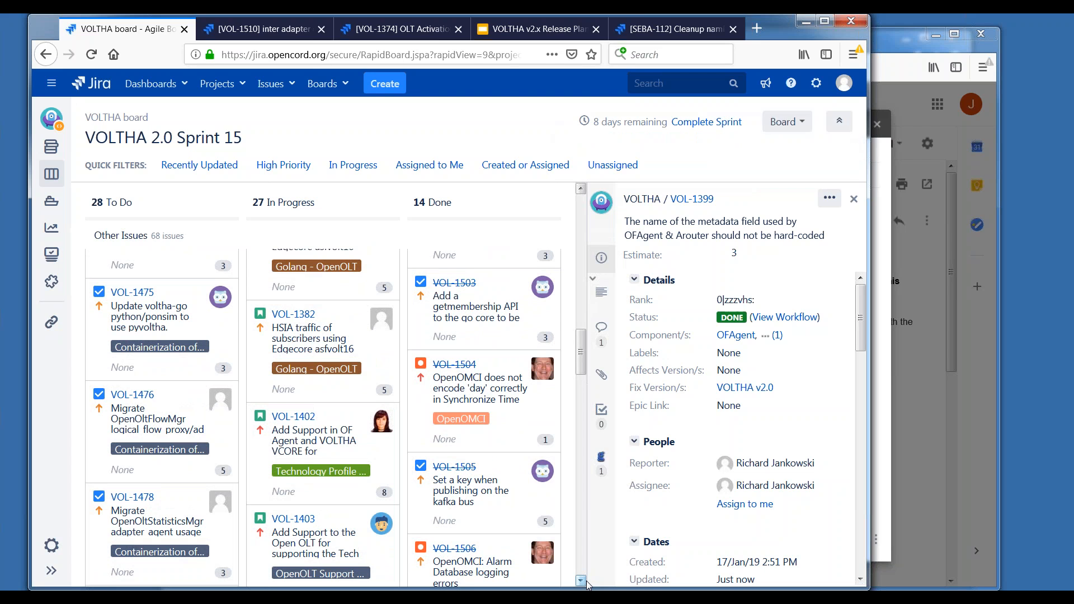
scroll("down", 3)
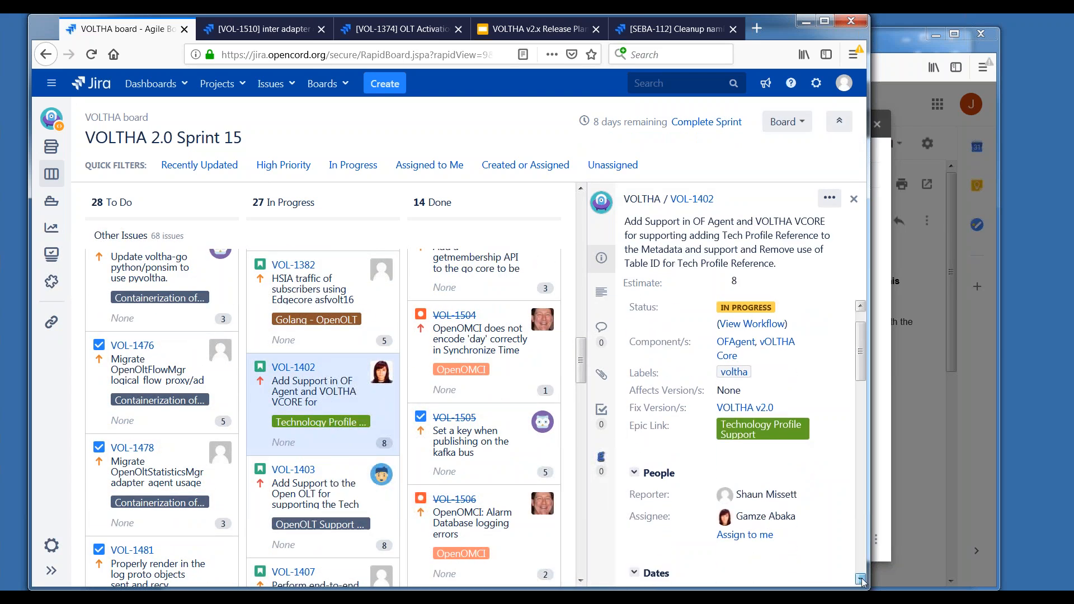
scroll("down", 3)
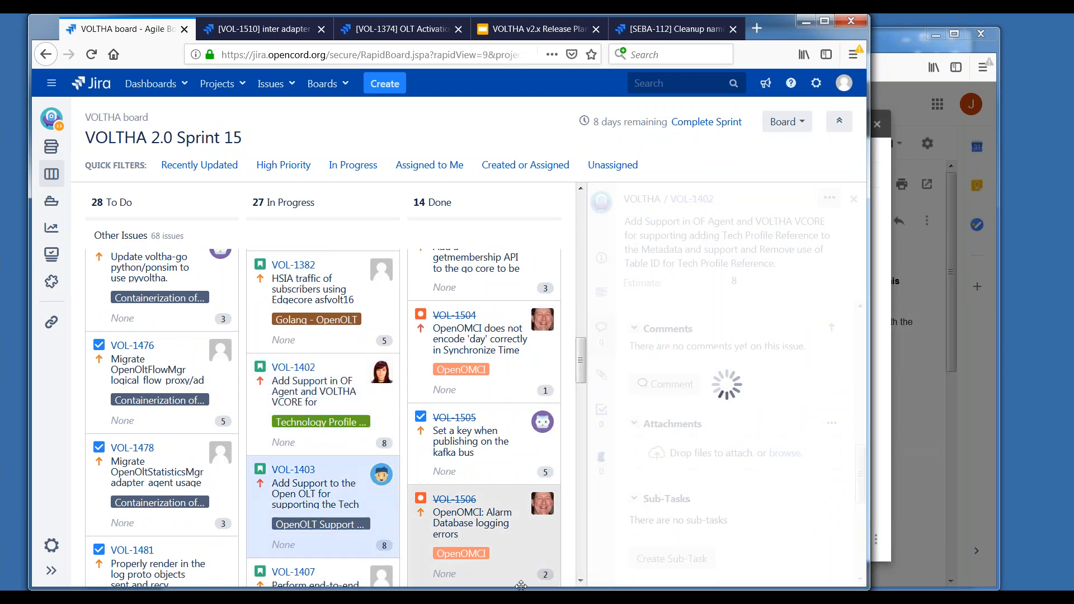
left_click(293, 469)
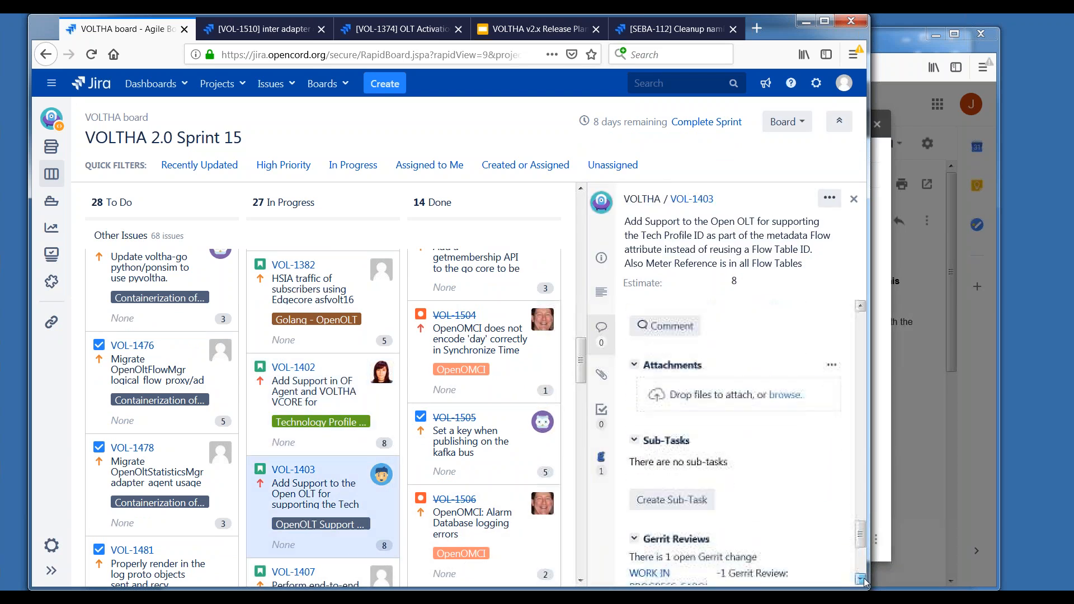
scroll("down", 3)
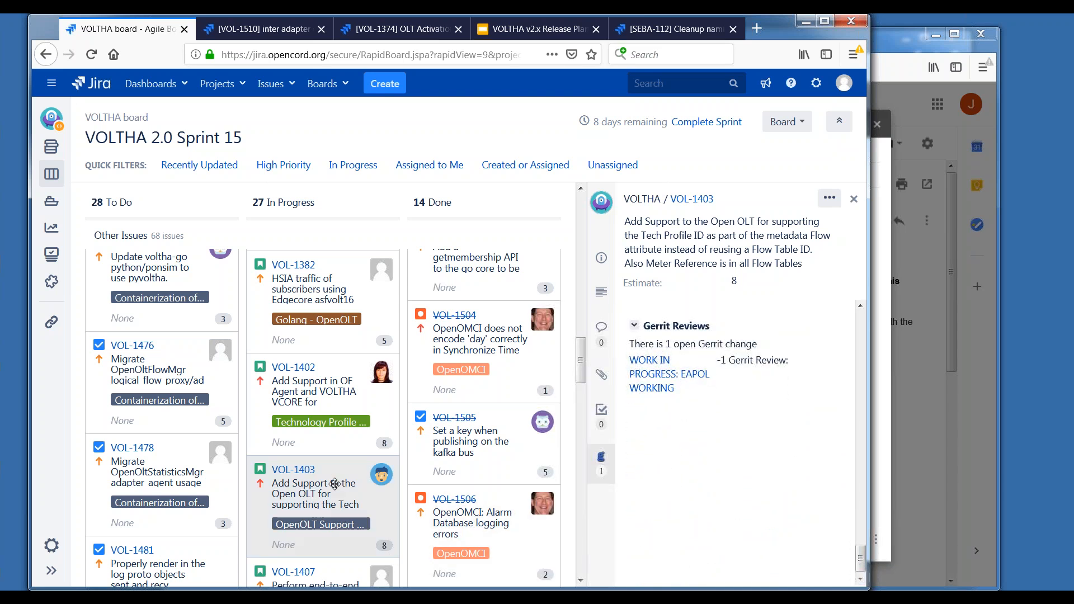
scroll("down", 3)
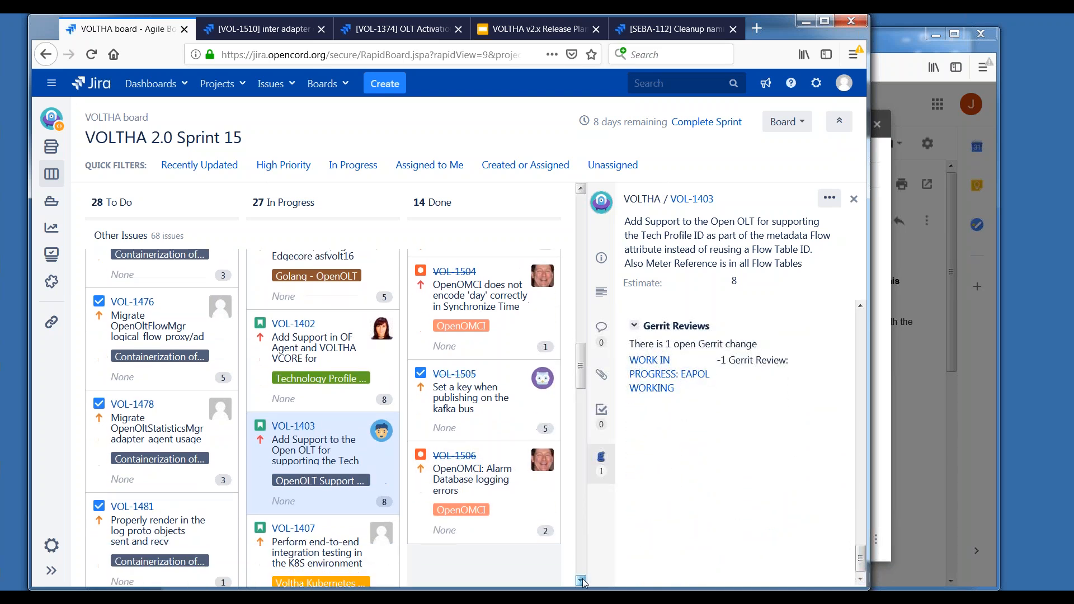
scroll("down", 3)
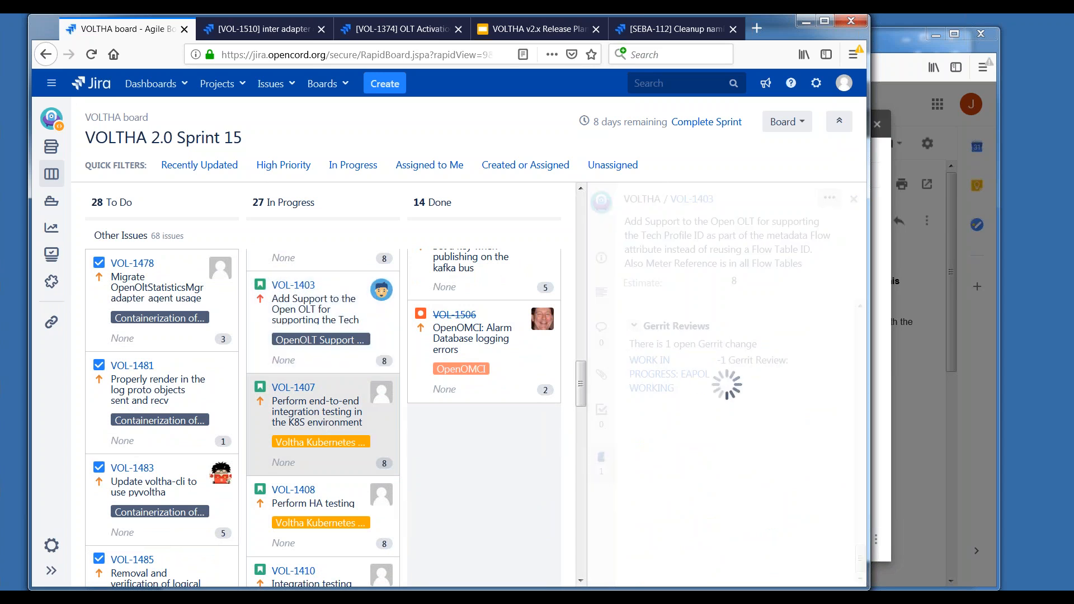
left_click(293, 387)
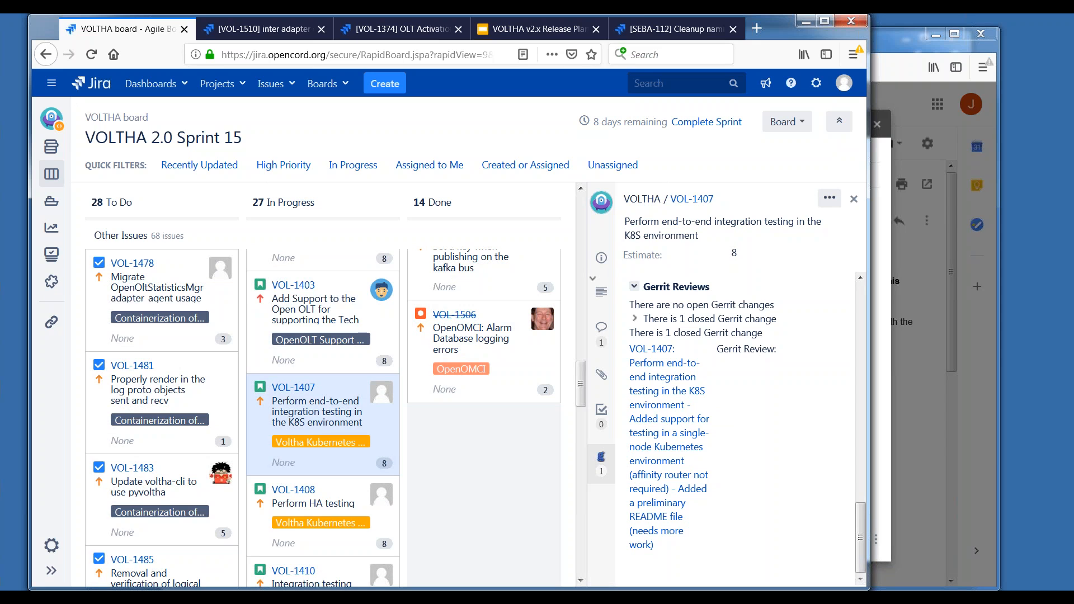
scroll("down", 3)
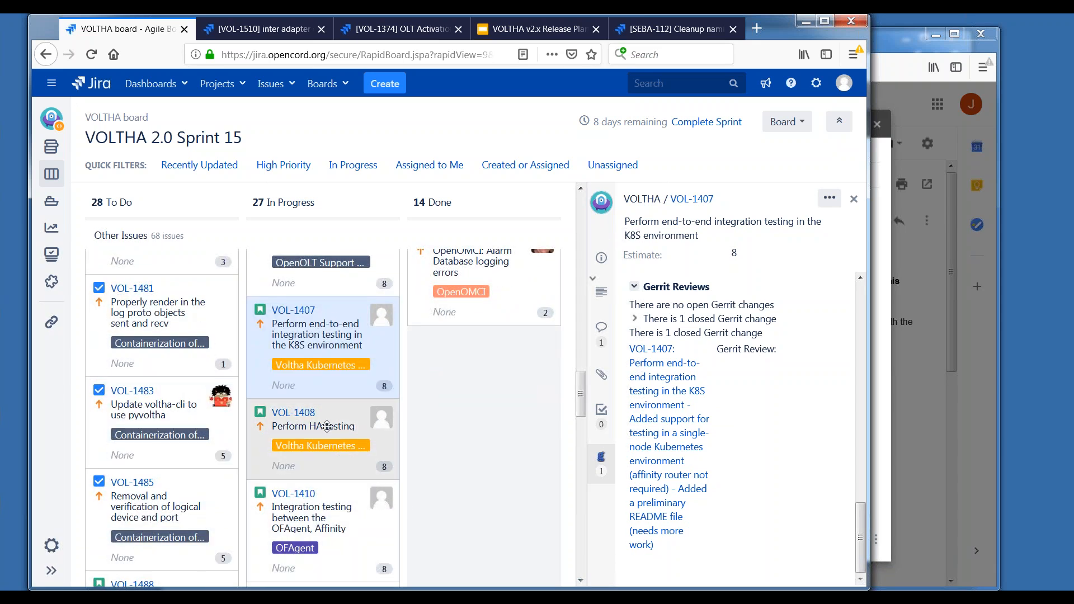
mouse_move(327, 426)
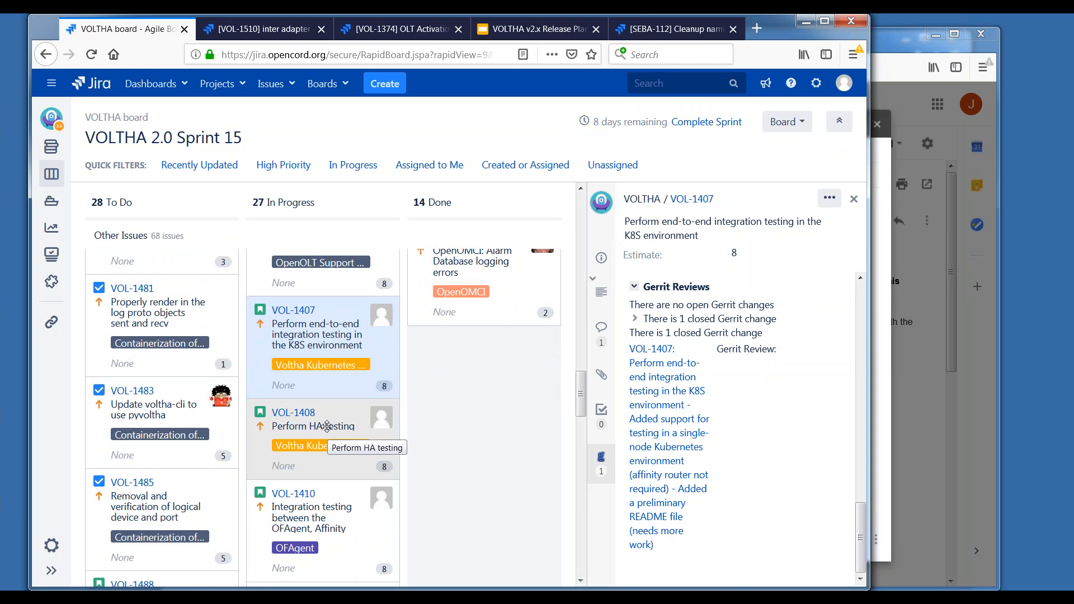
mouse_move(340, 427)
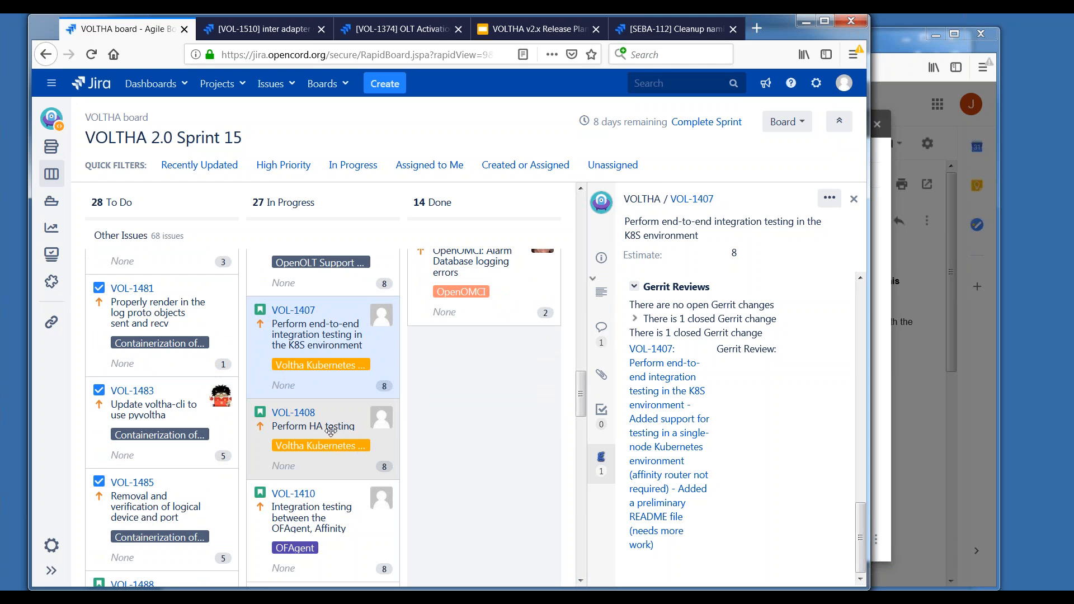
left_click(313, 426)
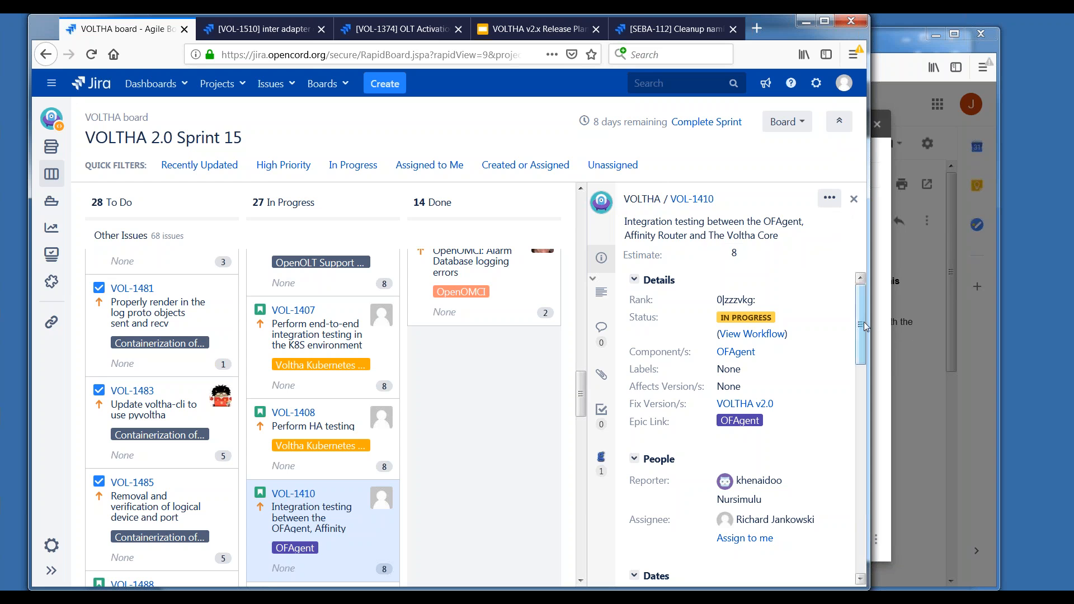
mouse_move(861, 325)
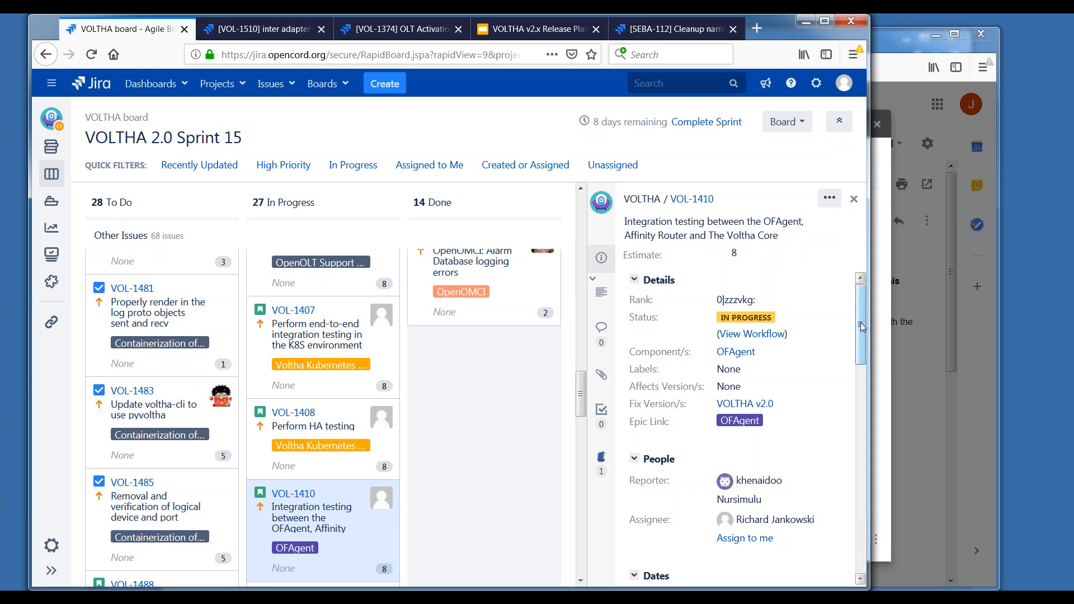
Scroll past VOL-1447 to VOL-1452's details and its one open Gerrit change.
scroll("down", 3)
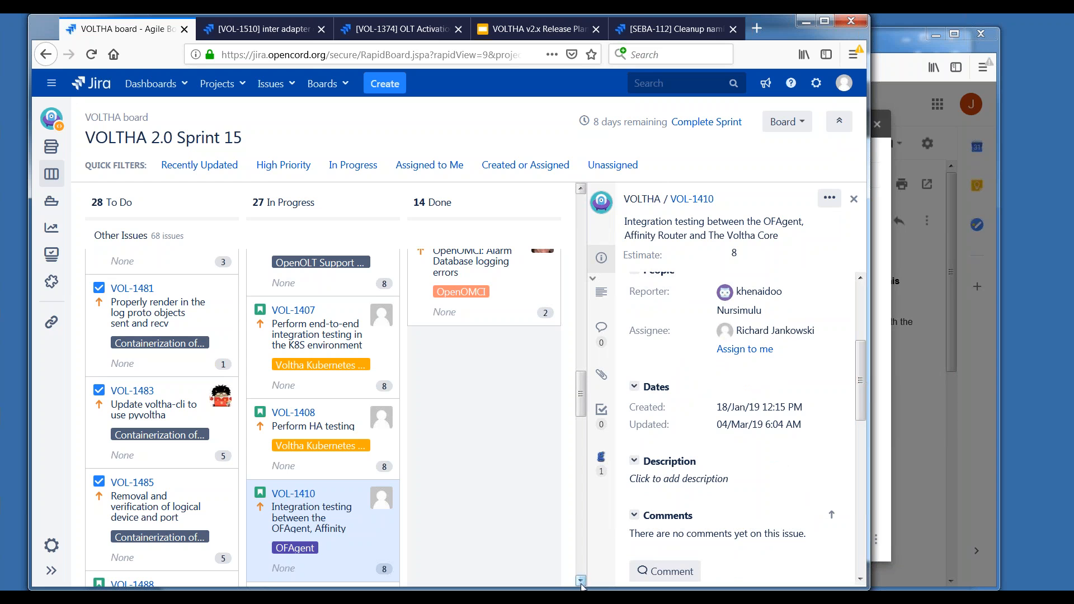
scroll("down", 3)
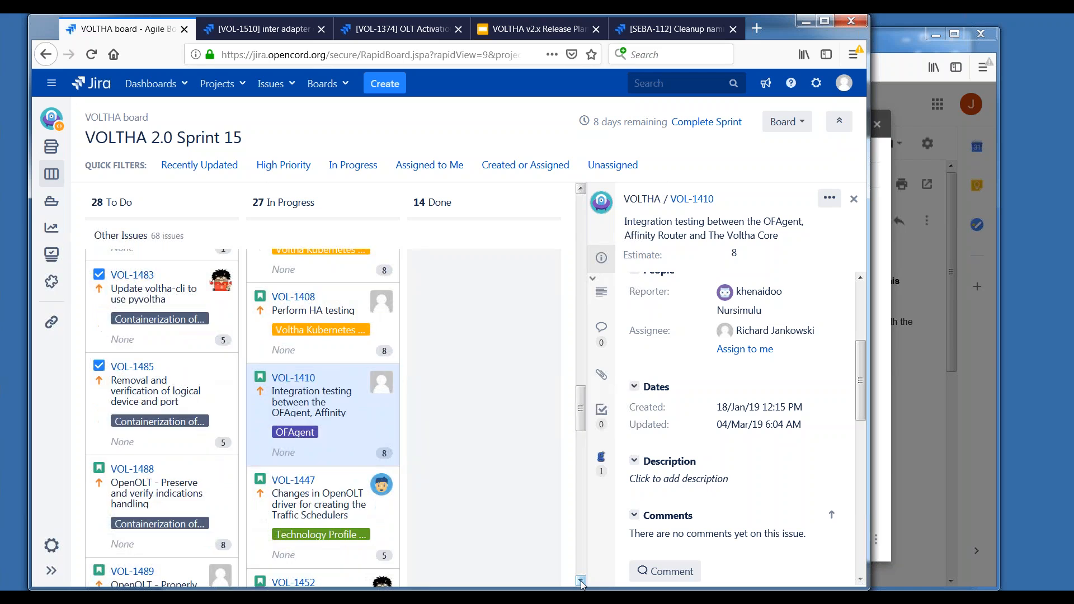
scroll("down", 3)
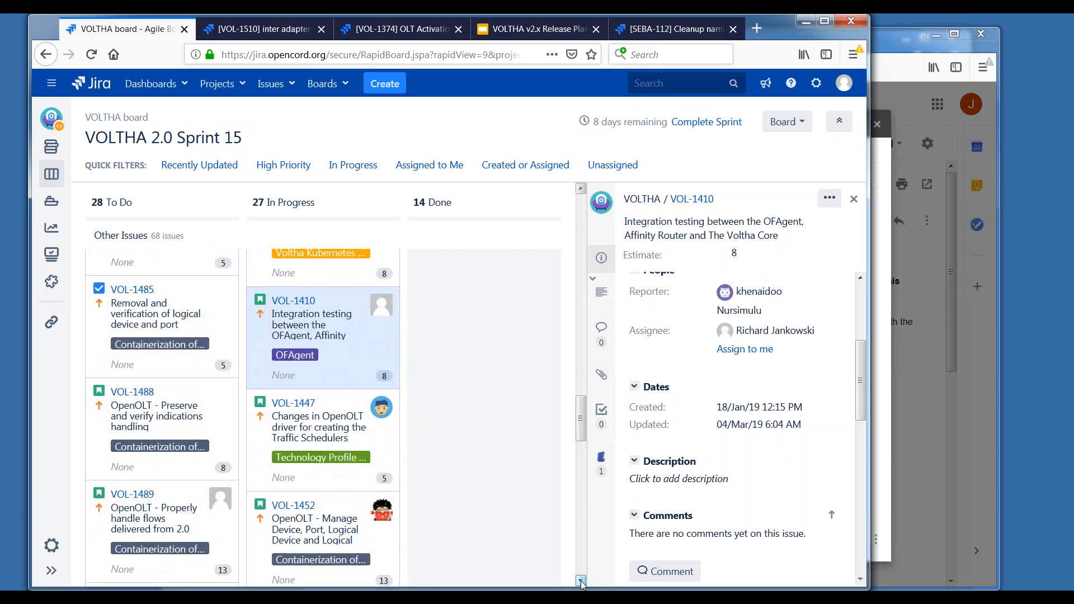
scroll("down", 3)
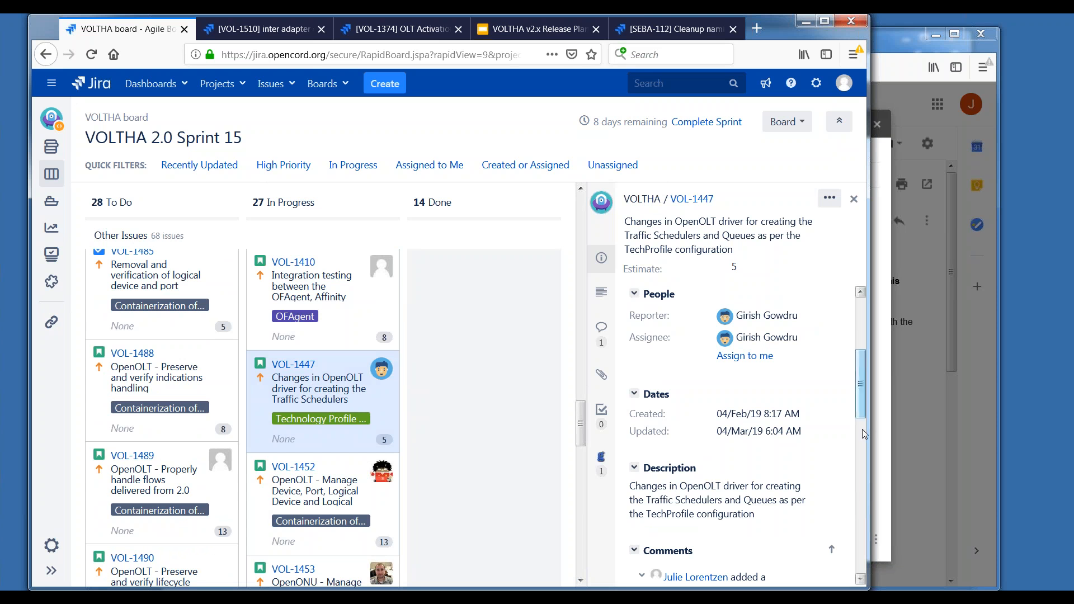
scroll("down", 3)
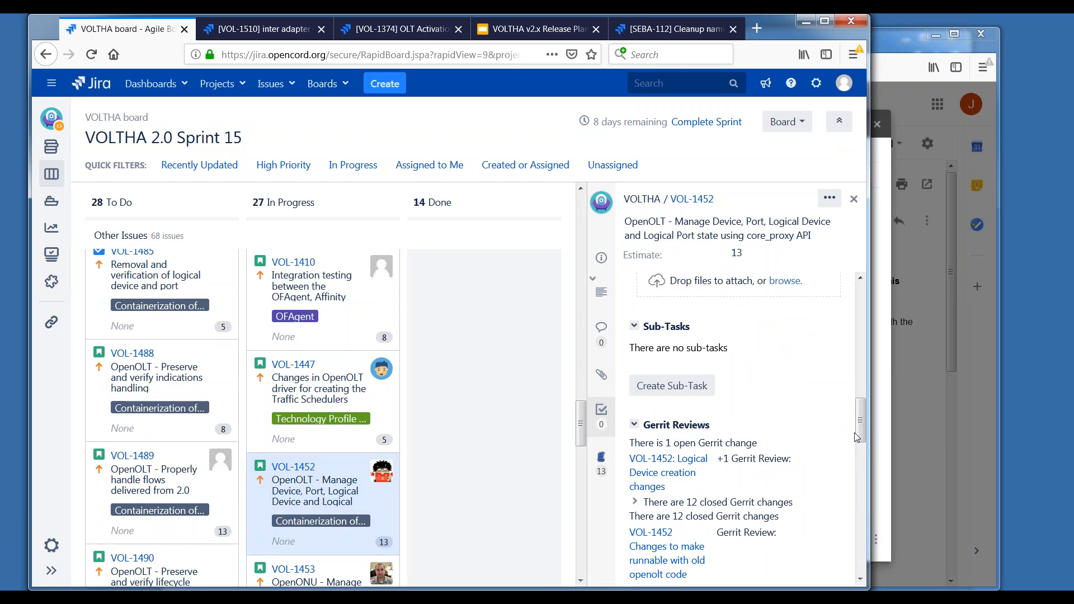
Scroll through VOL-1452's twelve closed Gerrit changes and on to VOL-1453's OpenONU story.
scroll("down", 3)
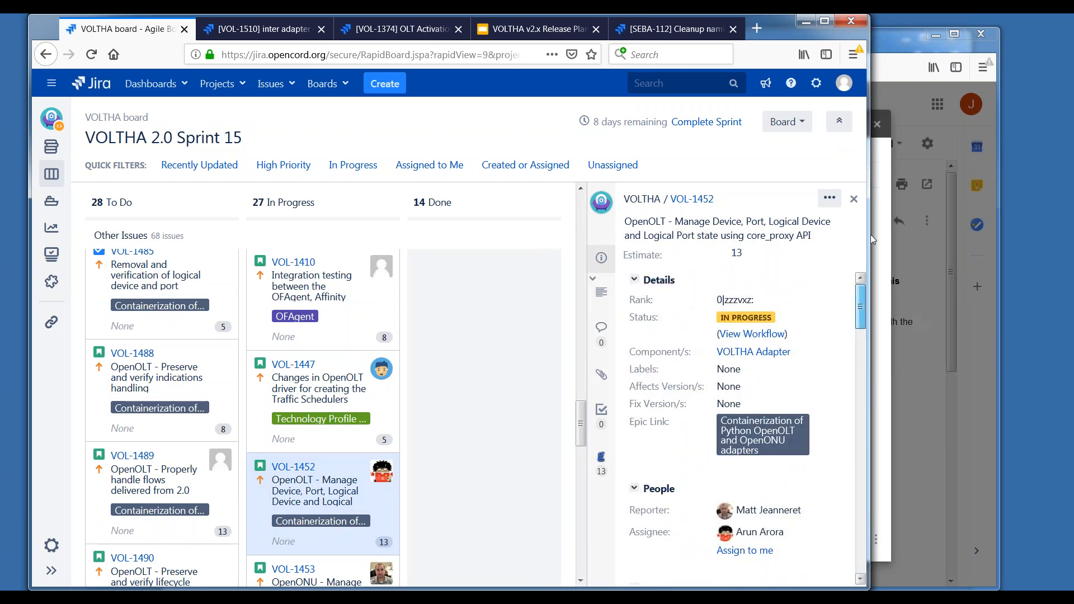
mouse_move(870, 284)
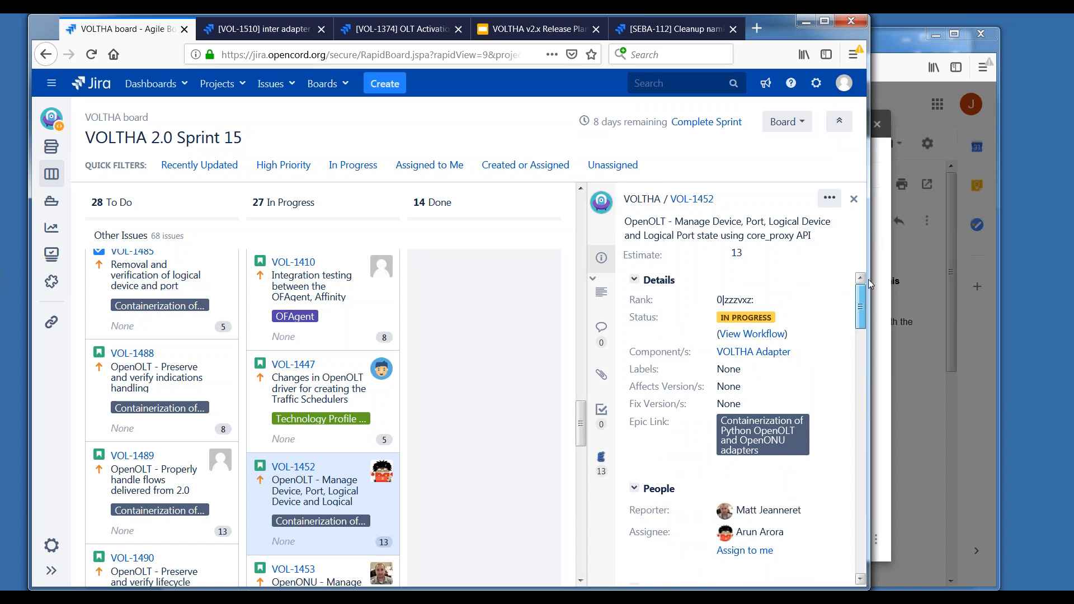
scroll("down", 3)
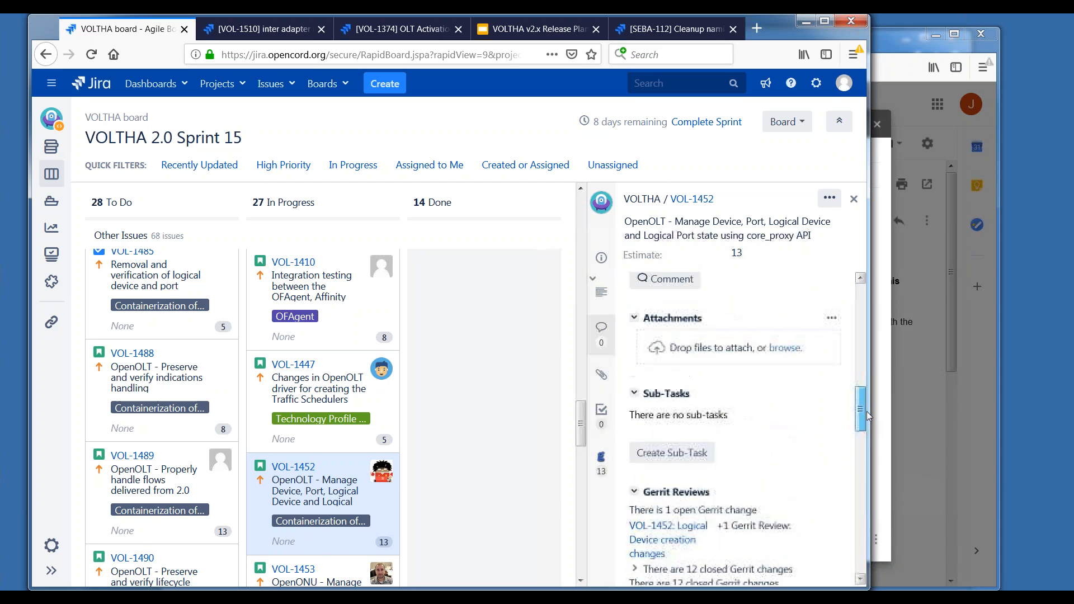
scroll("down", 3)
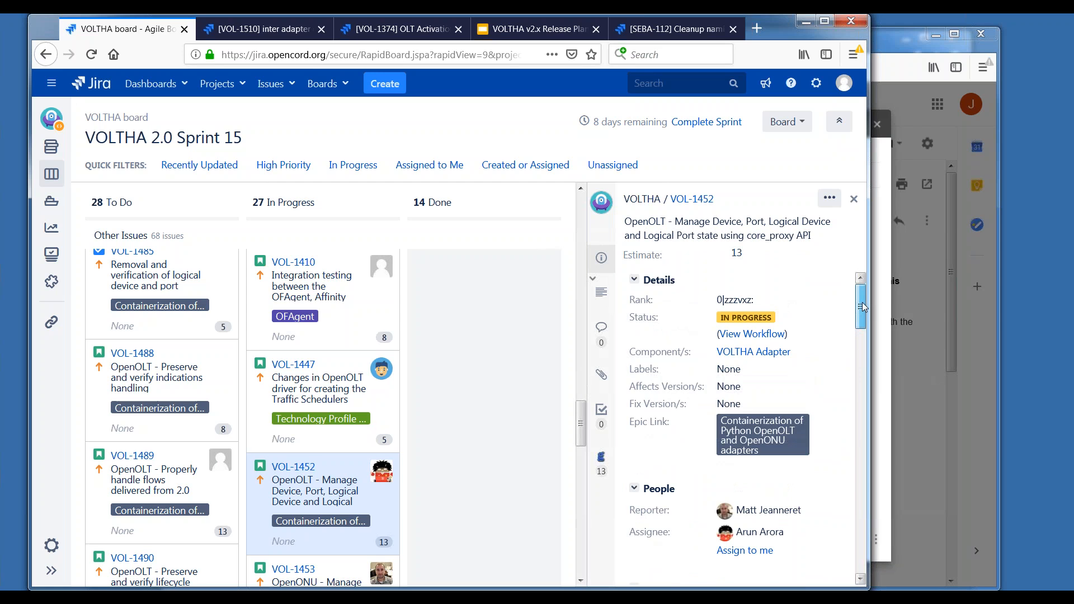
scroll("down", 3)
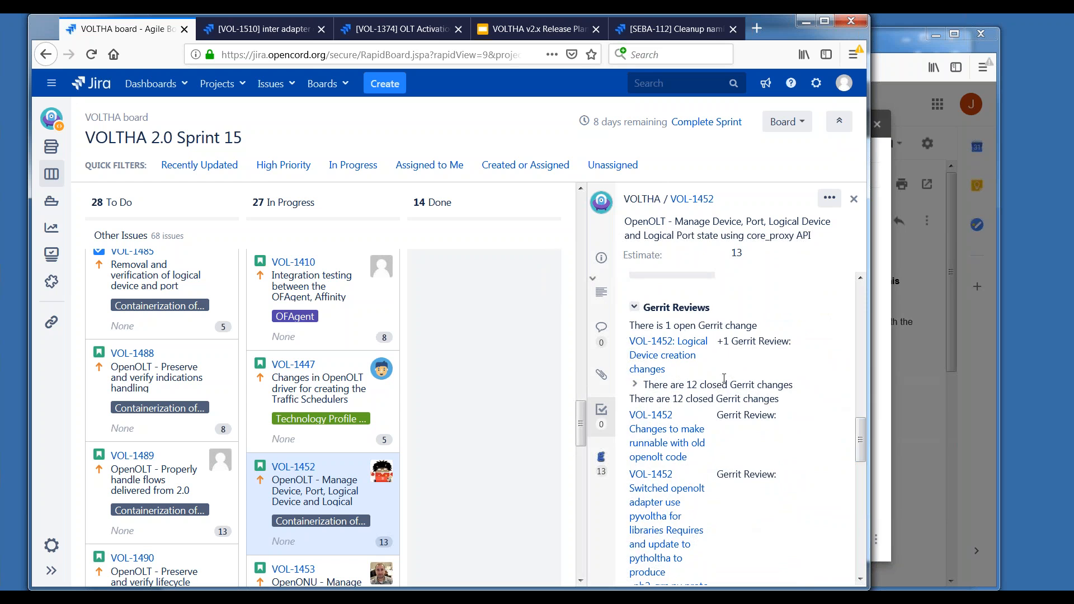
mouse_move(658, 356)
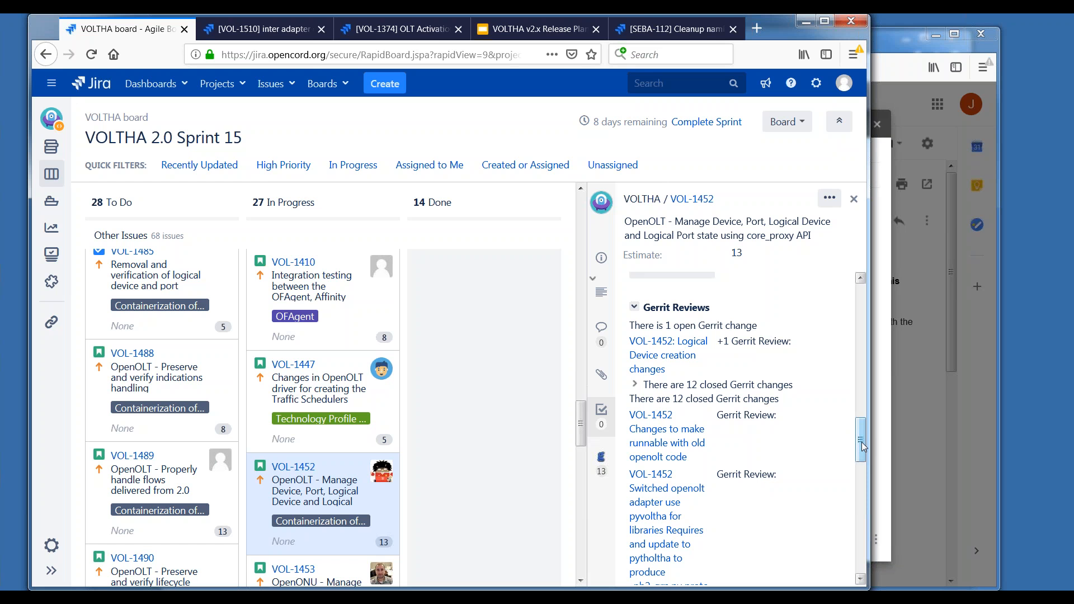
scroll("down", 3)
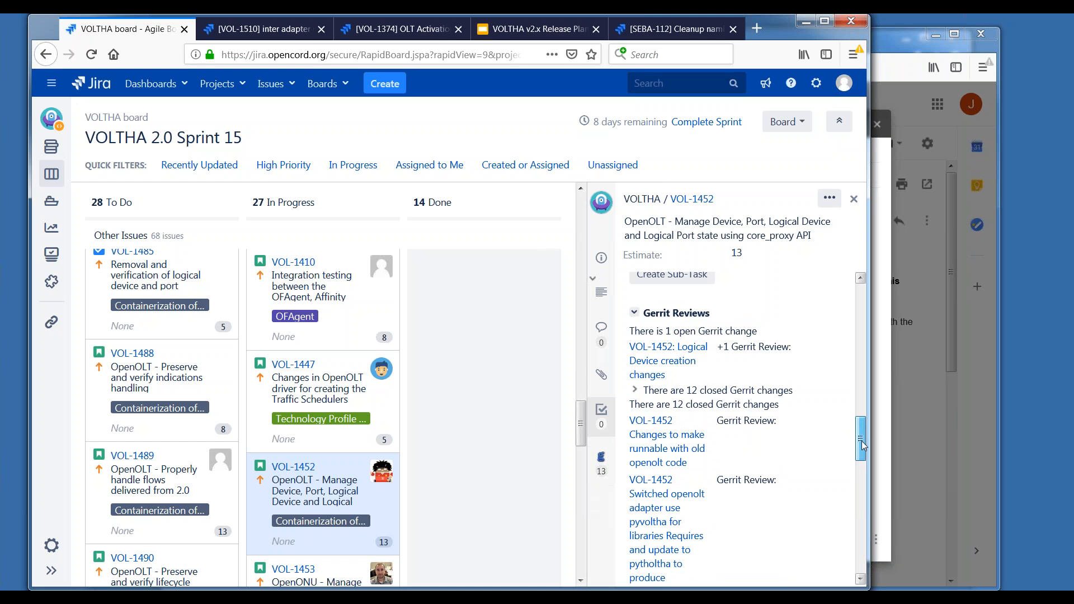
scroll("down", 3)
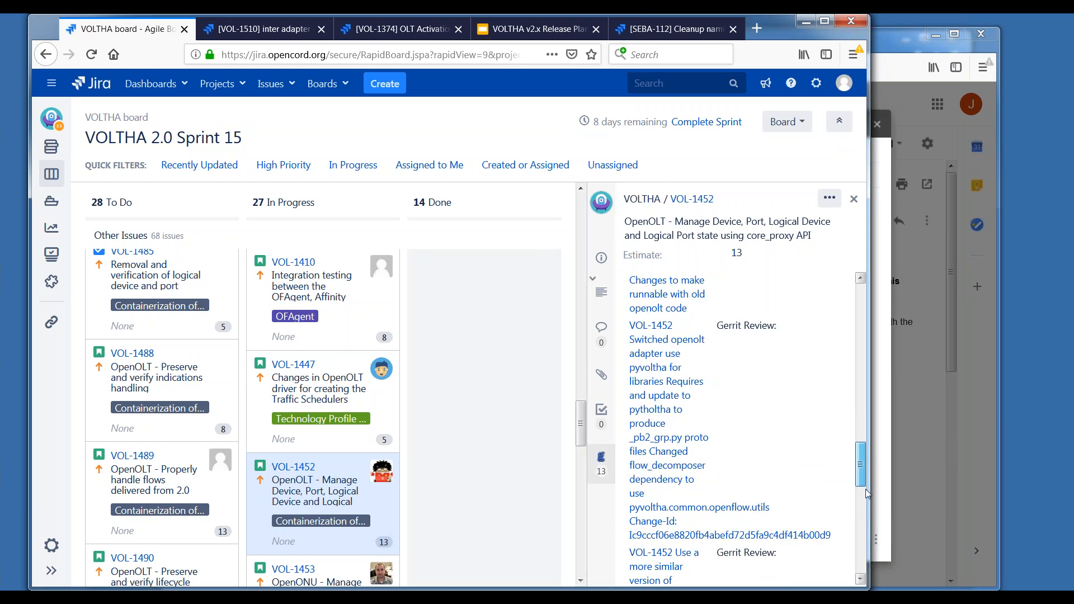
scroll("down", 3)
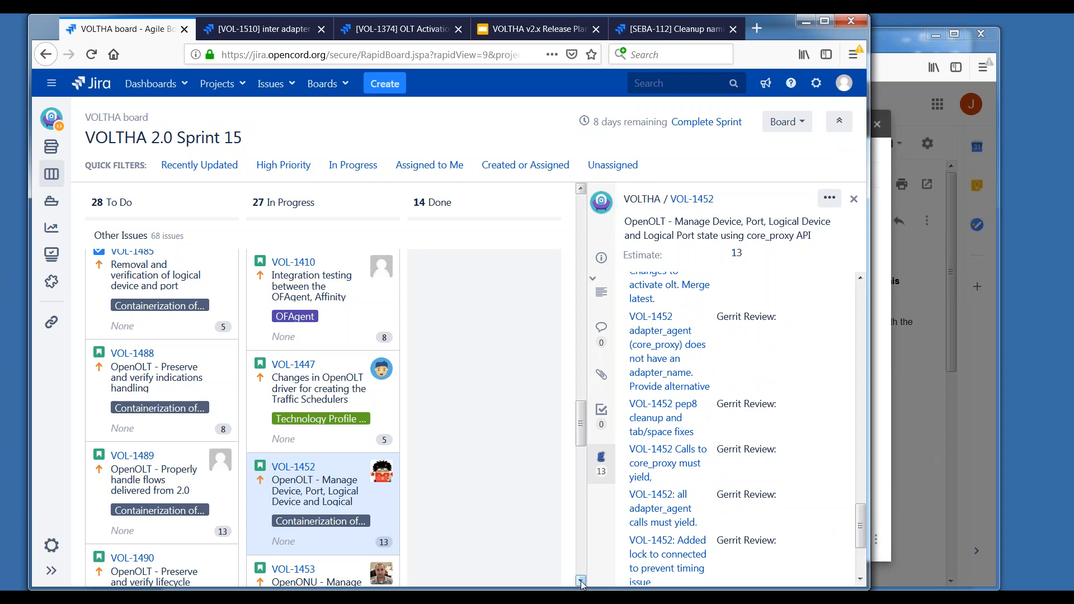
scroll("down", 3)
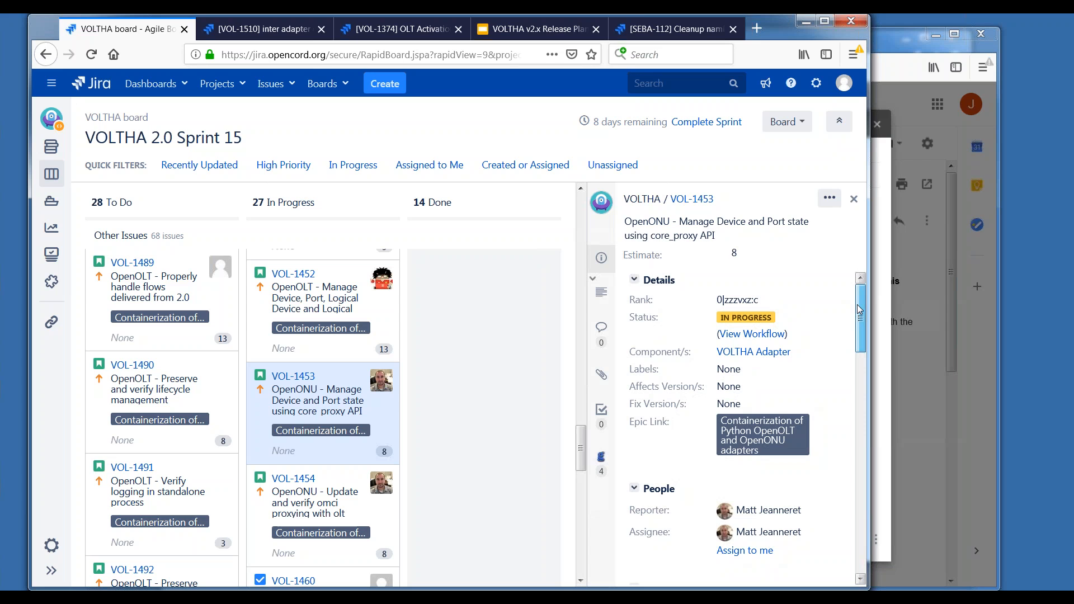
scroll("down", 3)
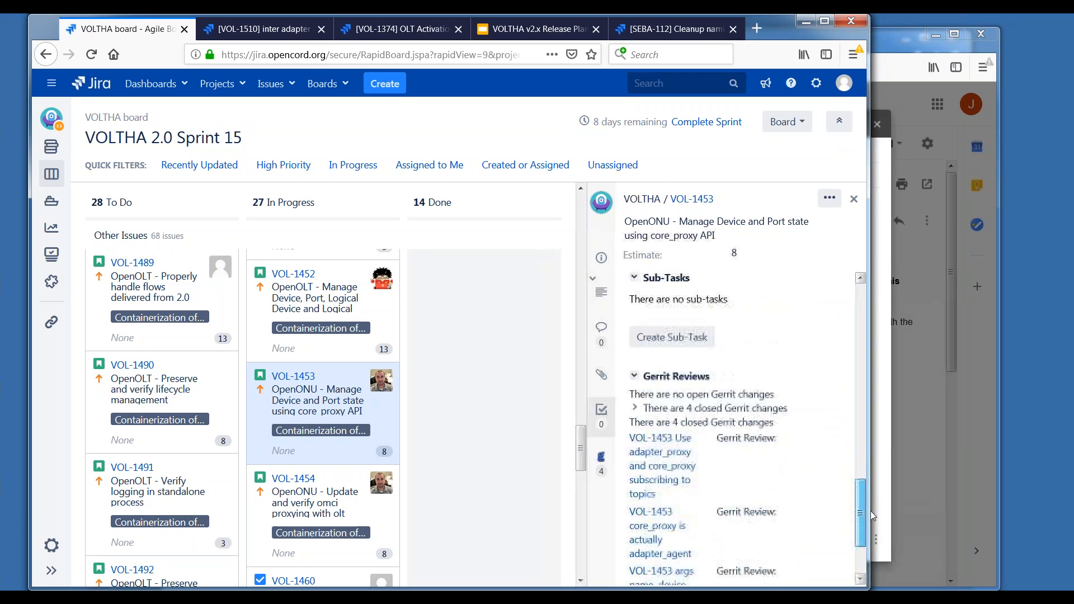
scroll("down", 3)
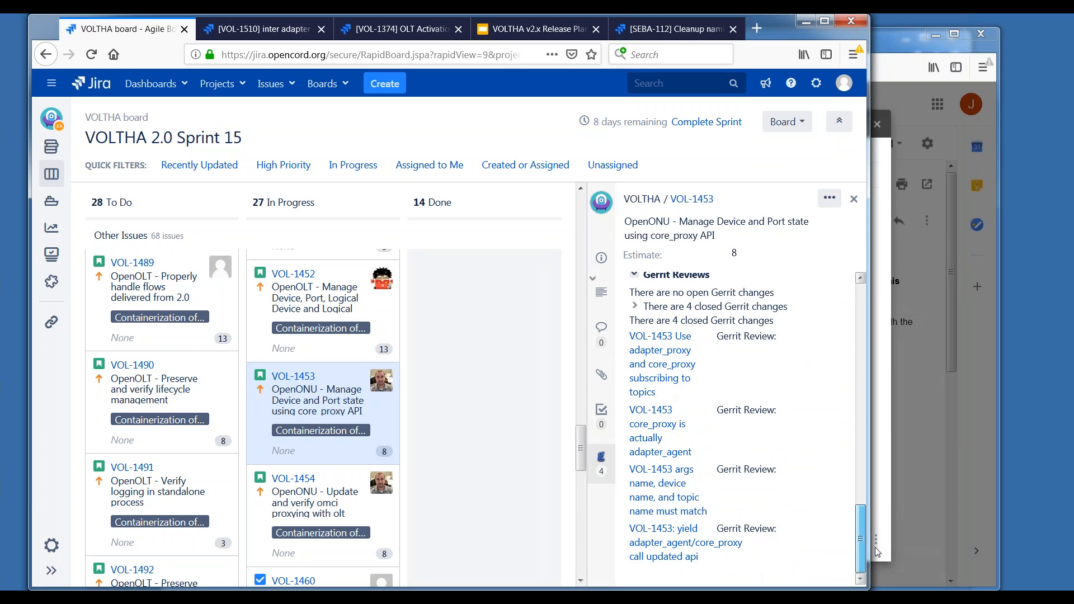
mouse_move(877, 542)
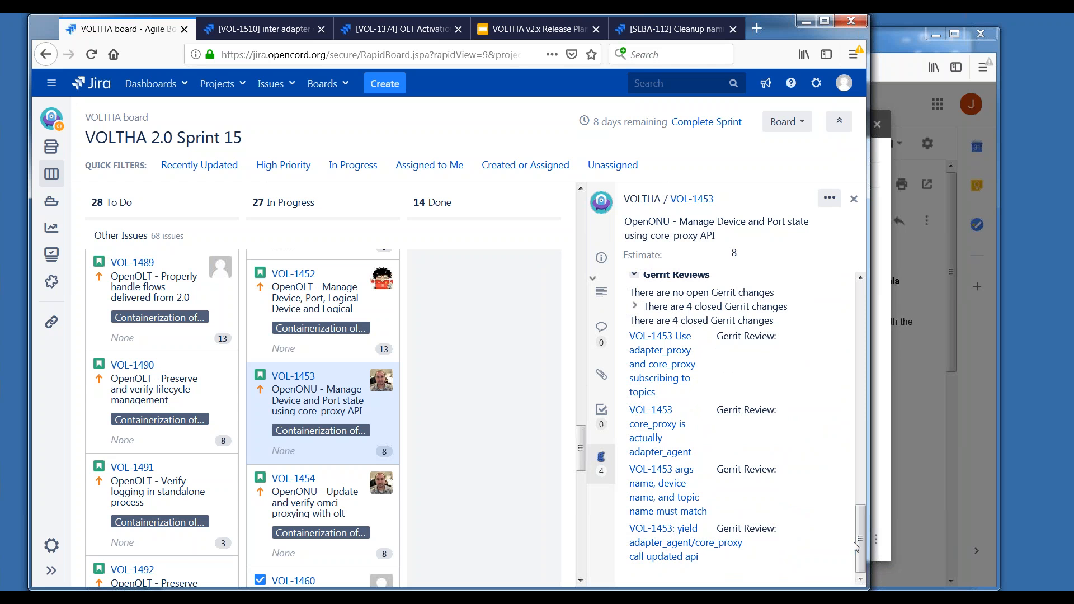
mouse_move(818, 537)
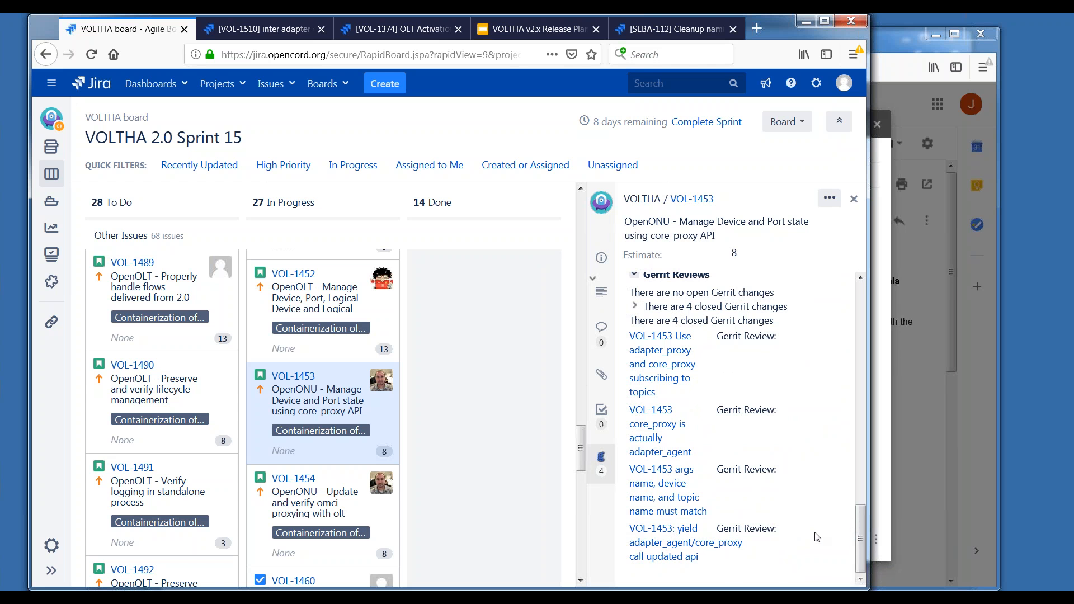
mouse_move(816, 530)
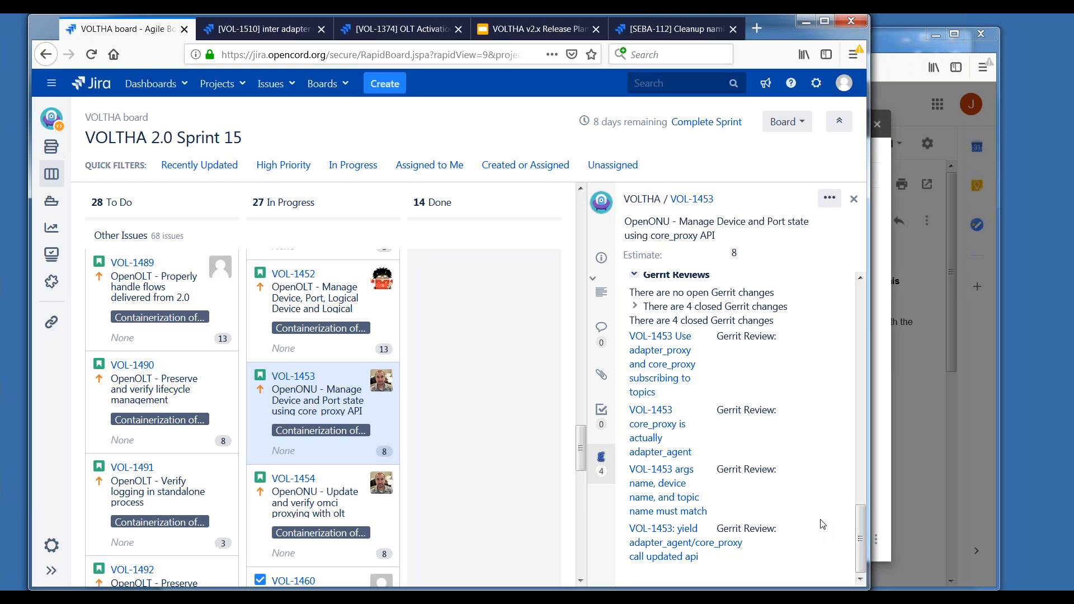
mouse_move(812, 530)
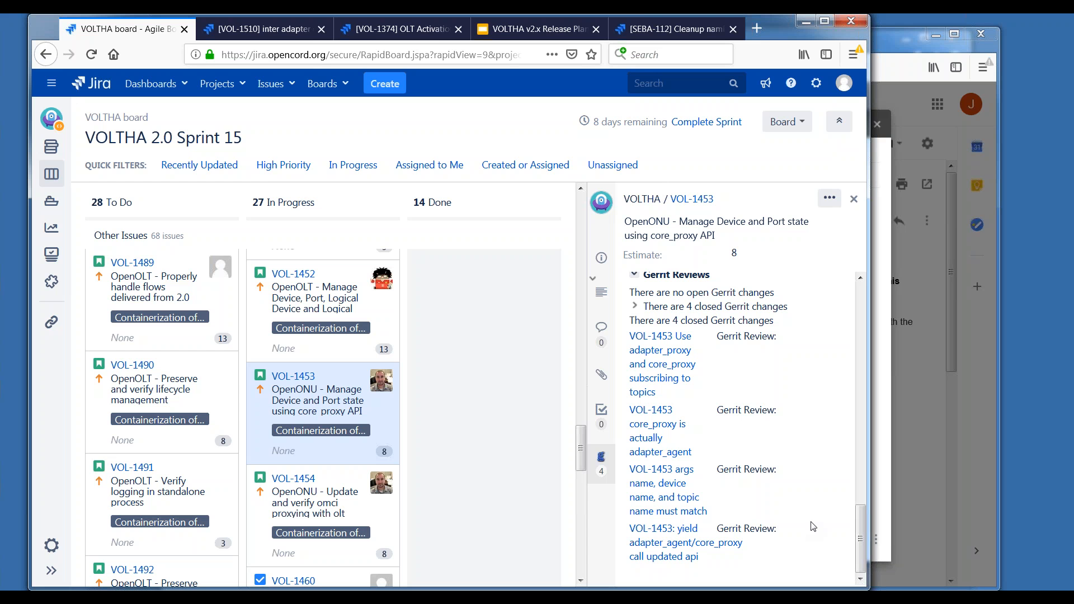
mouse_move(796, 532)
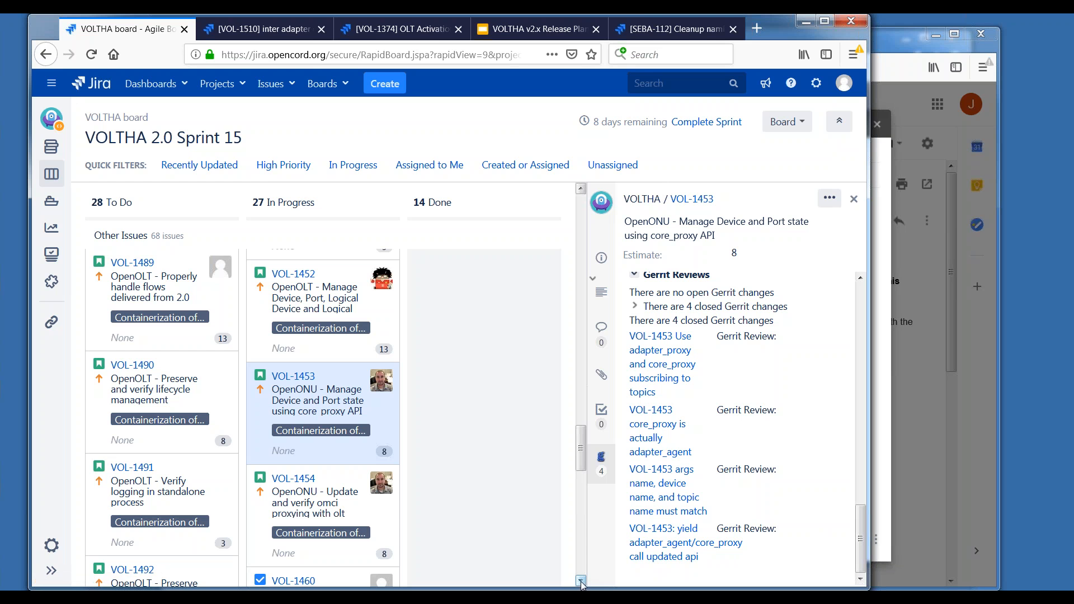
scroll("down", 3)
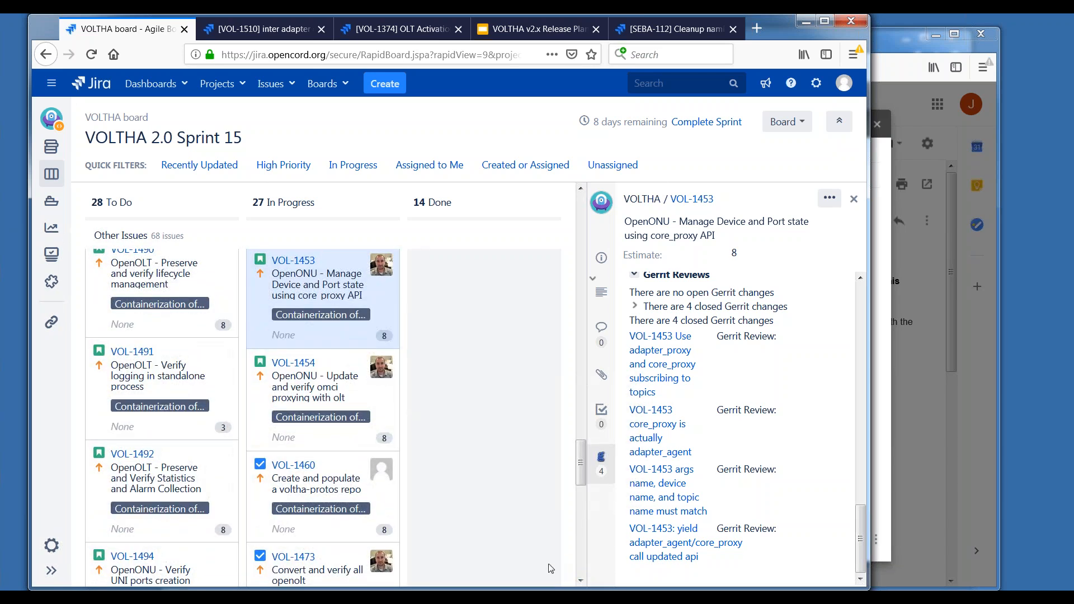
mouse_move(326, 394)
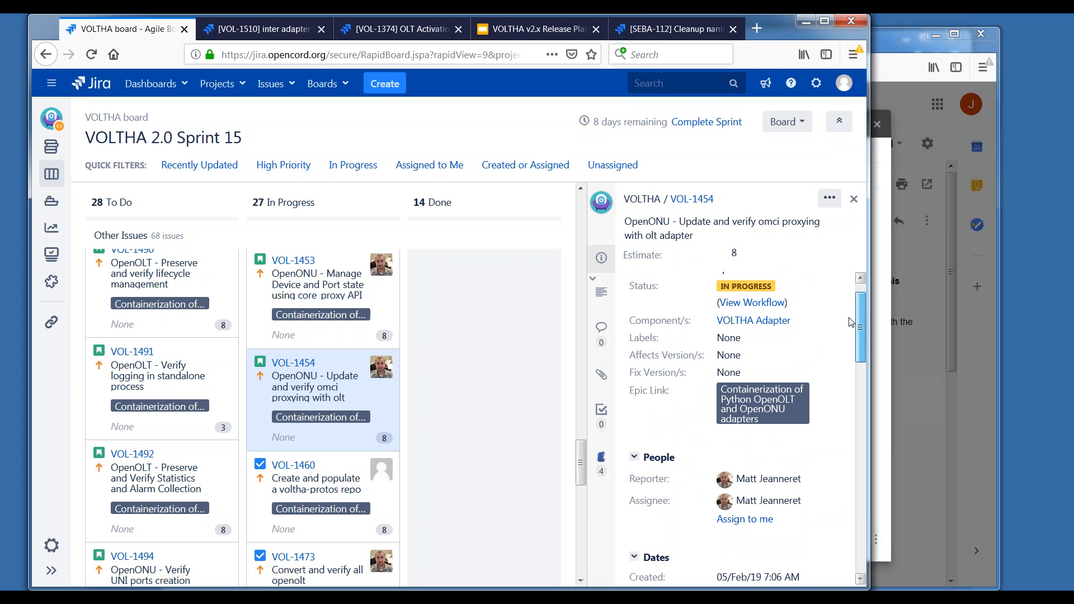
Scroll VOL-1454's description down to its four closed Gerrit changes.
scroll("down", 3)
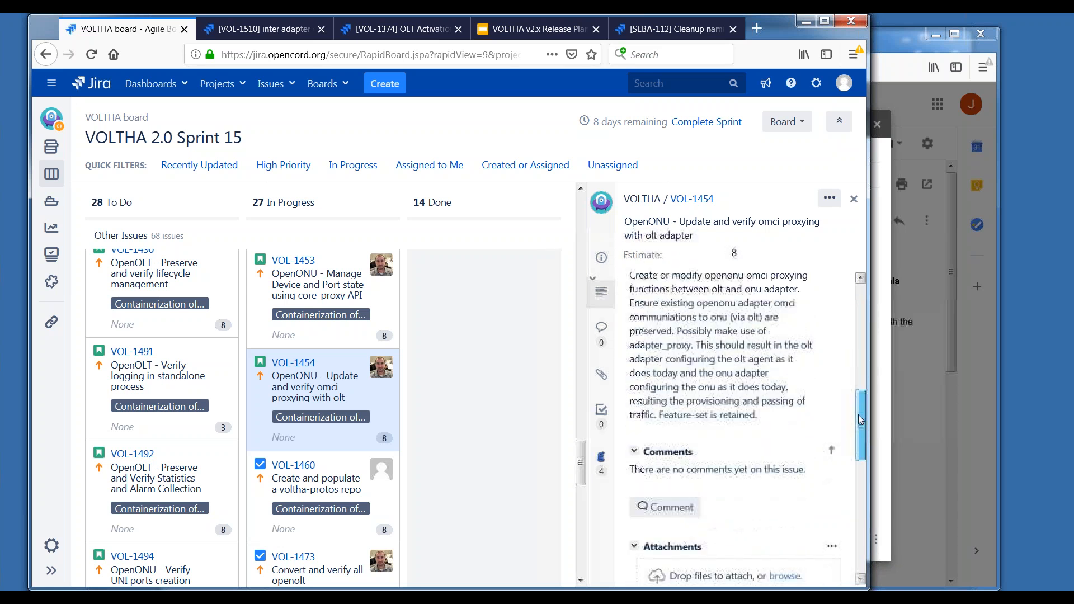
scroll("down", 3)
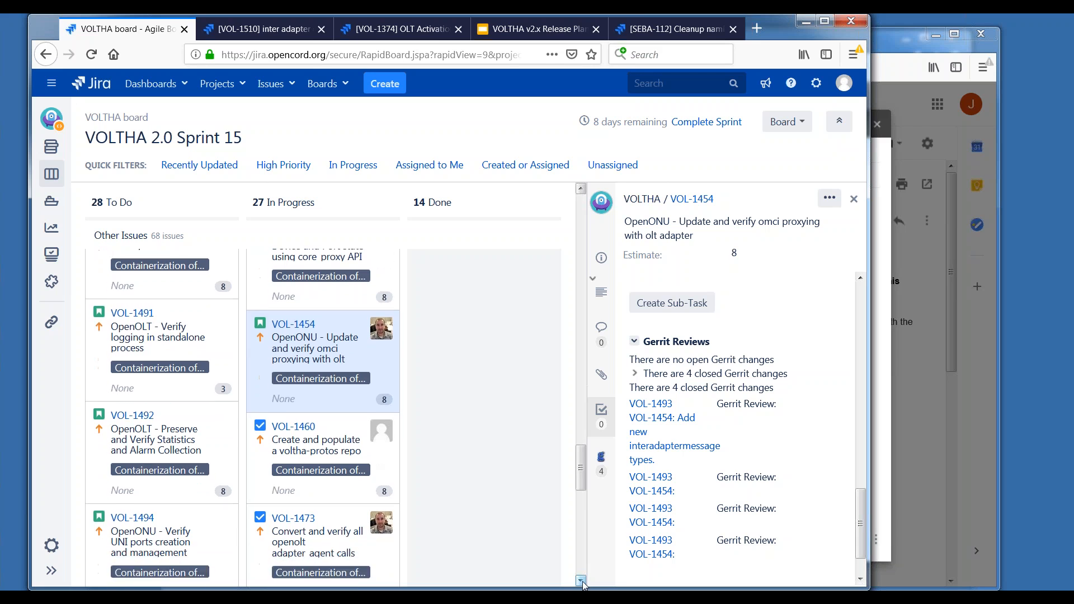
scroll("down", 3)
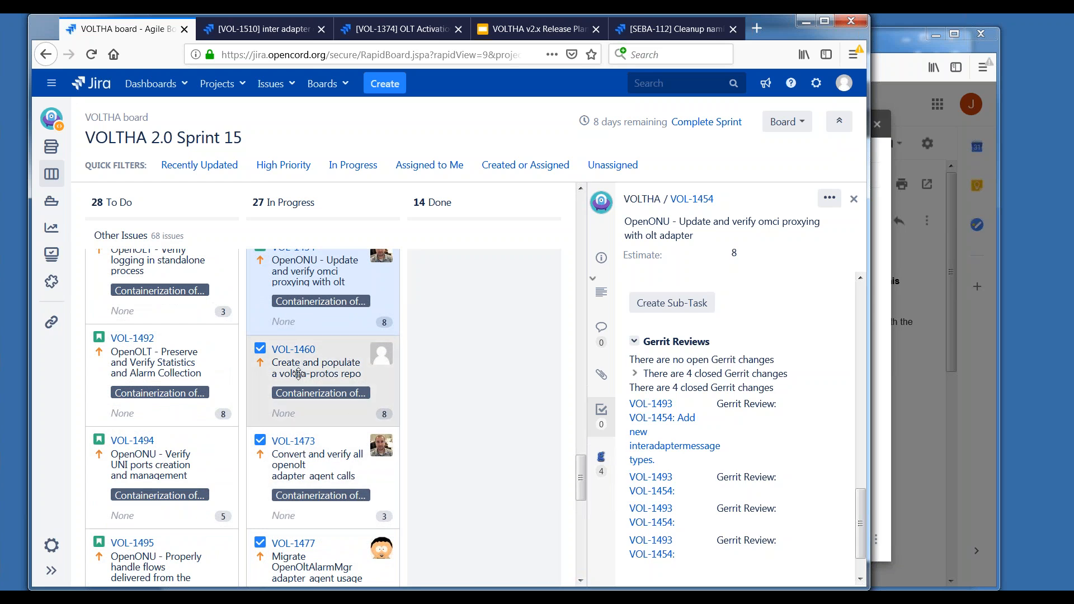
Open VOL-1460, the voltha-protos repo story, and scroll through its 13 closed Gerrit changes.
left_click(315, 373)
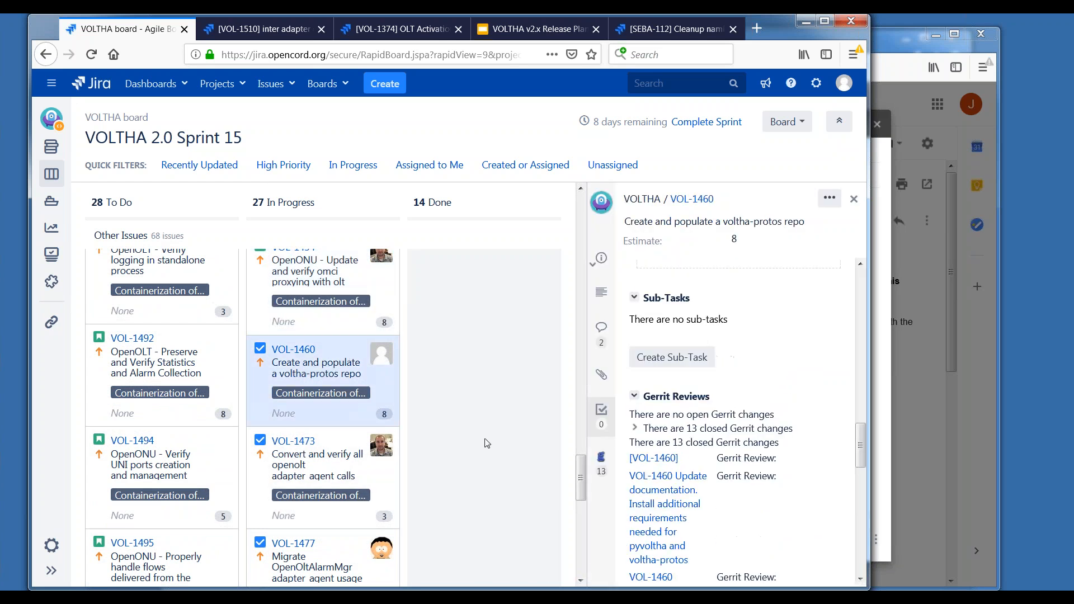
scroll("down", 3)
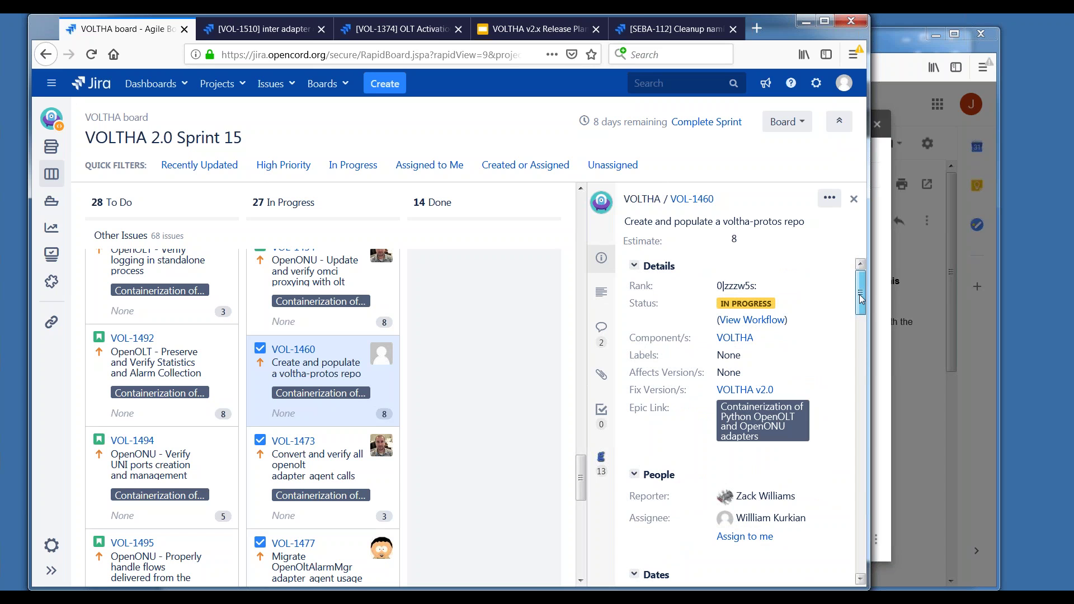
scroll("down", 3)
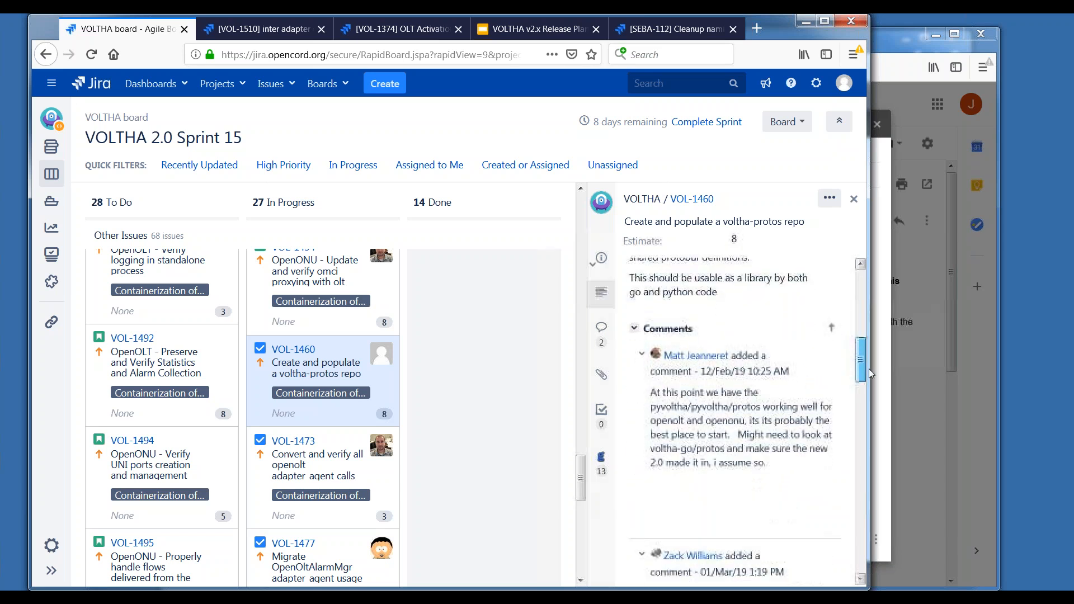
scroll("down", 3)
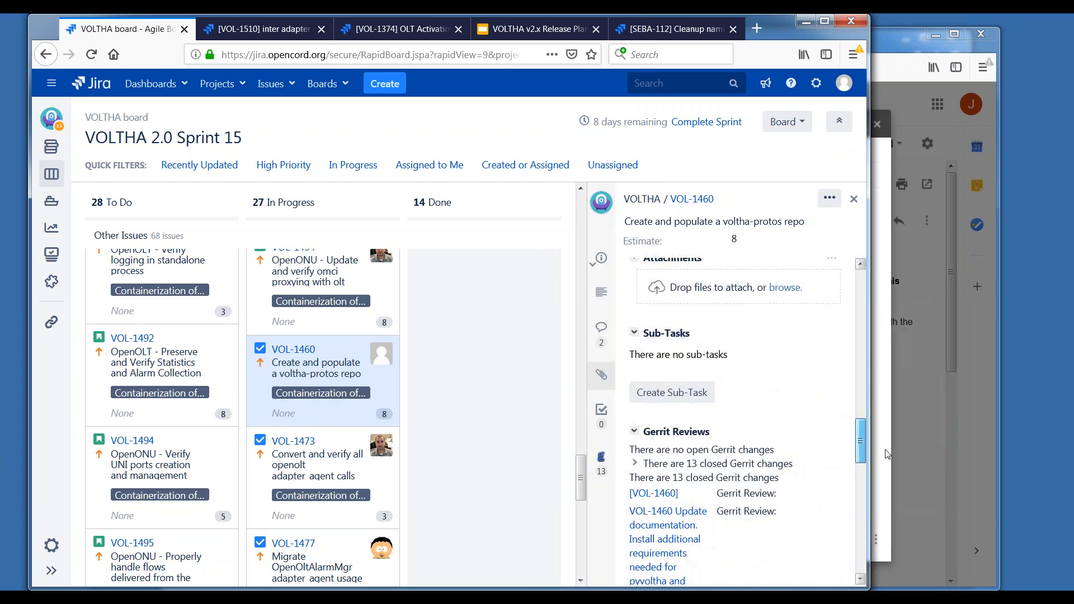
scroll("down", 3)
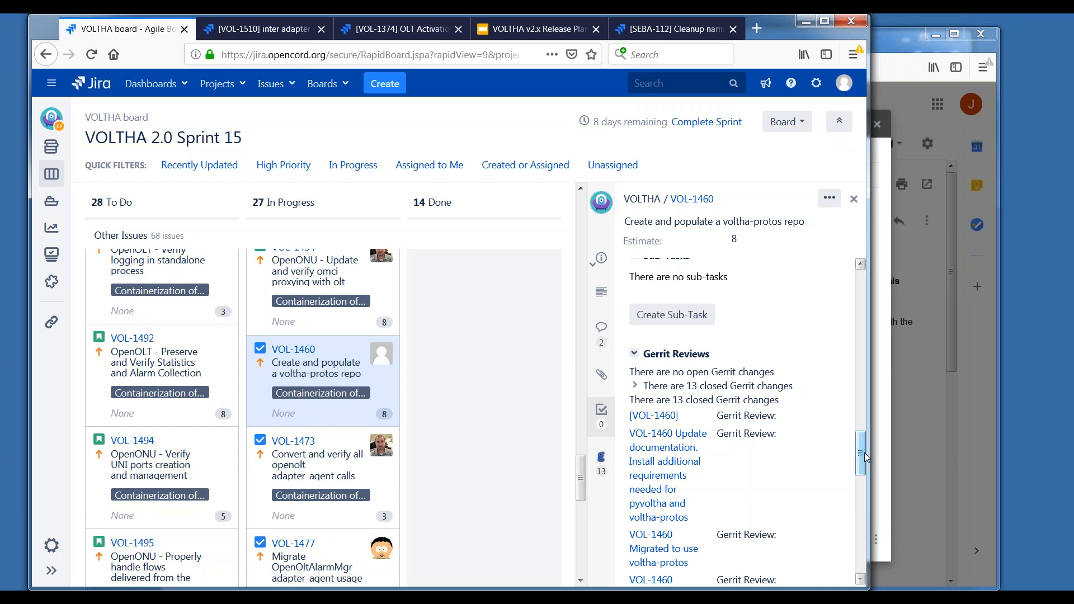
mouse_move(864, 458)
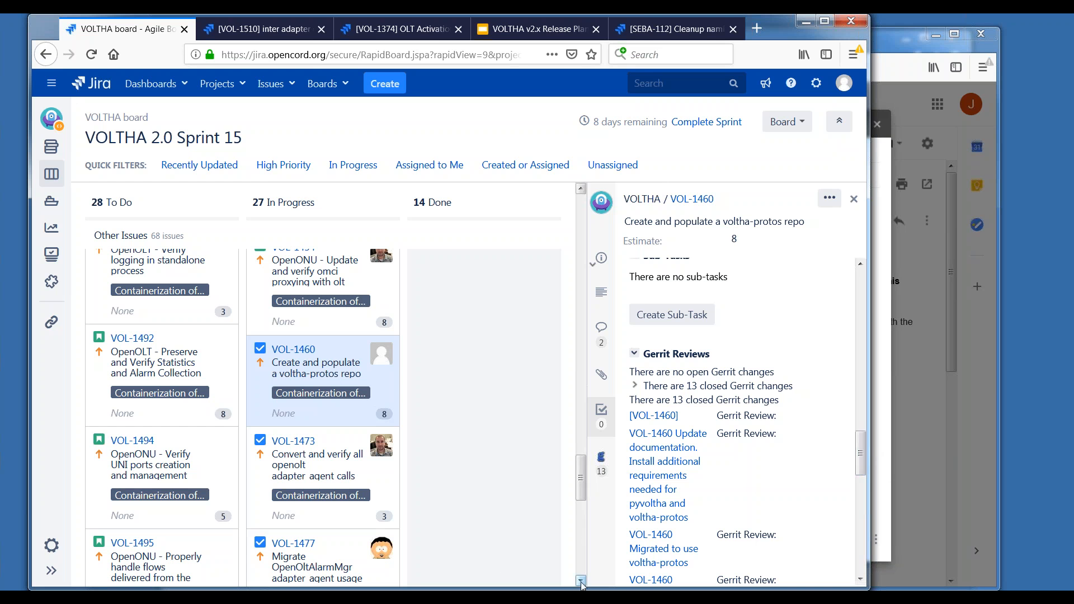
scroll("down", 3)
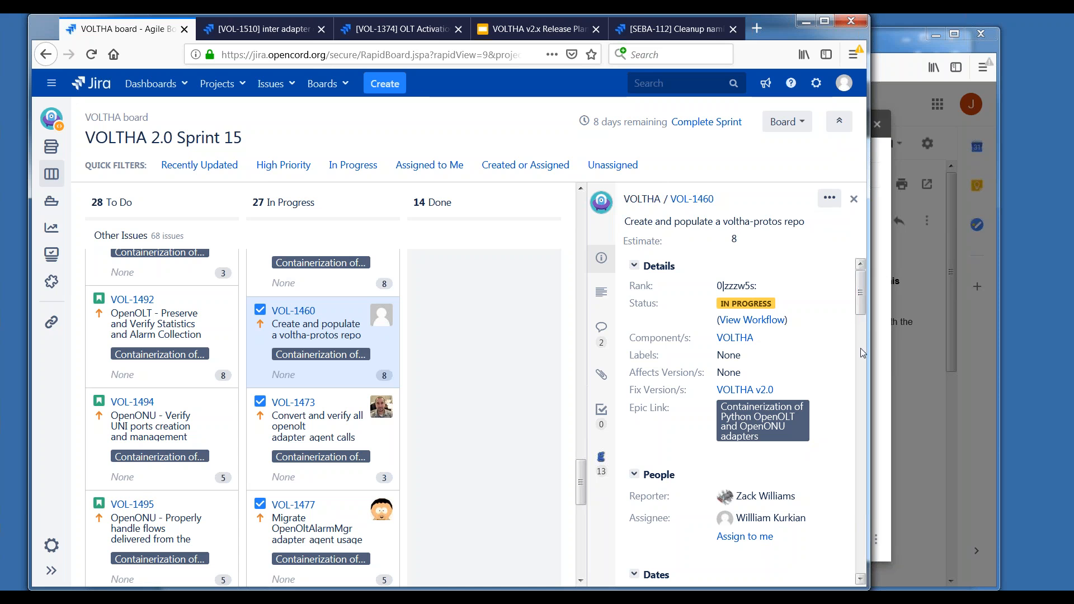
mouse_move(687, 463)
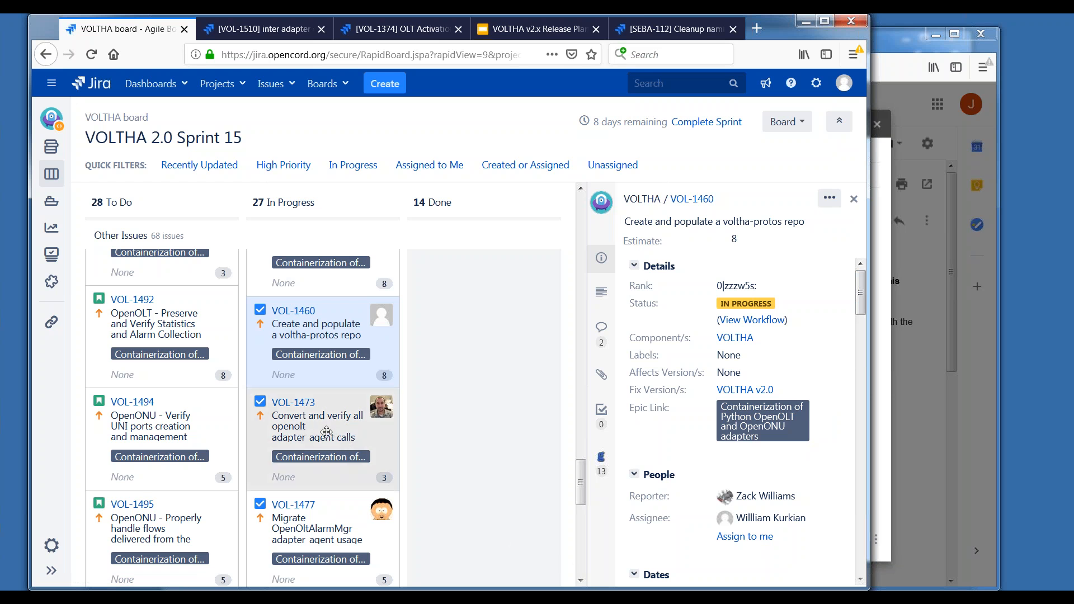
Open VOL-1473's core_proxy compliance story and scroll to its closed Gerrit change.
left_click(292, 402)
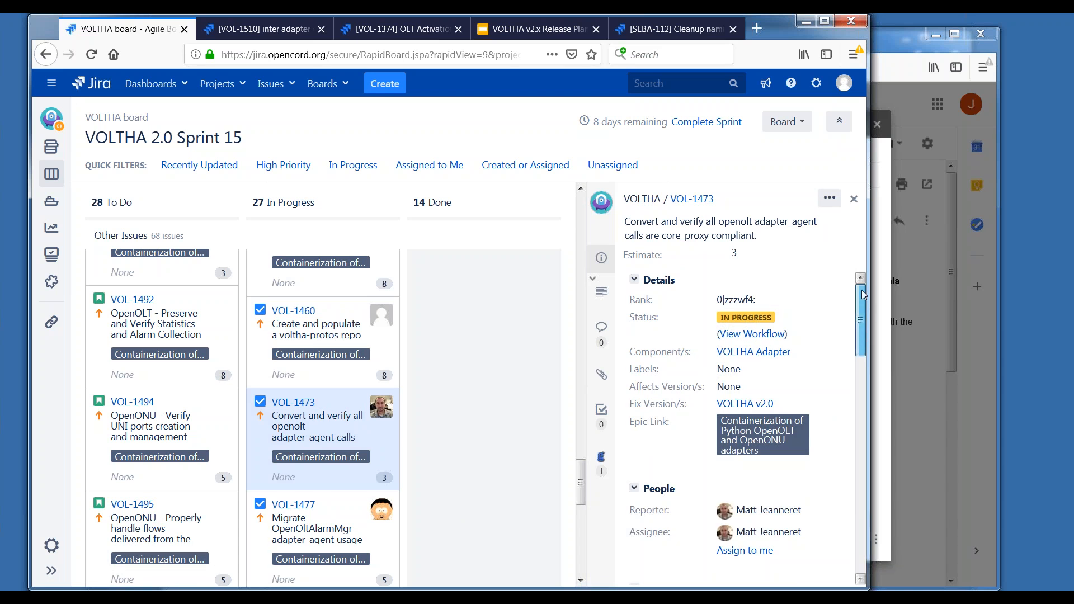
scroll("down", 3)
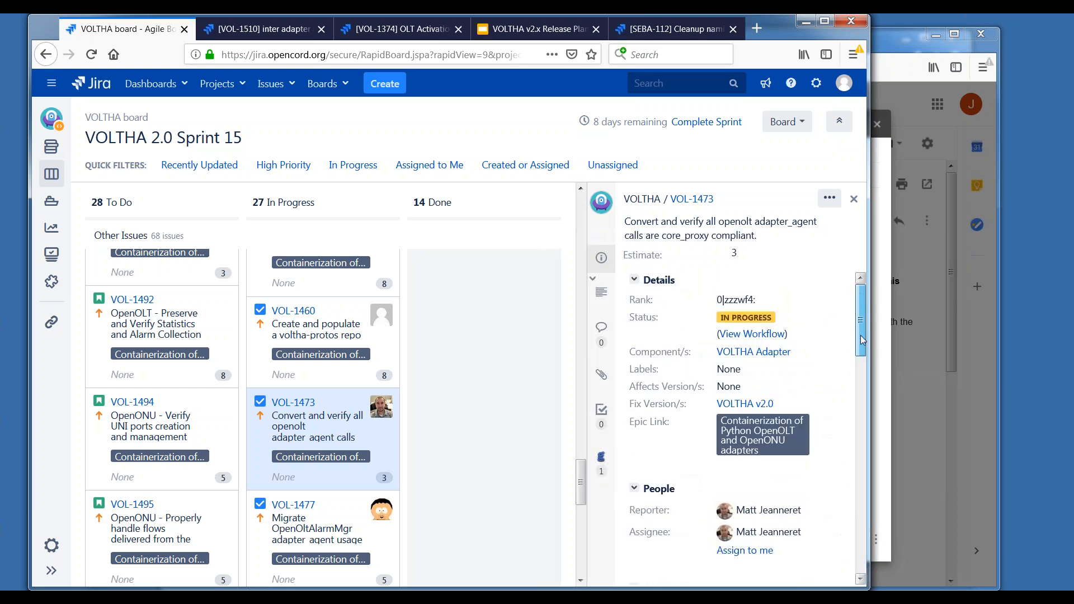
scroll("down", 3)
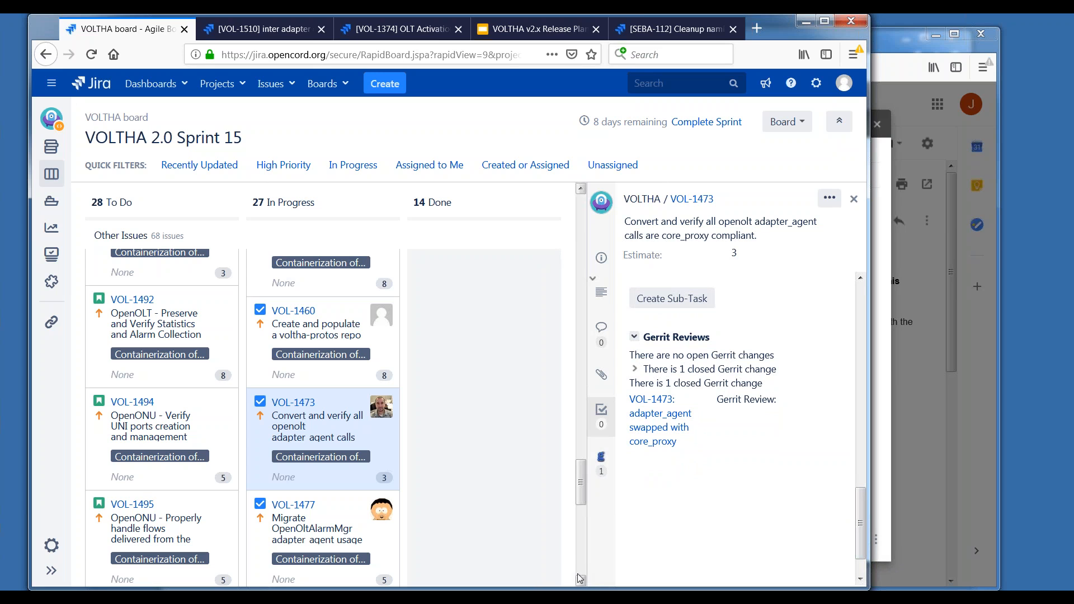
scroll("down", 3)
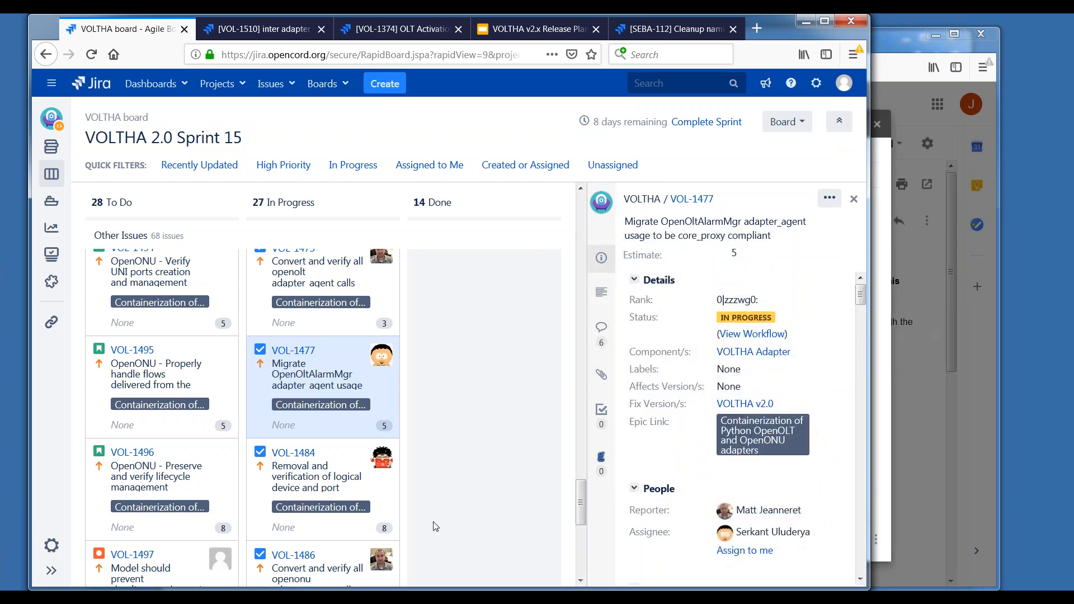
Look over VOL-1484 and VOL-1486, then open VOL-1487, Verify and Fix onu indications.
left_click(315, 476)
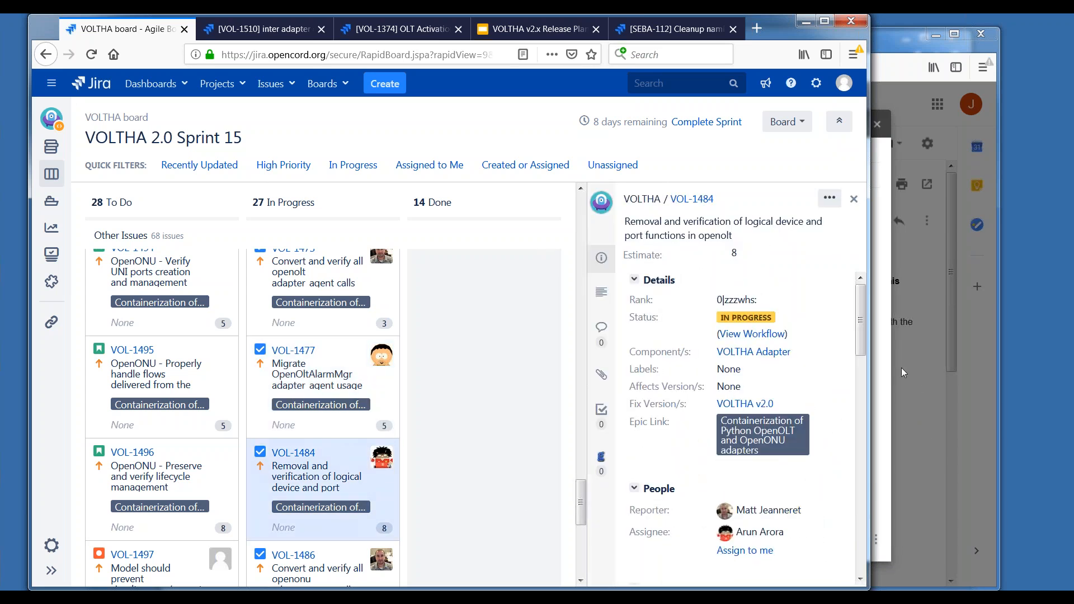
scroll("down", 3)
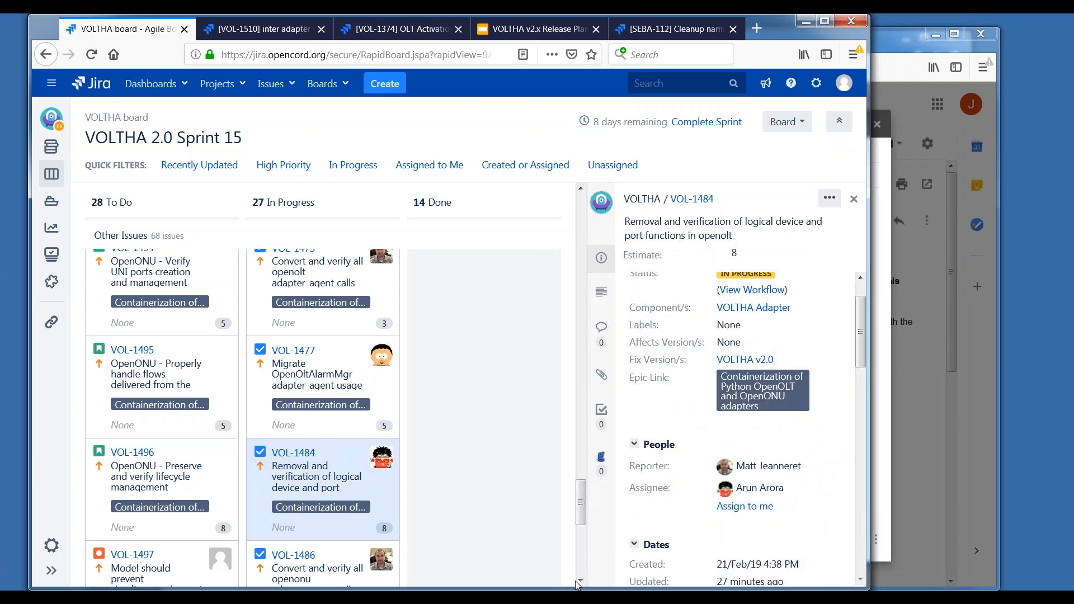
scroll("down", 3)
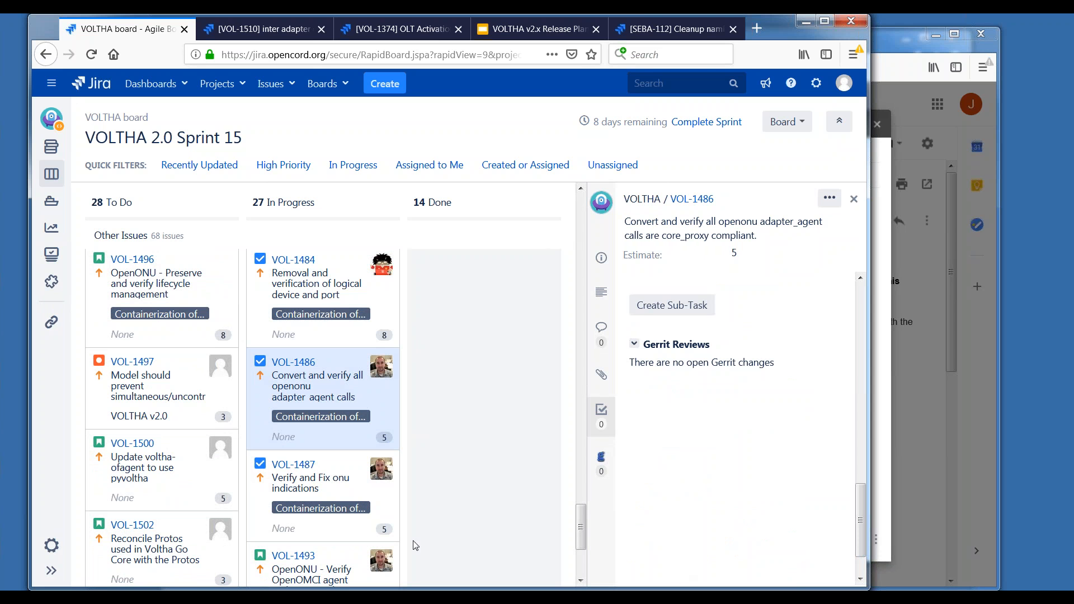
left_click(310, 482)
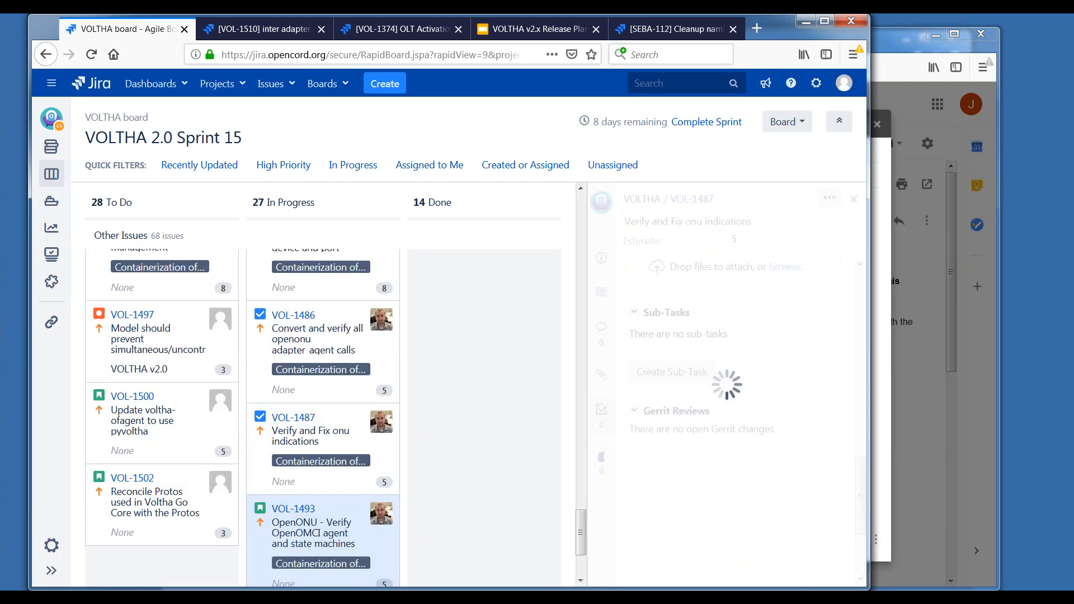
Open Matt Jeanneret's OpenOMCI story VOL-1493 and scroll through its four closed Gerrit changes.
left_click(293, 509)
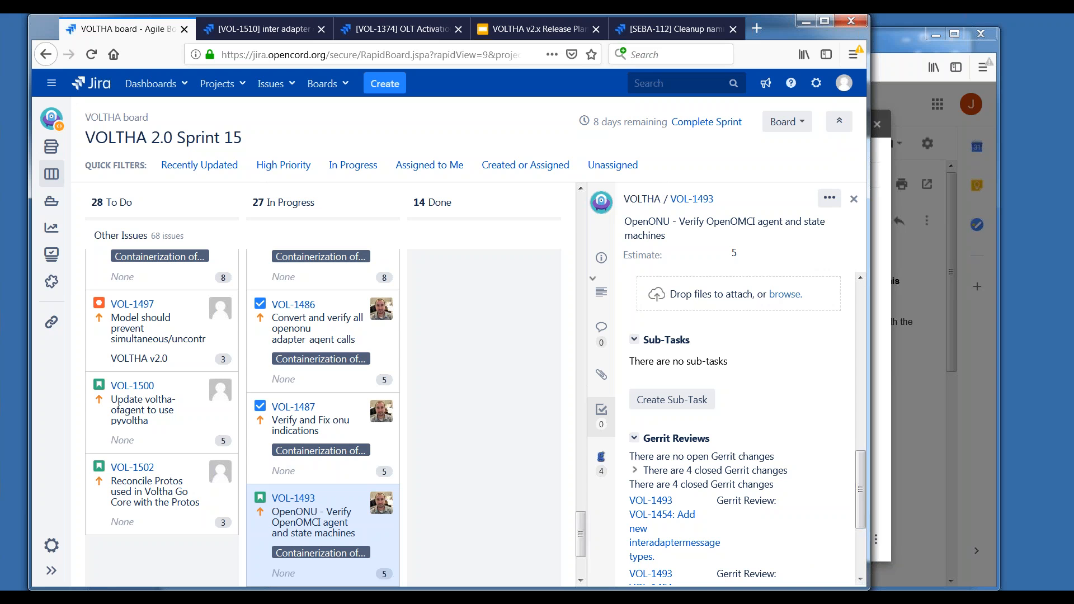
scroll("down", 3)
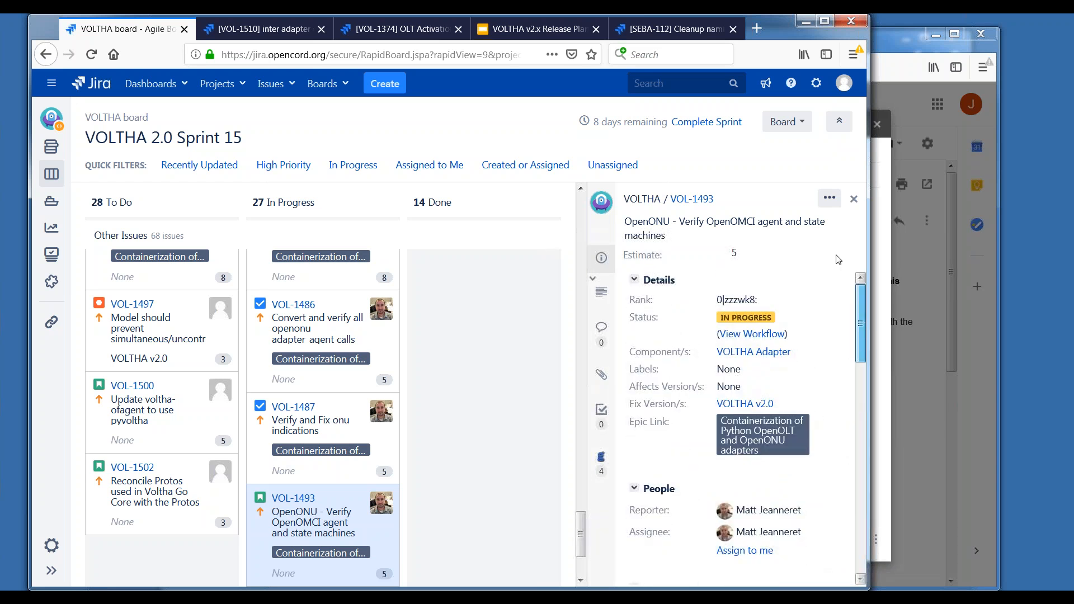
mouse_move(867, 419)
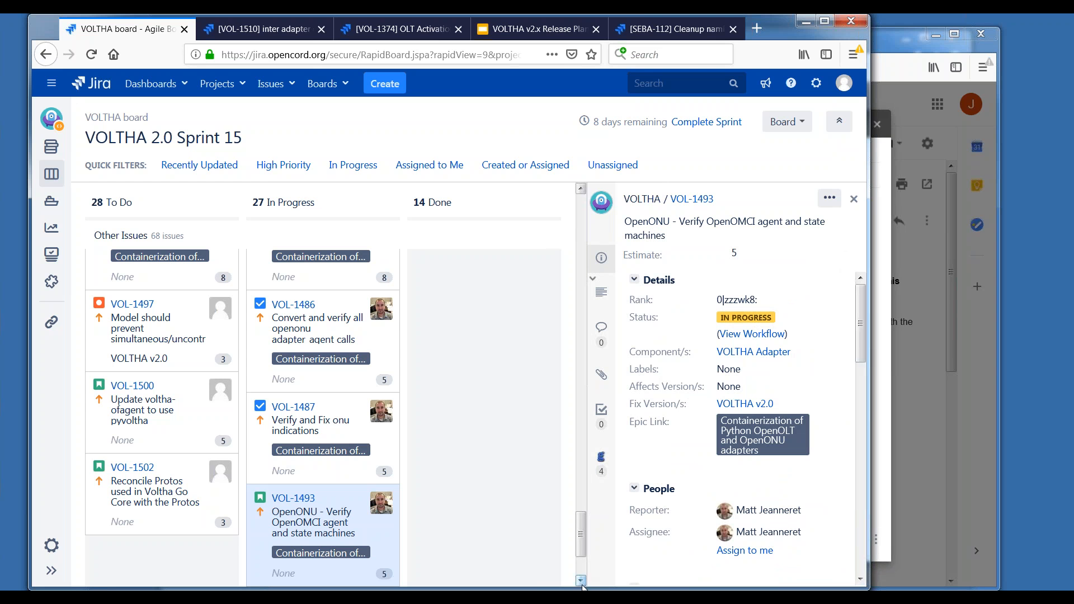
scroll("down", 3)
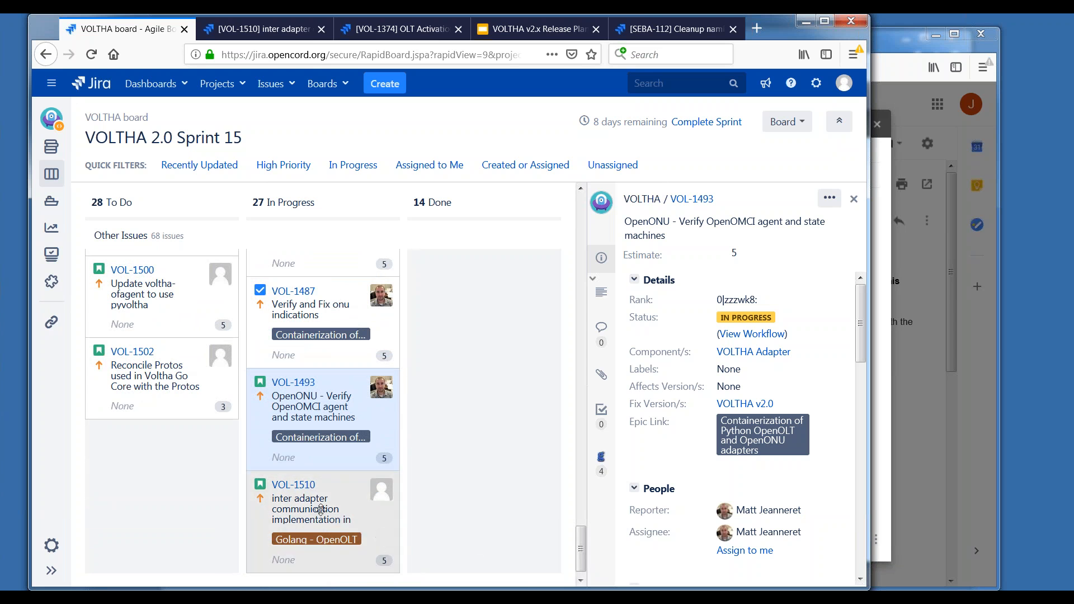
mouse_move(331, 506)
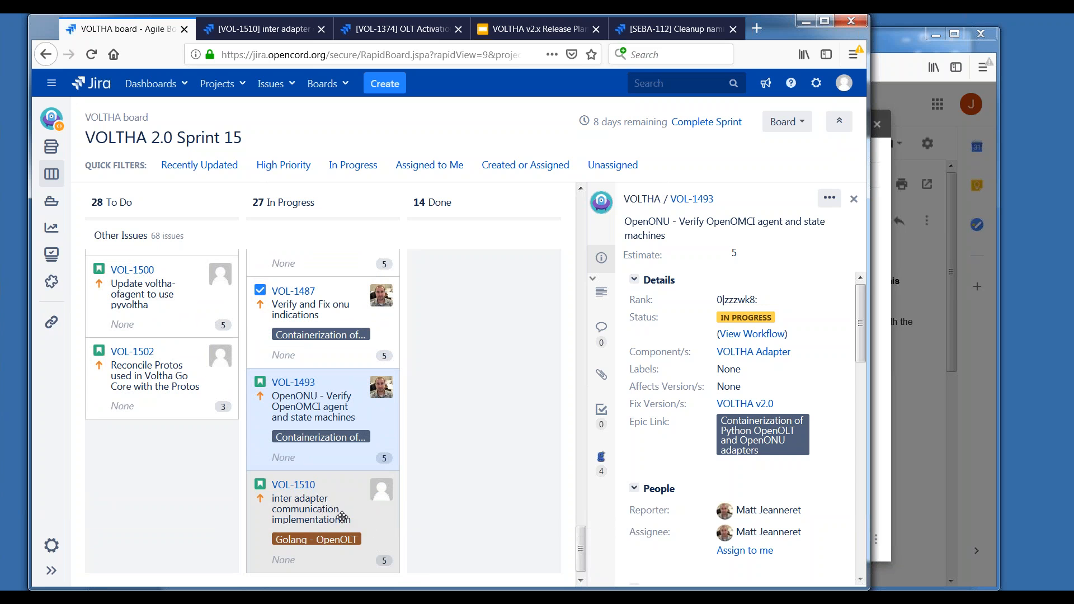
mouse_move(340, 518)
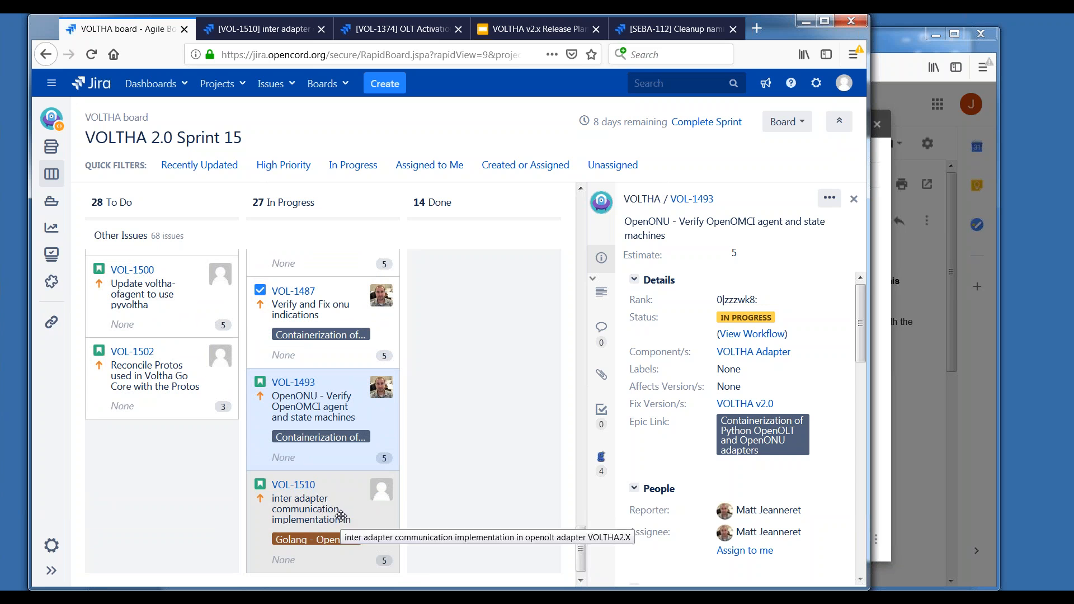
left_click(293, 485)
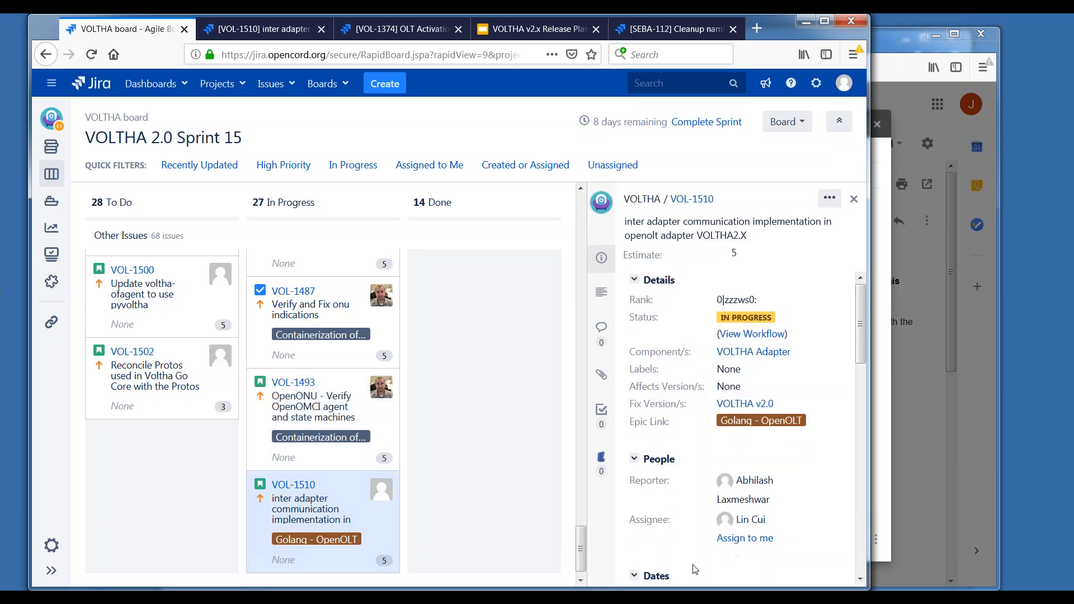
scroll("down", 3)
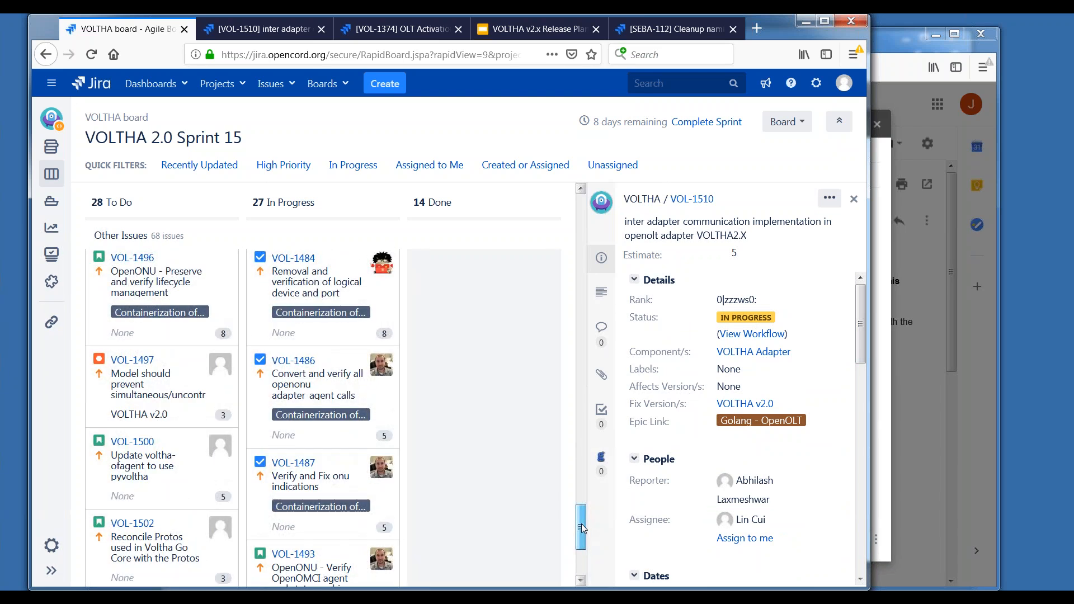
scroll("down", 3)
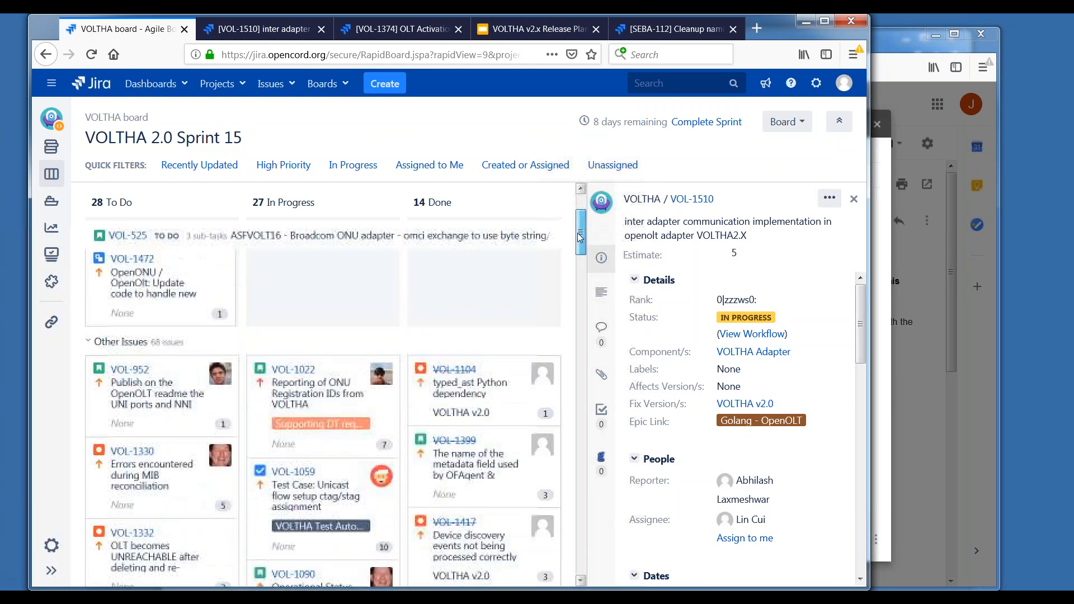
scroll("down", 3)
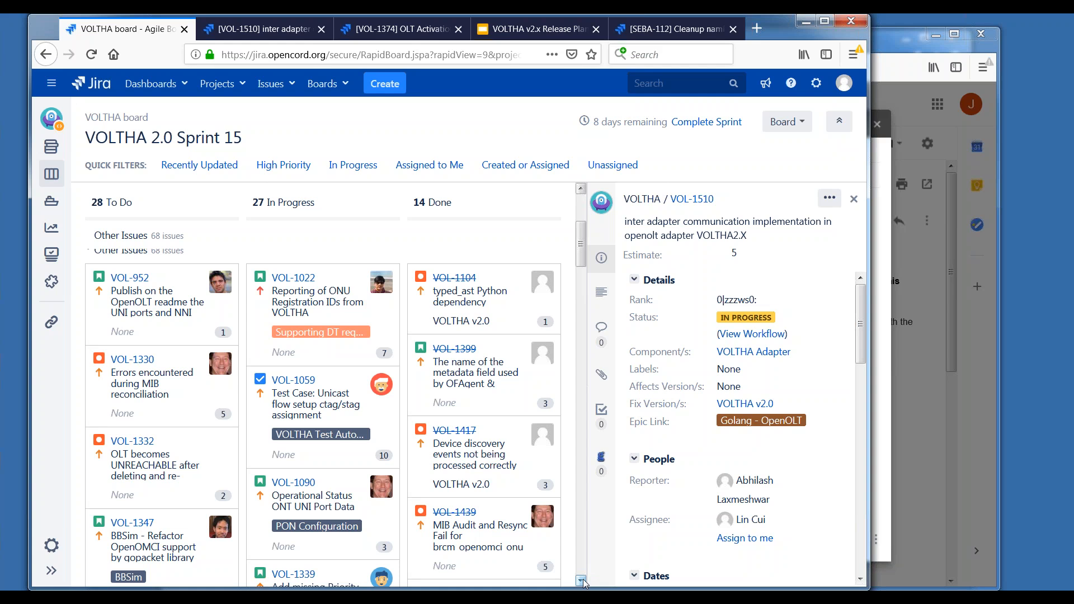
scroll("down", 3)
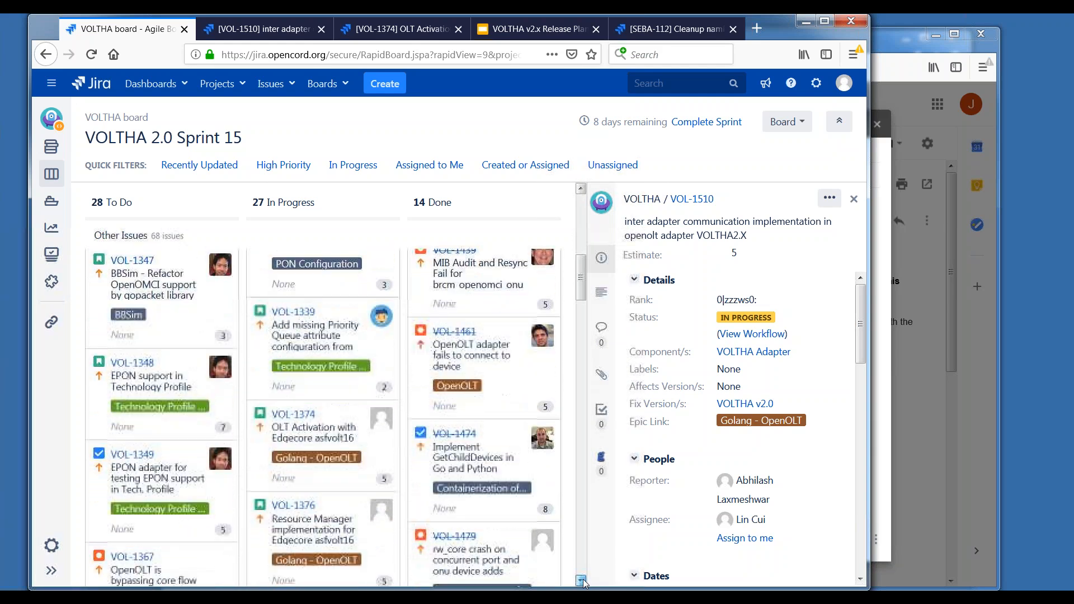
scroll("down", 3)
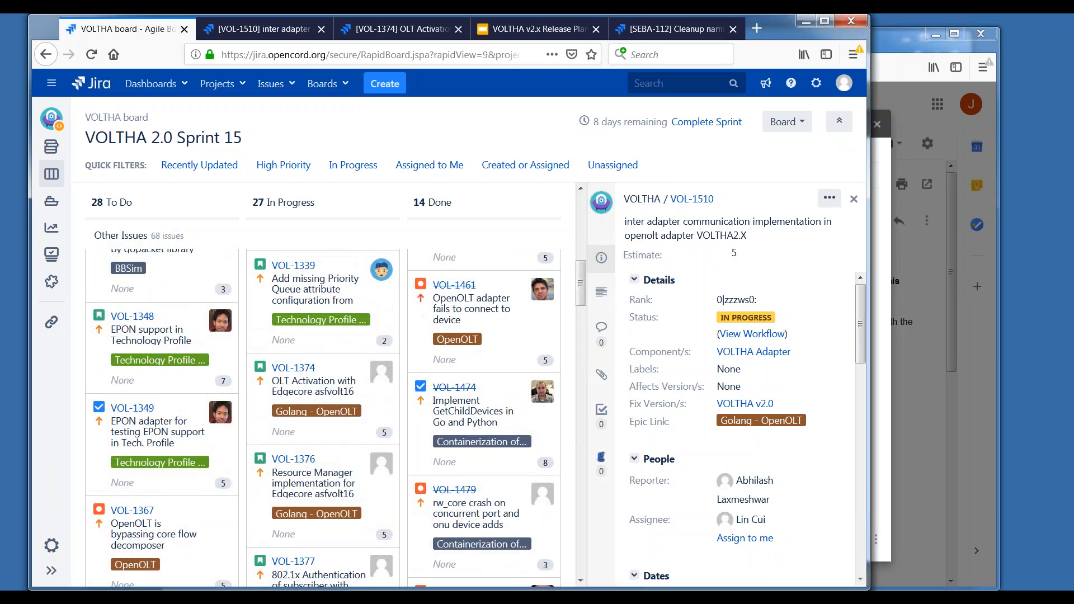
left_click(132, 316)
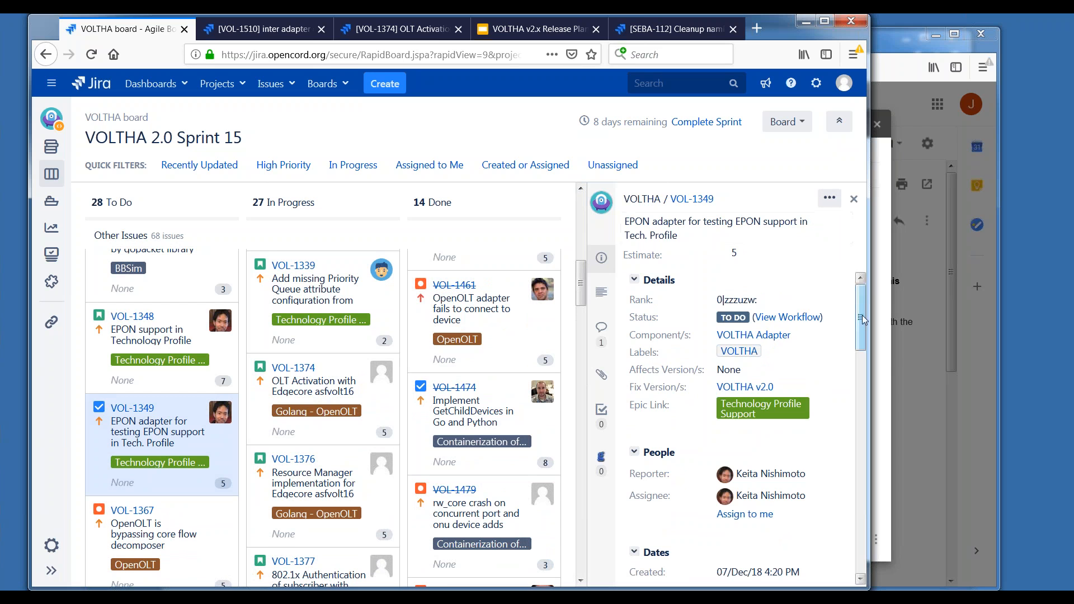
scroll("down", 3)
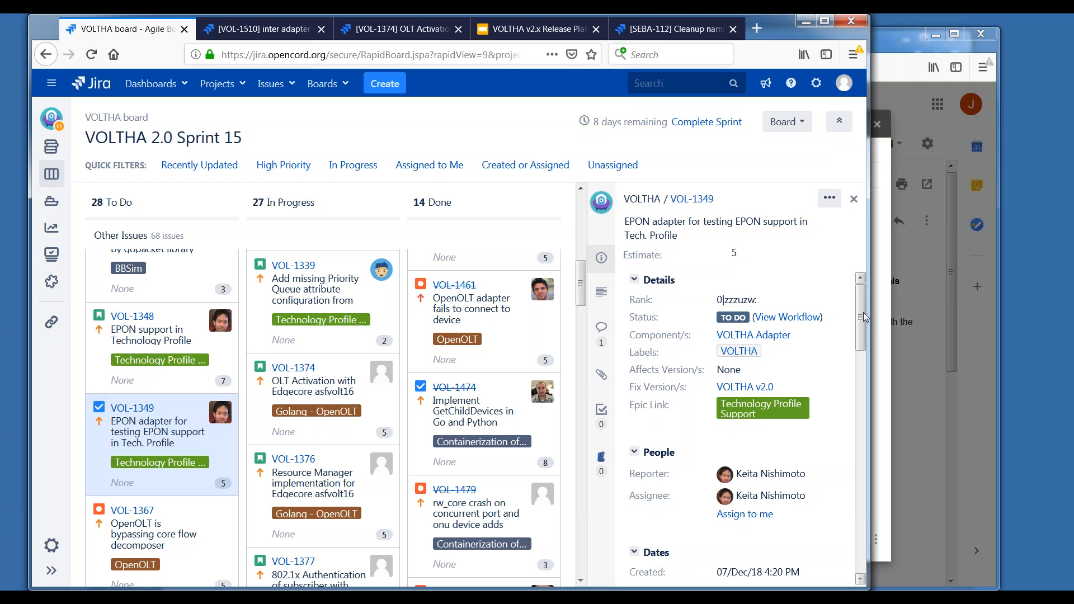
scroll("down", 3)
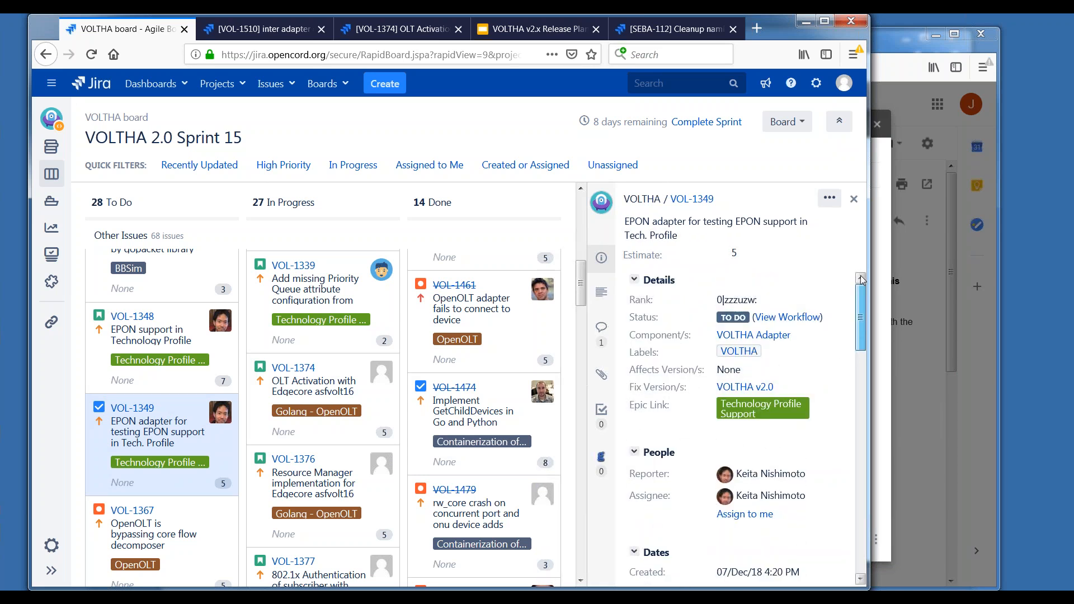
scroll("down", 3)
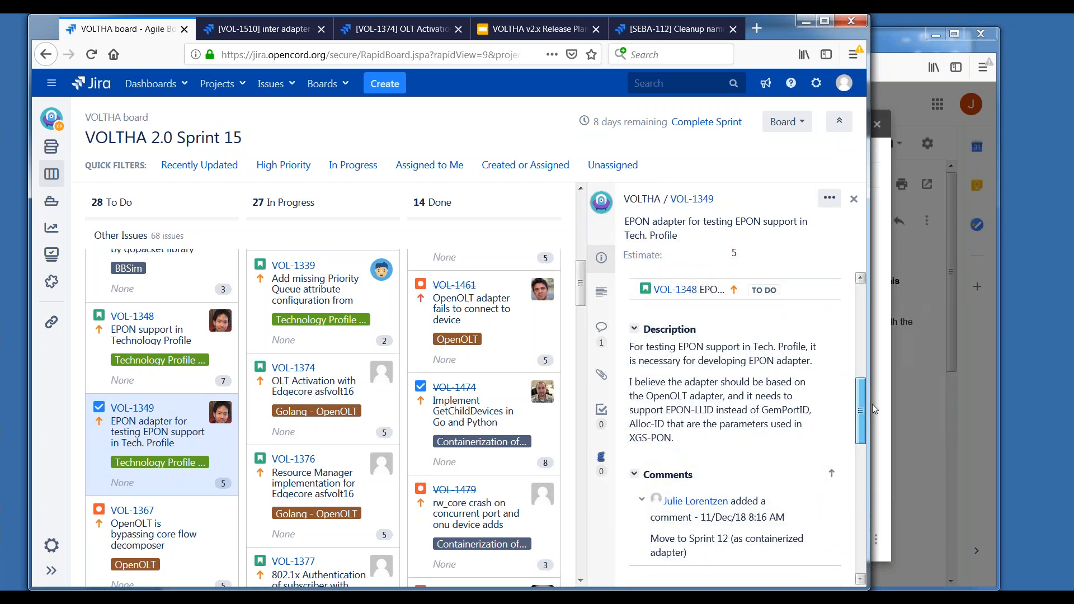
scroll("down", 3)
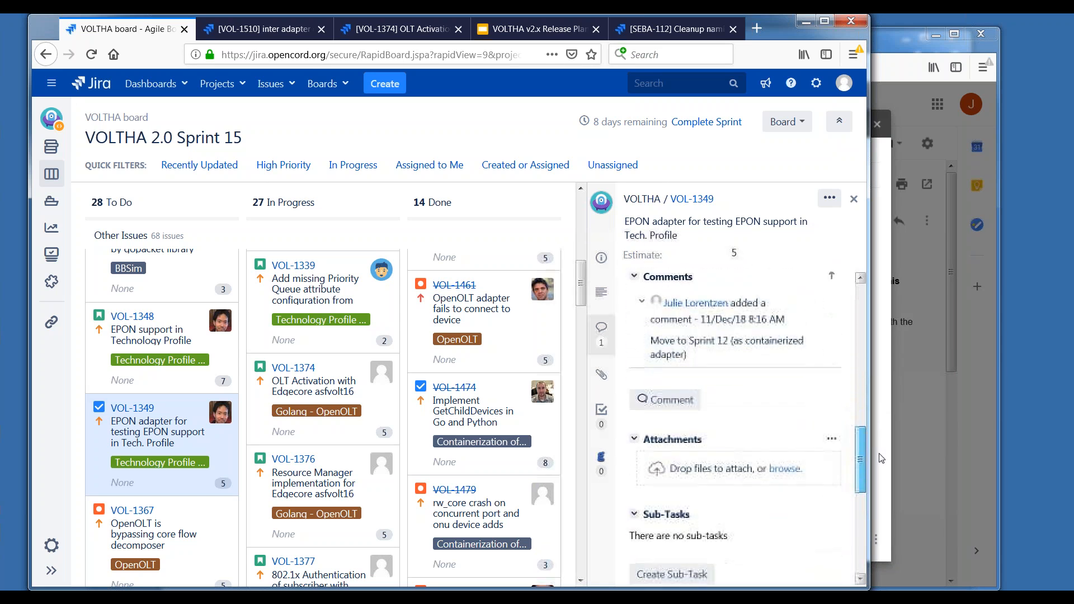
scroll("down", 3)
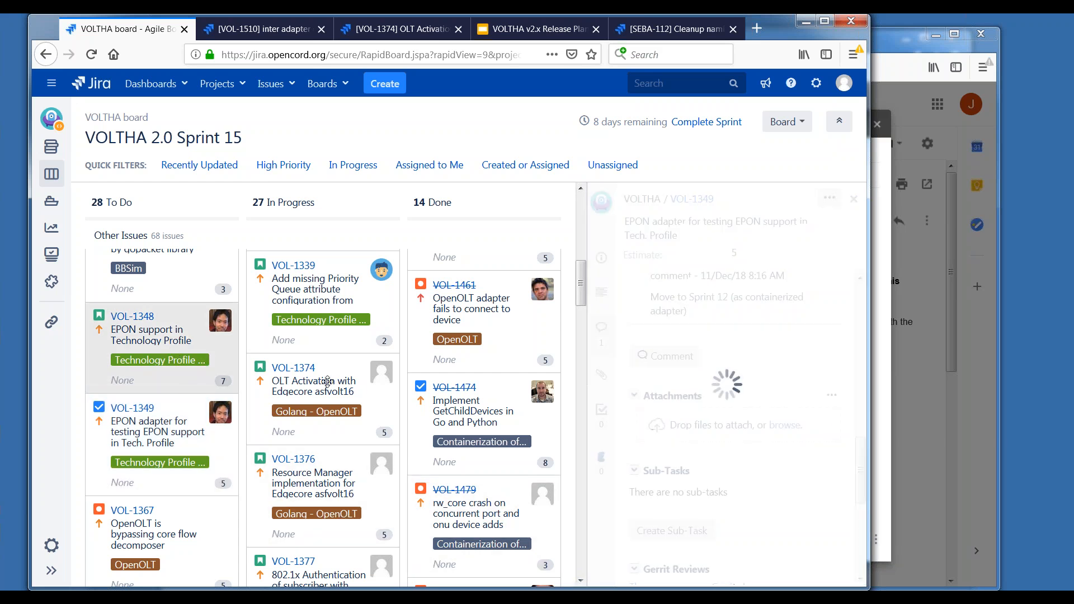
On VOL-1348, write 'Not expected to complete in sprint 15; plan to move to v2.1.'.
left_click(158, 335)
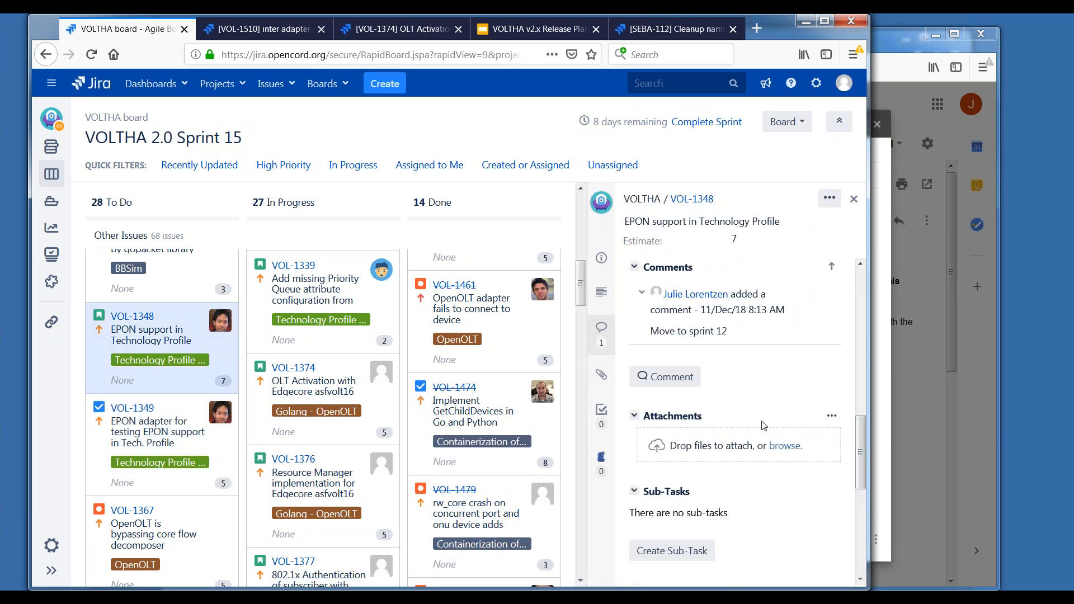
left_click(665, 377)
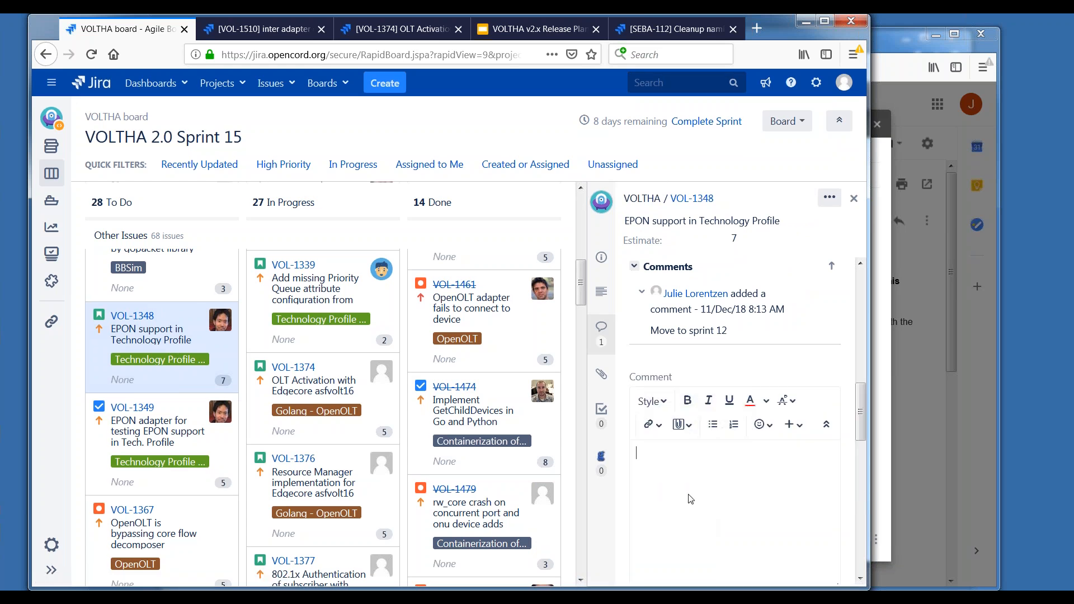
type("Not expected t")
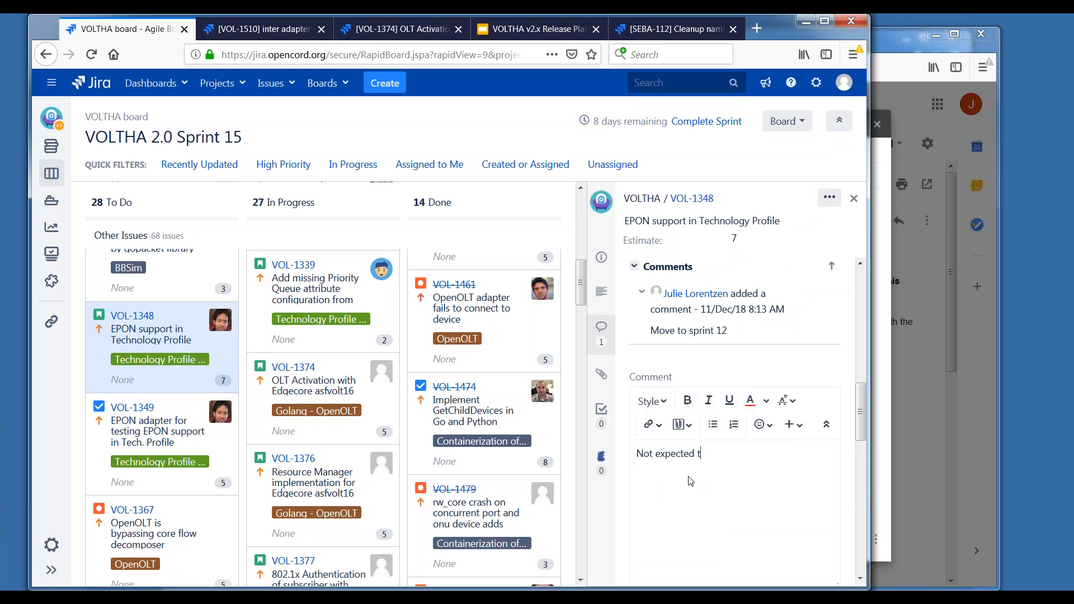
type("o complete in")
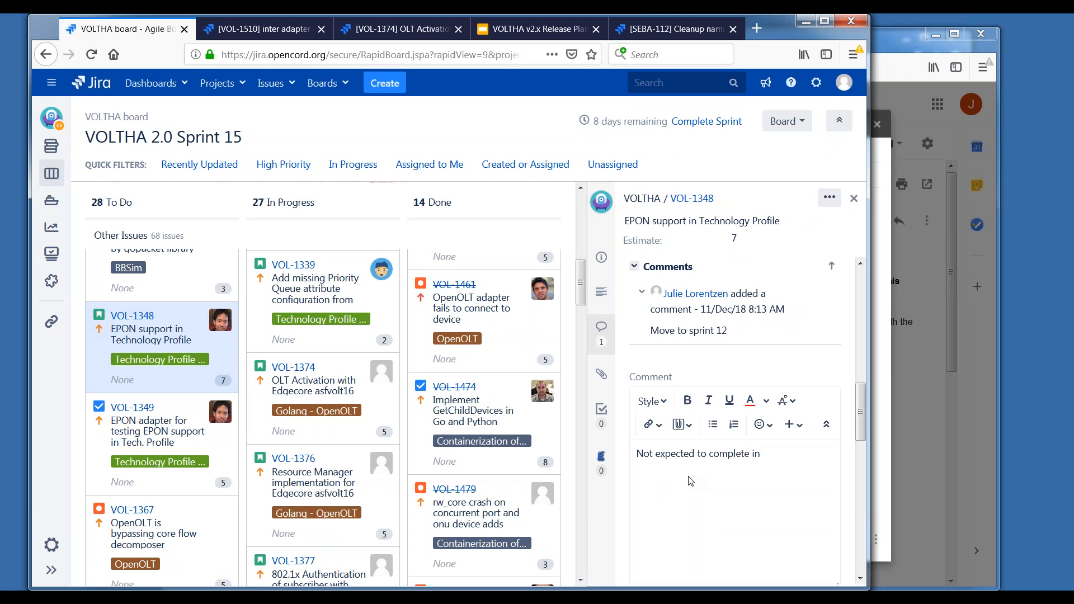
type("s")
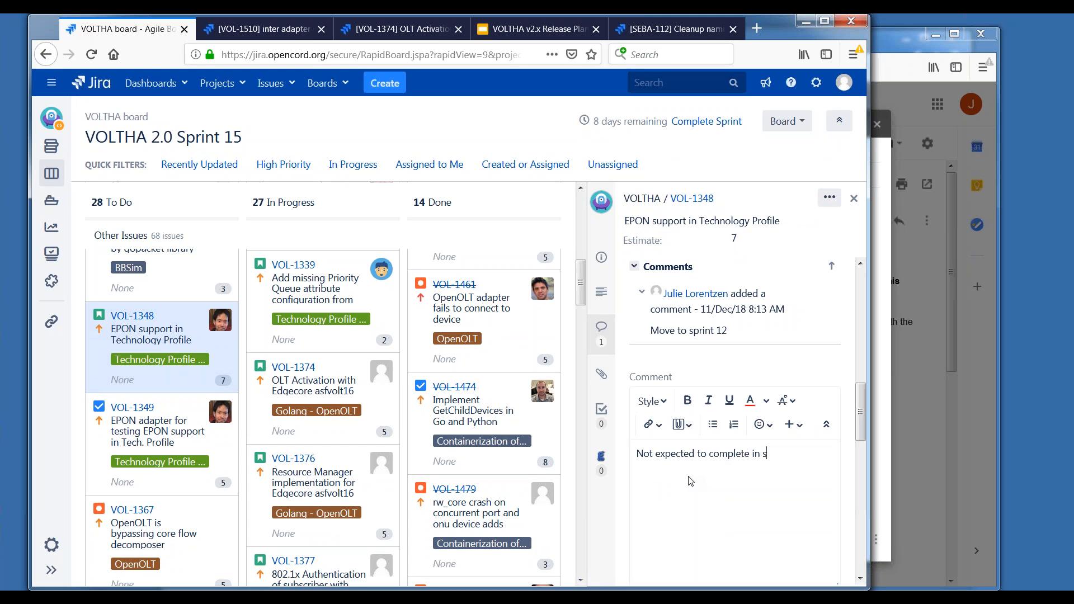
type("print")
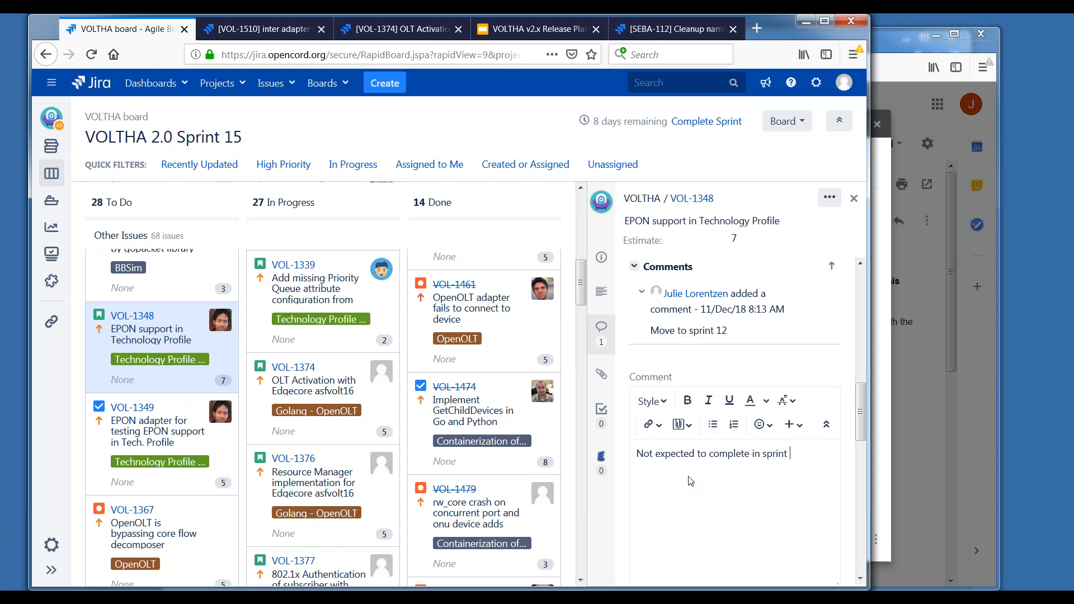
type("15;")
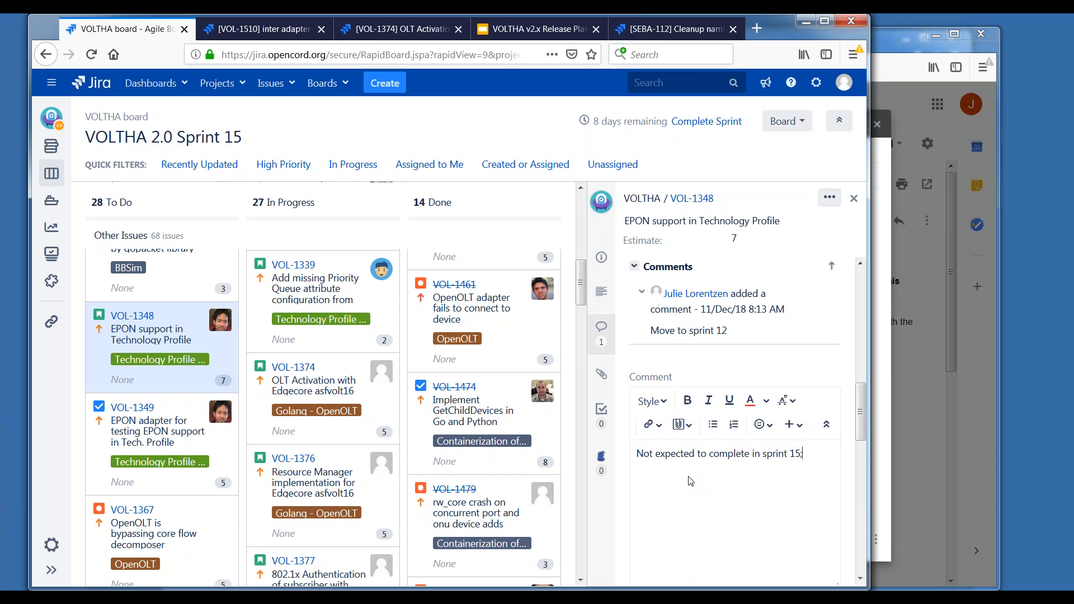
type("; plan to move to v2.1")
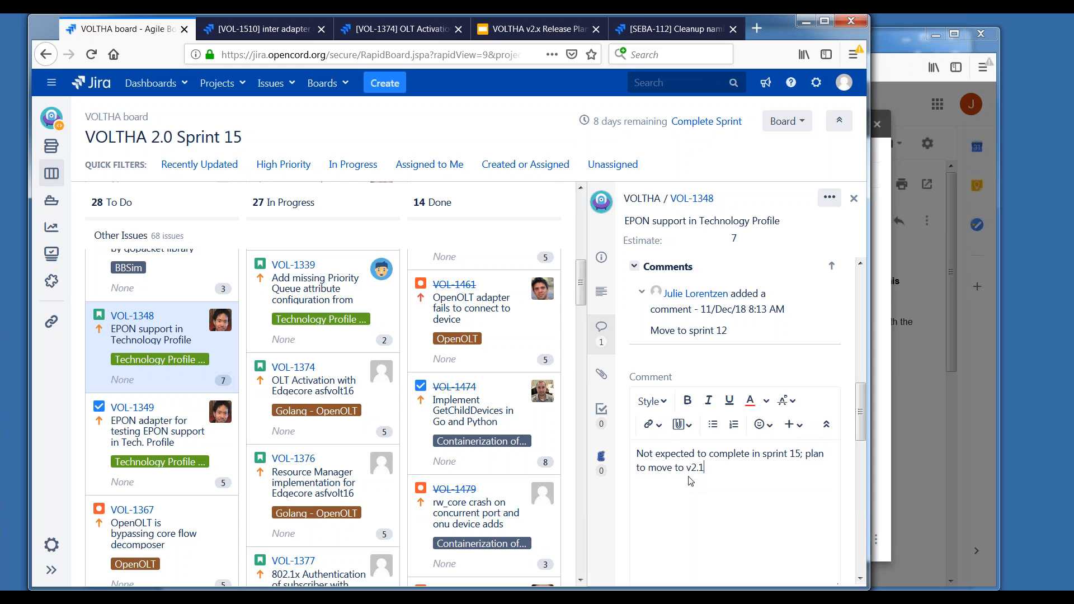
type(".")
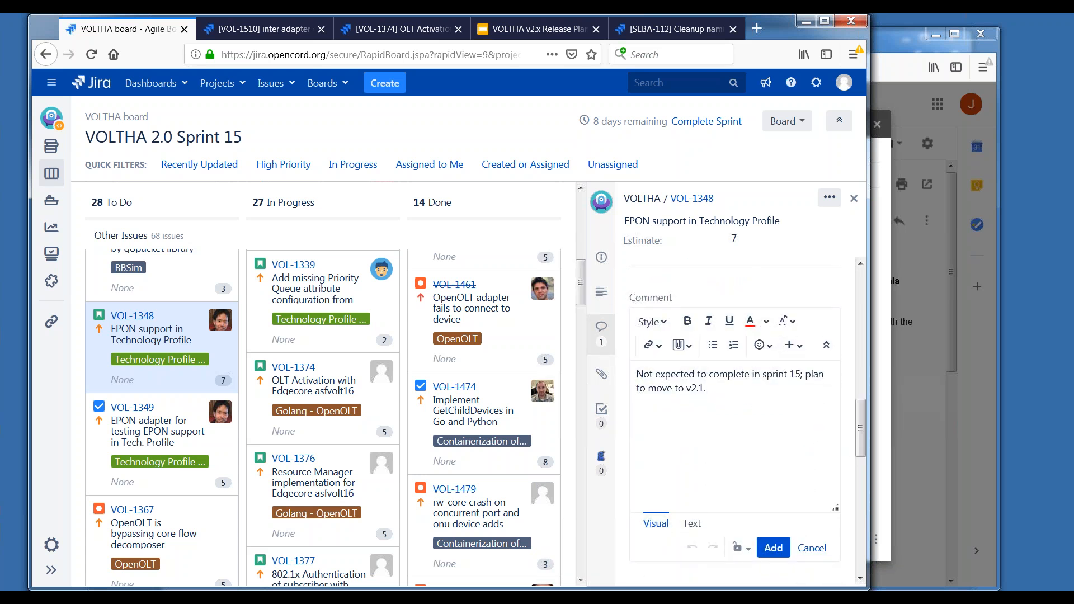
Copy the comment text, post it on VOL-1348, and begin editing Fix Version/s.
triple_click(707, 375)
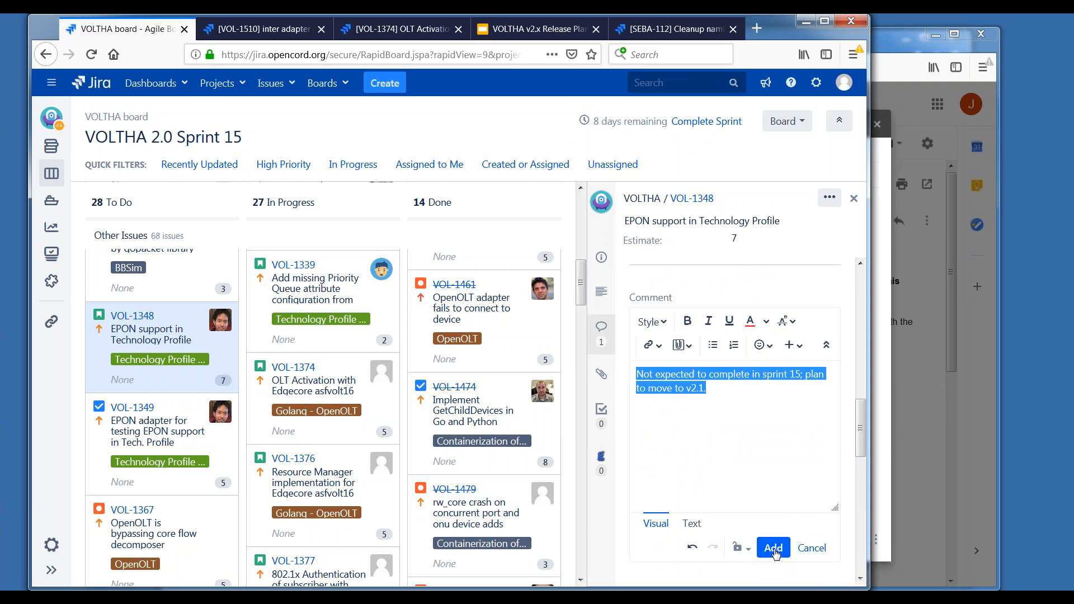
left_click(773, 548)
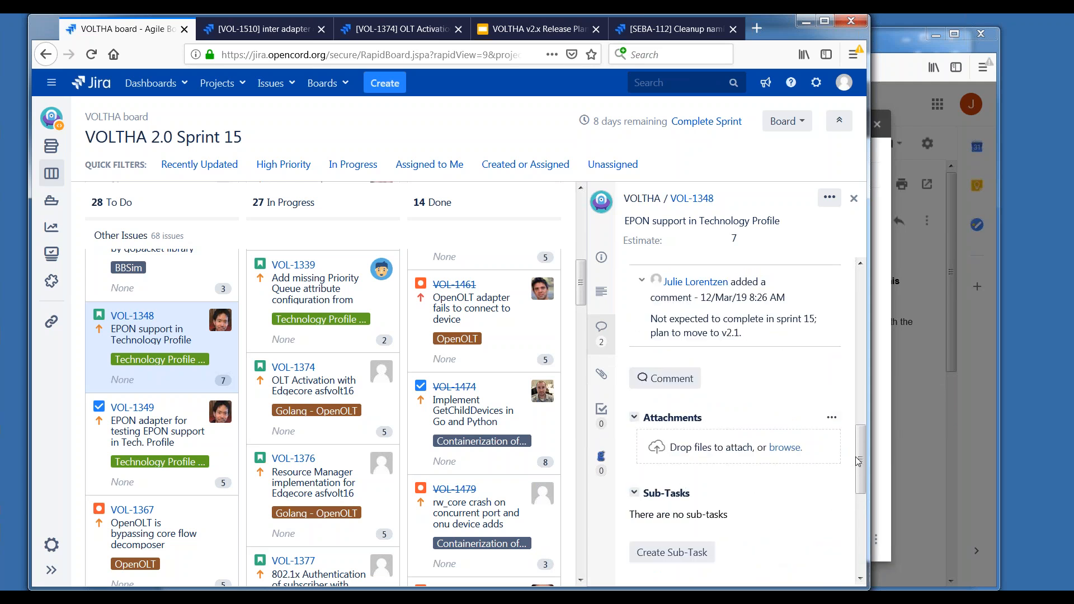
left_click(600, 257)
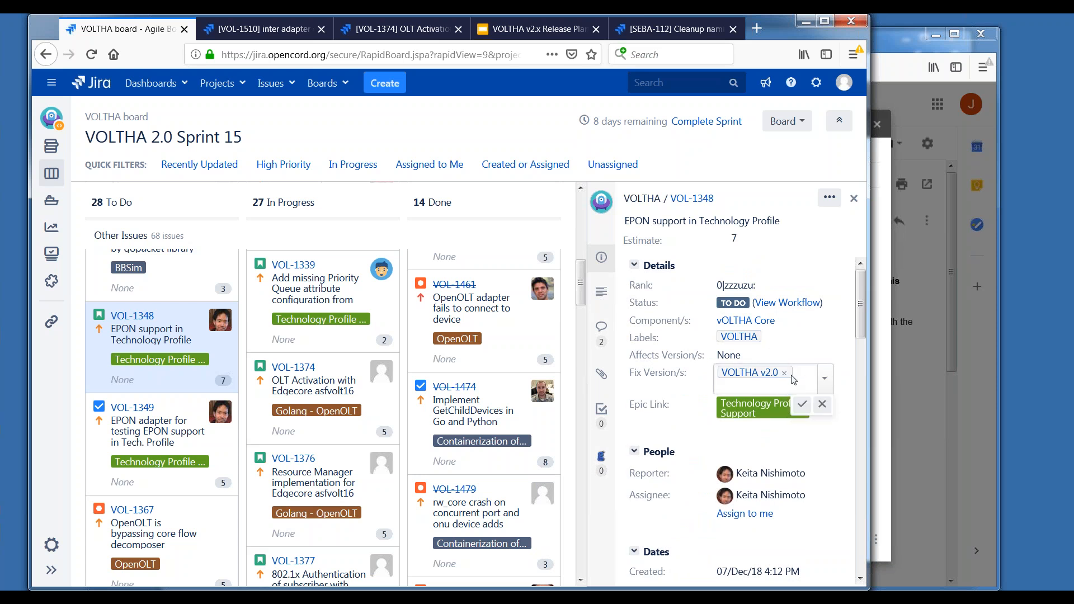
Replace VOL-1348's fix version VOLTHA v2.0 with VOLTHA v2.1.
left_click(783, 373)
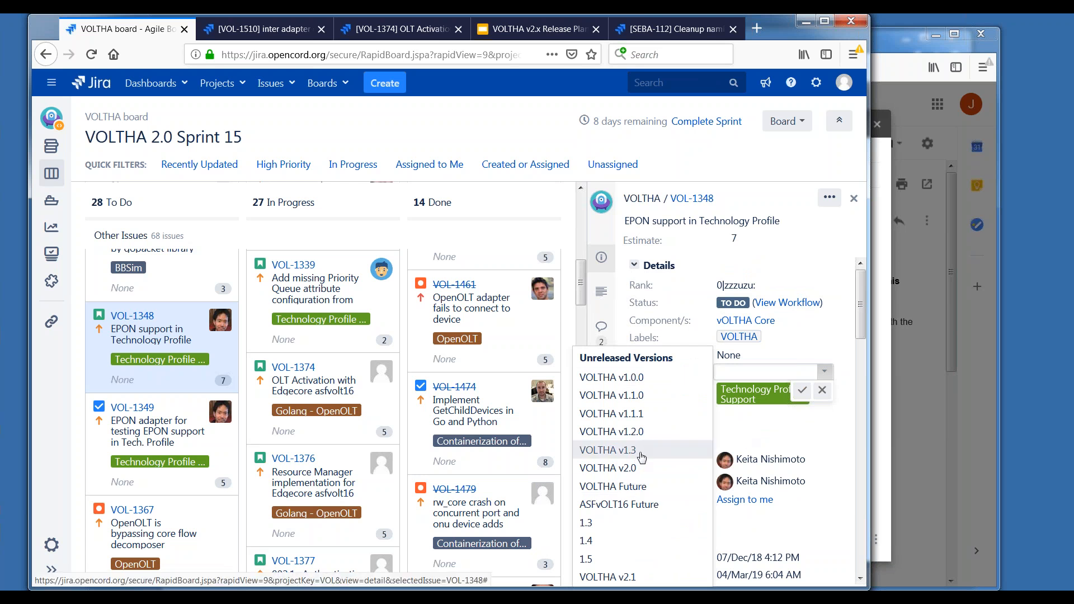
mouse_move(624, 582)
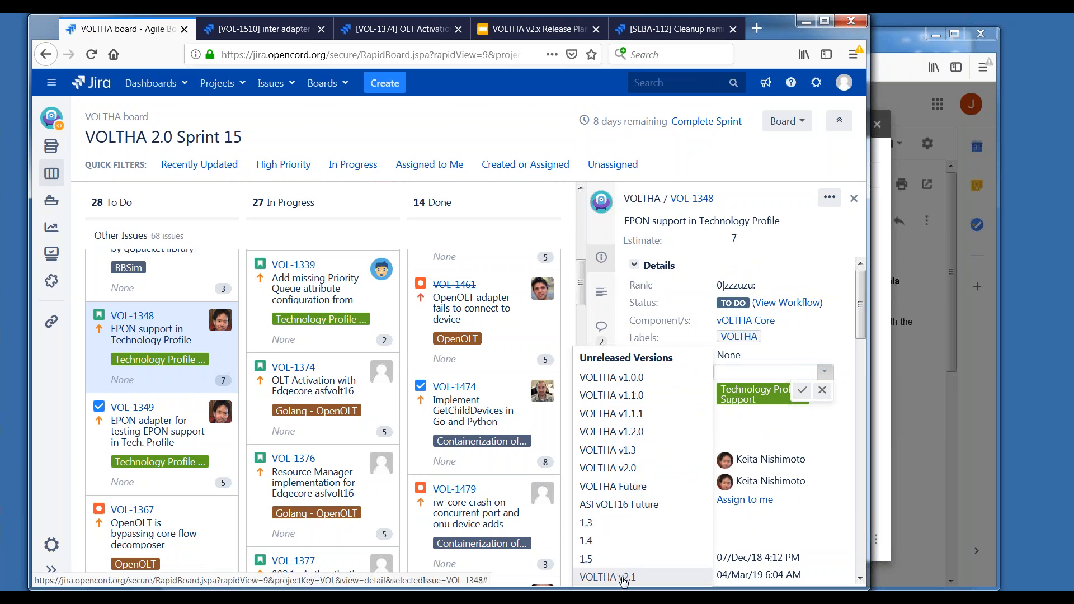
left_click(608, 576)
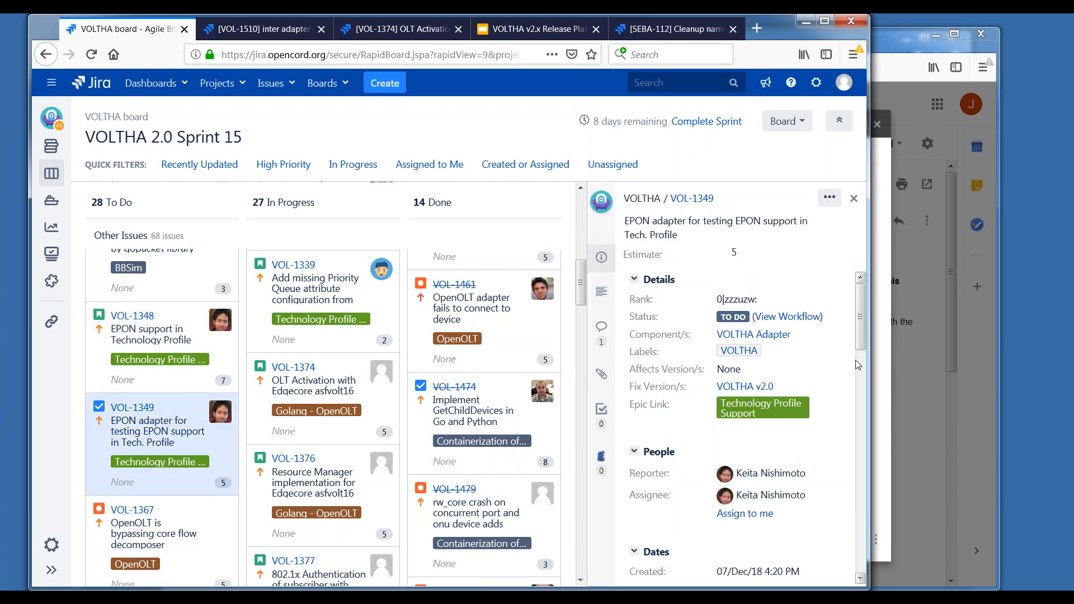
Post 'Not expected to complete in sprint 15; plan to move to v2.1.' on VOL-1349.
scroll("down", 3)
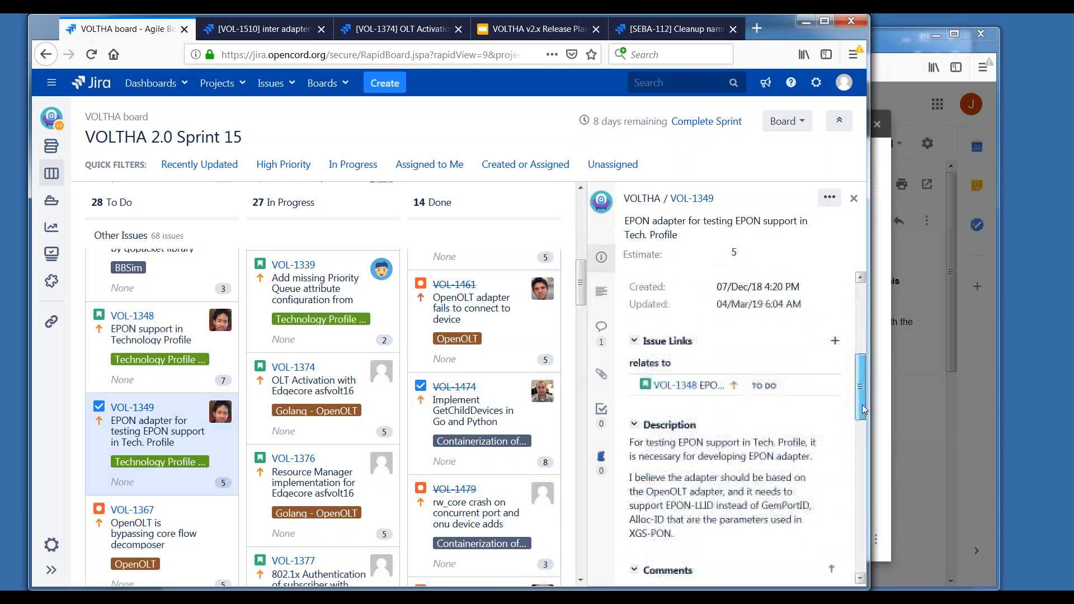
scroll("down", 3)
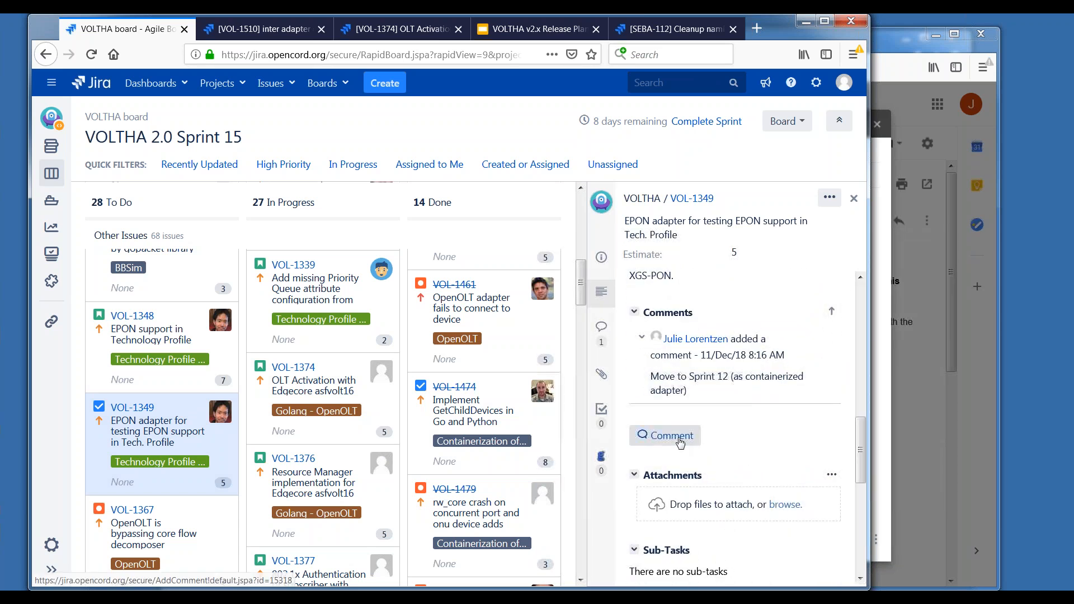
left_click(665, 435)
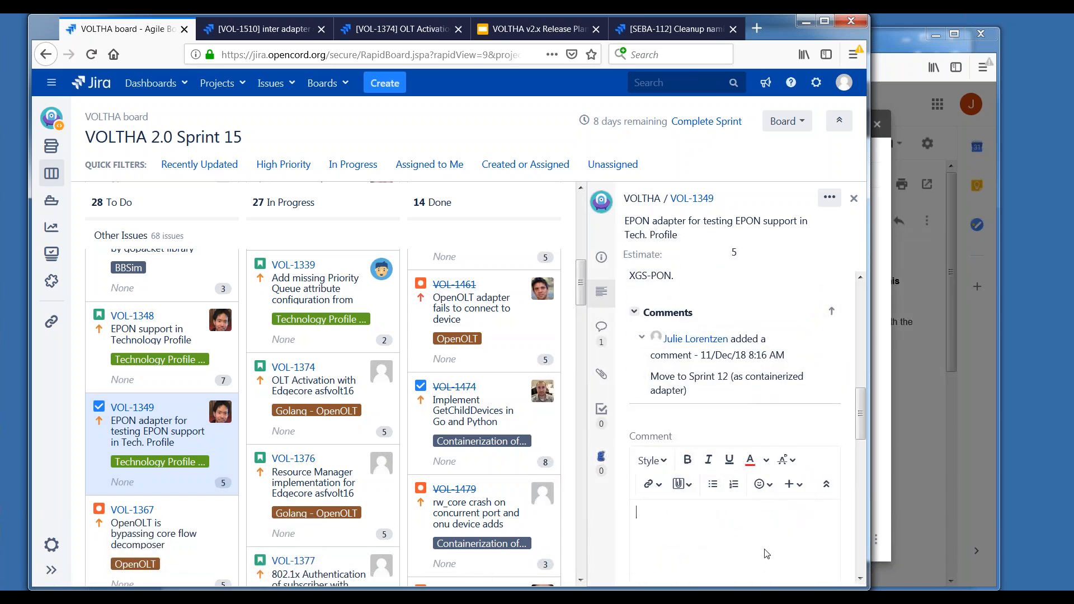
type("Not expected to complete in sprint 15; plan to move to v2.1.")
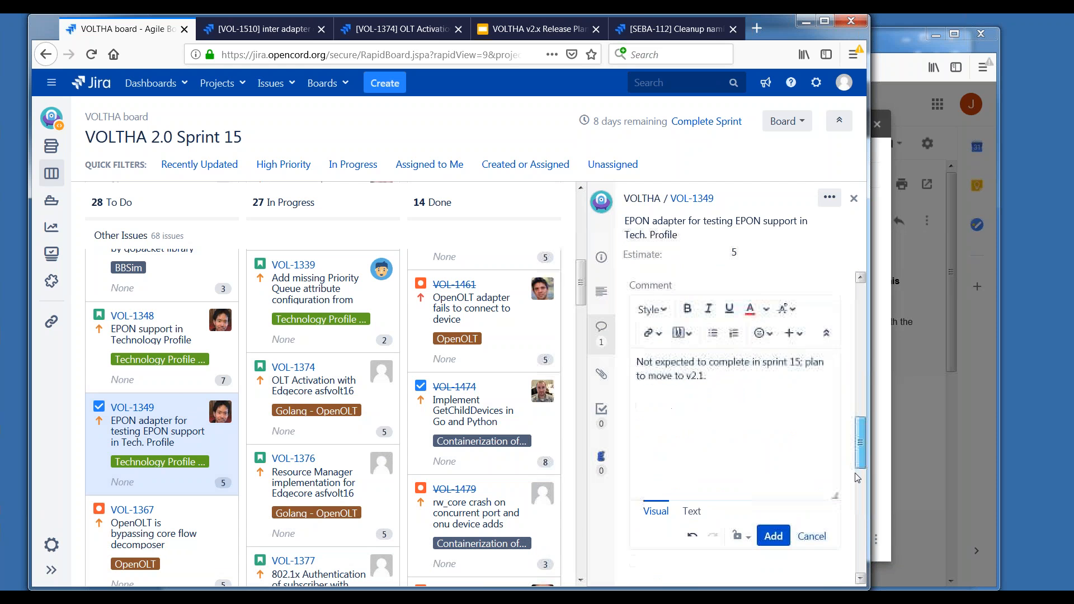
left_click(773, 536)
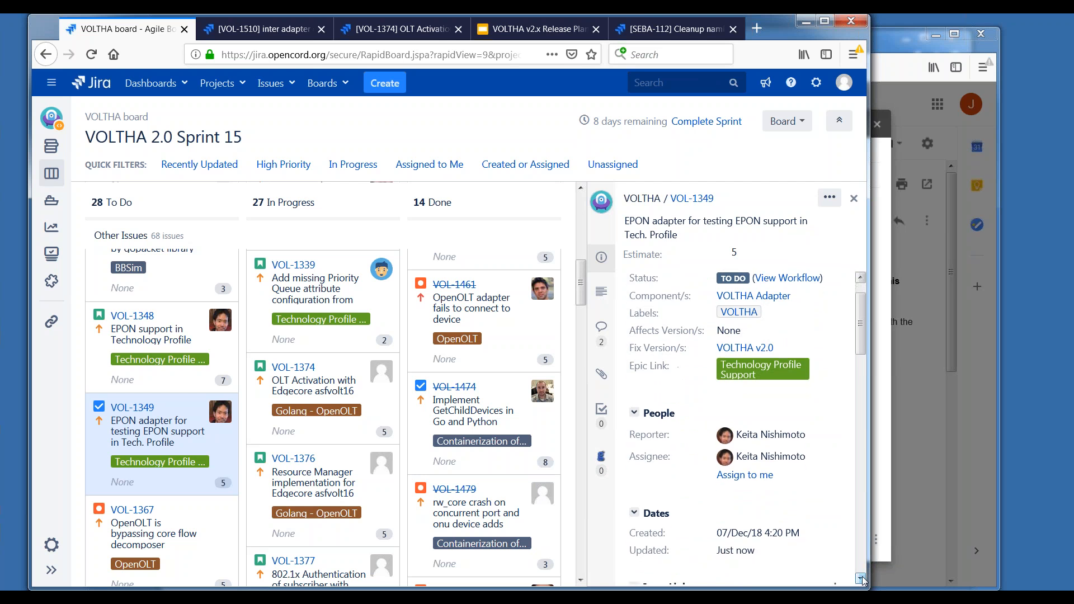
Set VOL-1349's fix version to VOLTHA v2.1 and save it.
scroll("down", 3)
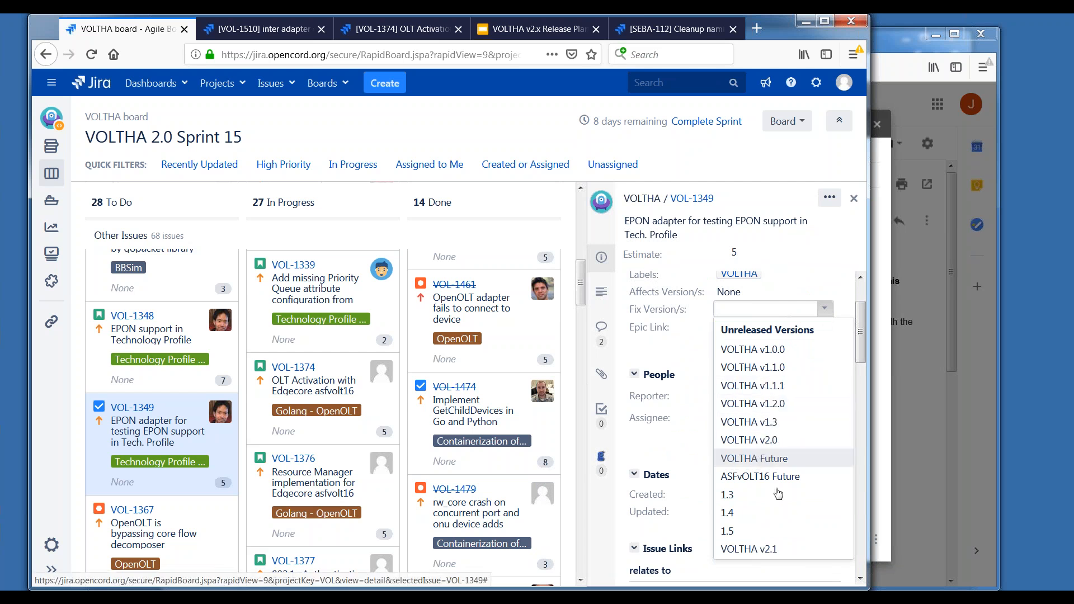
left_click(748, 548)
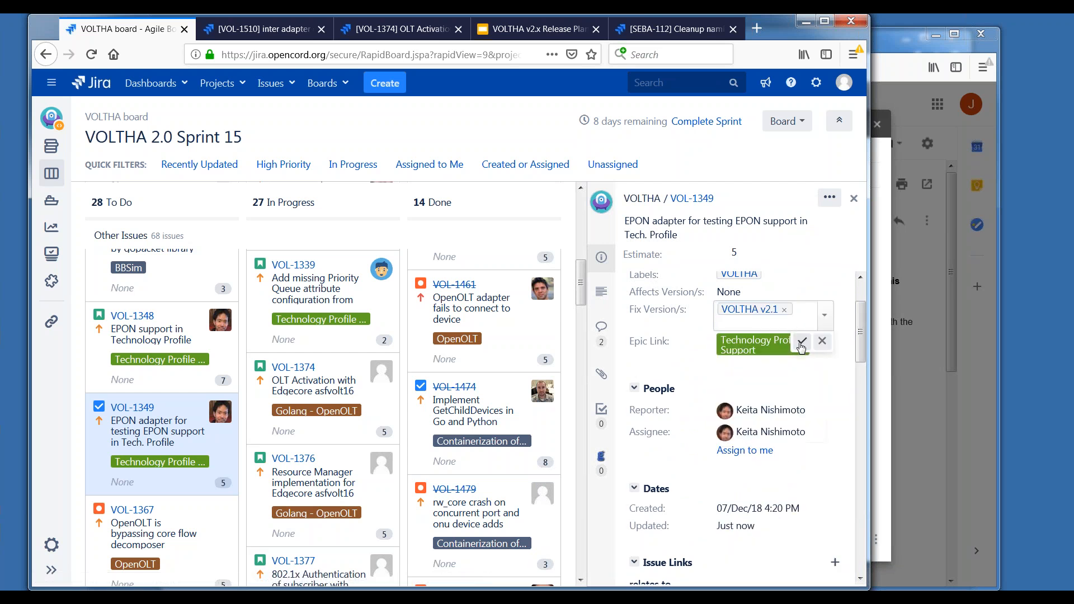
left_click(802, 341)
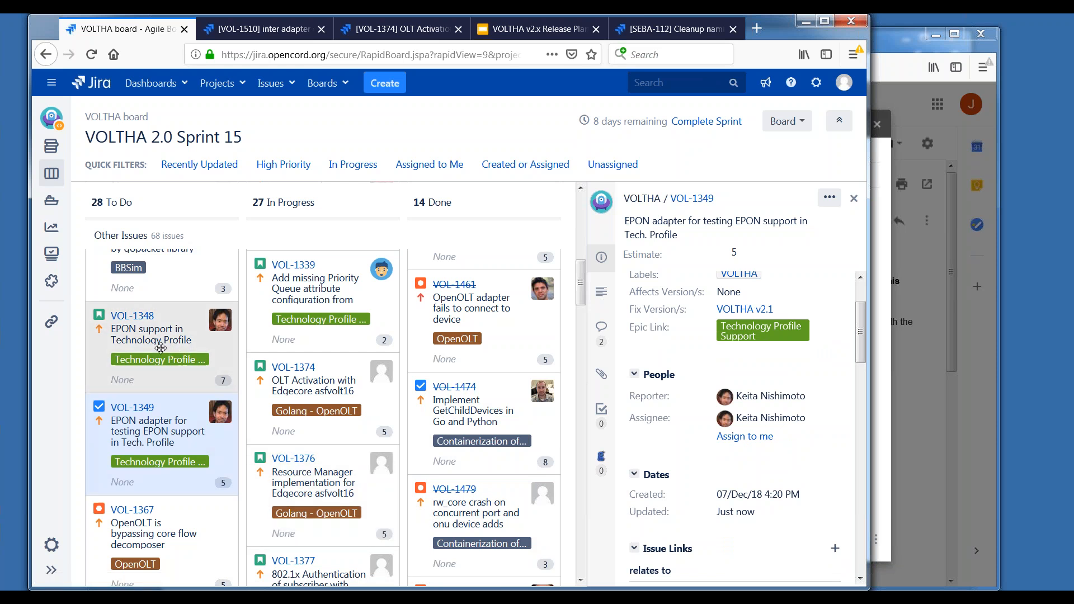
Remove VOL-1348 and VOL-1349 from Sprint 15 and confirm moving them to the backlog.
left_click(147, 329)
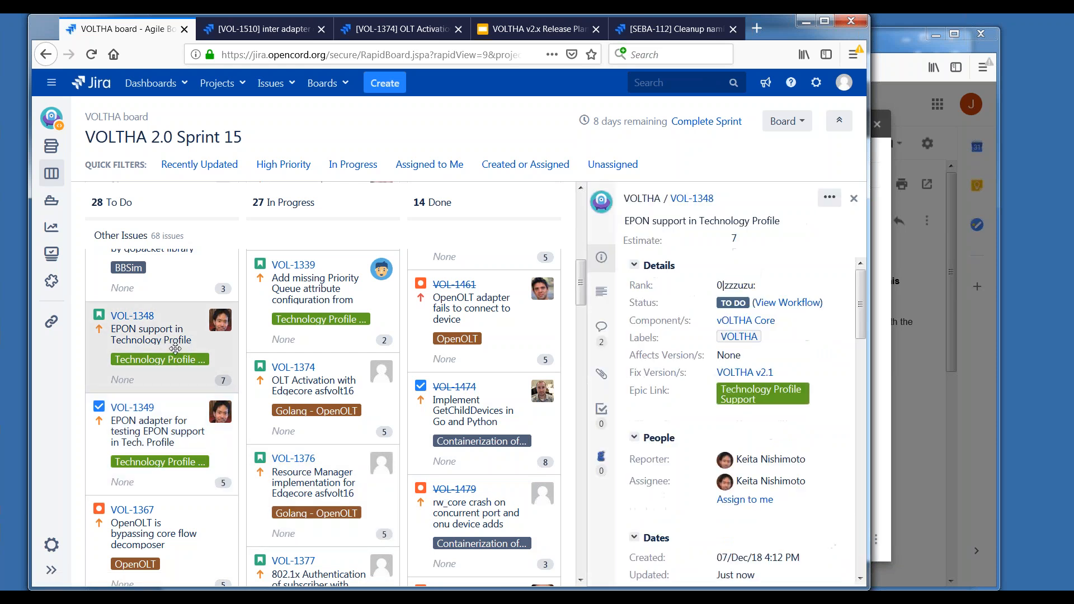
right_click(175, 348)
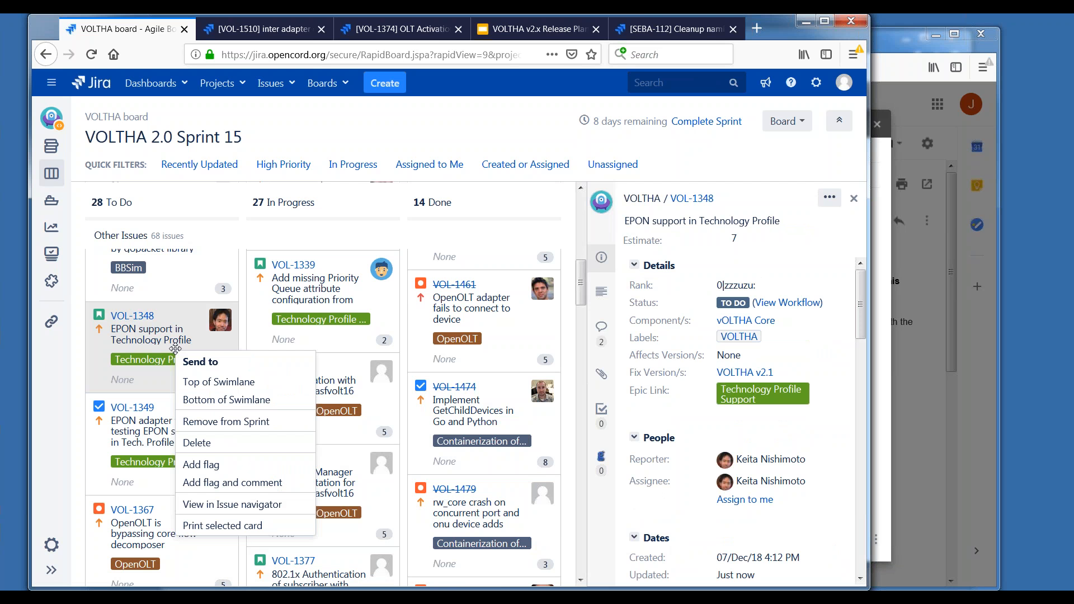
mouse_move(203, 442)
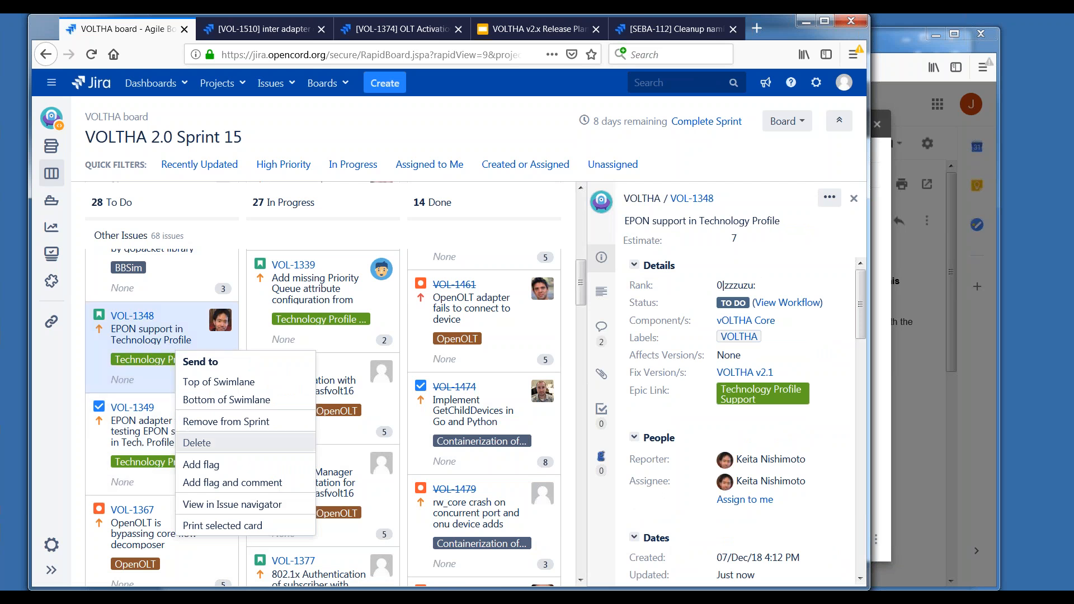
left_click(225, 421)
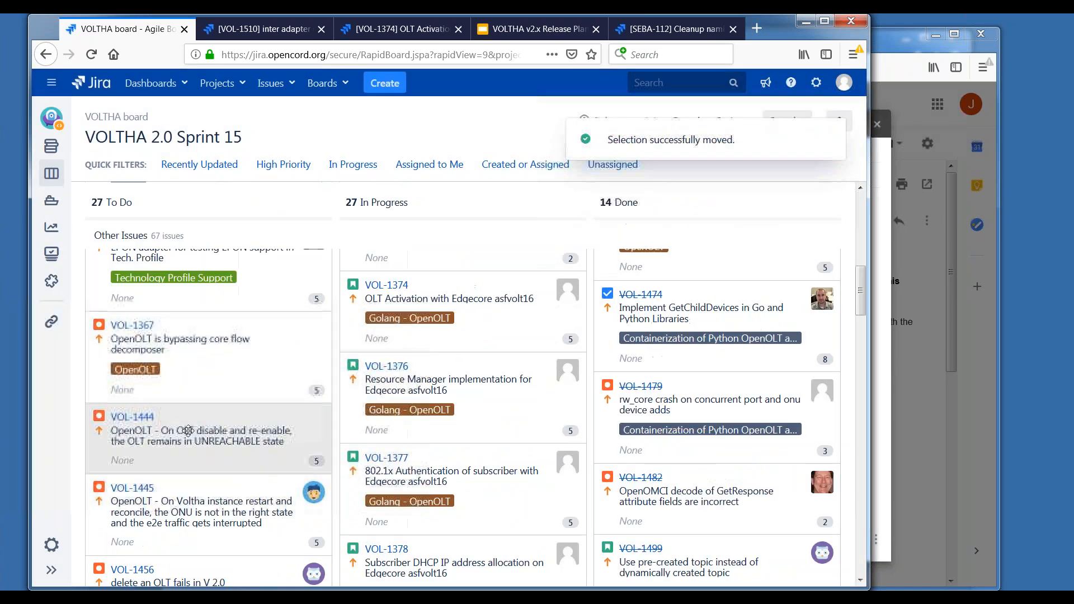
left_click(132, 359)
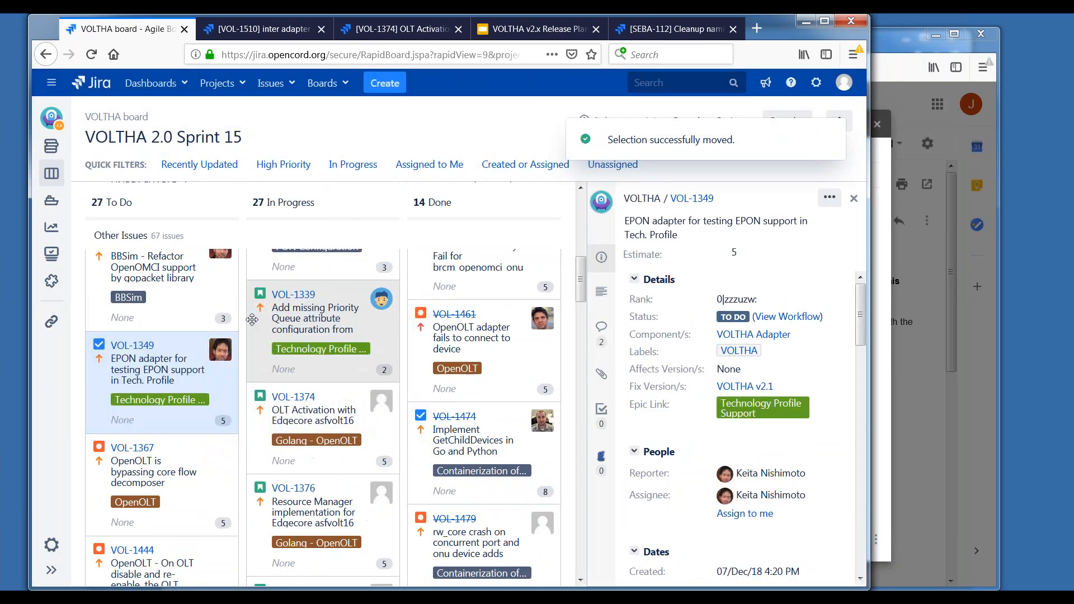
right_click(156, 370)
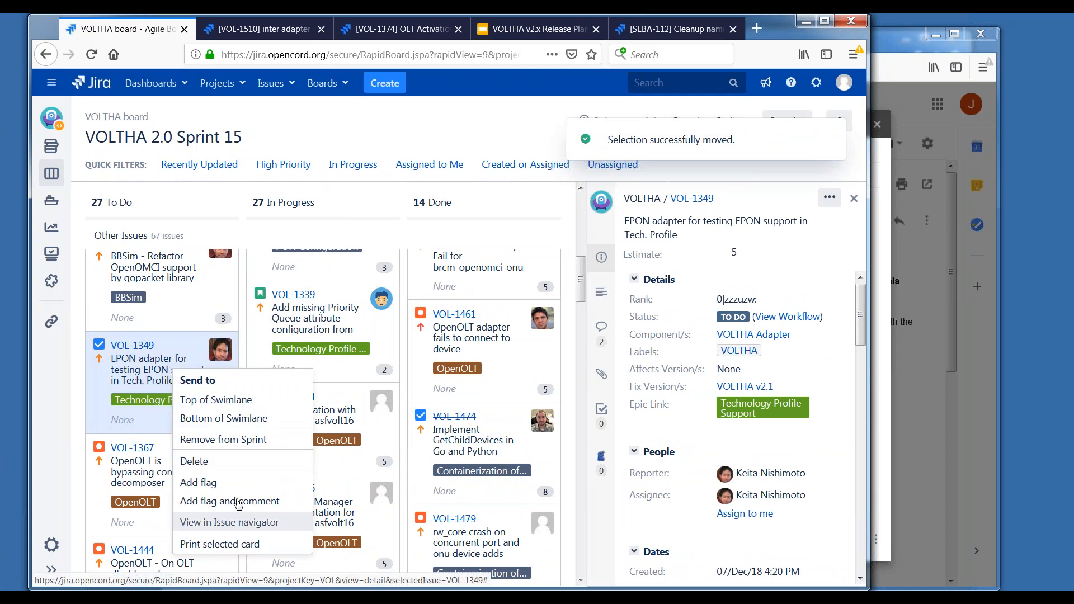
left_click(222, 439)
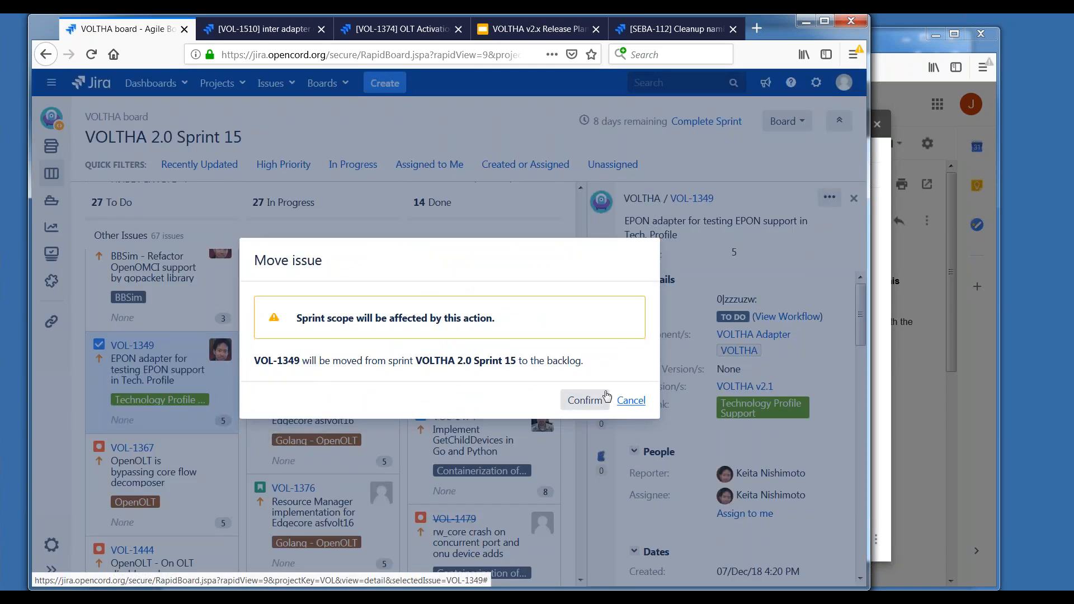
left_click(585, 400)
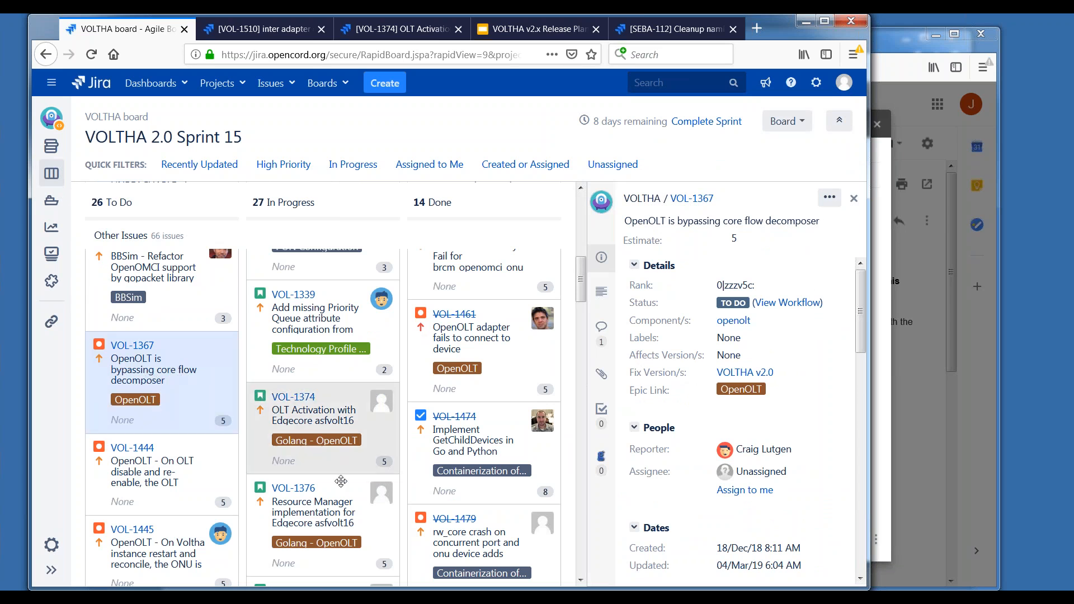
Review VOL-1444 and unassigned bug VOL-1367, then start typing a name in its Assignee field.
scroll("down", 3)
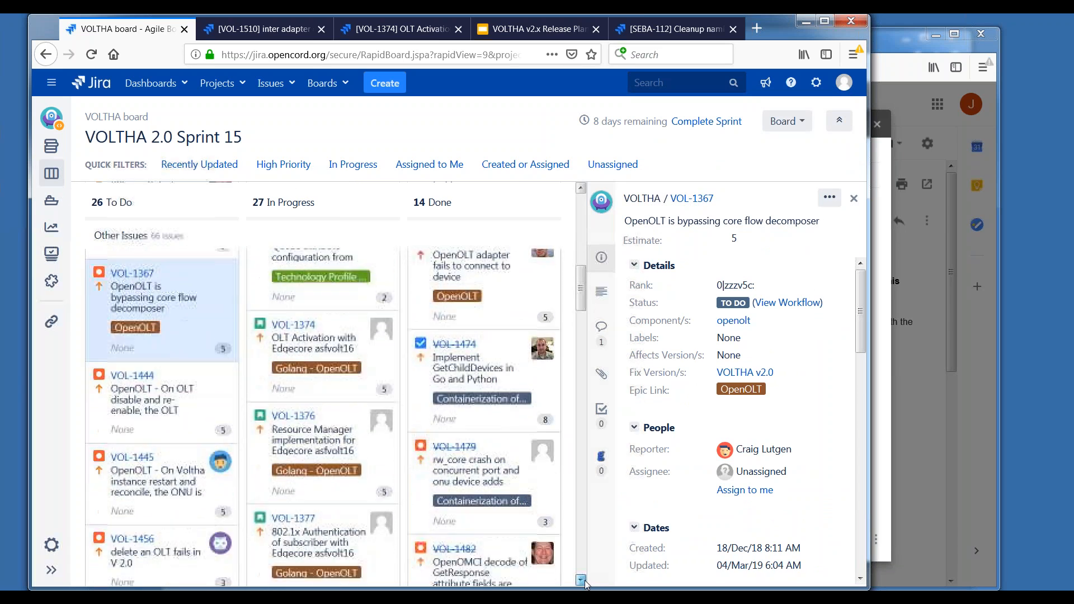
scroll("down", 3)
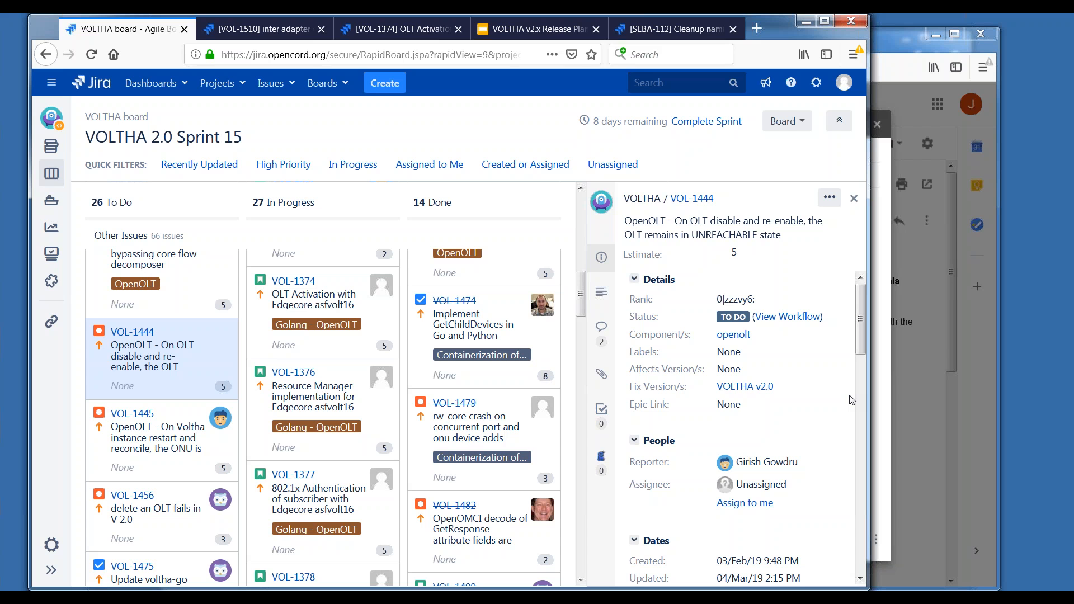
mouse_move(826, 352)
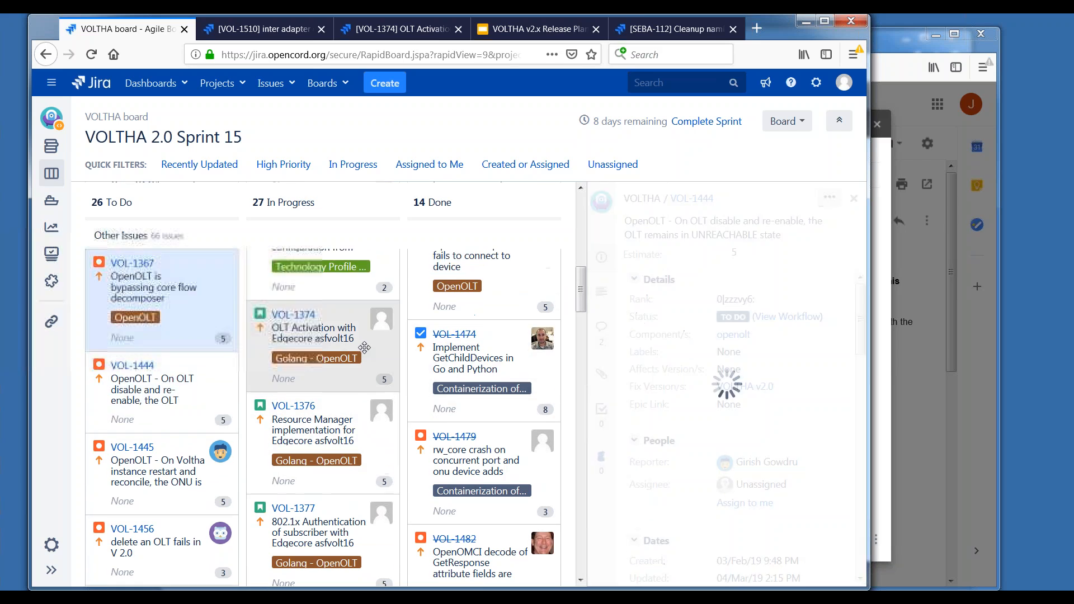
left_click(131, 263)
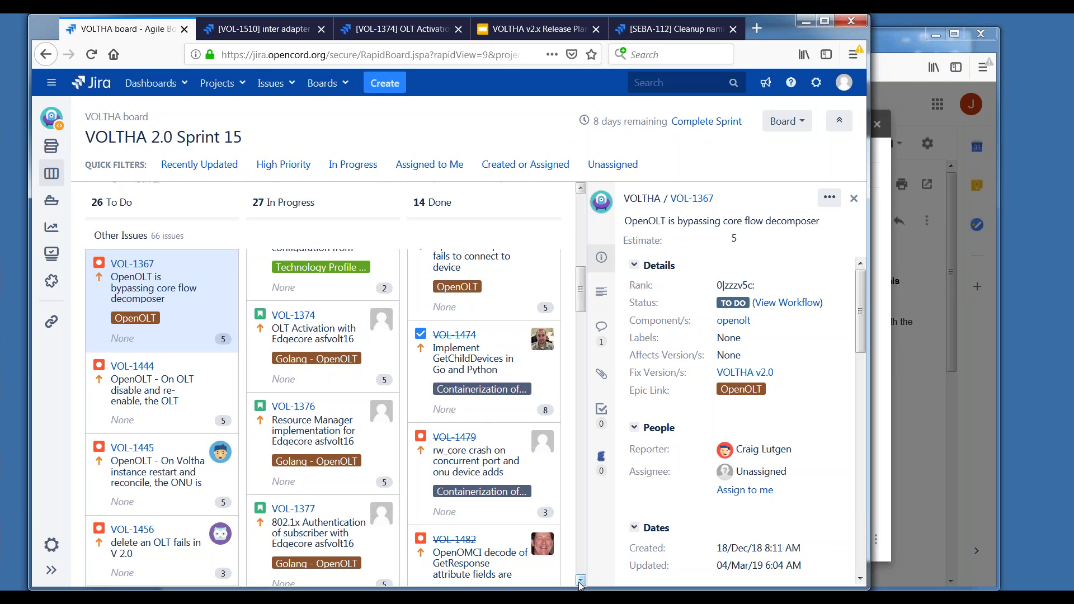
mouse_move(583, 585)
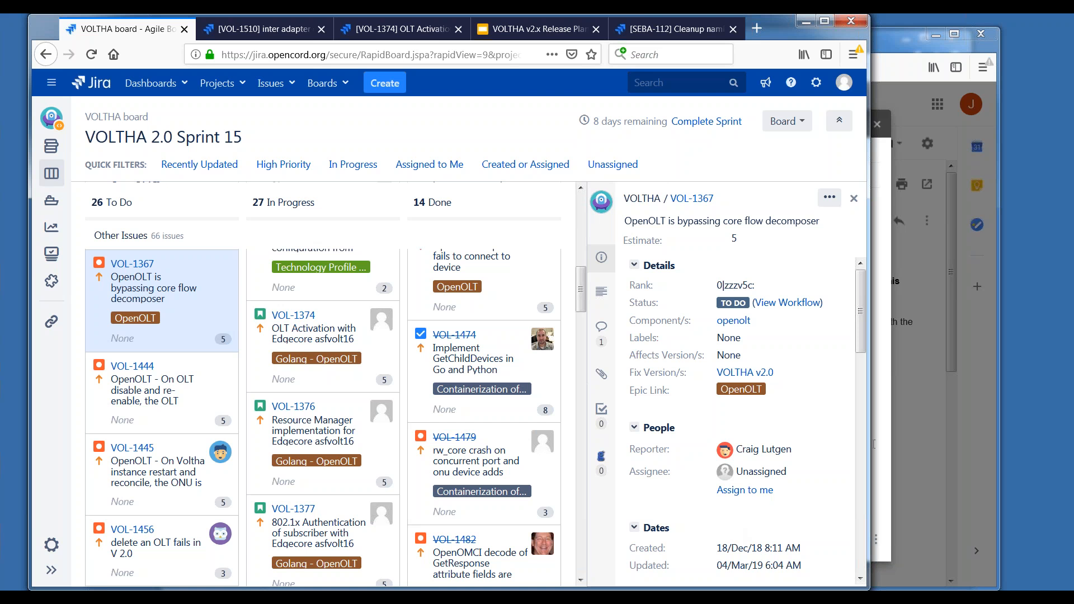
scroll("down", 3)
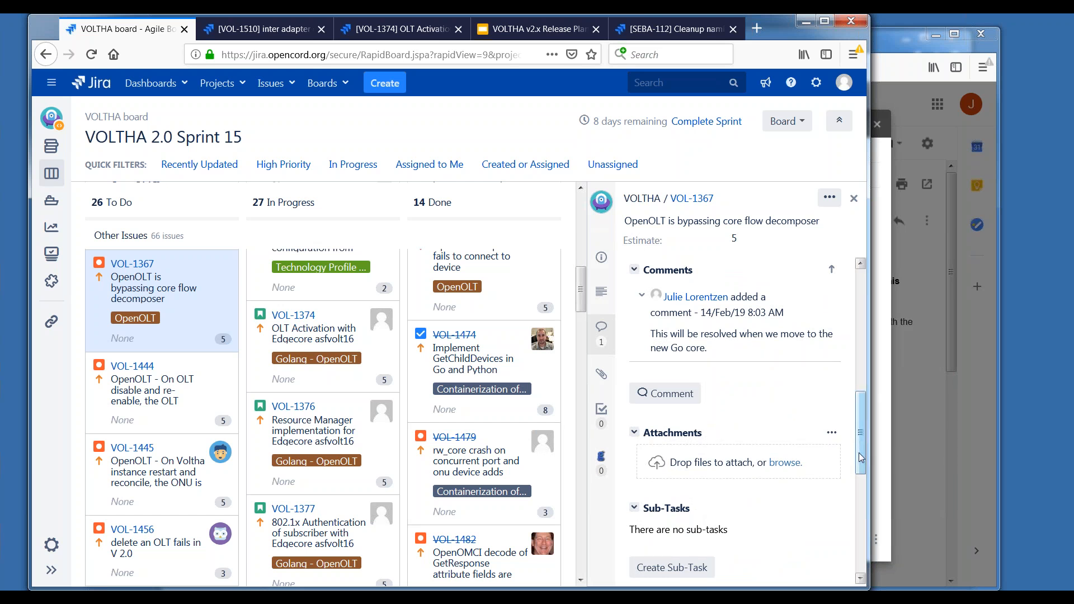
mouse_move(859, 455)
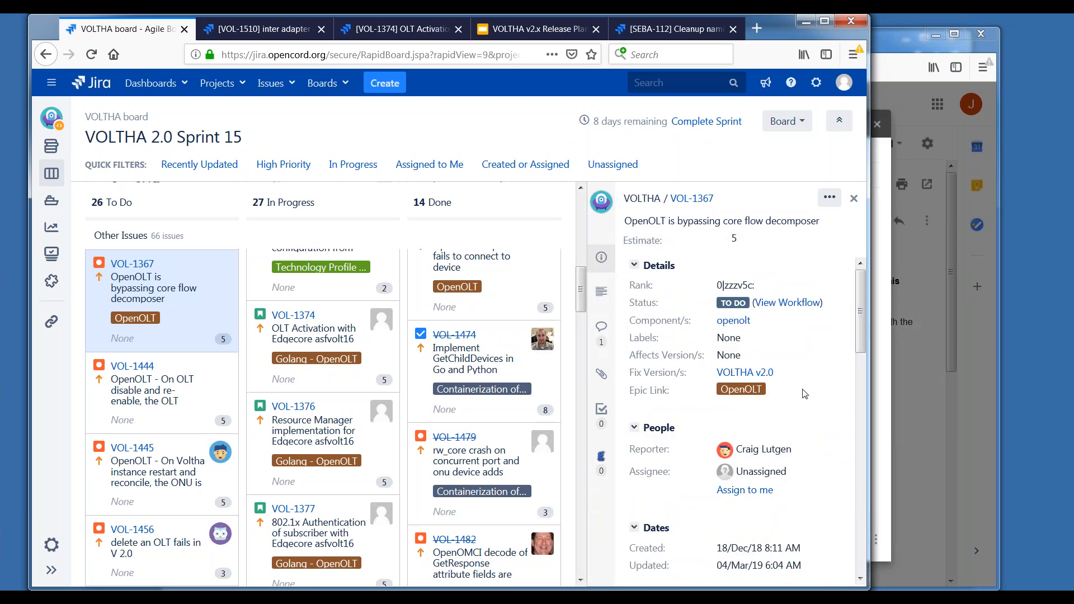
left_click(761, 472)
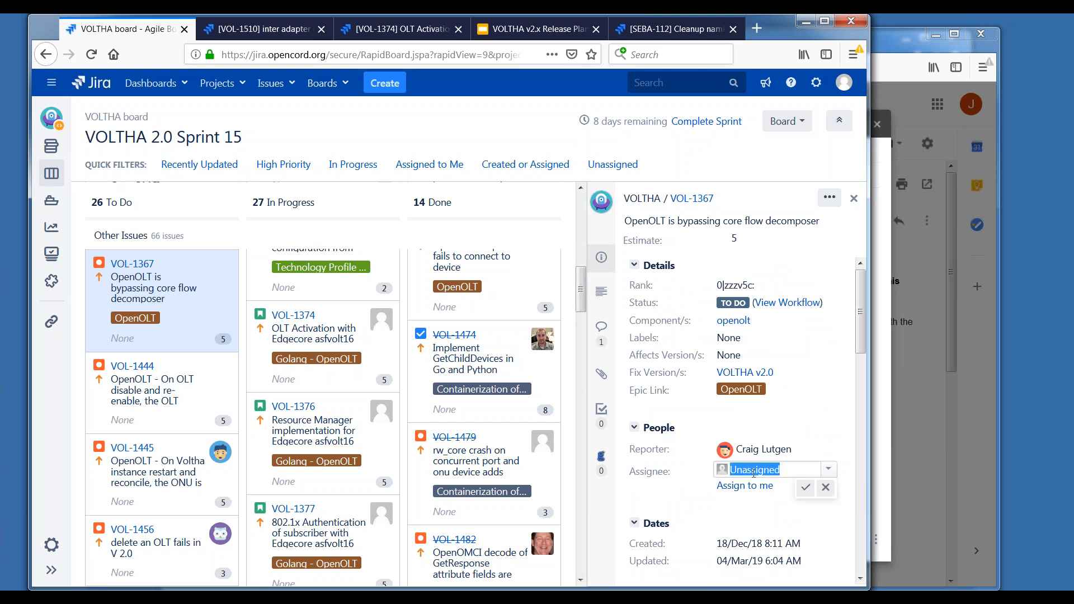
type("m")
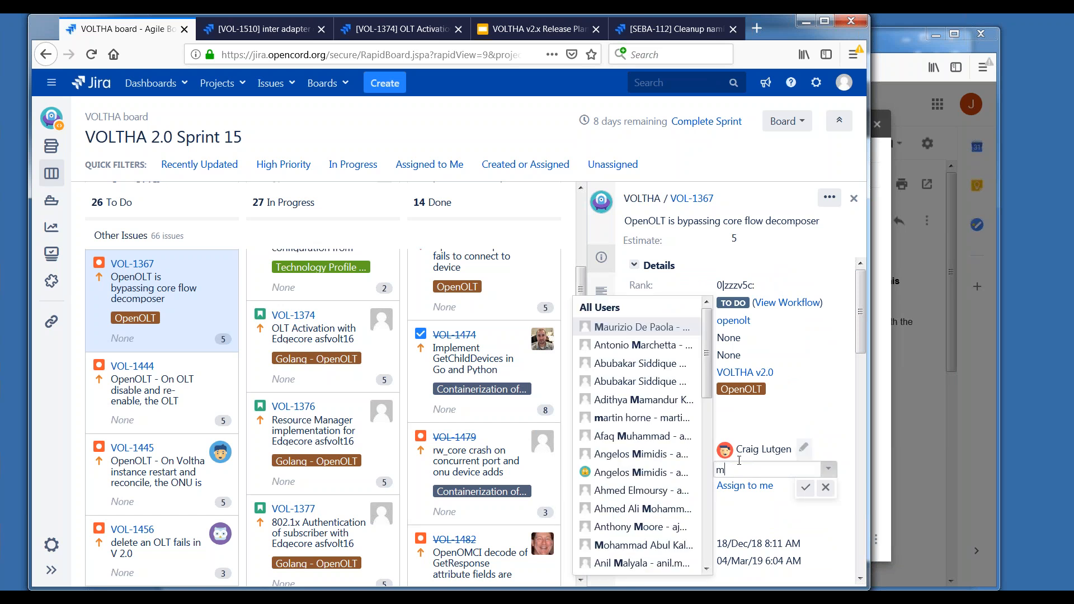
type("att")
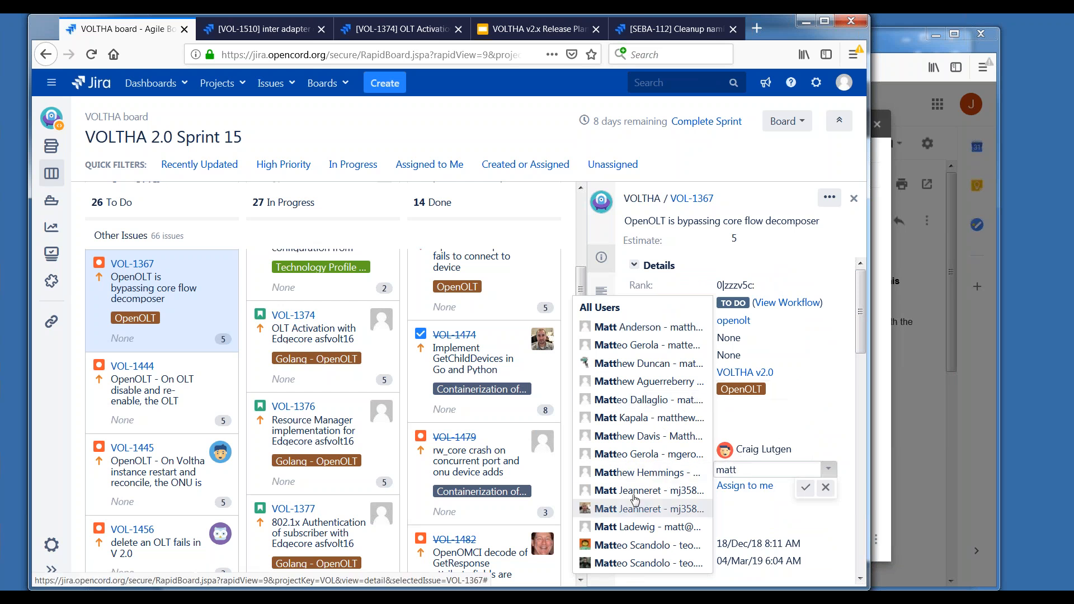
left_click(644, 508)
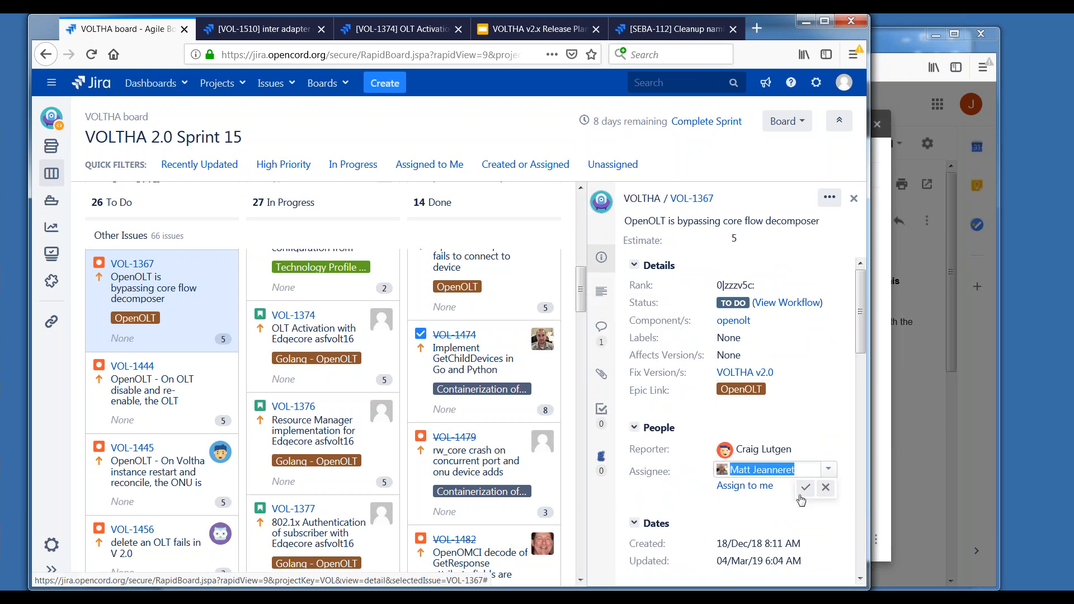
left_click(805, 488)
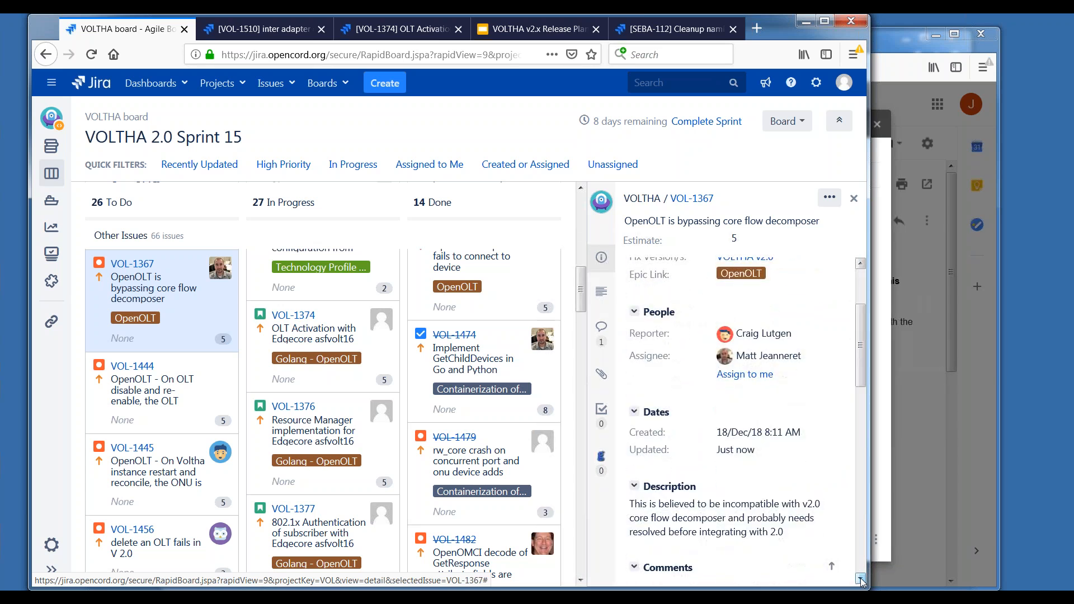
scroll("down", 3)
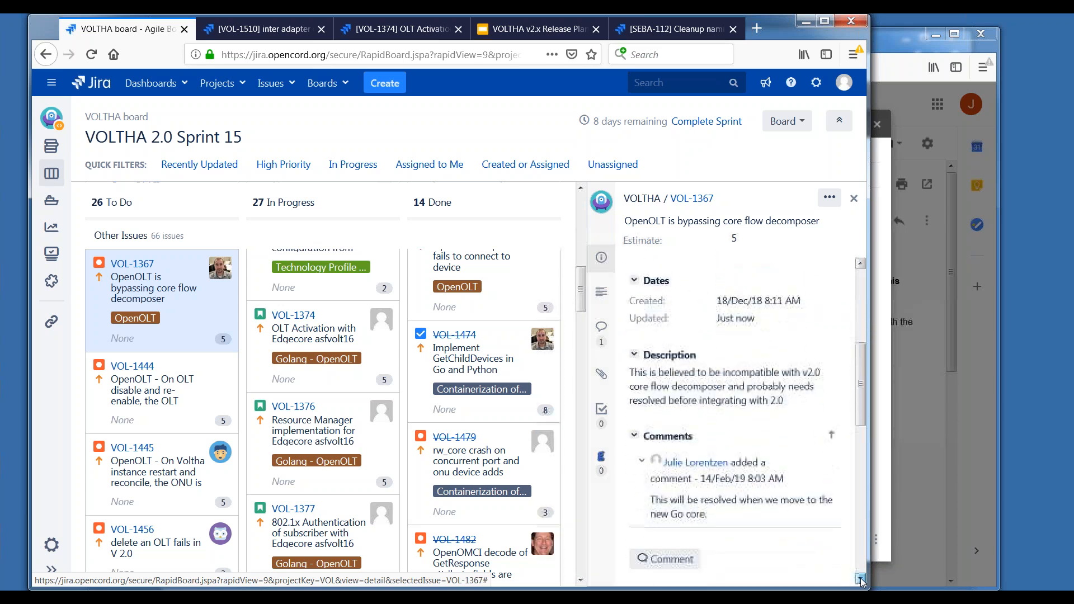
scroll("down", 3)
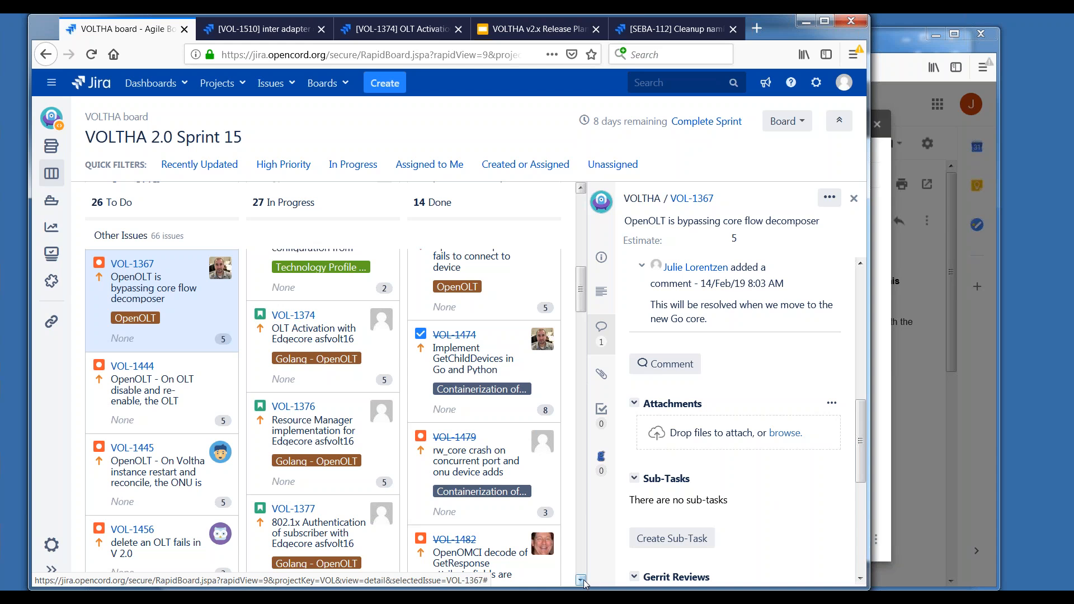
scroll("down", 3)
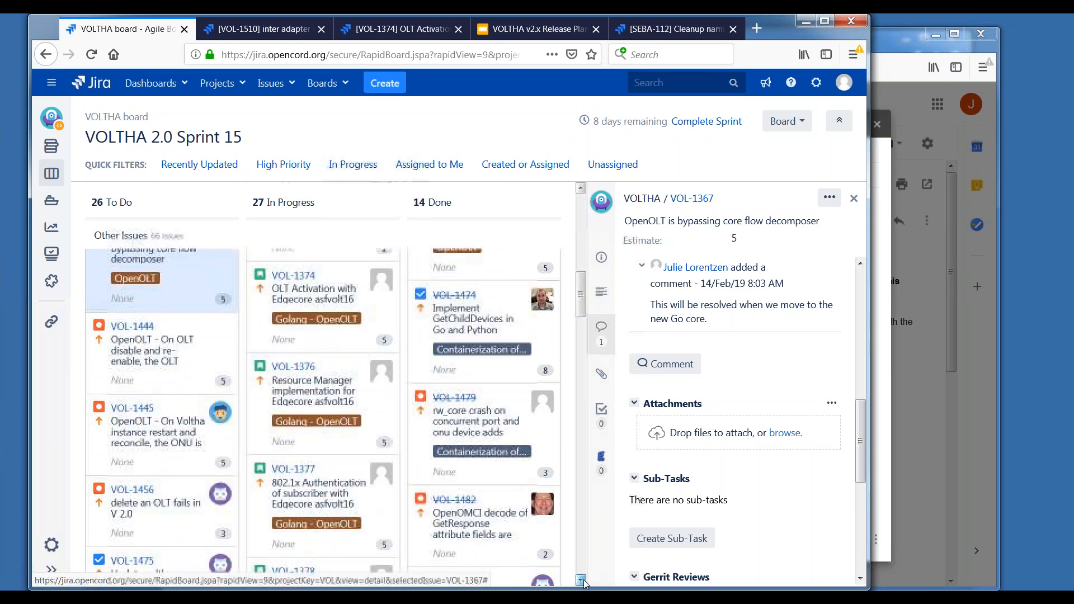
scroll("down", 3)
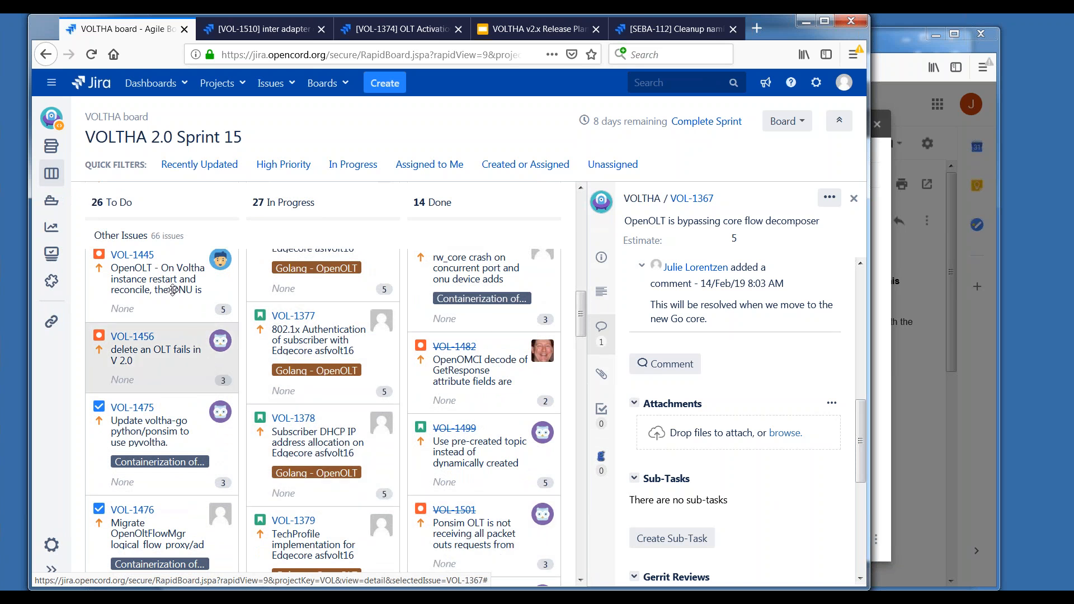
mouse_move(175, 292)
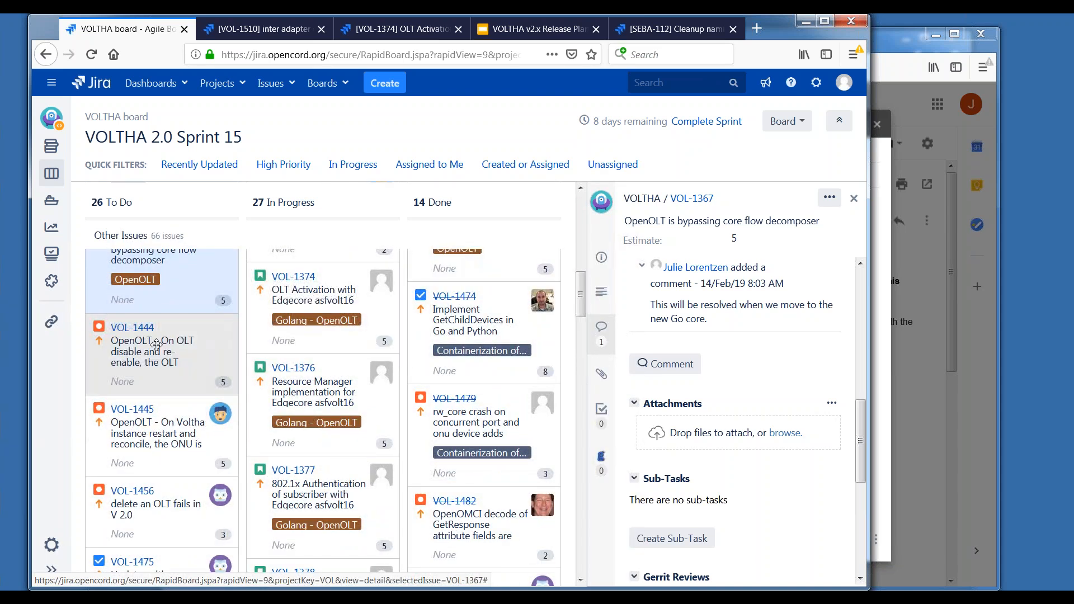
Open VOL-1444, the OLT UNREACHABLE-after-re-enable bug, and read its comments about VOL-1443.
left_click(157, 345)
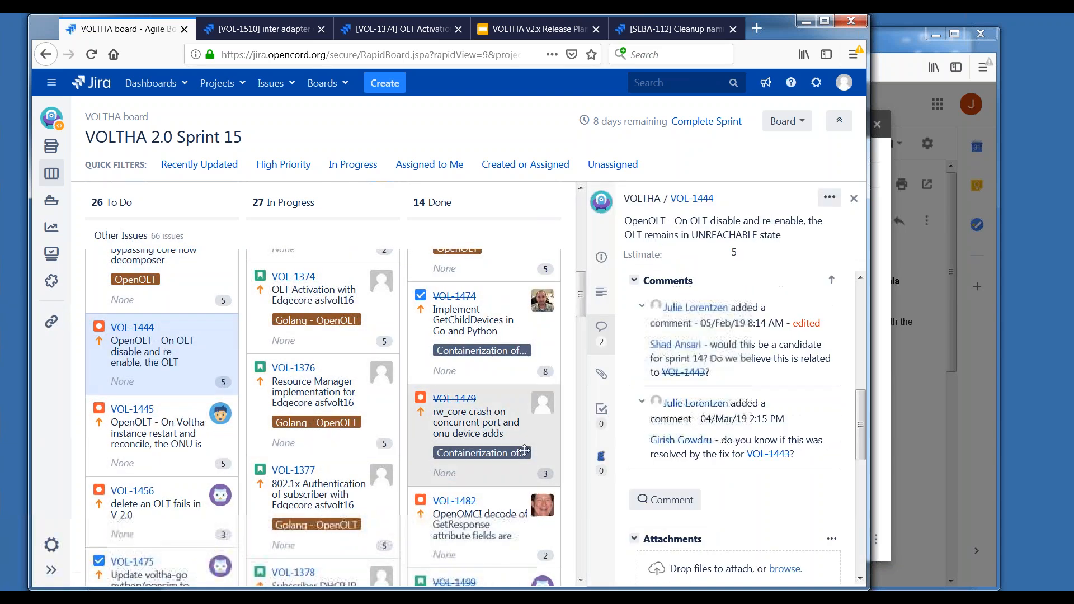
scroll("down", 3)
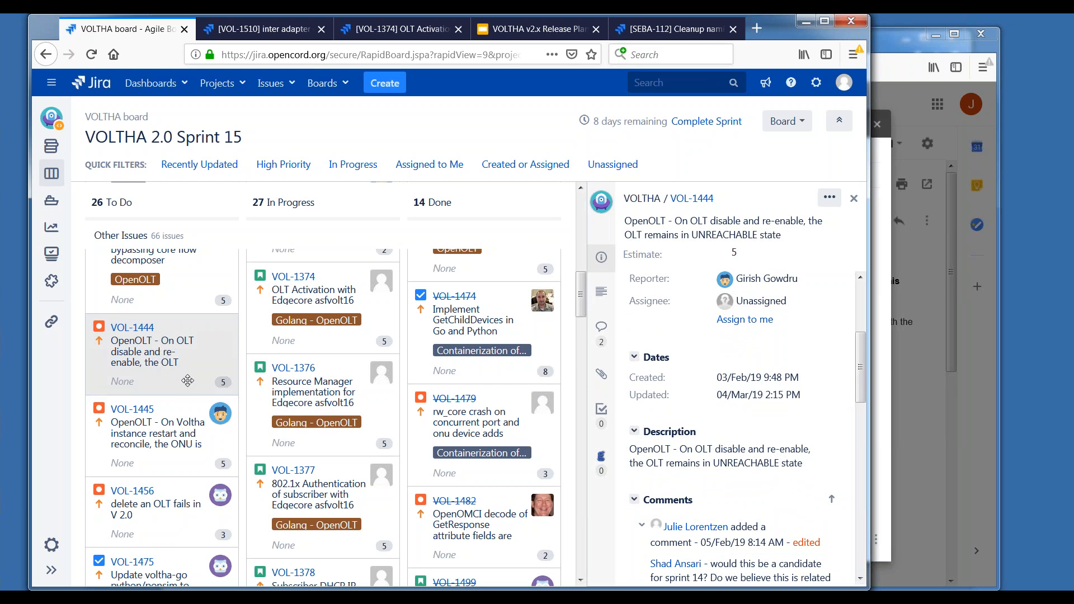
mouse_move(156, 384)
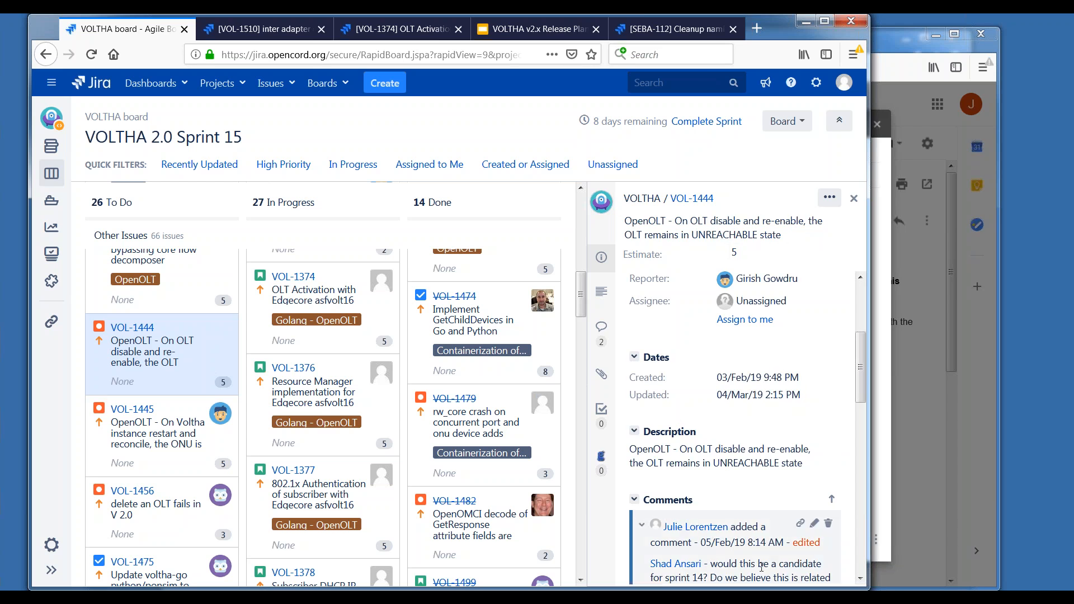
scroll("down", 3)
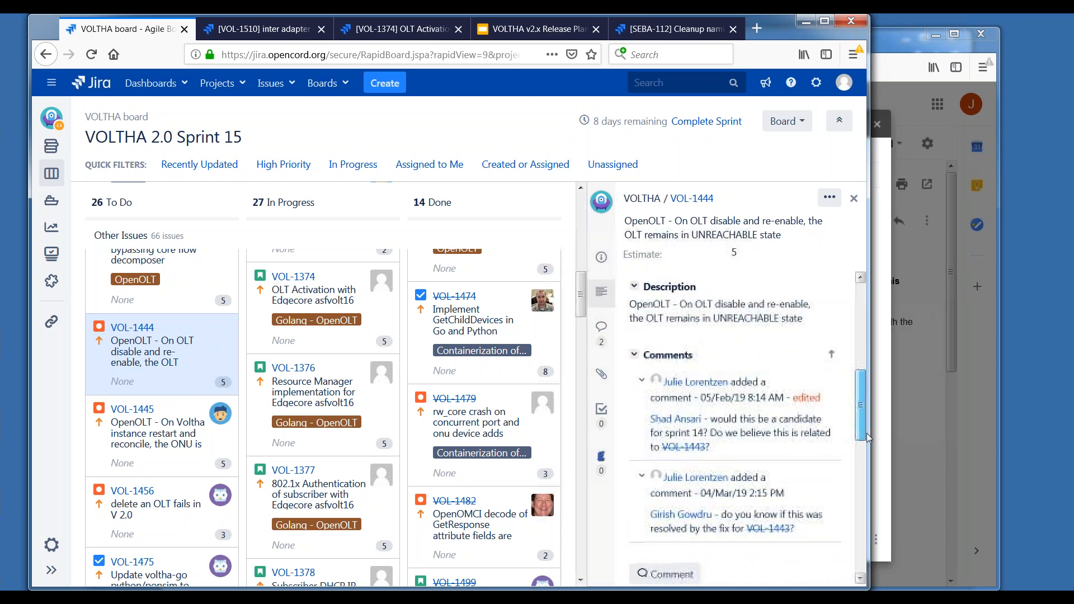
scroll("down", 3)
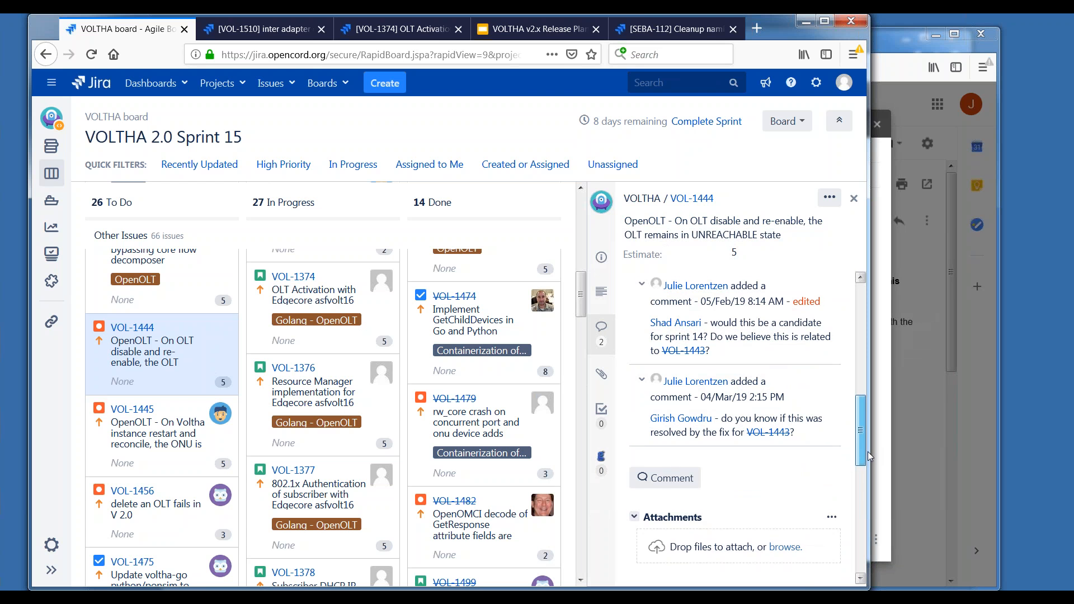
scroll("down", 3)
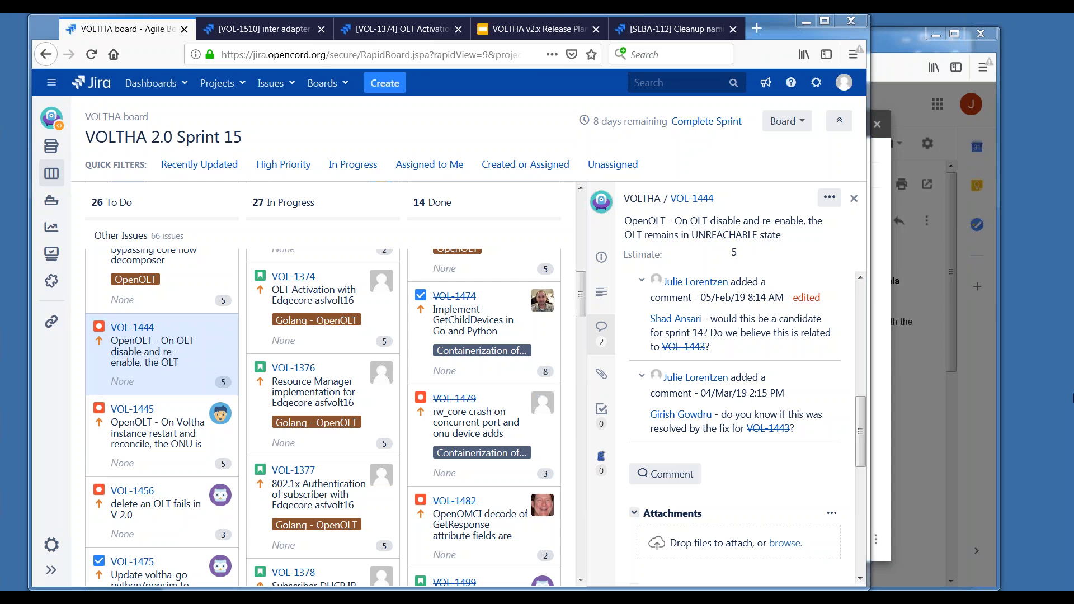
mouse_move(850, 520)
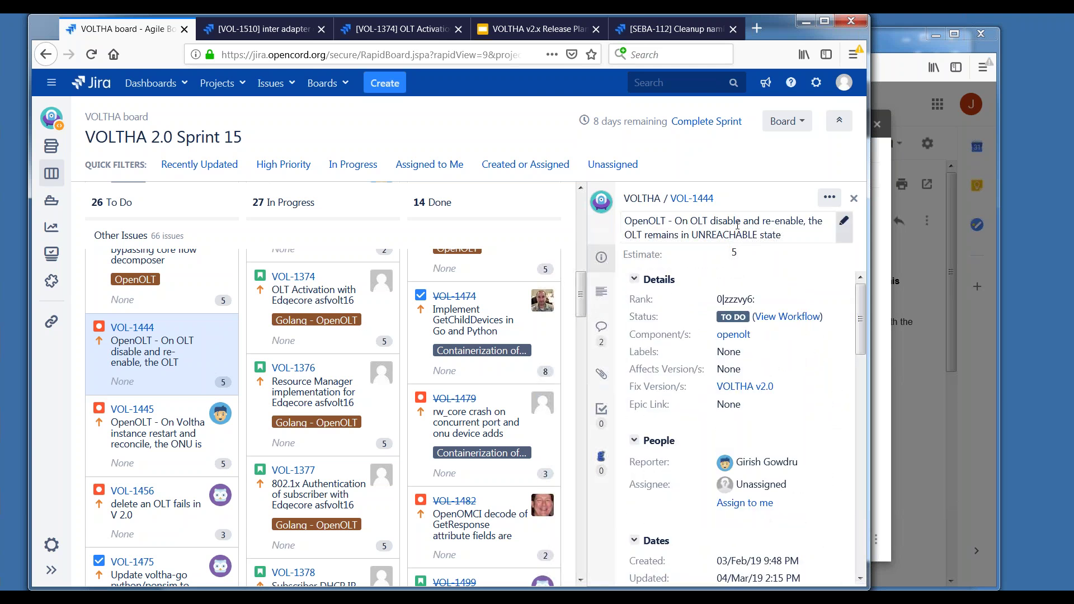
mouse_move(739, 224)
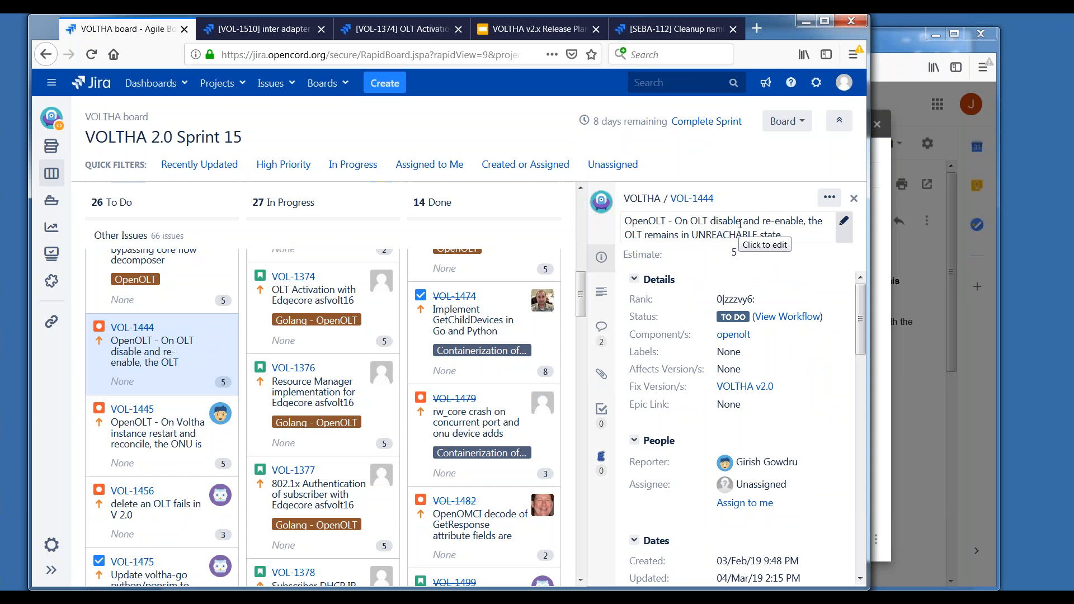
mouse_move(854, 307)
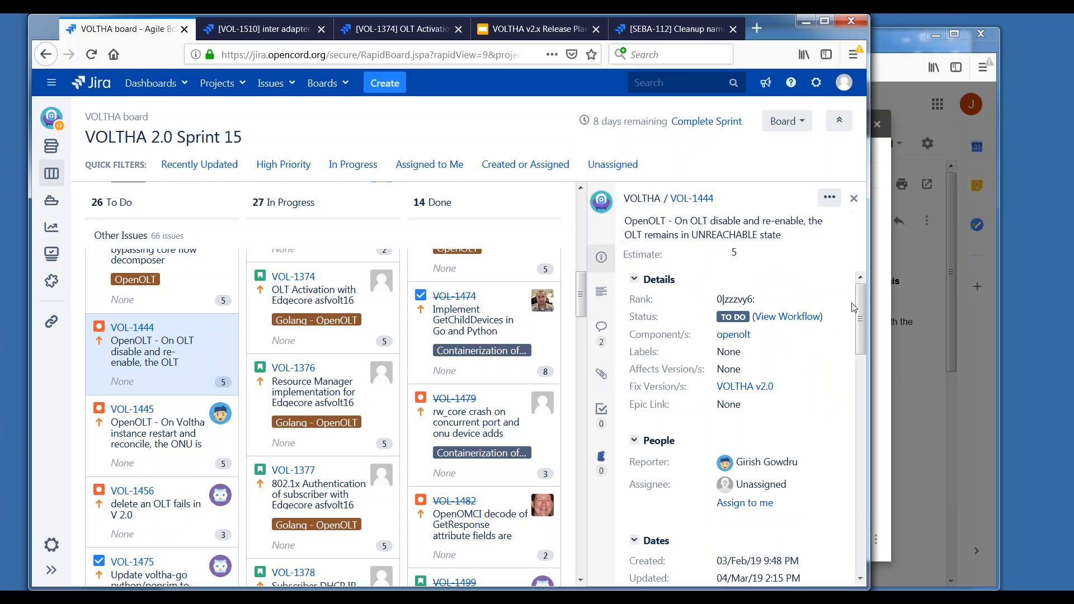
mouse_move(861, 315)
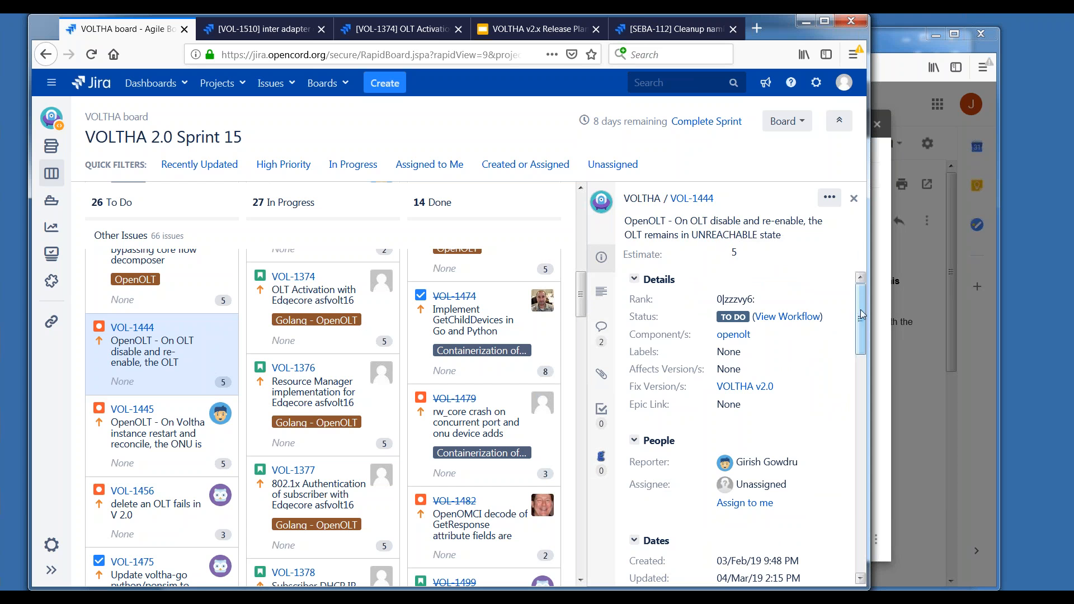
scroll("down", 3)
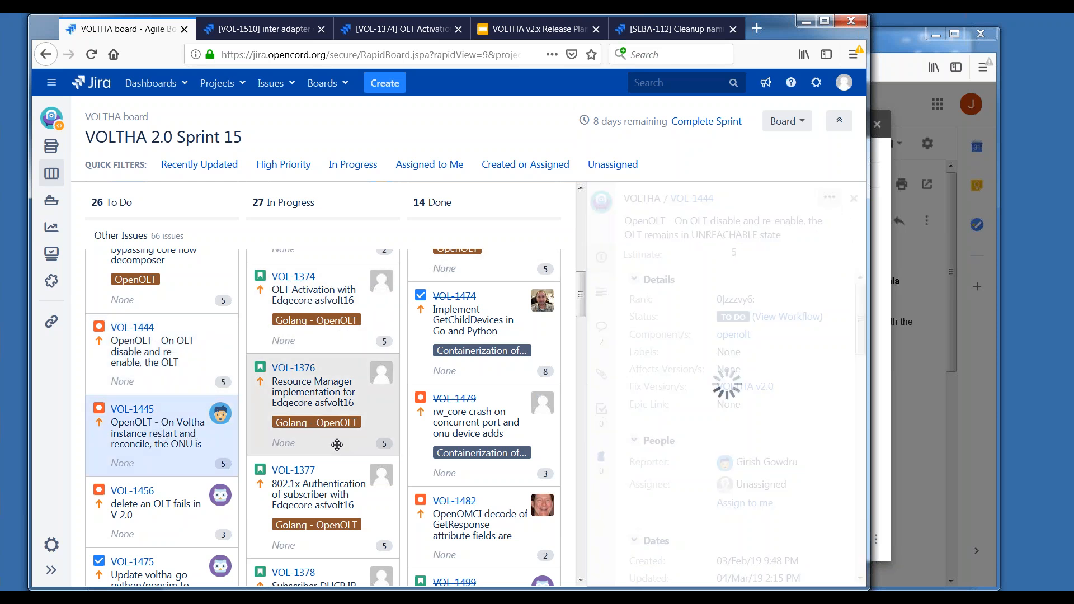
left_click(148, 423)
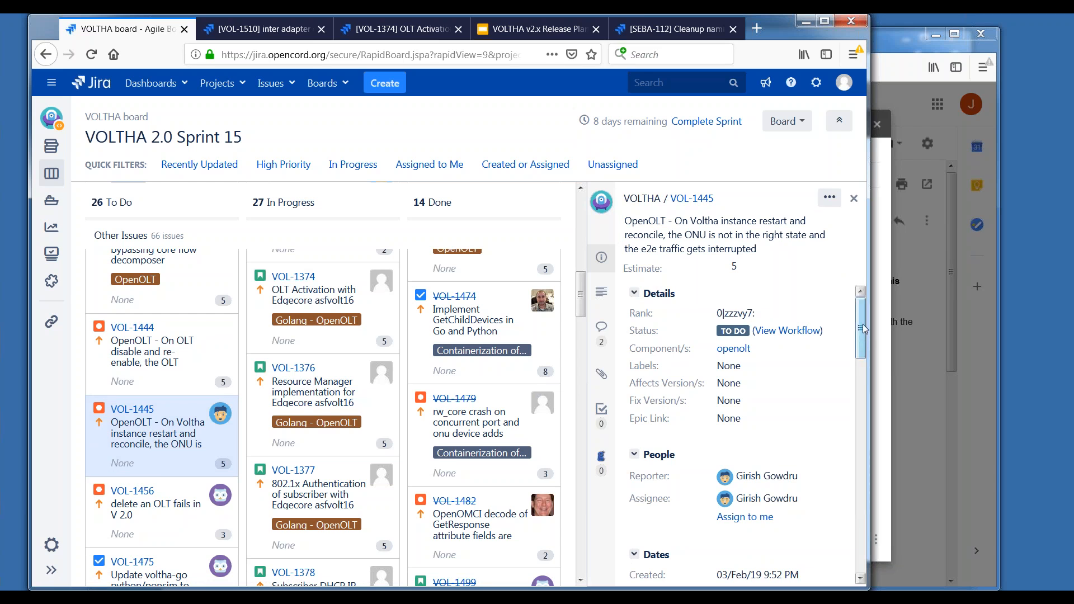
scroll("down", 3)
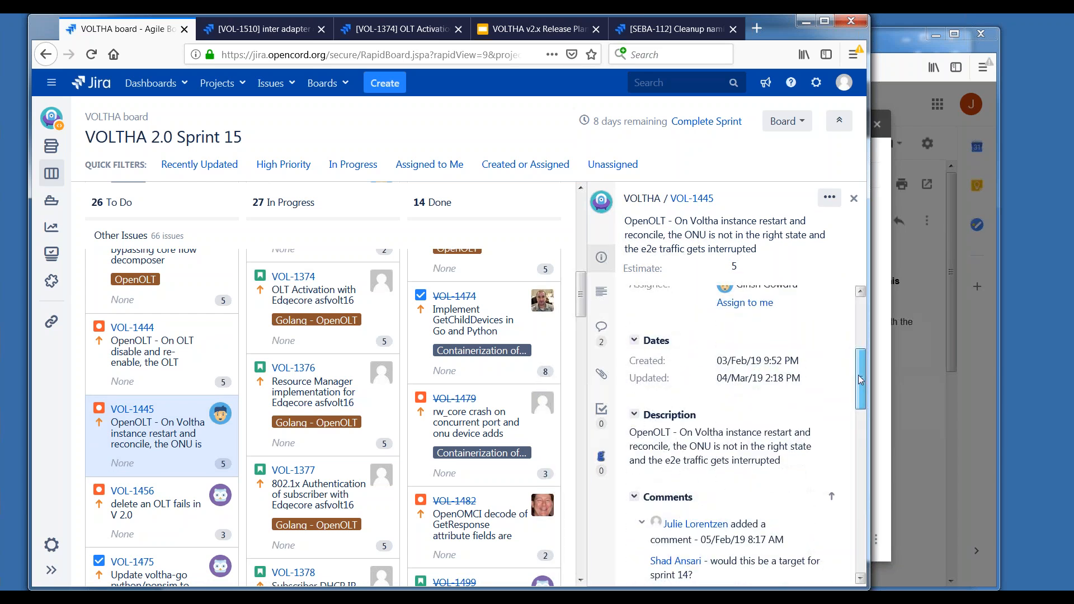
scroll("down", 3)
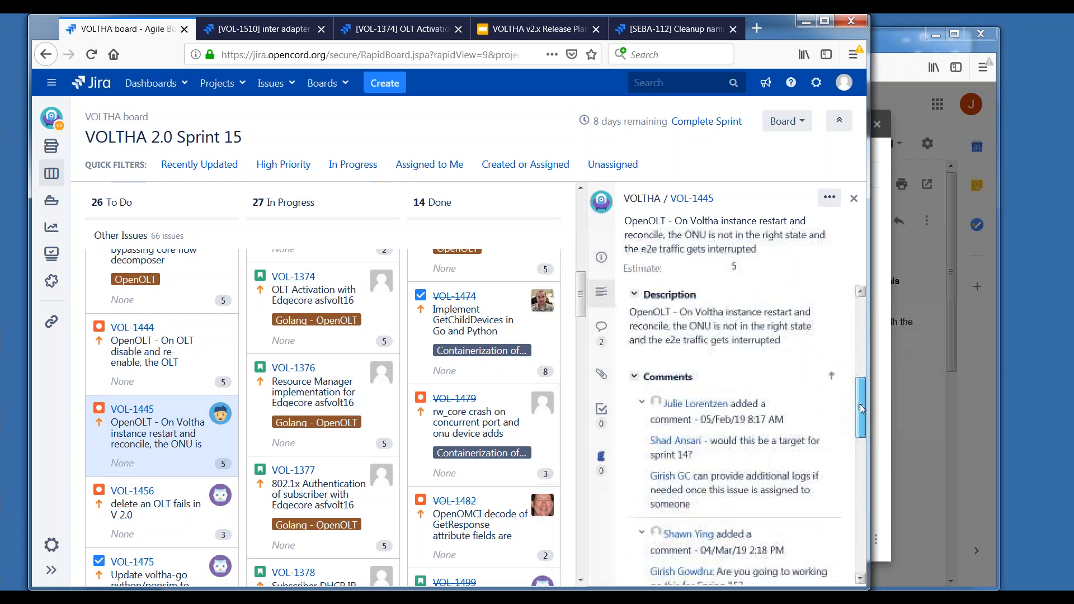
scroll("down", 3)
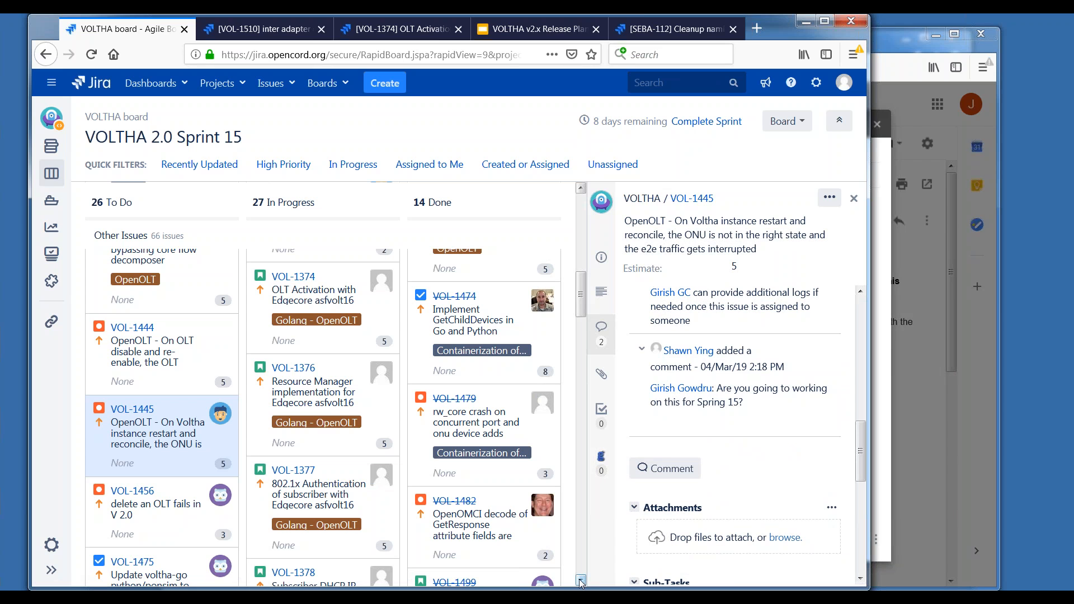
scroll("down", 3)
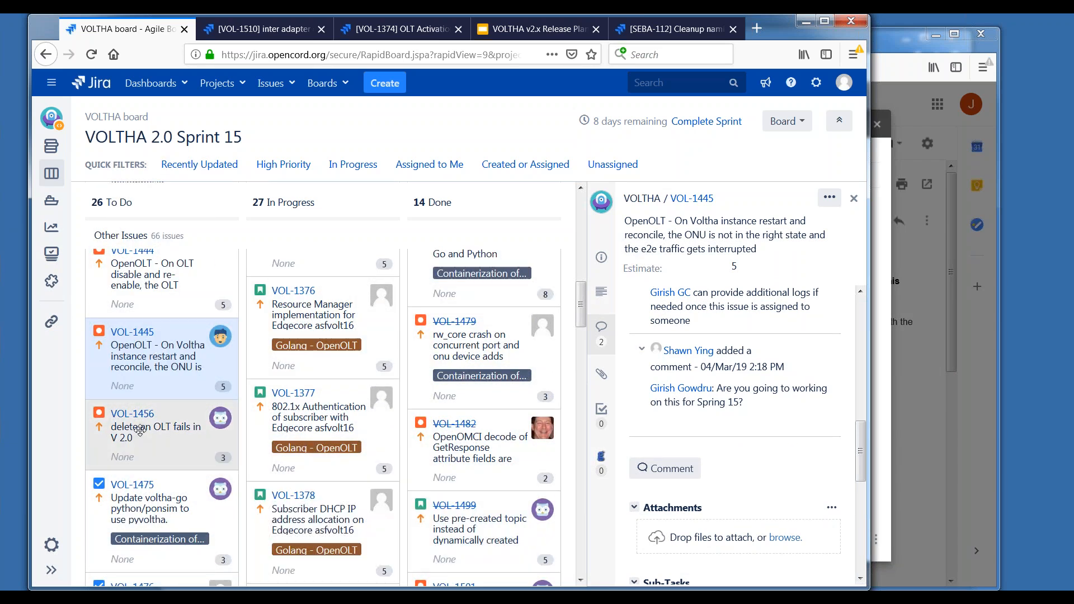
left_click(132, 427)
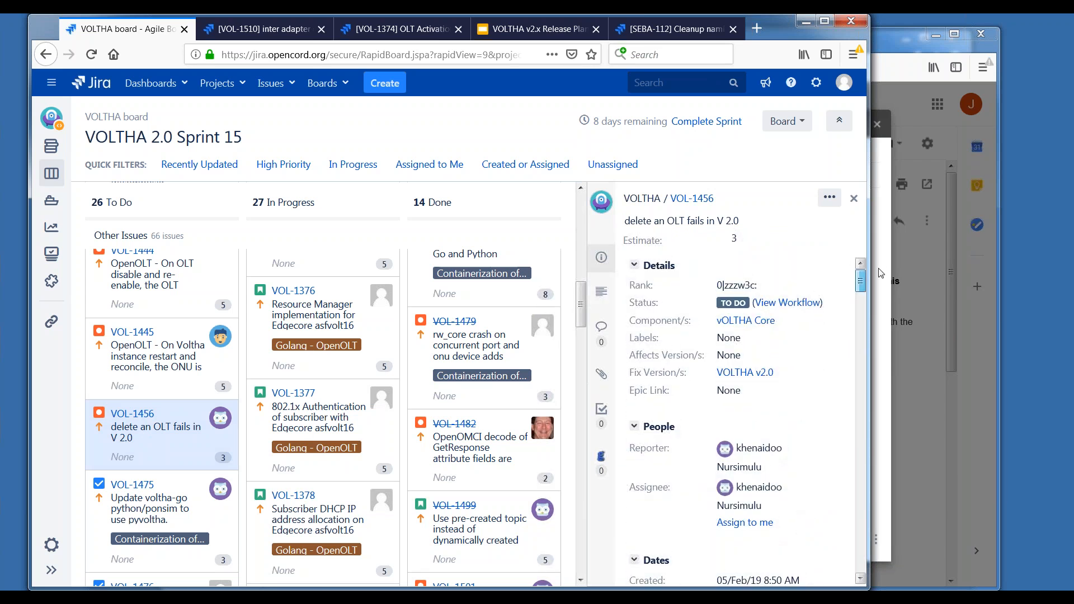
scroll("down", 3)
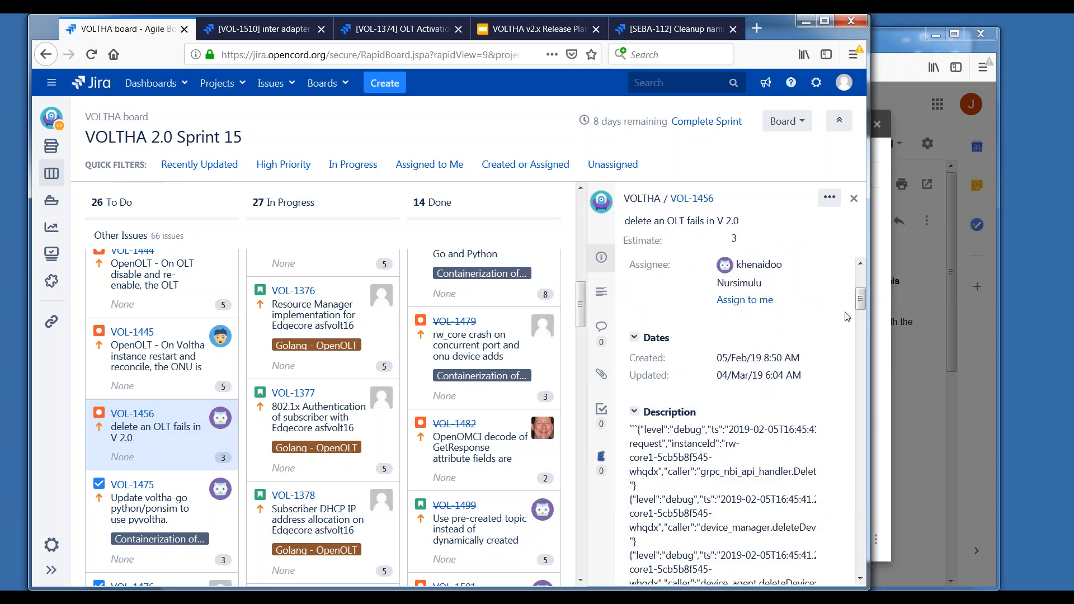
mouse_move(147, 508)
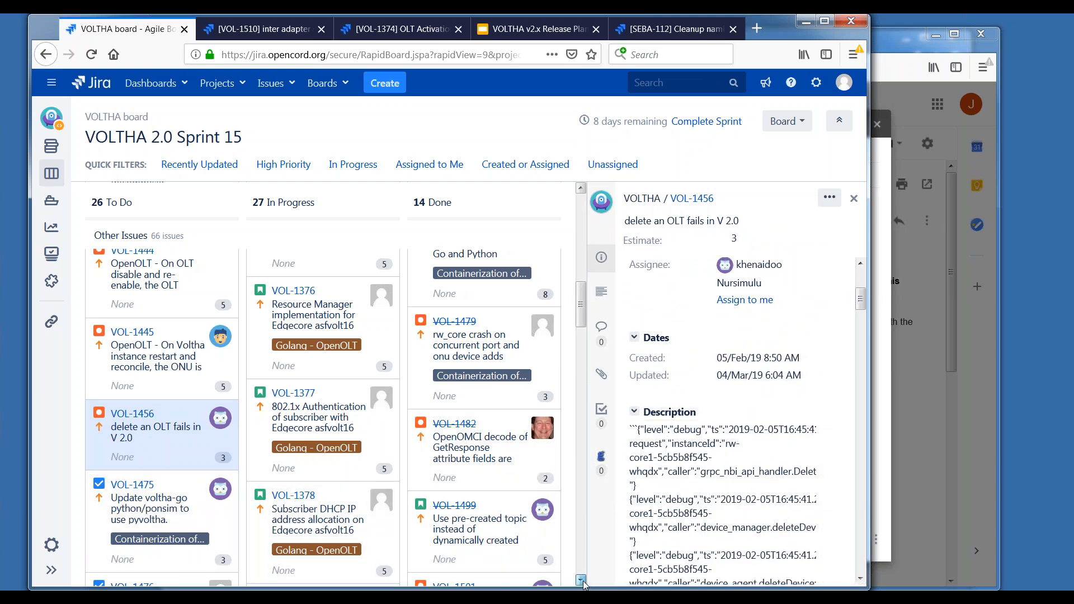
scroll("down", 3)
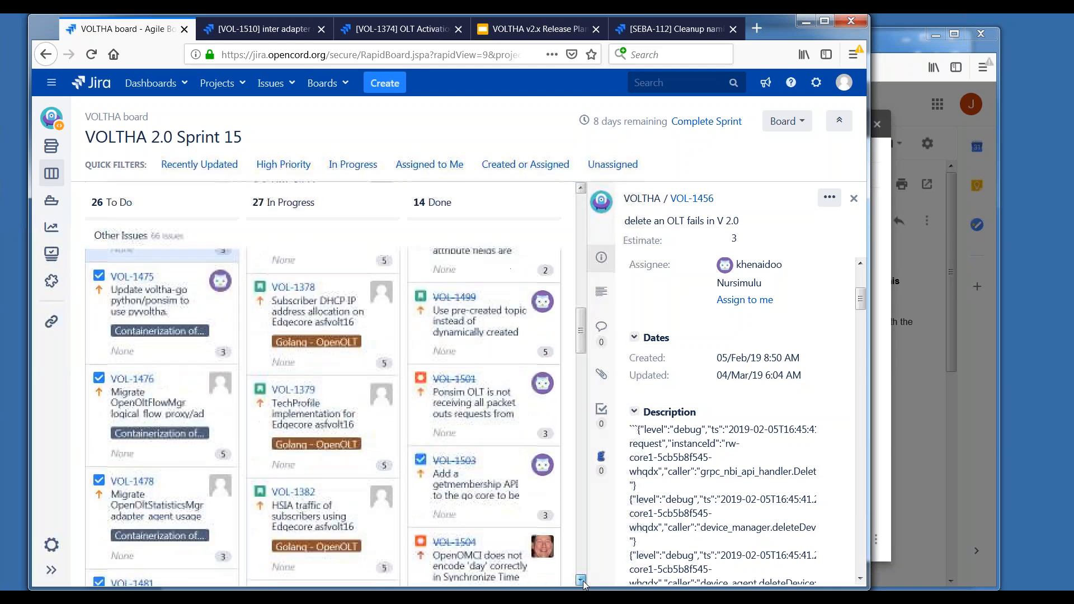
scroll("down", 3)
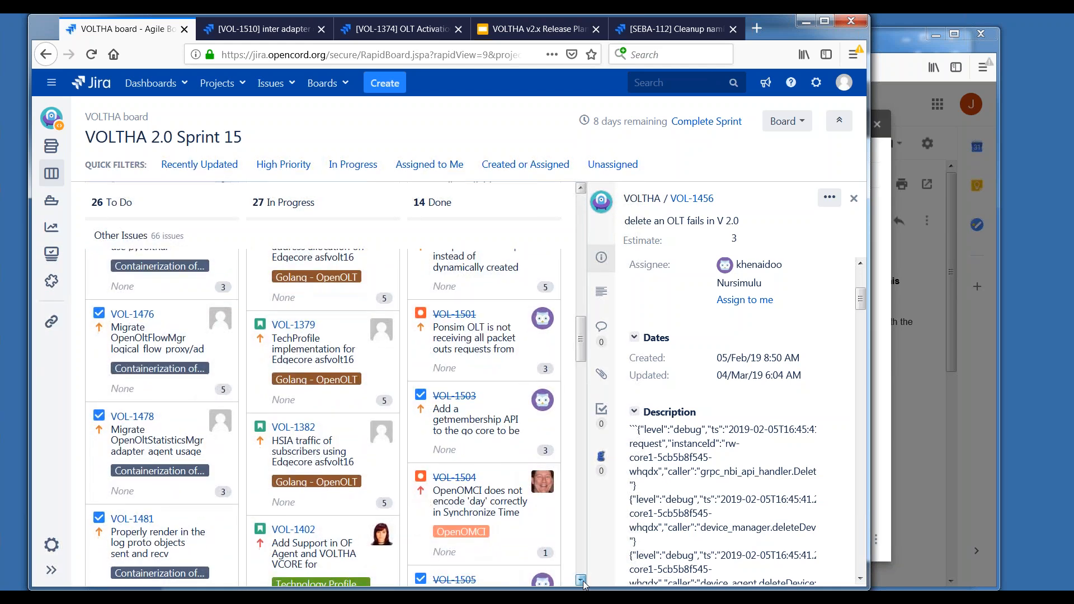
scroll("down", 3)
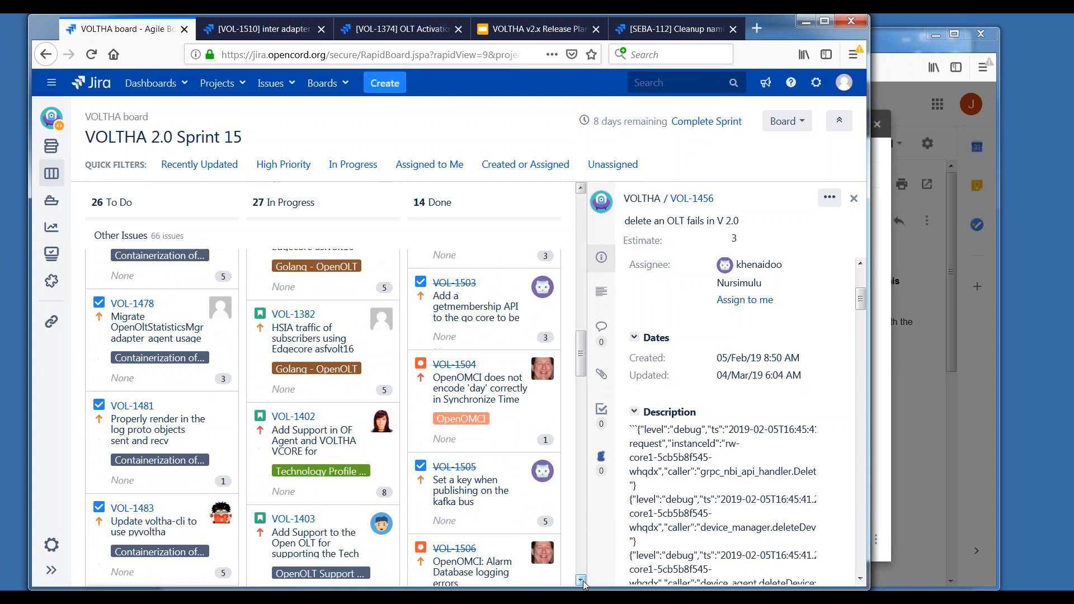
scroll("down", 3)
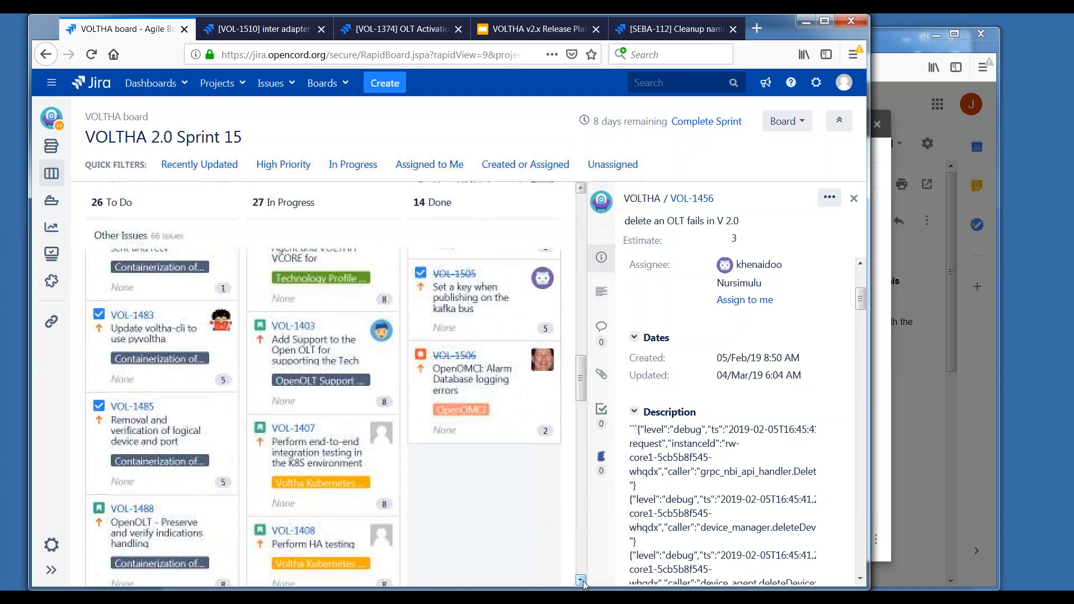
scroll("down", 3)
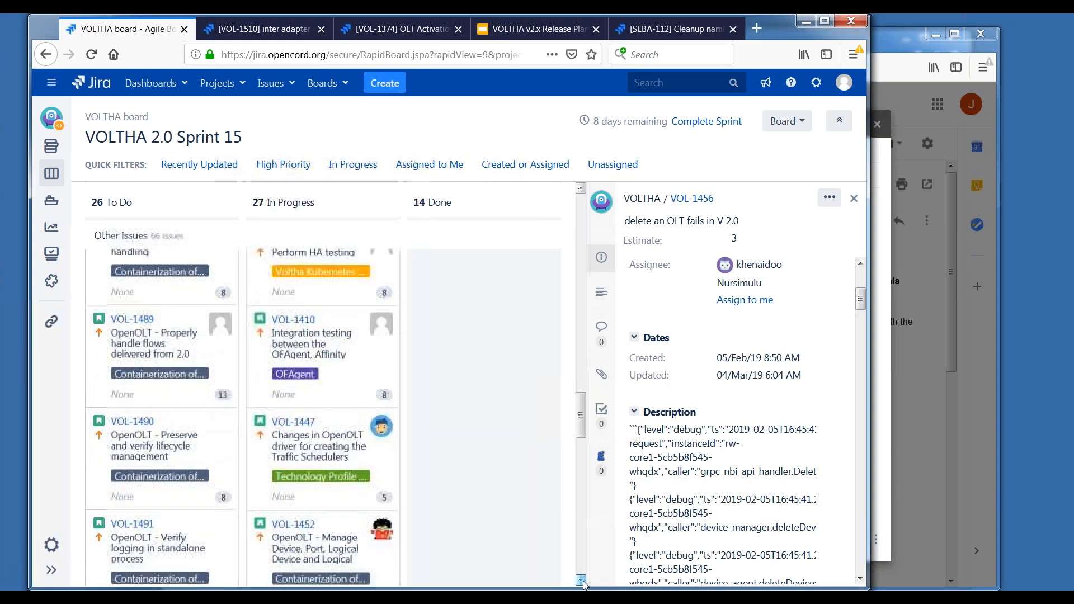
scroll("down", 3)
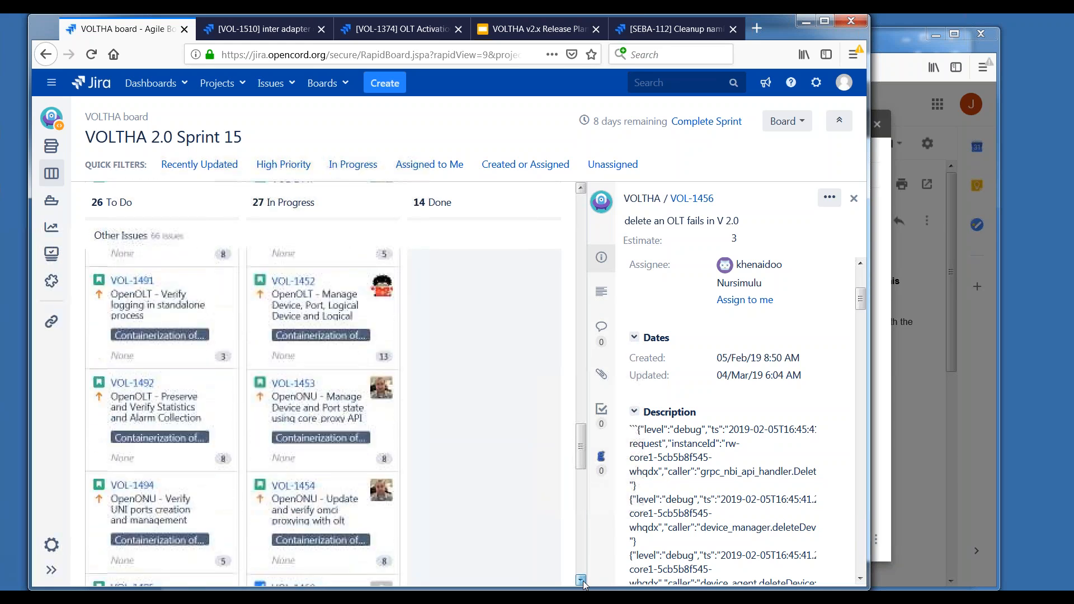
scroll("down", 3)
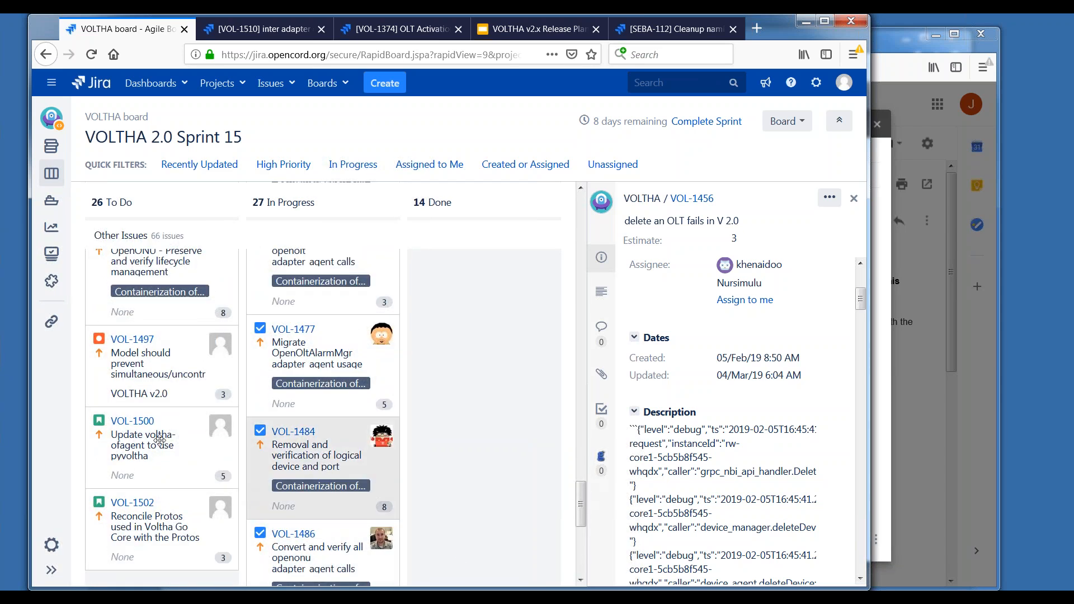
left_click(140, 360)
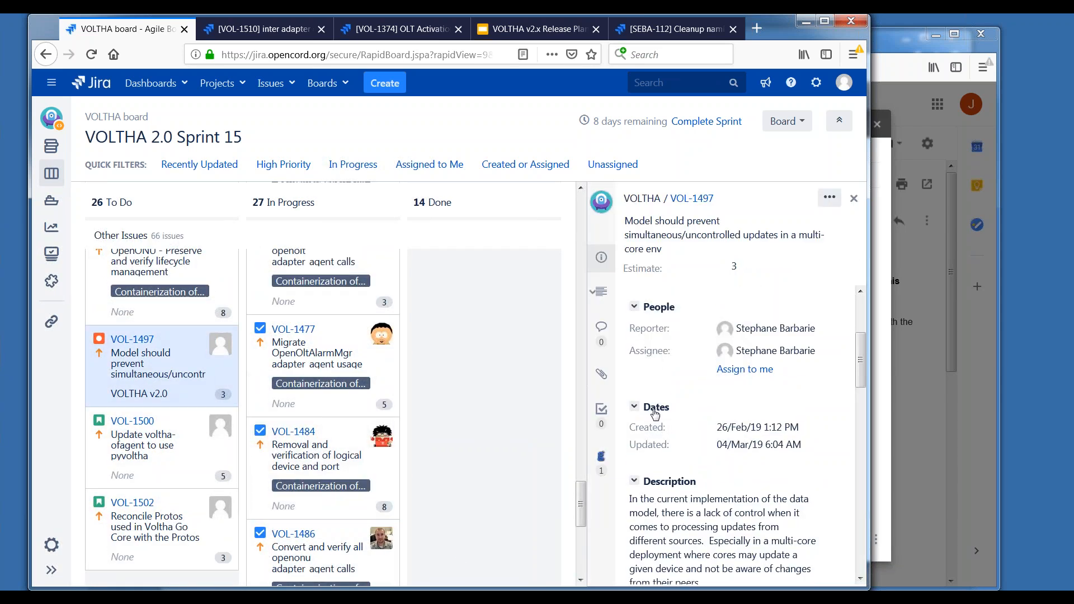
mouse_move(655, 413)
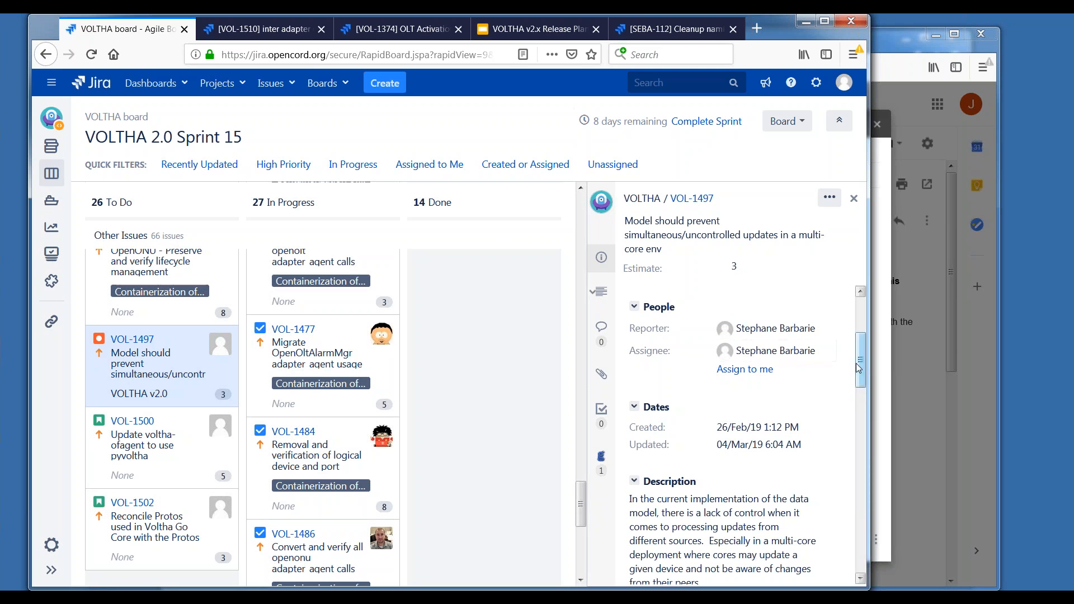
scroll("down", 3)
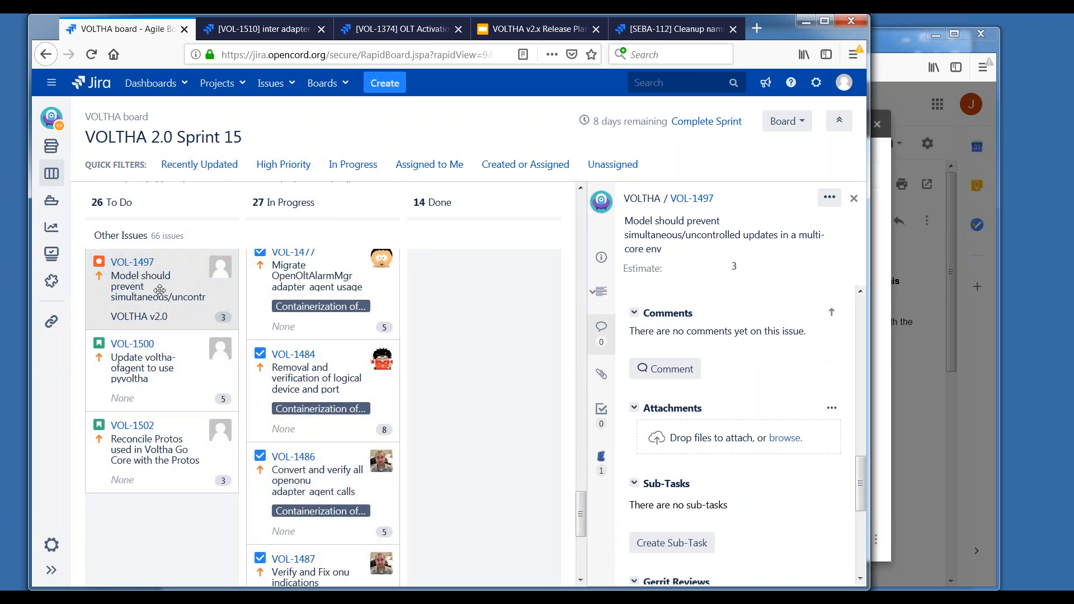
mouse_move(350, 426)
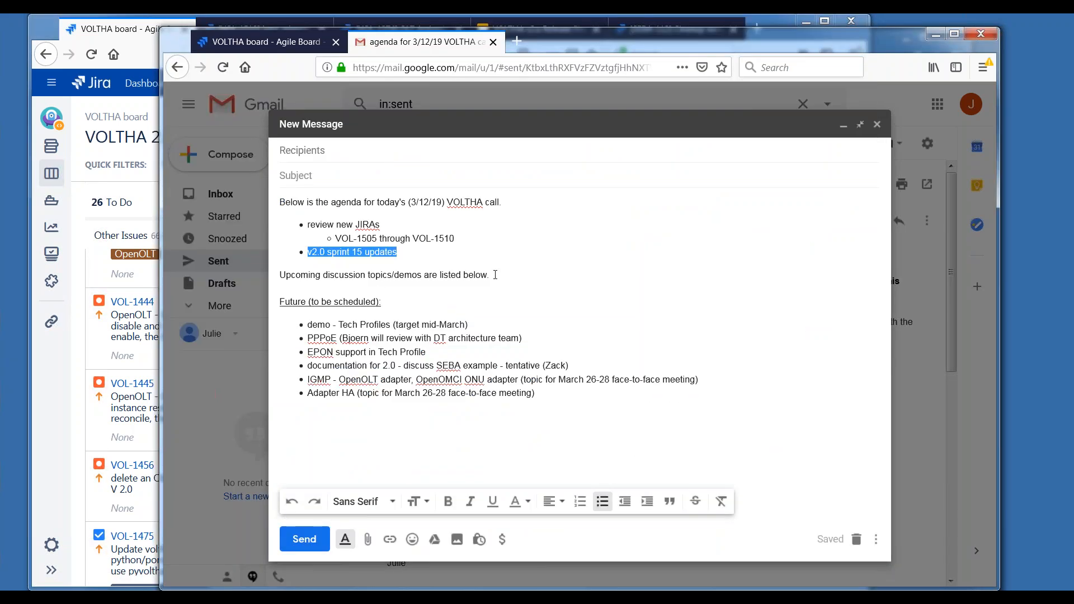
Replace 'mid-March' with 'face-to-face meeting' in the Tech Profiles demo bullet.
left_click(492, 320)
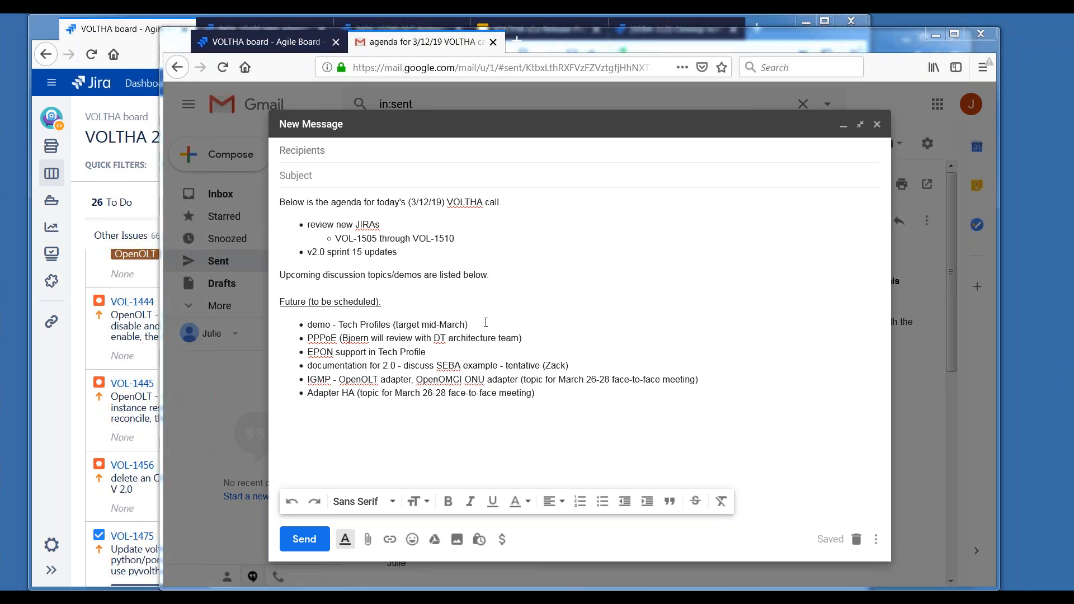
left_click_drag(377, 324, 468, 324)
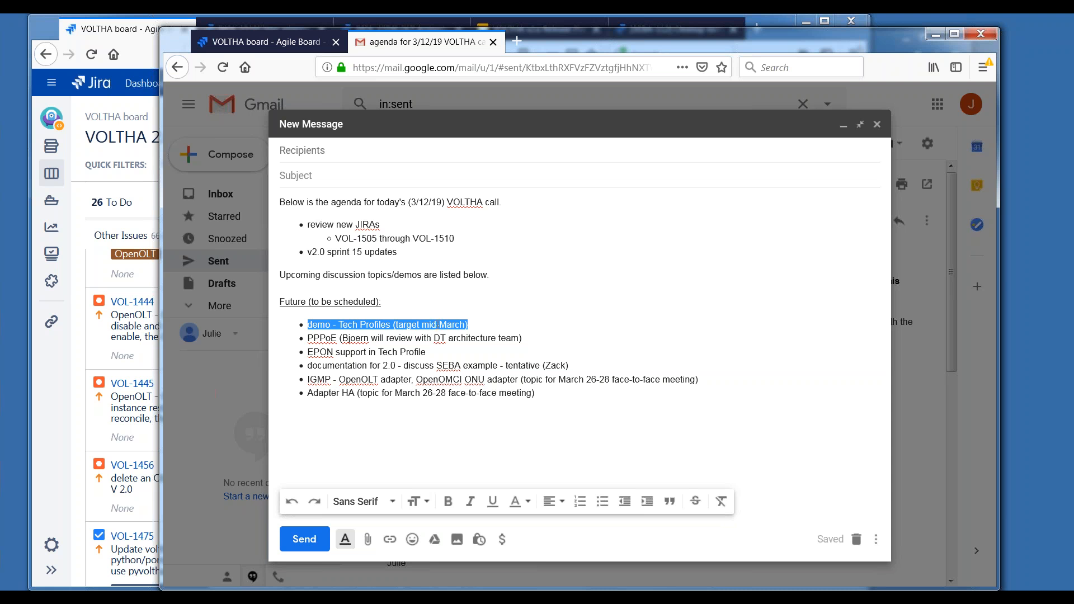
left_click(472, 324)
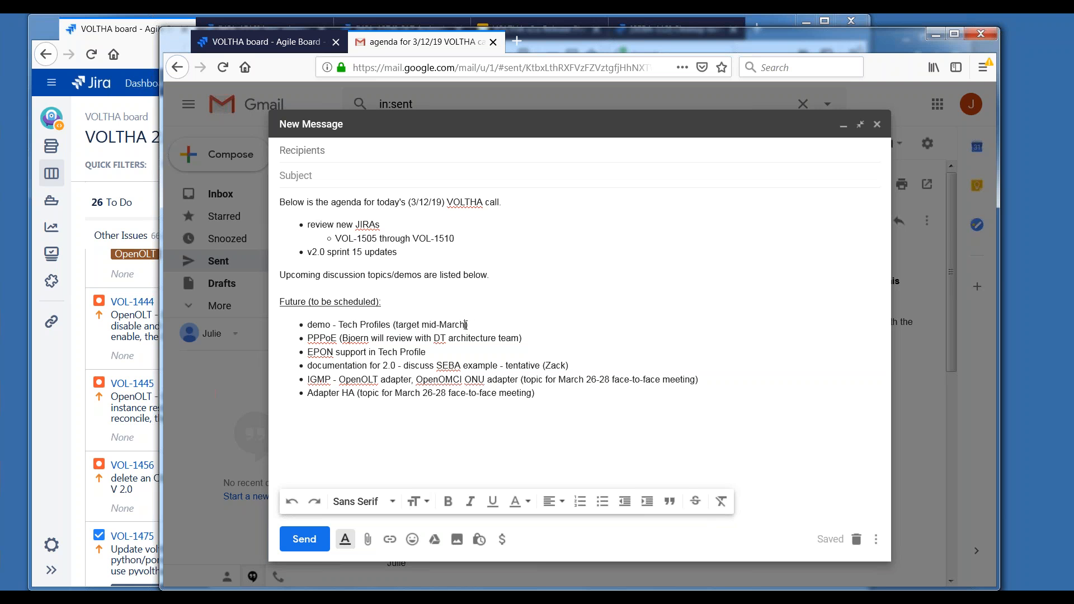
double_click(446, 324)
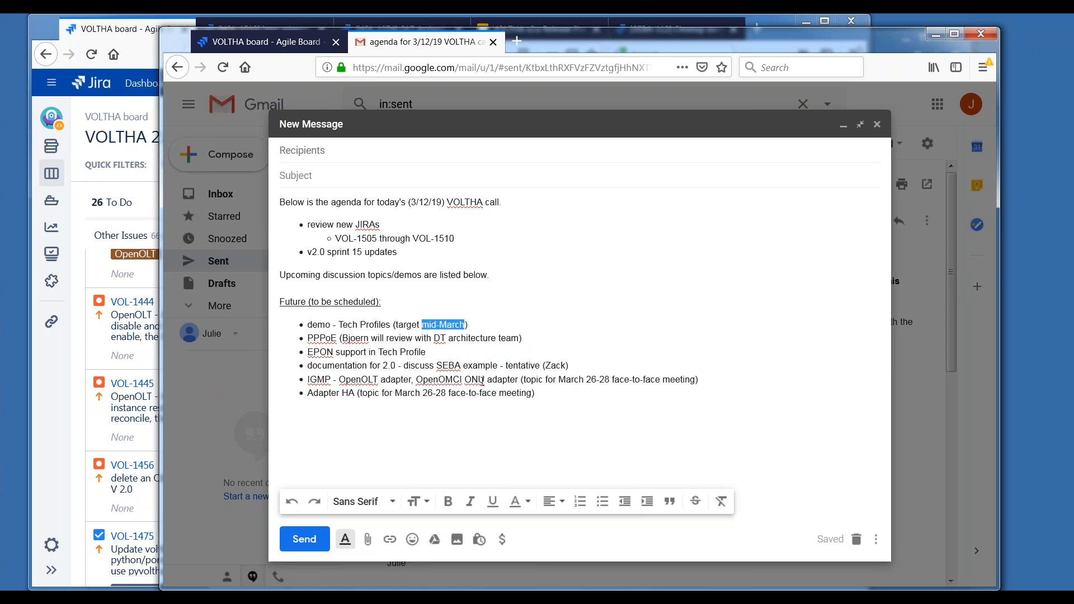
type("face-to-")
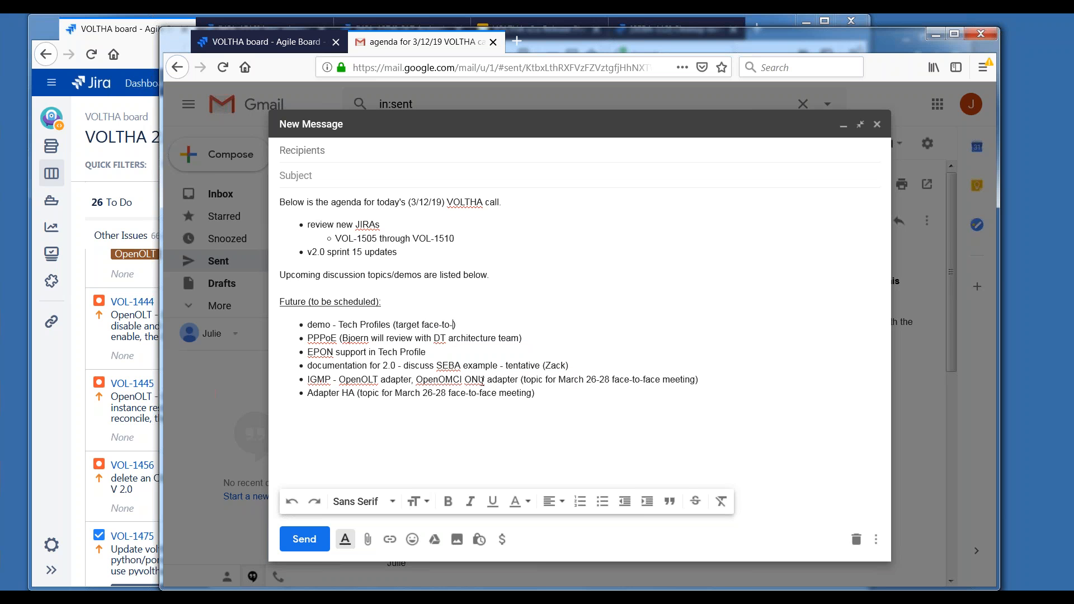
type("face meeting")
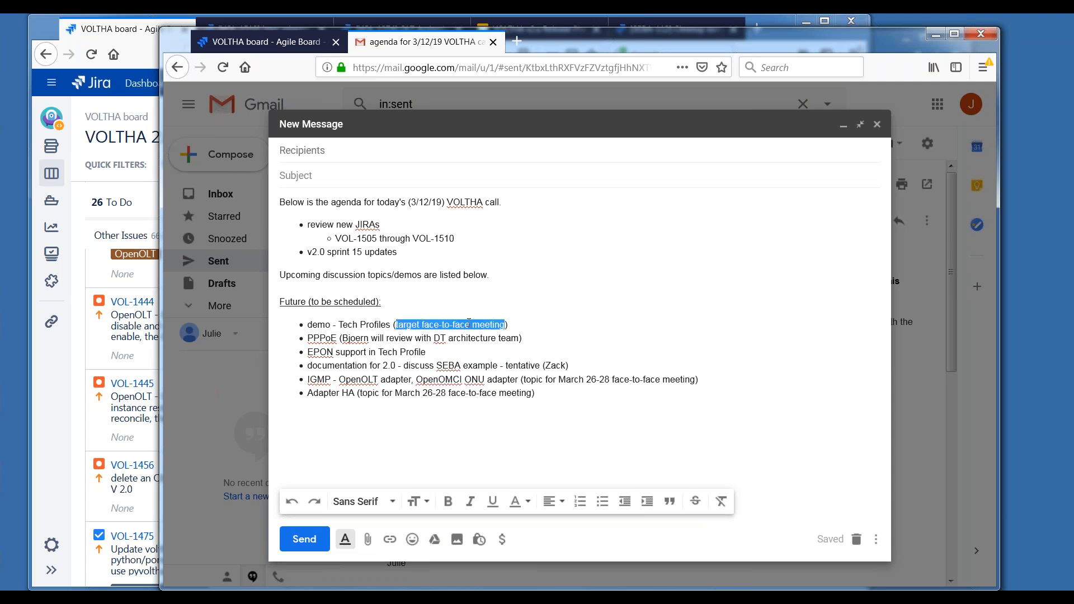
left_click(457, 350)
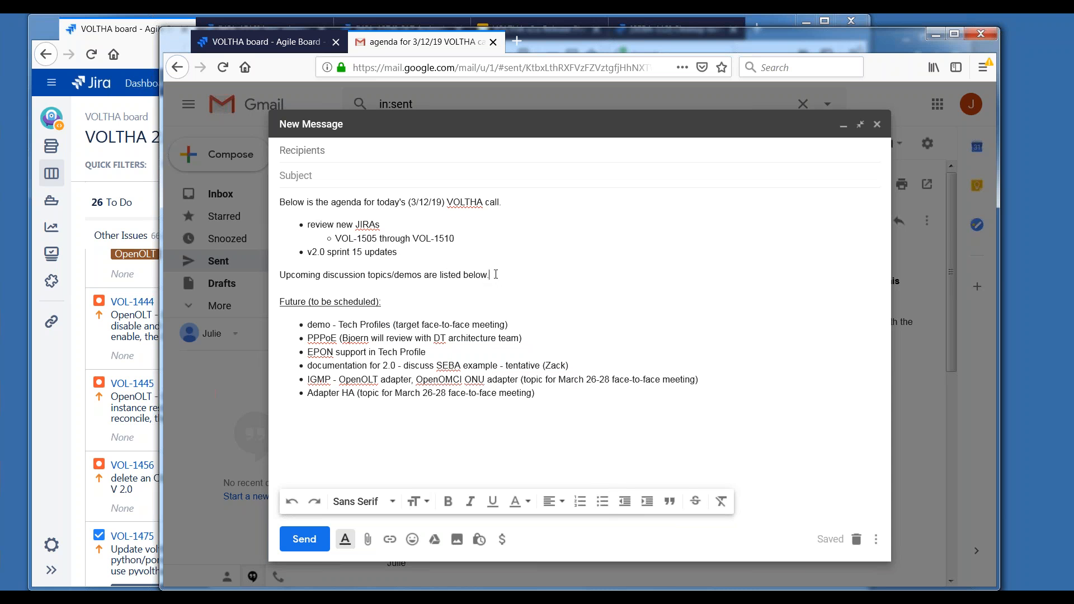
mouse_move(566, 322)
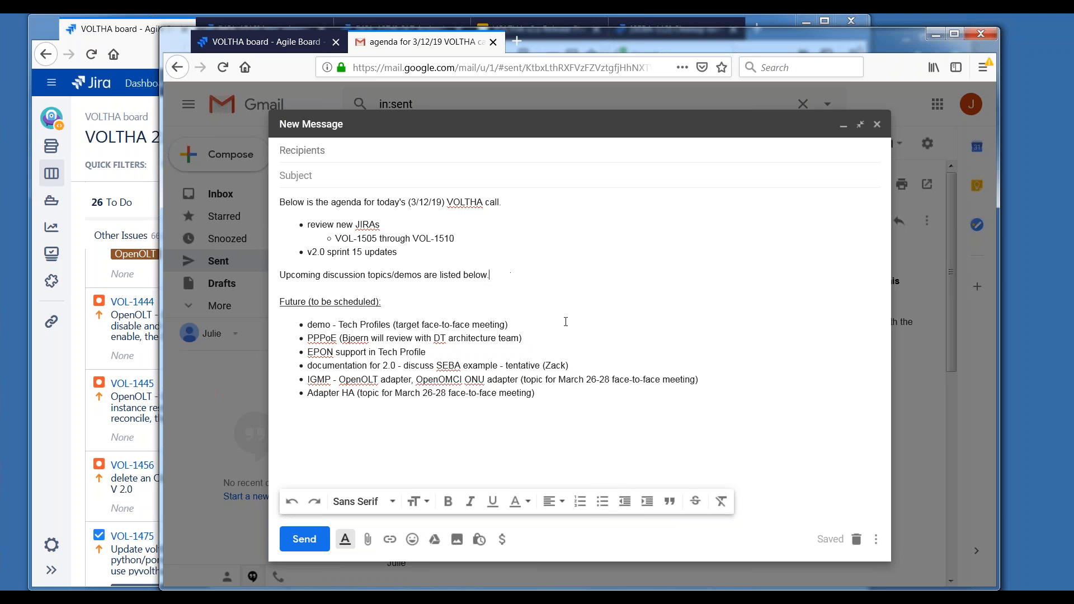
mouse_move(535, 346)
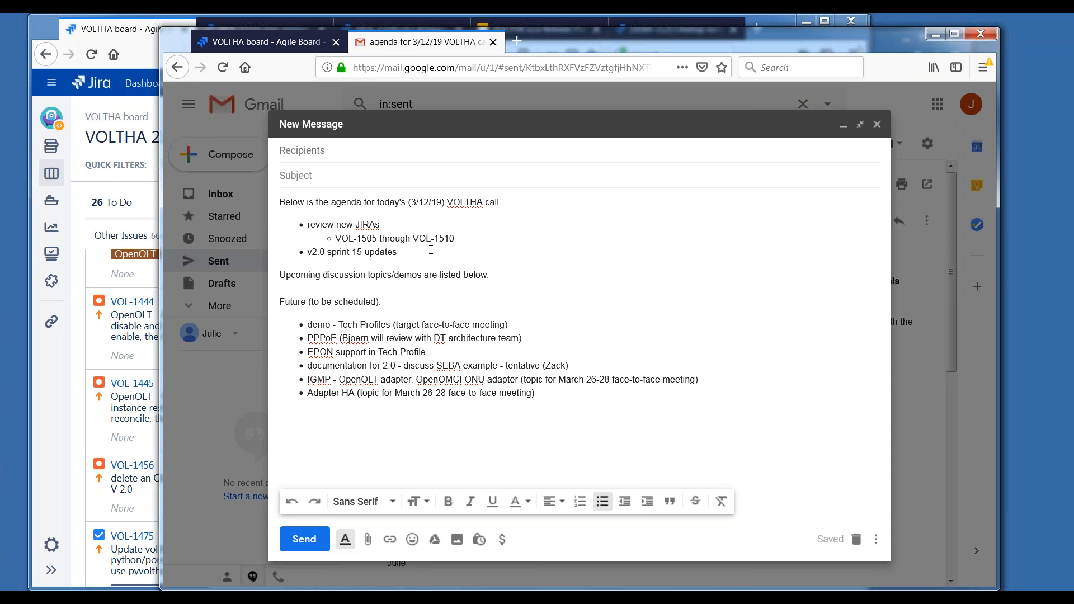
Bring the Firefox window with the VOLTHA v2.x Release Planning slides to the front.
left_click(398, 252)
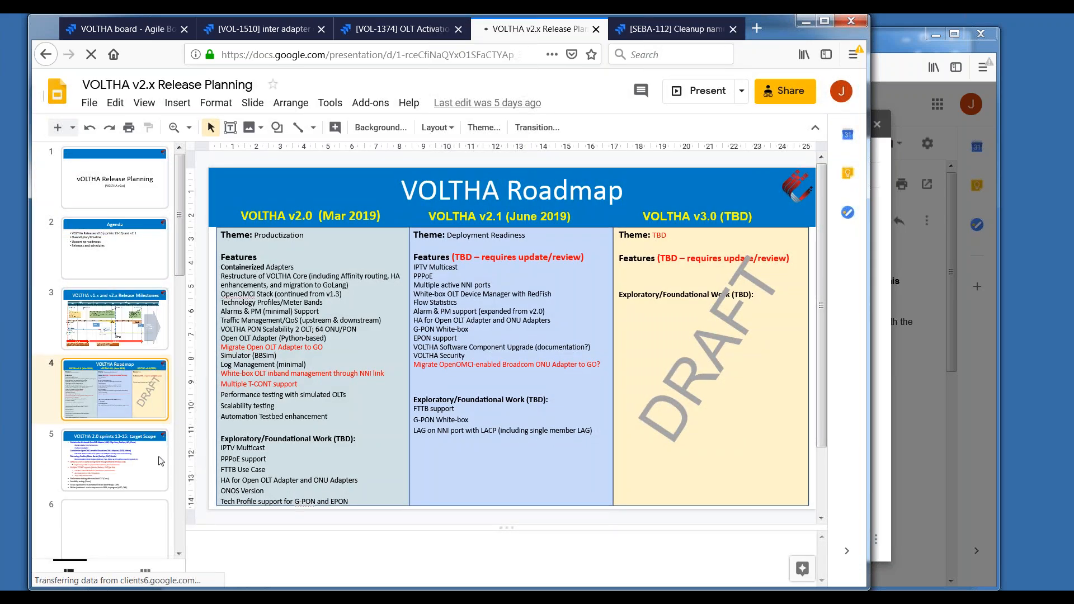
Select slide 3, the VOLTHA v1.x and v2.x Release Milestones timeline.
left_click(114, 319)
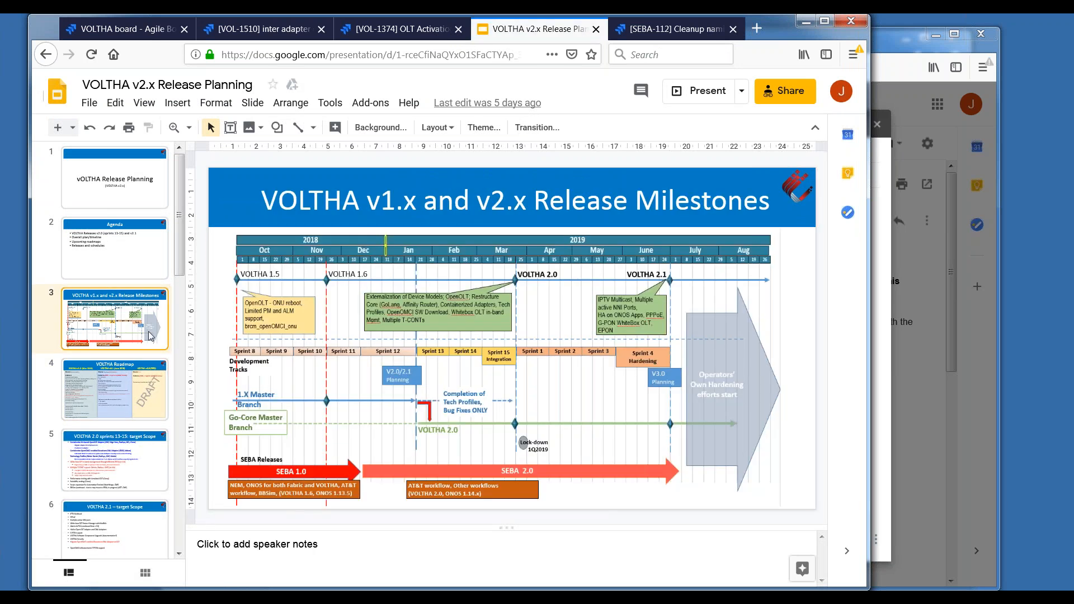
mouse_move(163, 339)
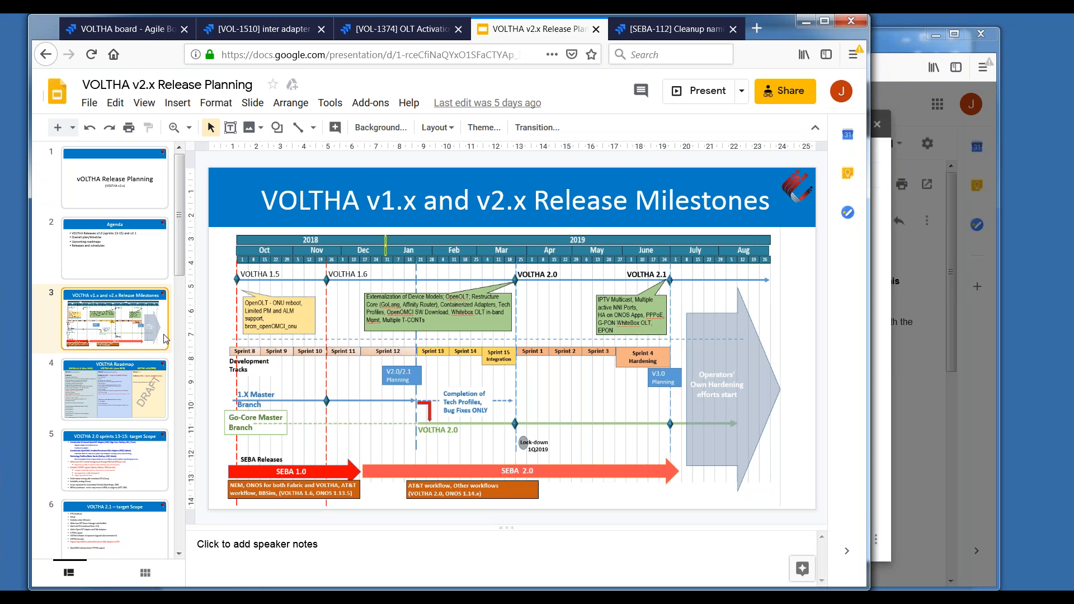
mouse_move(504, 313)
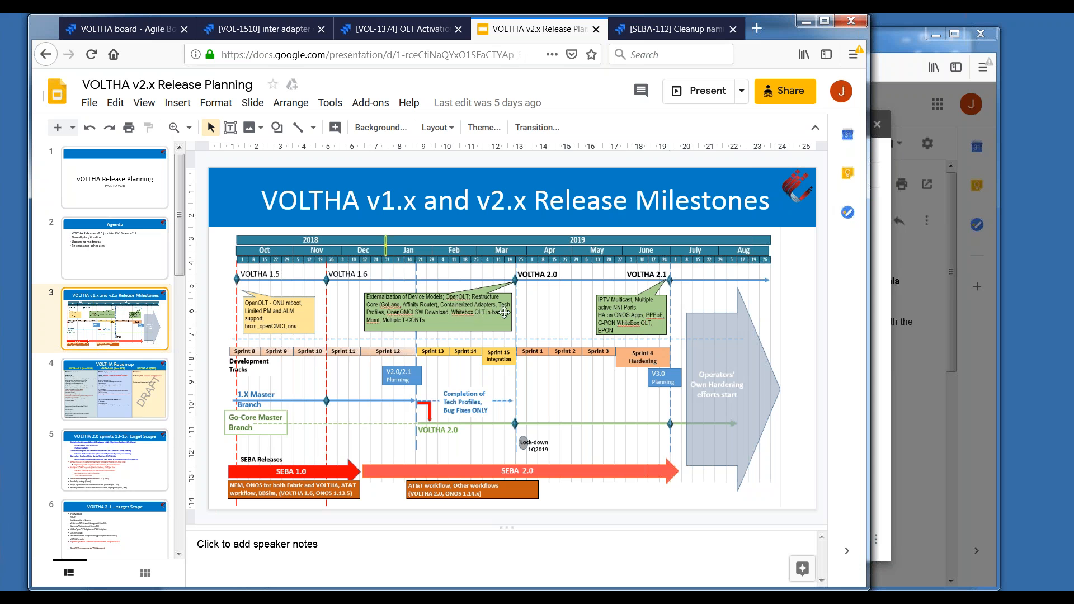
mouse_move(531, 279)
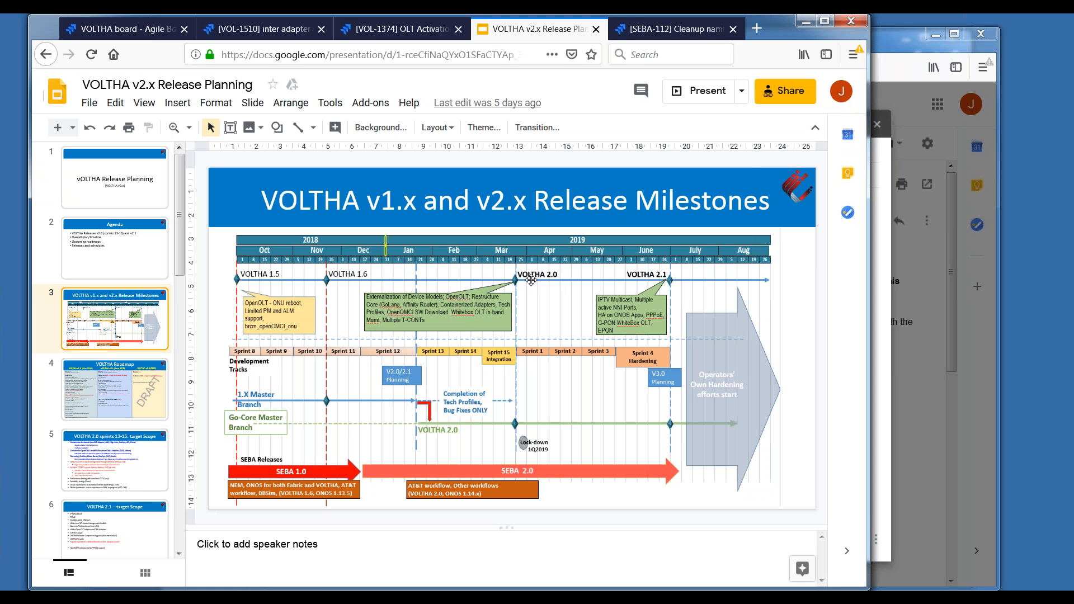
mouse_move(577, 362)
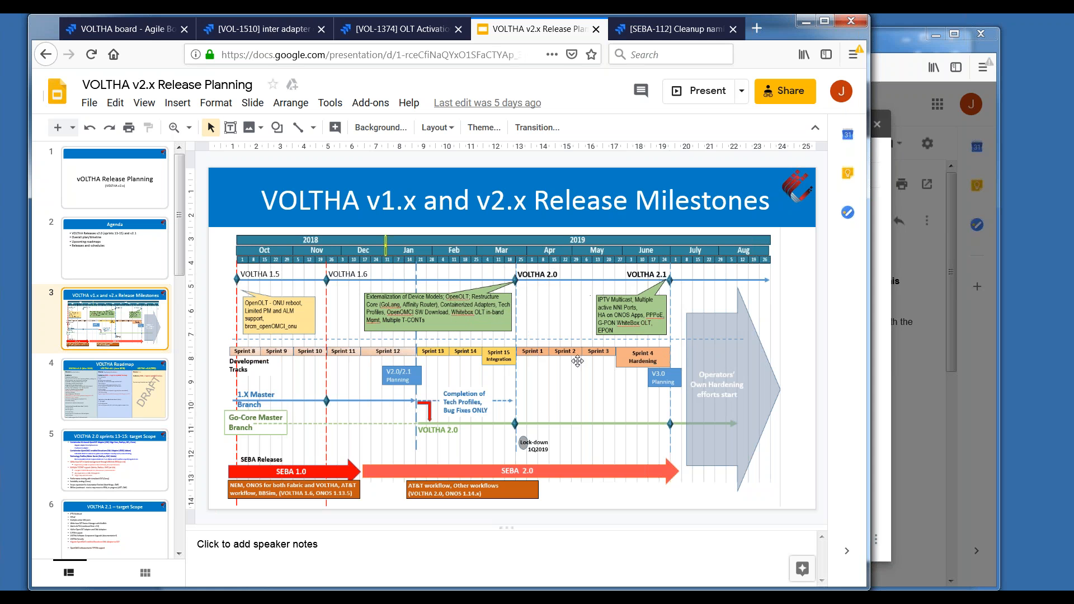
mouse_move(527, 335)
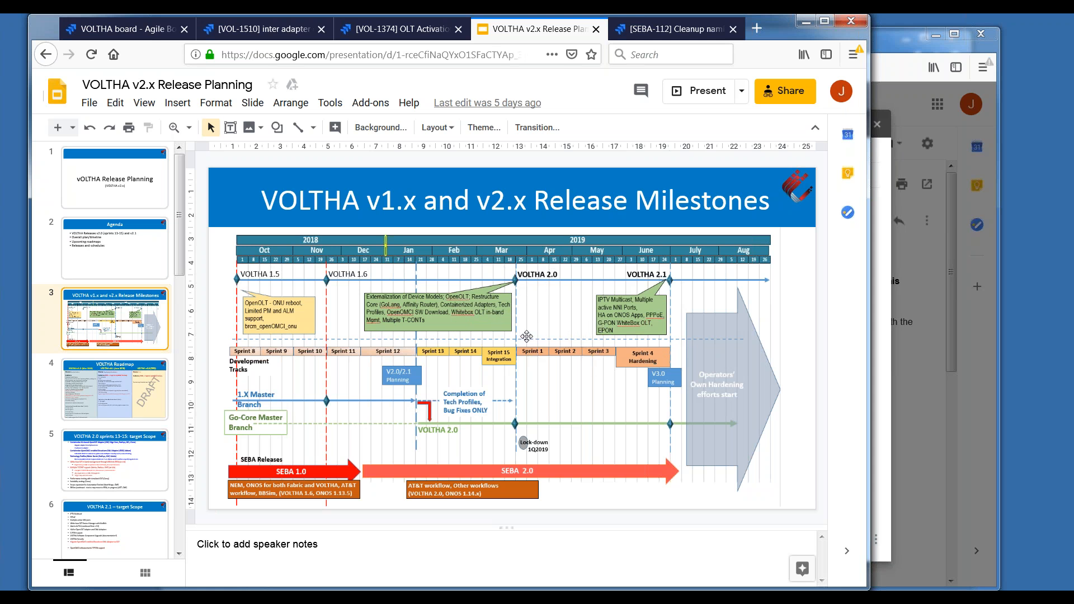
mouse_move(573, 291)
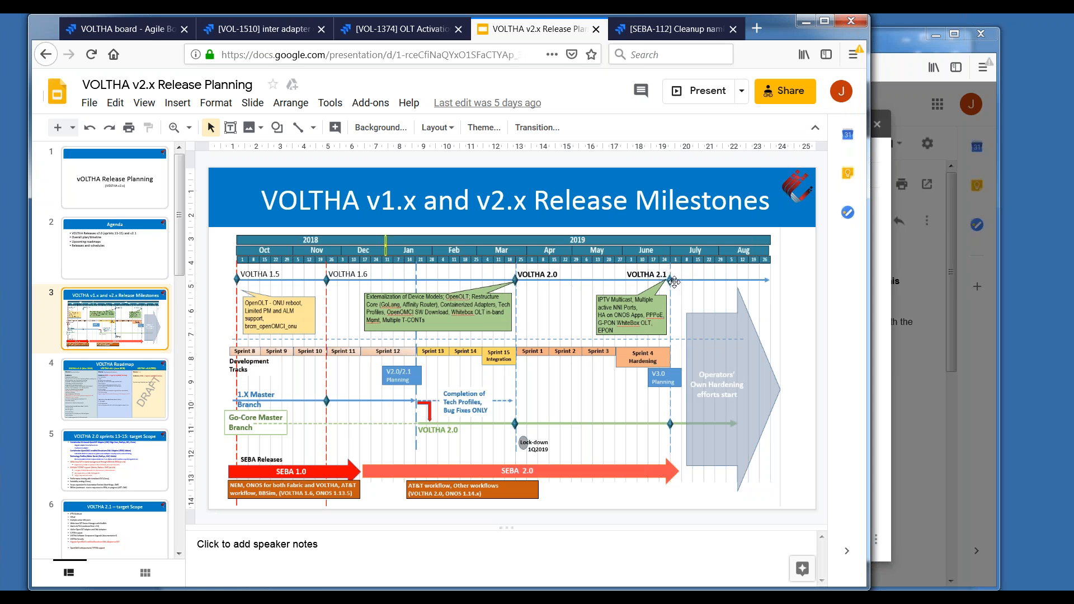
mouse_move(670, 281)
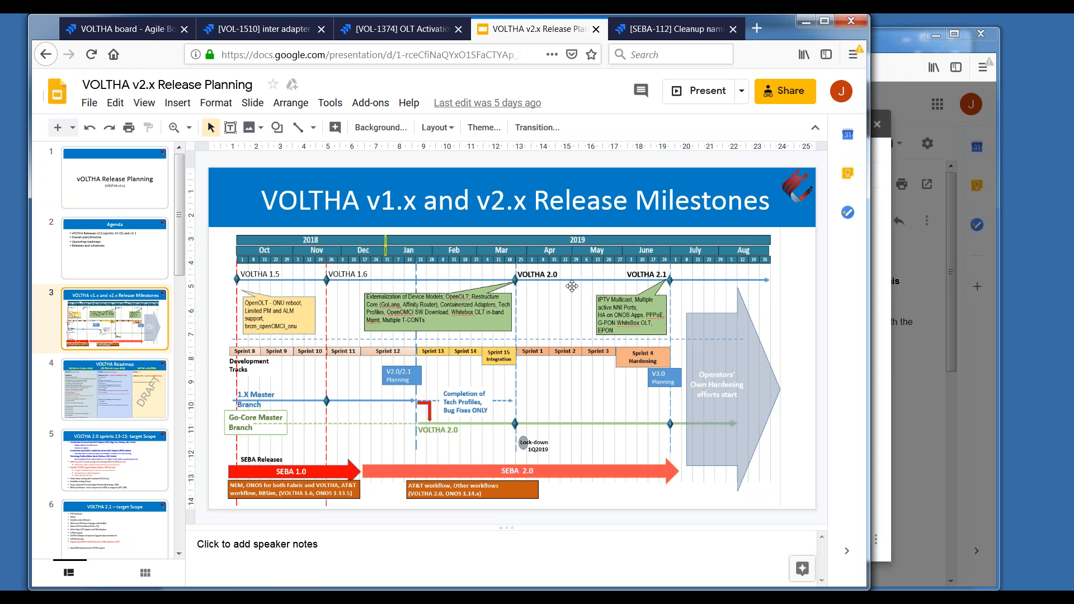
mouse_move(570, 264)
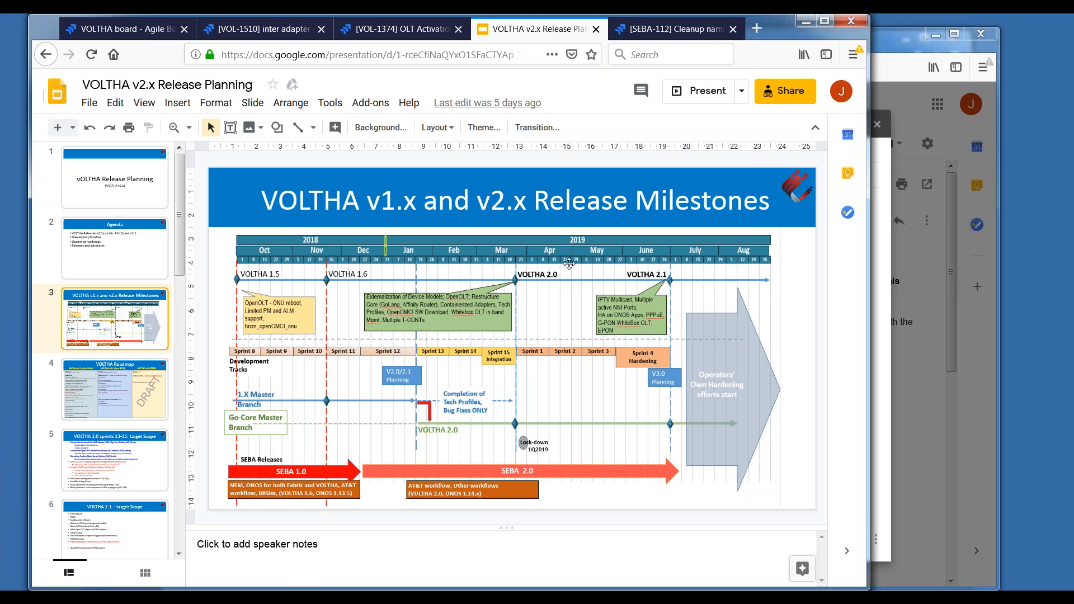
mouse_move(573, 284)
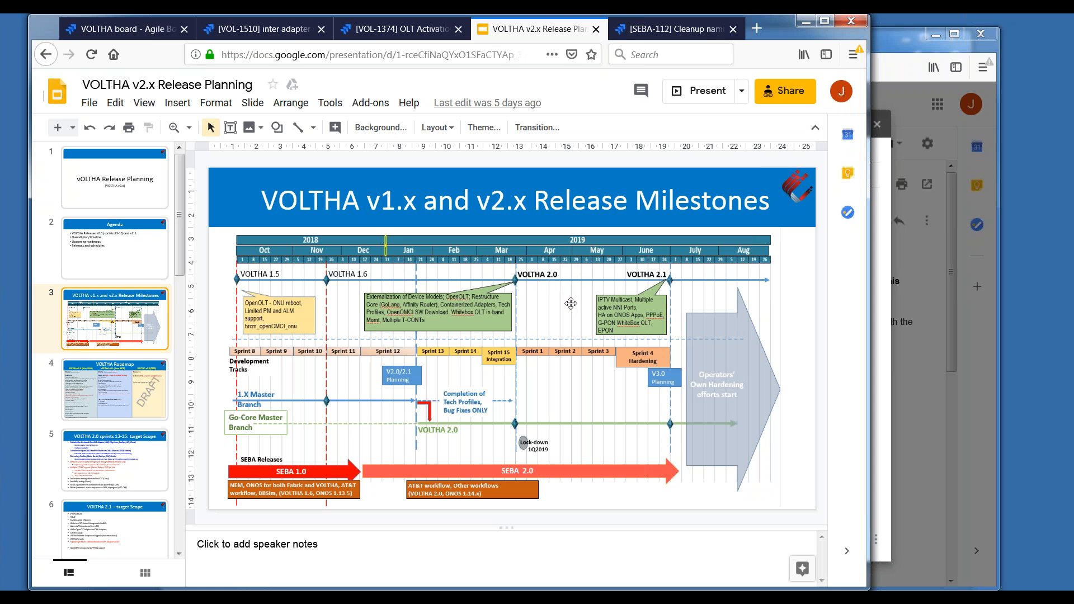
mouse_move(534, 353)
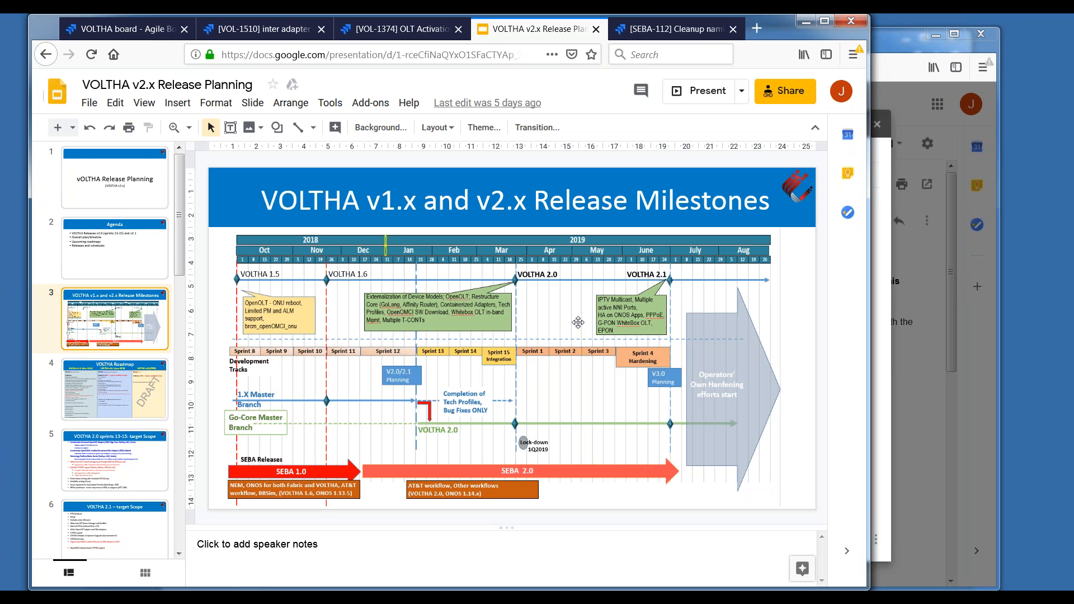
mouse_move(577, 357)
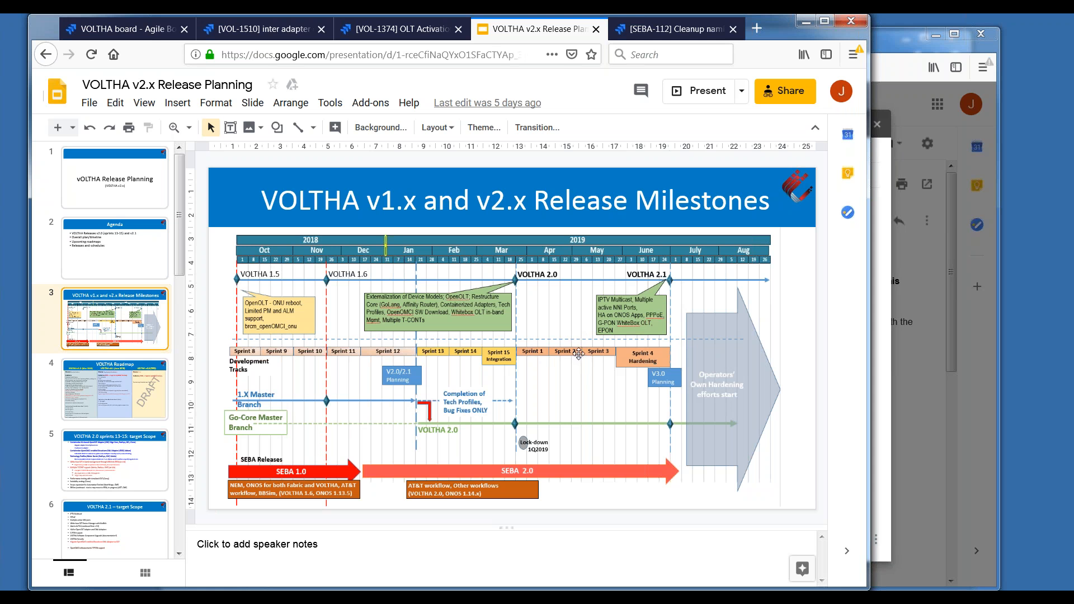
mouse_move(611, 328)
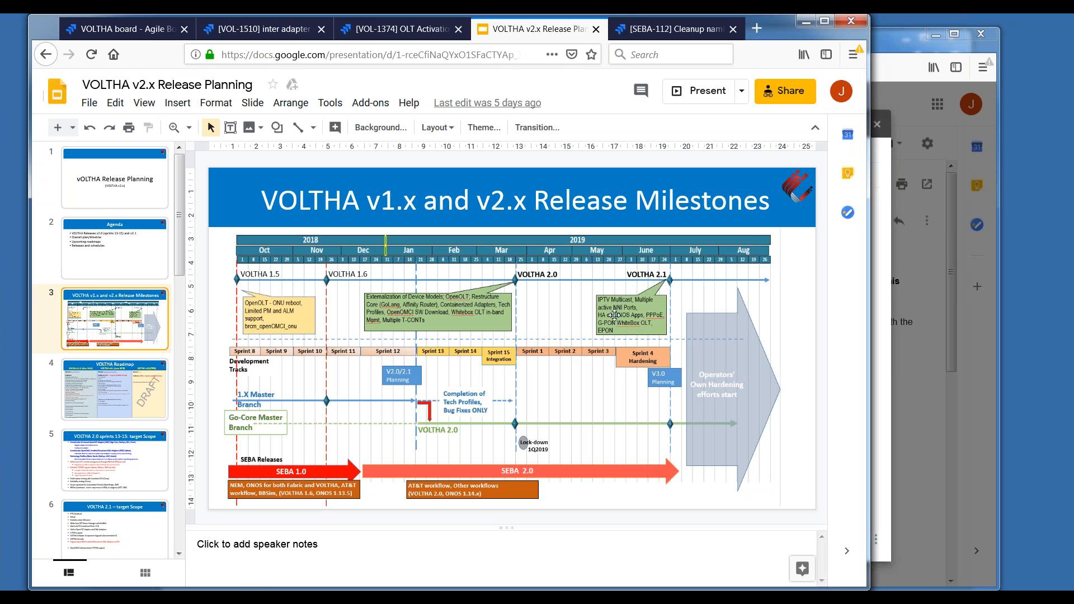
mouse_move(615, 381)
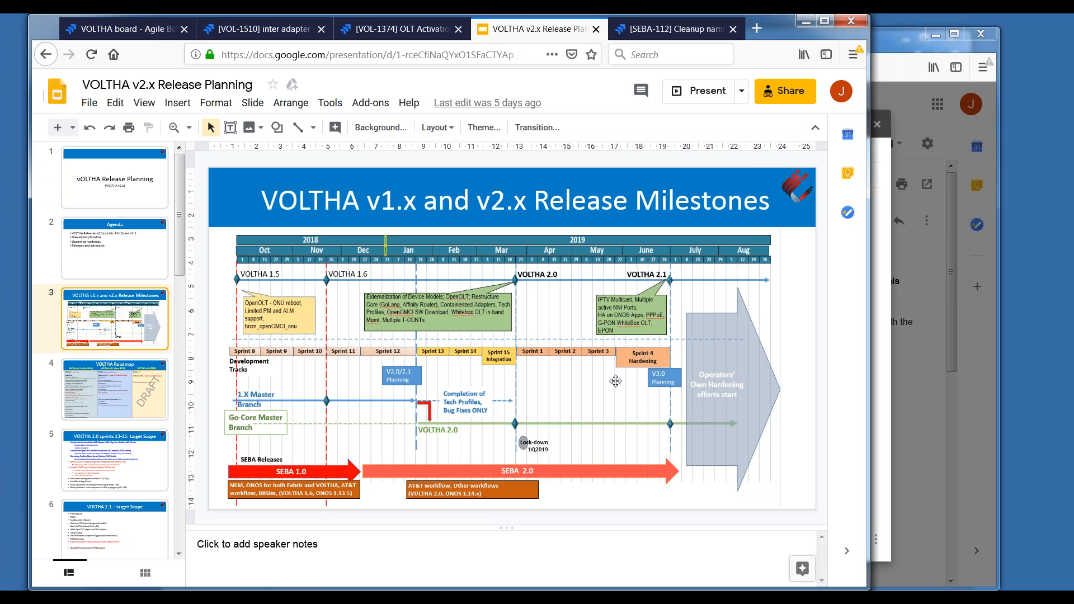
mouse_move(537, 314)
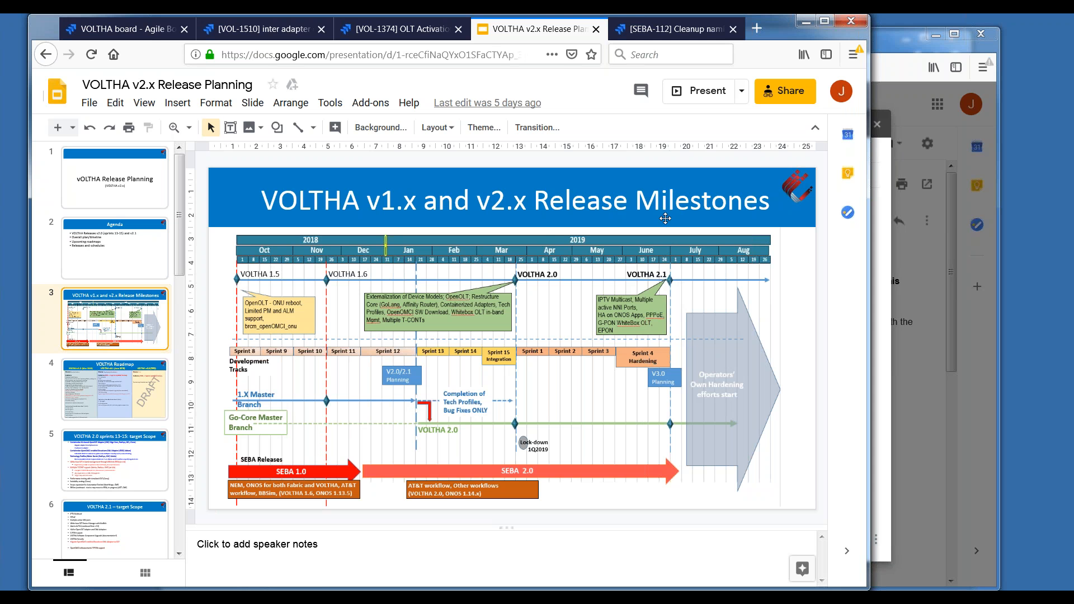
mouse_move(670, 297)
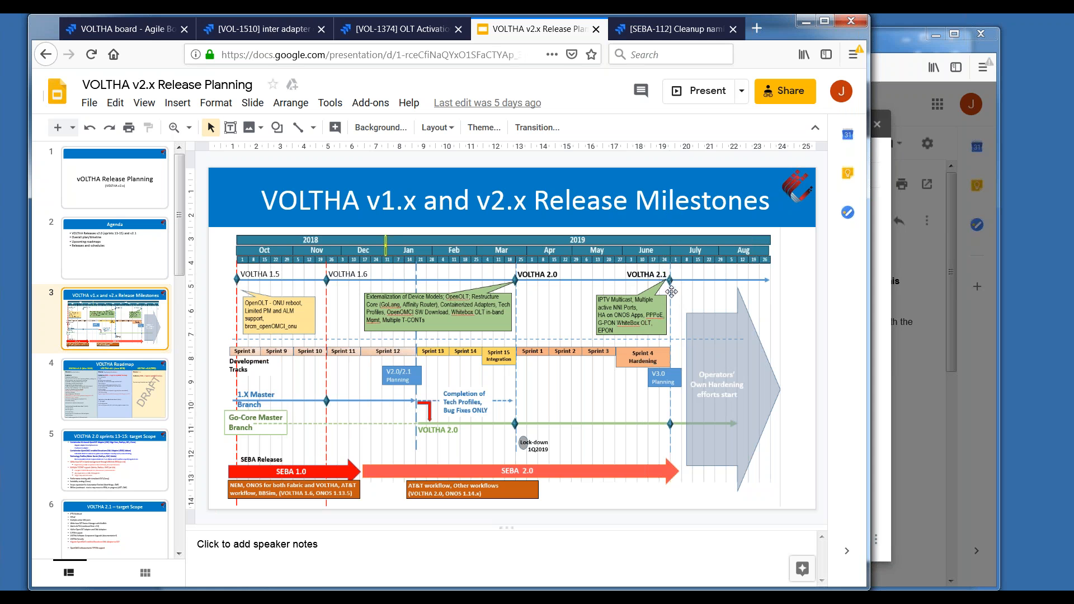
mouse_move(670, 282)
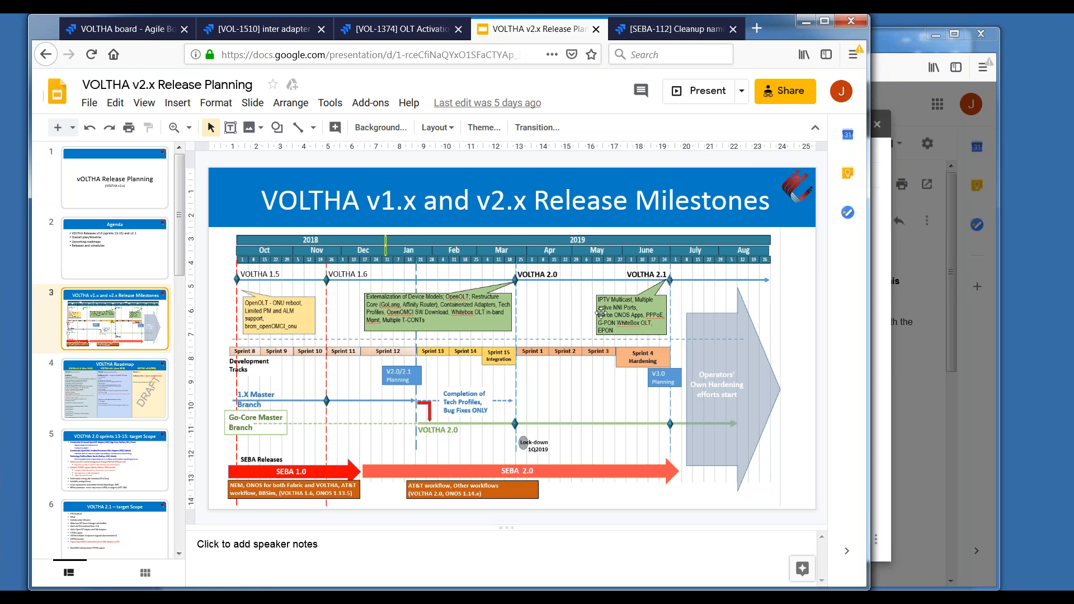
mouse_move(634, 329)
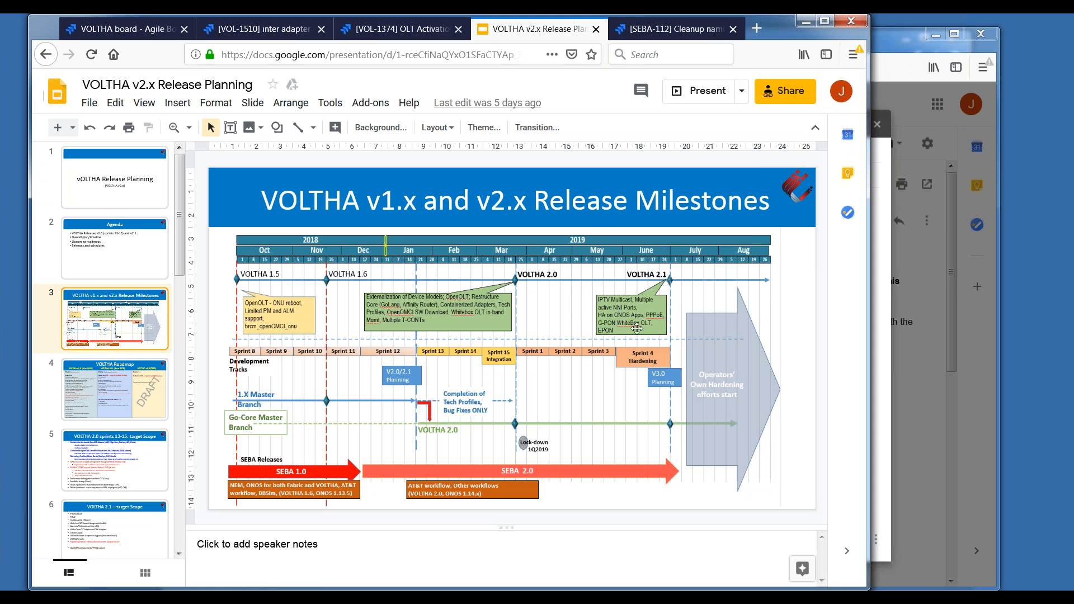
mouse_move(645, 322)
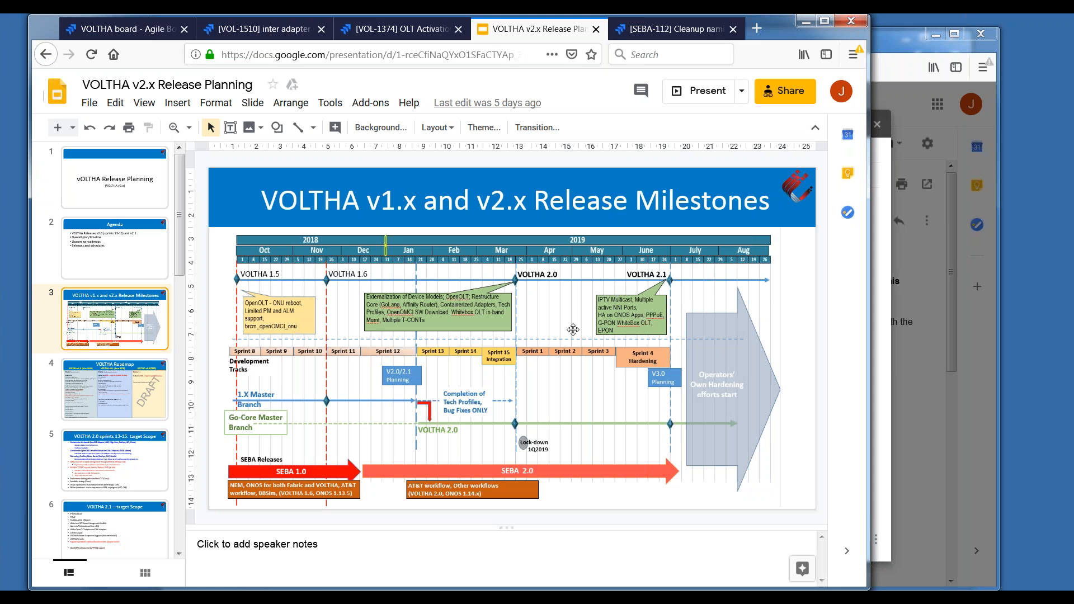
mouse_move(478, 337)
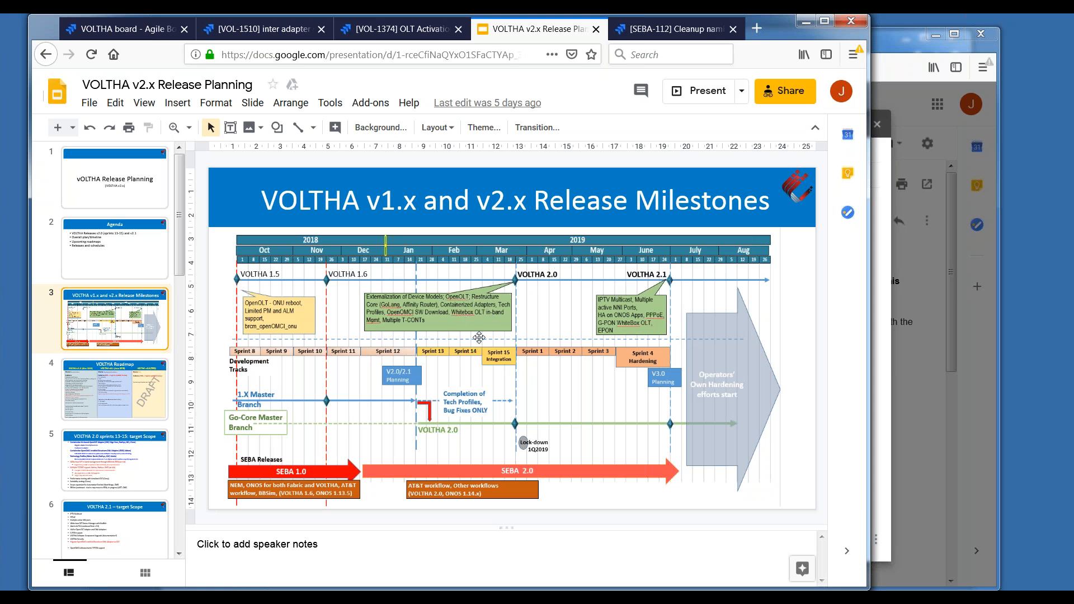
Open slide 5, VOLTHA 2.0 sprints 13-15: target Scope.
left_click(114, 459)
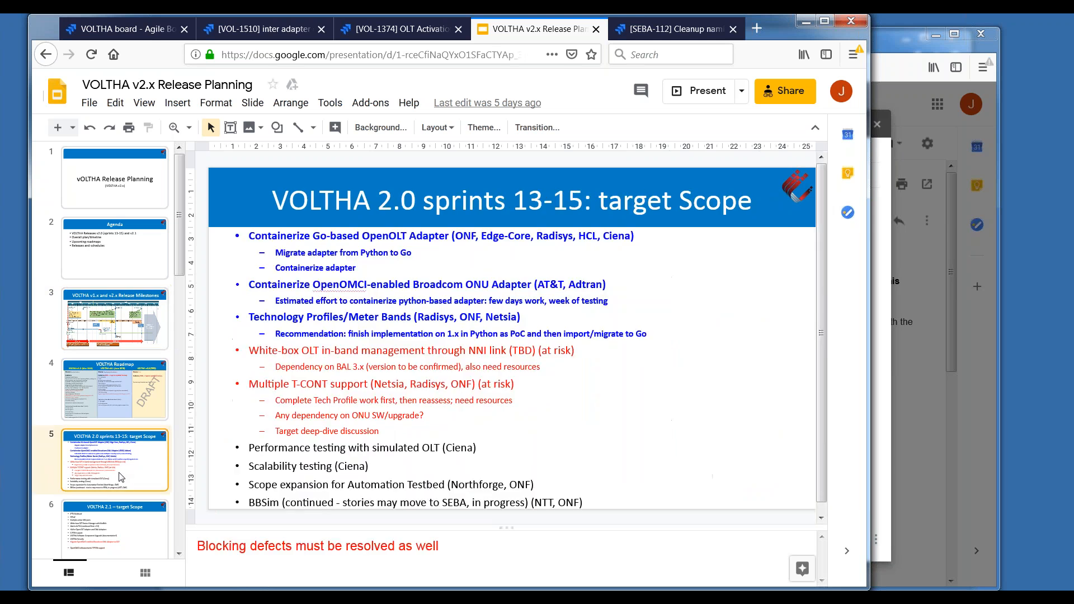
Point out the at-risk white-box OLT management item, then go back to slide 3.
left_click(304, 351)
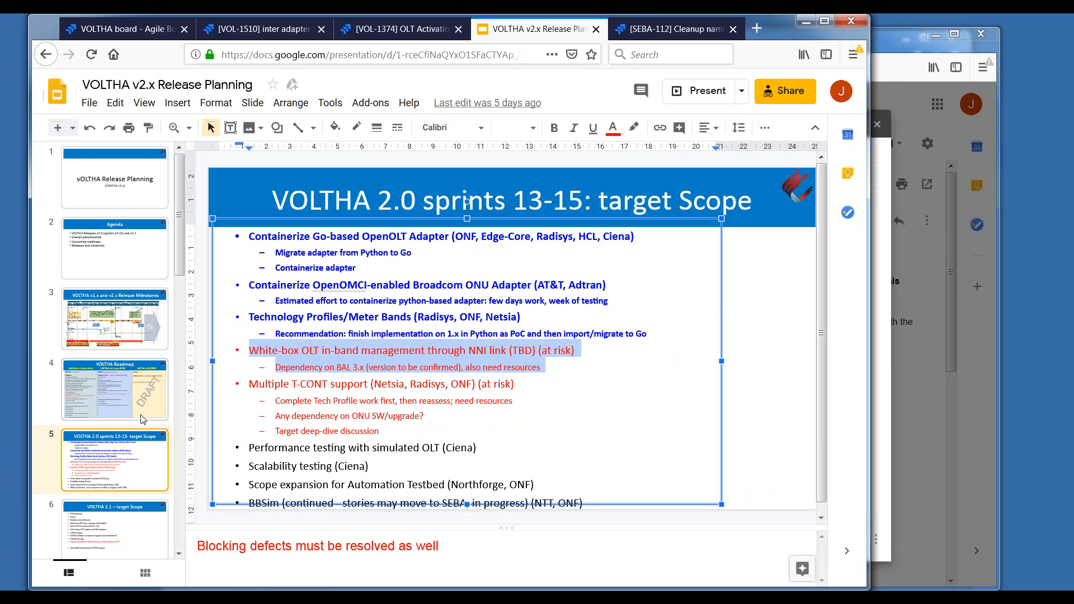
mouse_move(117, 324)
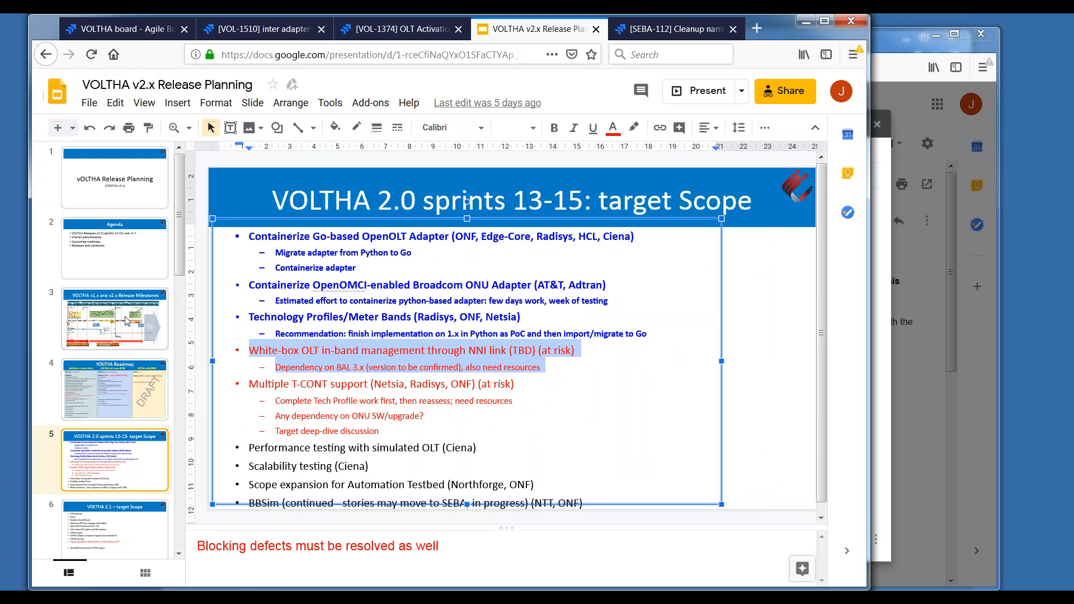
left_click(114, 318)
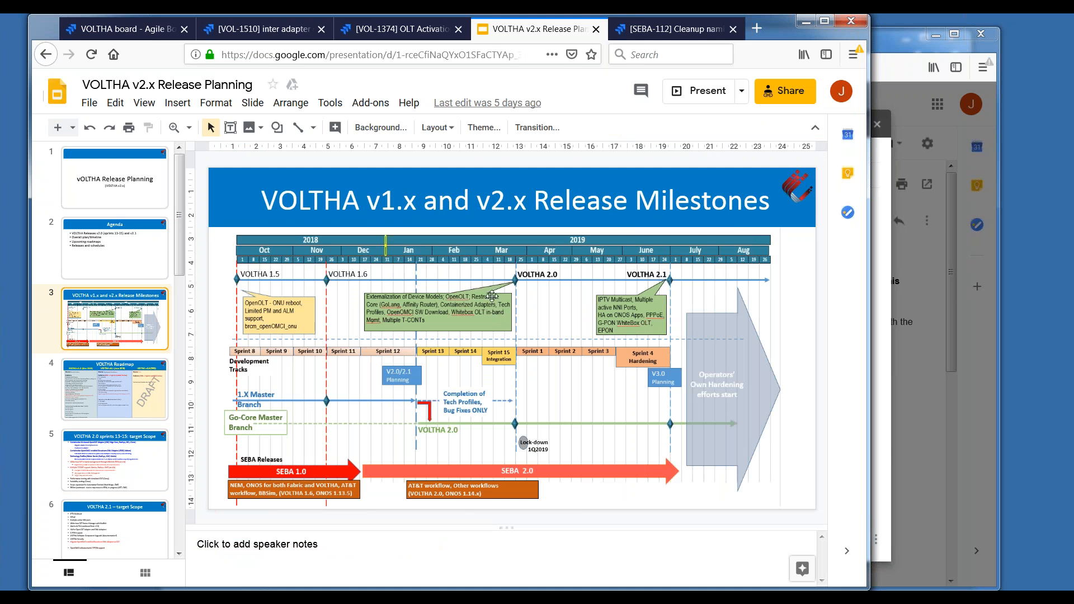
mouse_move(560, 268)
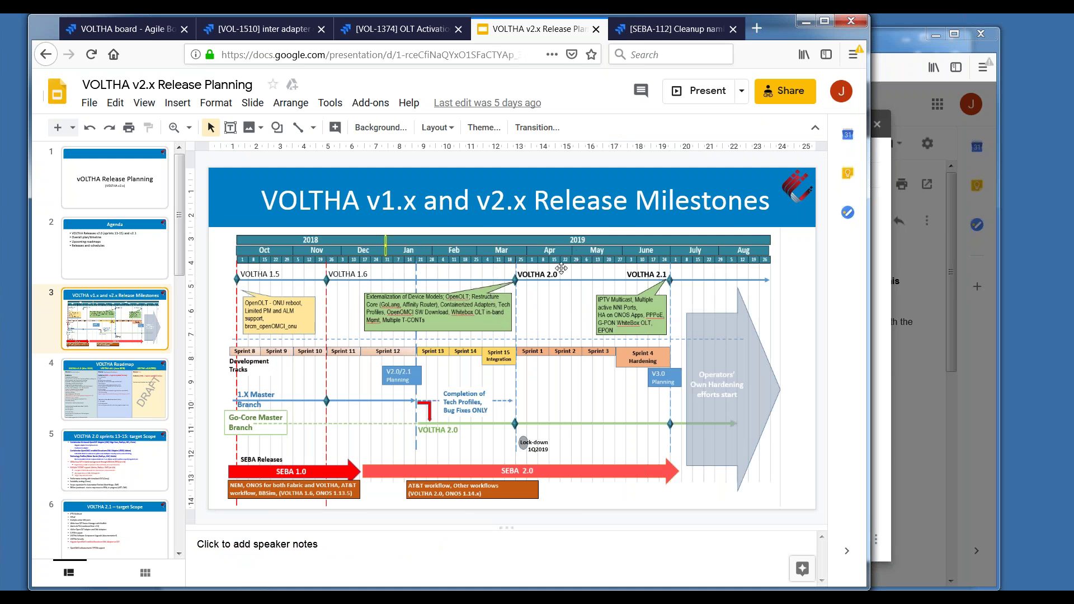
mouse_move(604, 365)
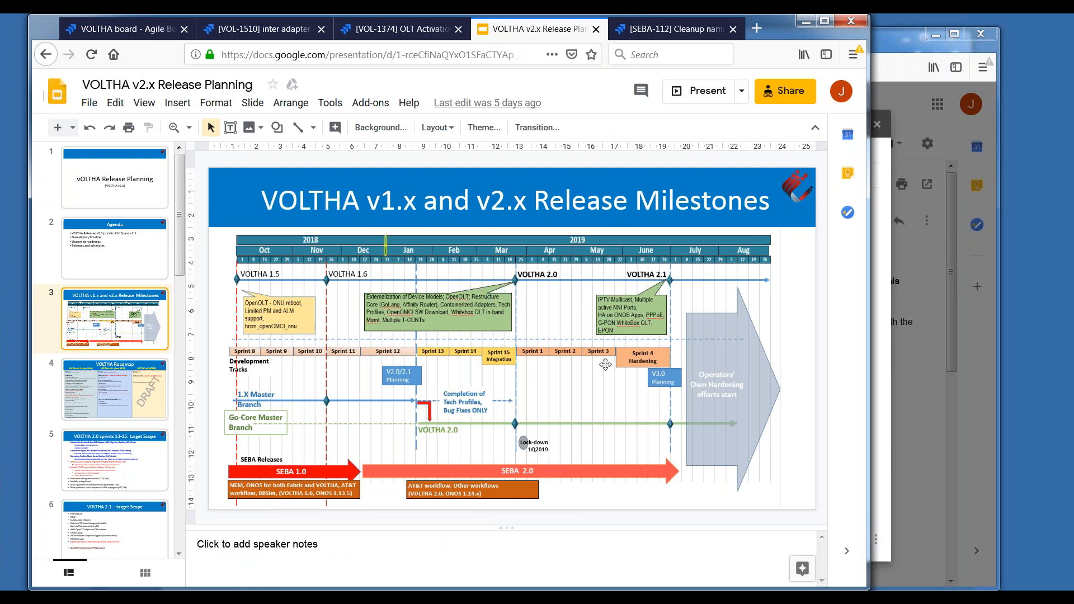
mouse_move(512, 289)
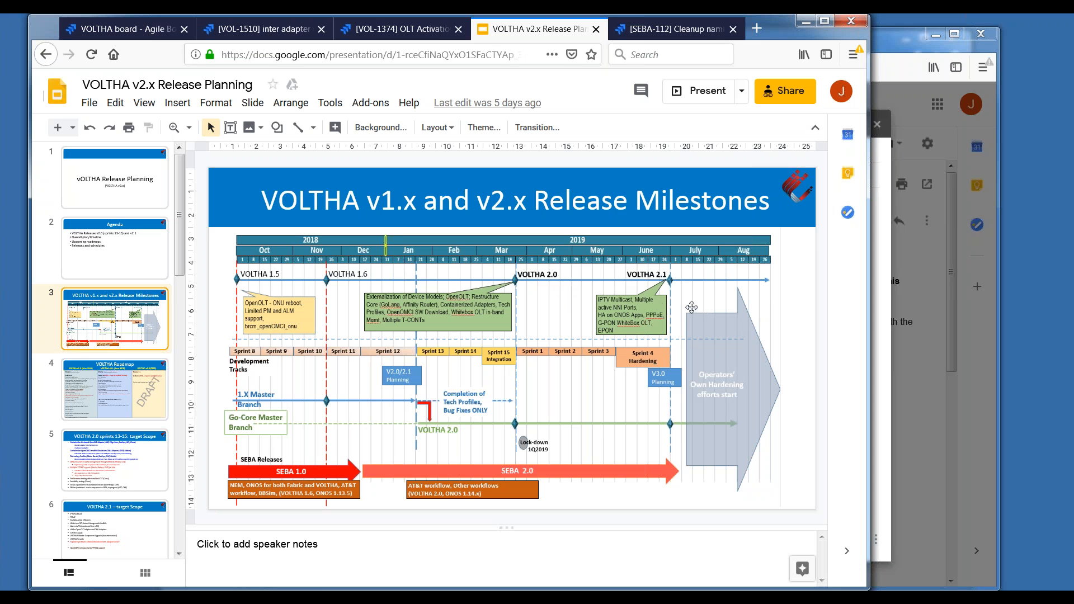
mouse_move(567, 282)
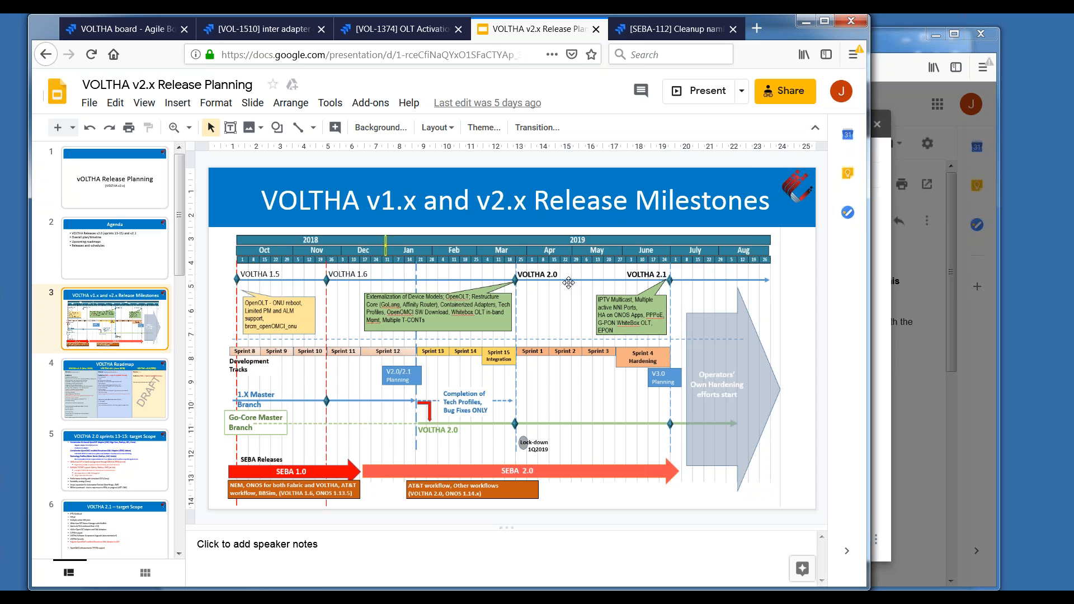
mouse_move(488, 559)
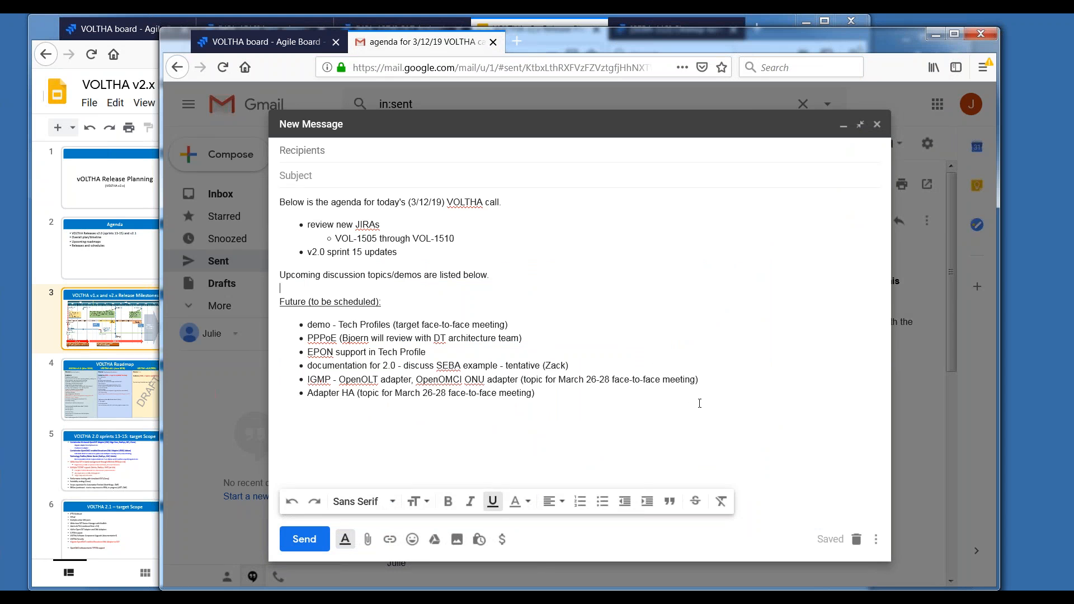
mouse_move(642, 392)
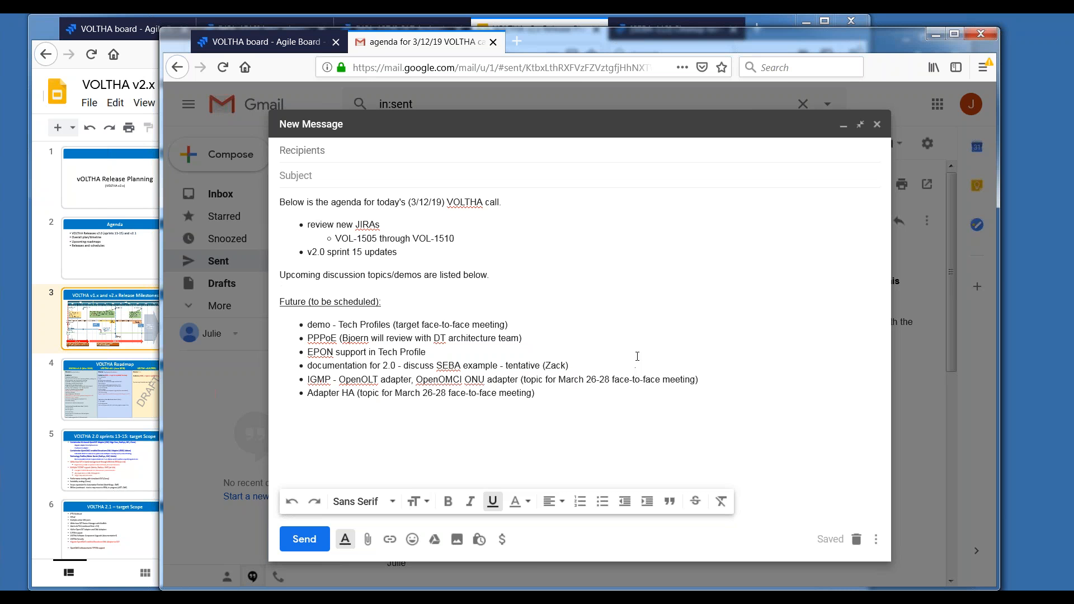
mouse_move(625, 363)
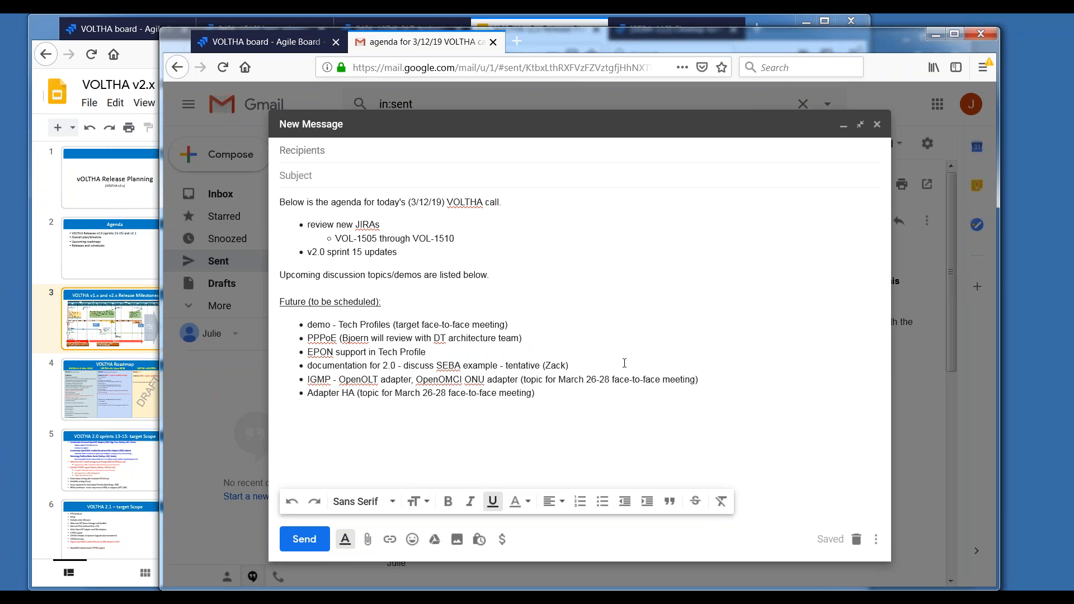
mouse_move(579, 351)
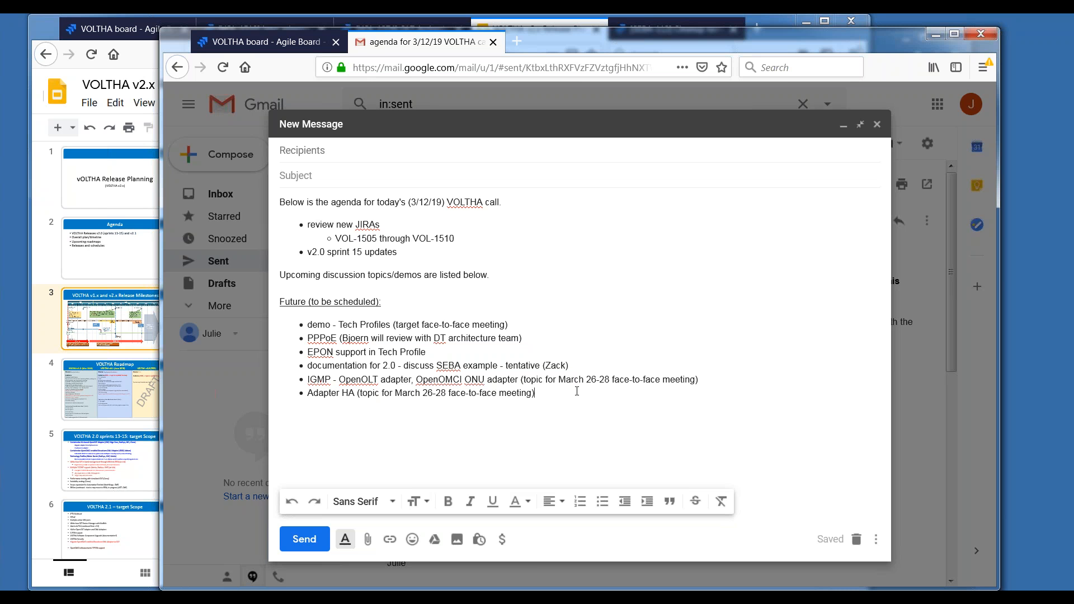
mouse_move(695, 397)
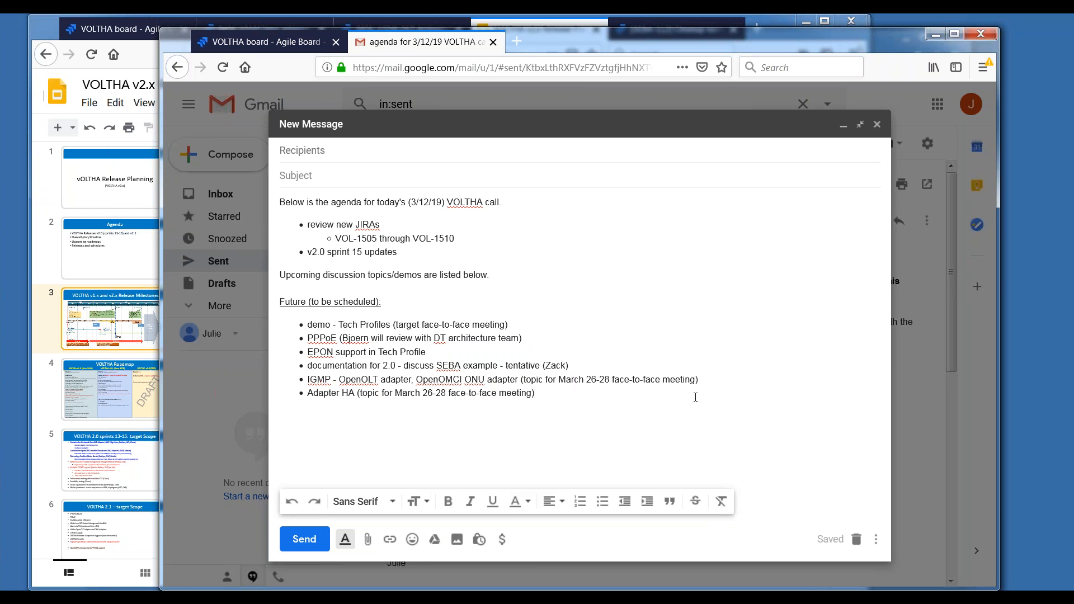